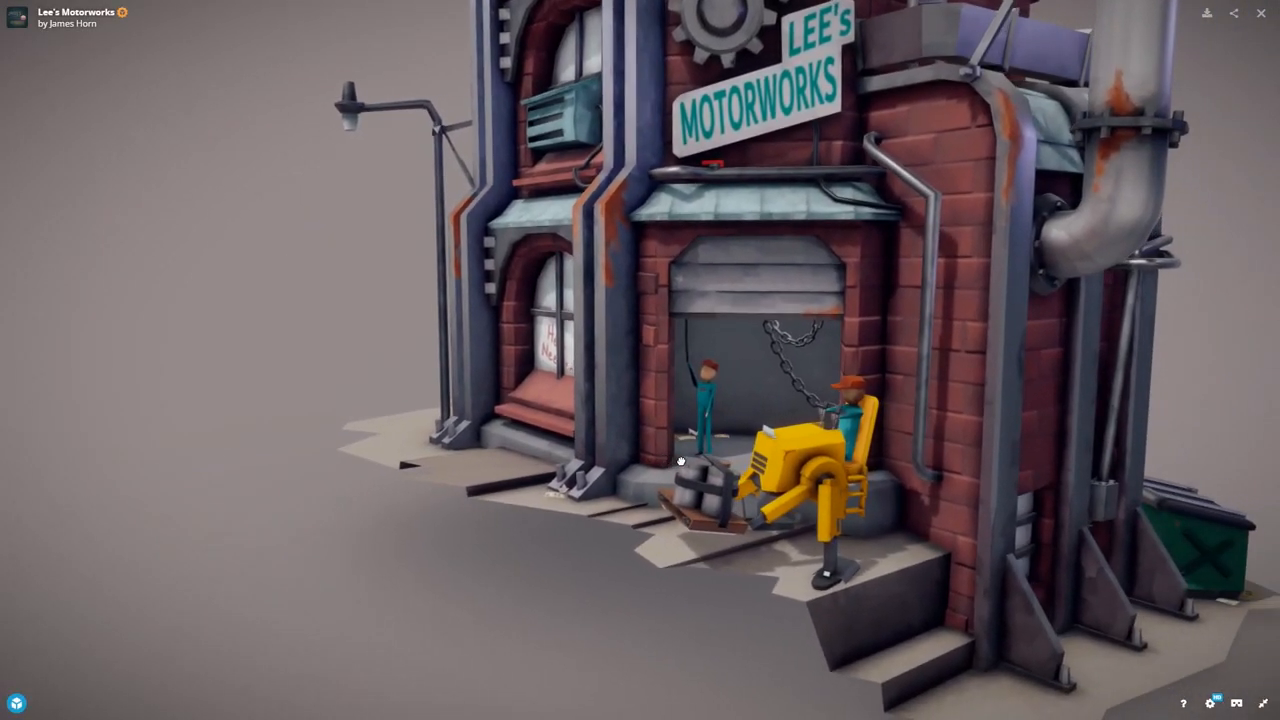
Orbit the model, review the Texture Set Settings, and return to the building's Layers stack.
{"action": "left_click_drag", "start_coordinate": [680, 460], "coordinate": [576, 456]}
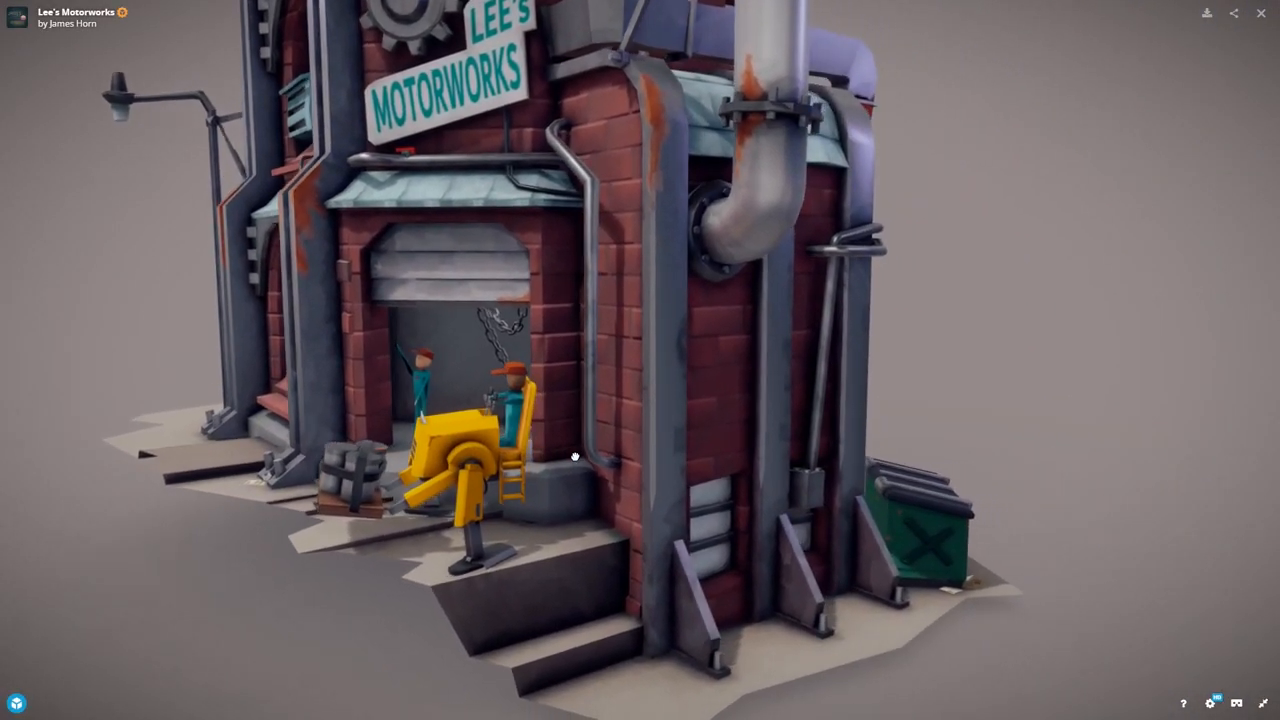
{"action": "left_click_drag", "start_coordinate": [576, 456], "coordinate": [572, 496]}
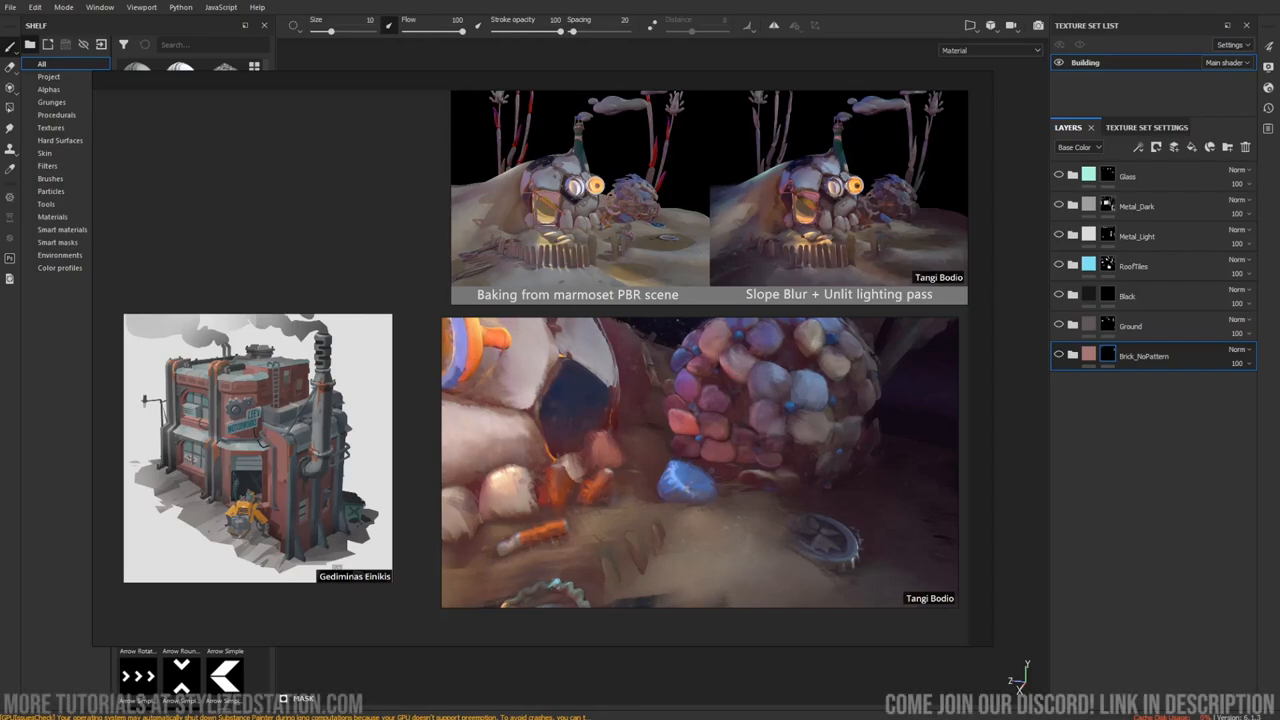
{"action": "mouse_move", "coordinate": [630, 344]}
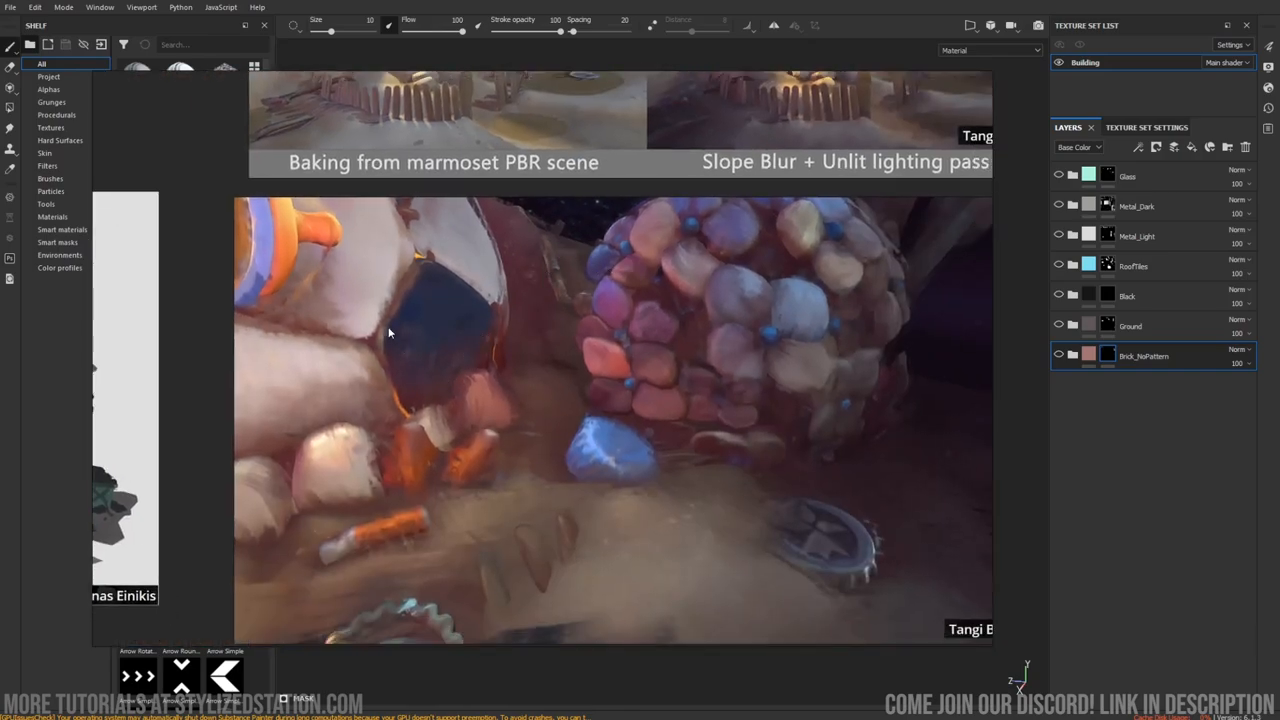
{"action": "mouse_move", "coordinate": [504, 420]}
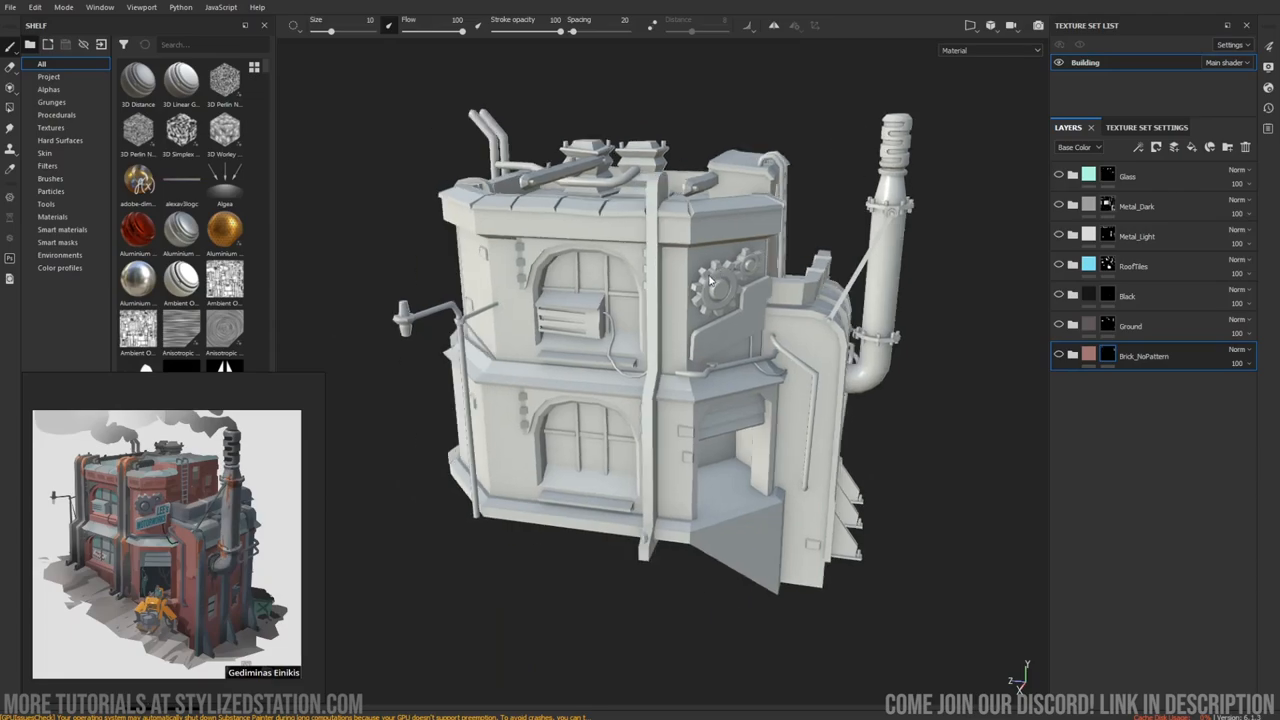
{"action": "left_click", "coordinate": [1146, 128]}
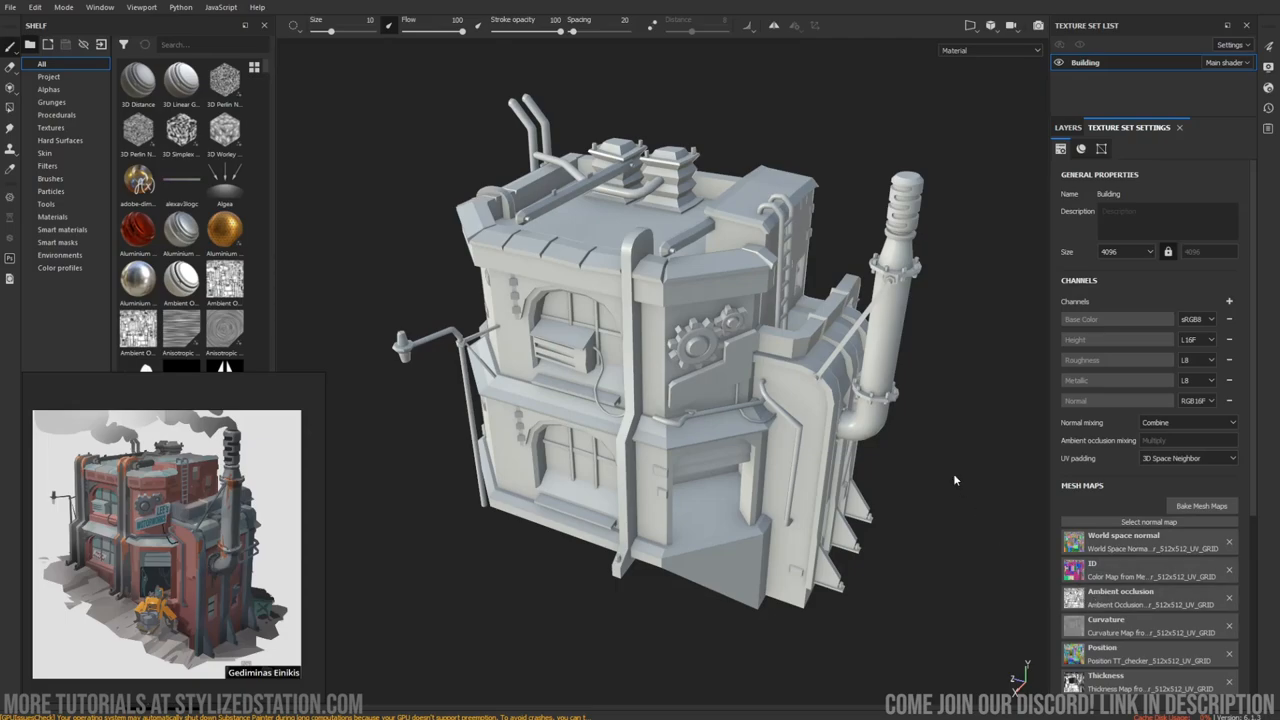
{"action": "left_click", "coordinate": [1068, 128]}
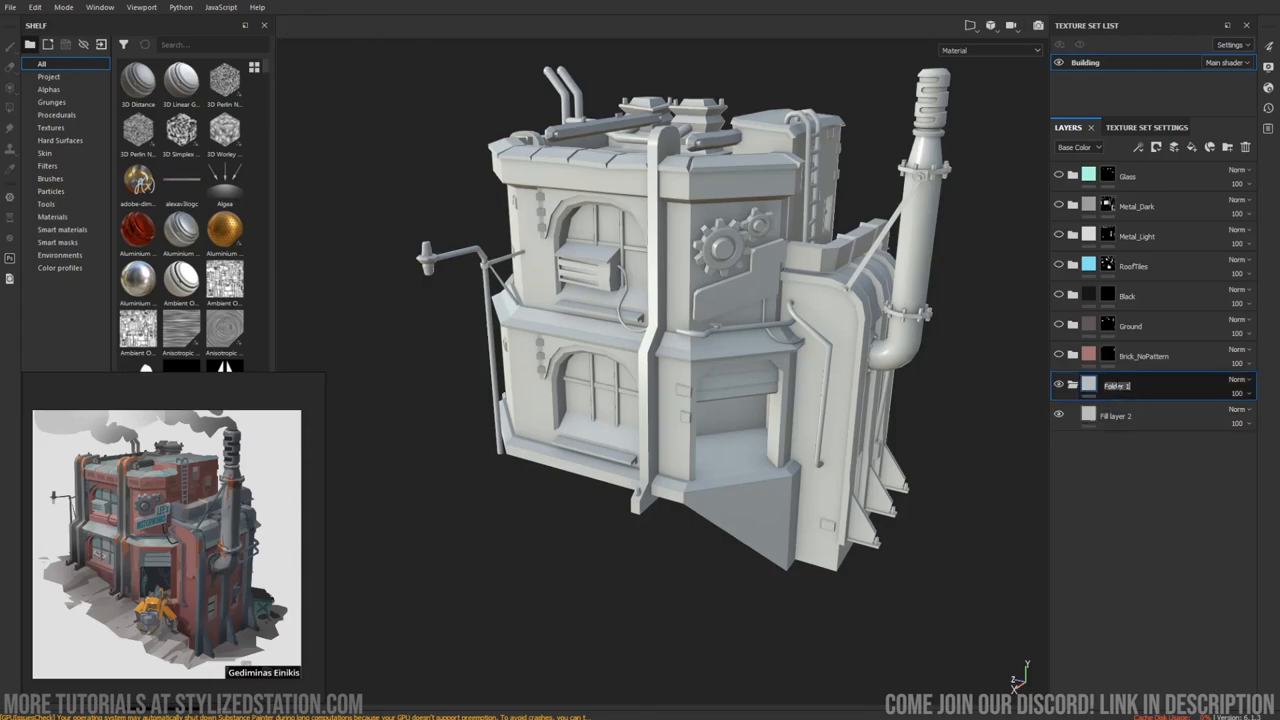
Name the folder Brick, set its fill Base Color to muted brick red, and add a wall mask.
{"action": "type", "text": "Brick"}
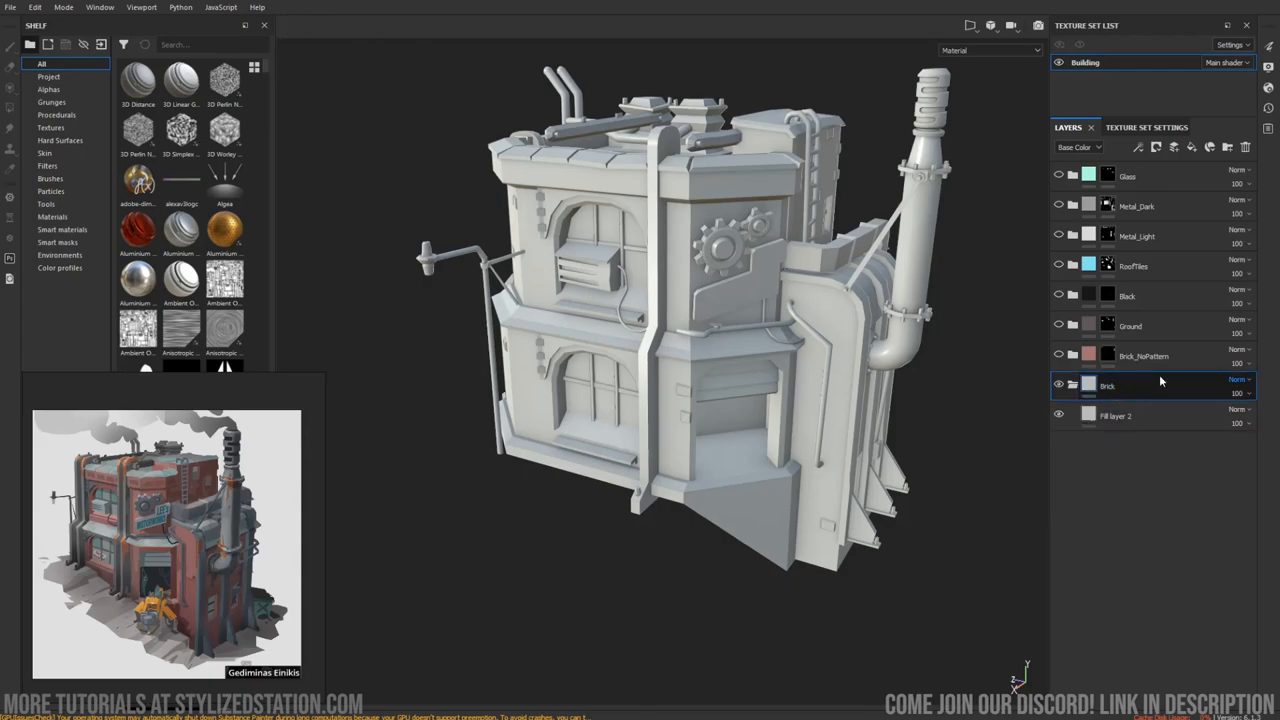
{"action": "left_click", "coordinate": [1088, 414]}
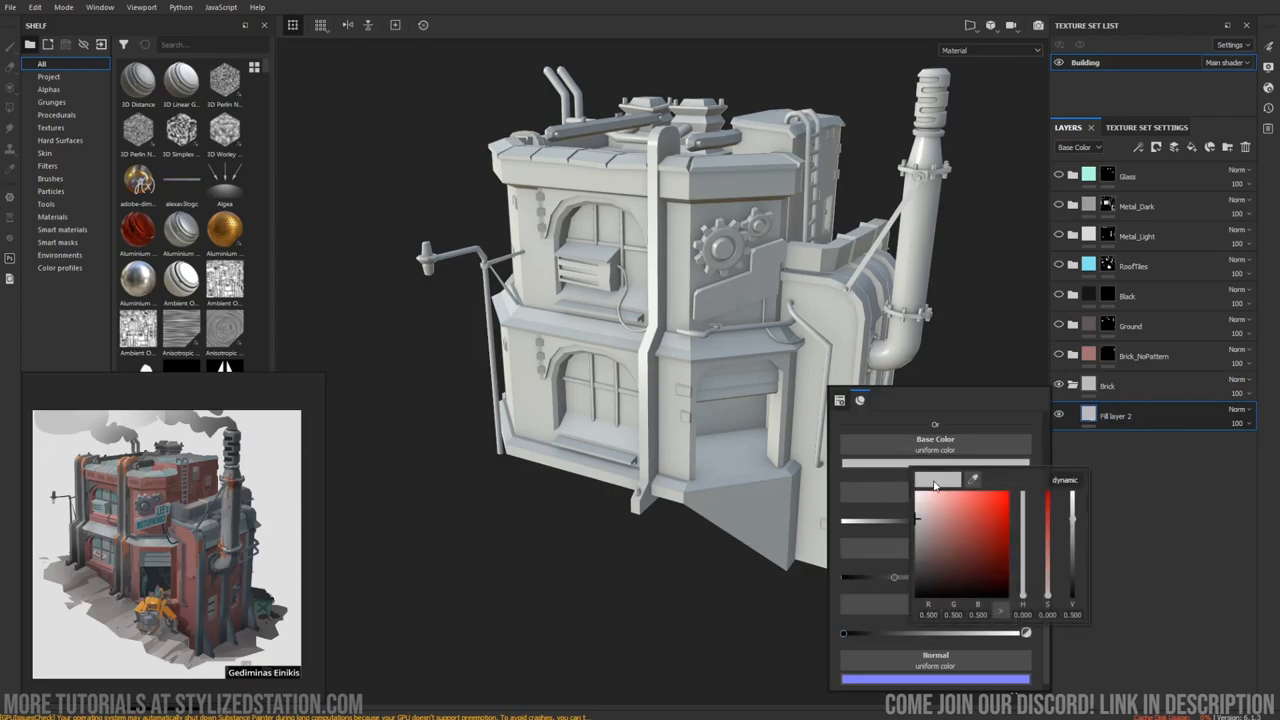
{"action": "left_click", "coordinate": [936, 540]}
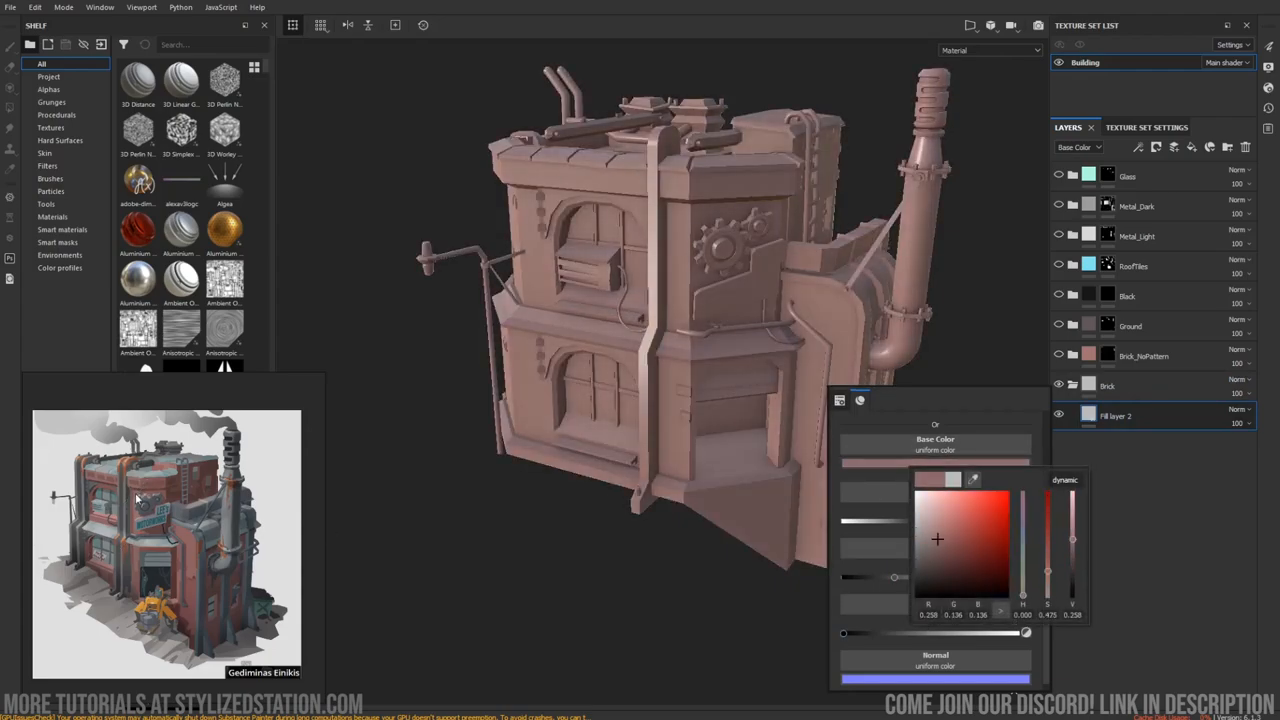
{"action": "right_click", "coordinate": [1108, 386]}
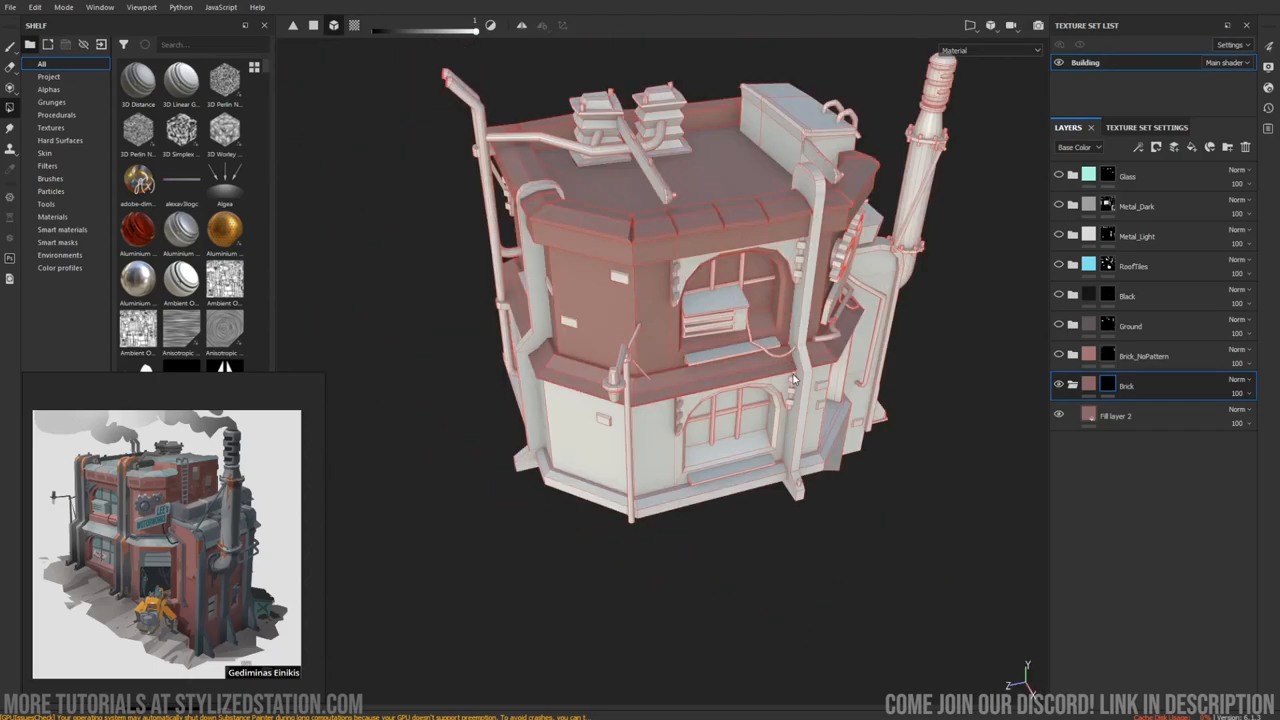
{"action": "left_click_drag", "start_coordinate": [790, 380], "coordinate": [684, 348]}
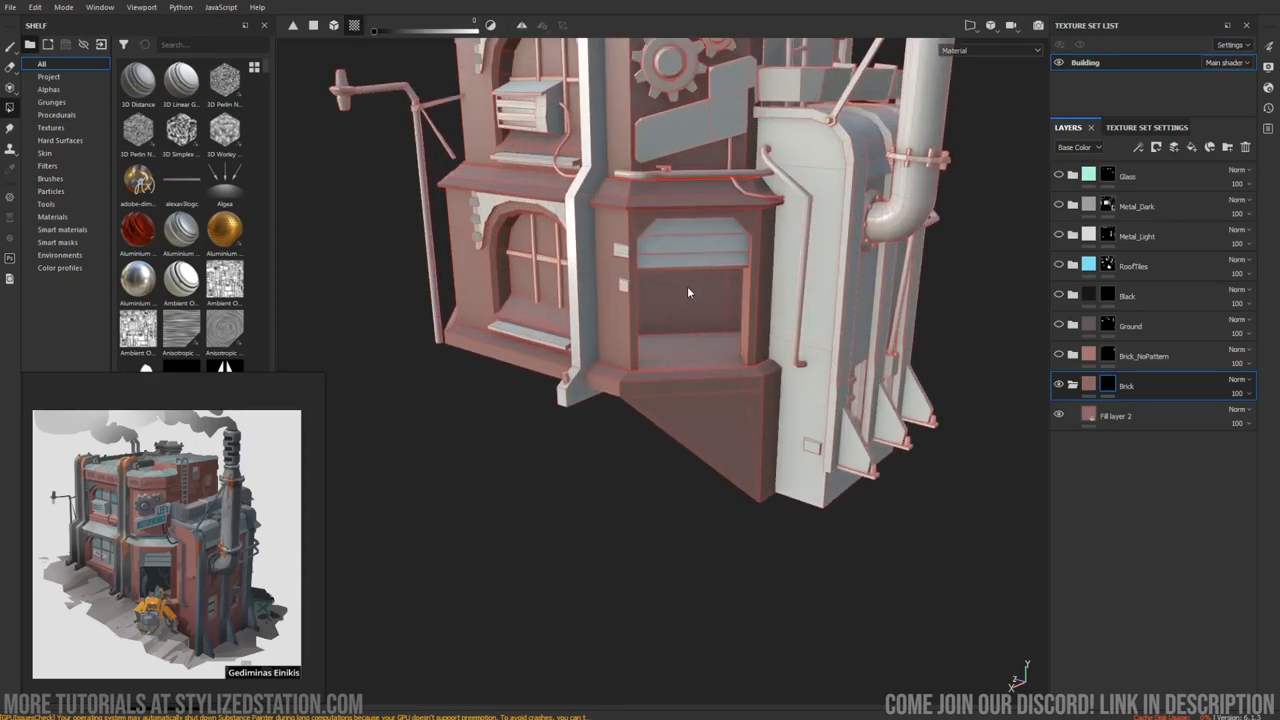
{"action": "left_click_drag", "start_coordinate": [688, 292], "coordinate": [608, 328]}
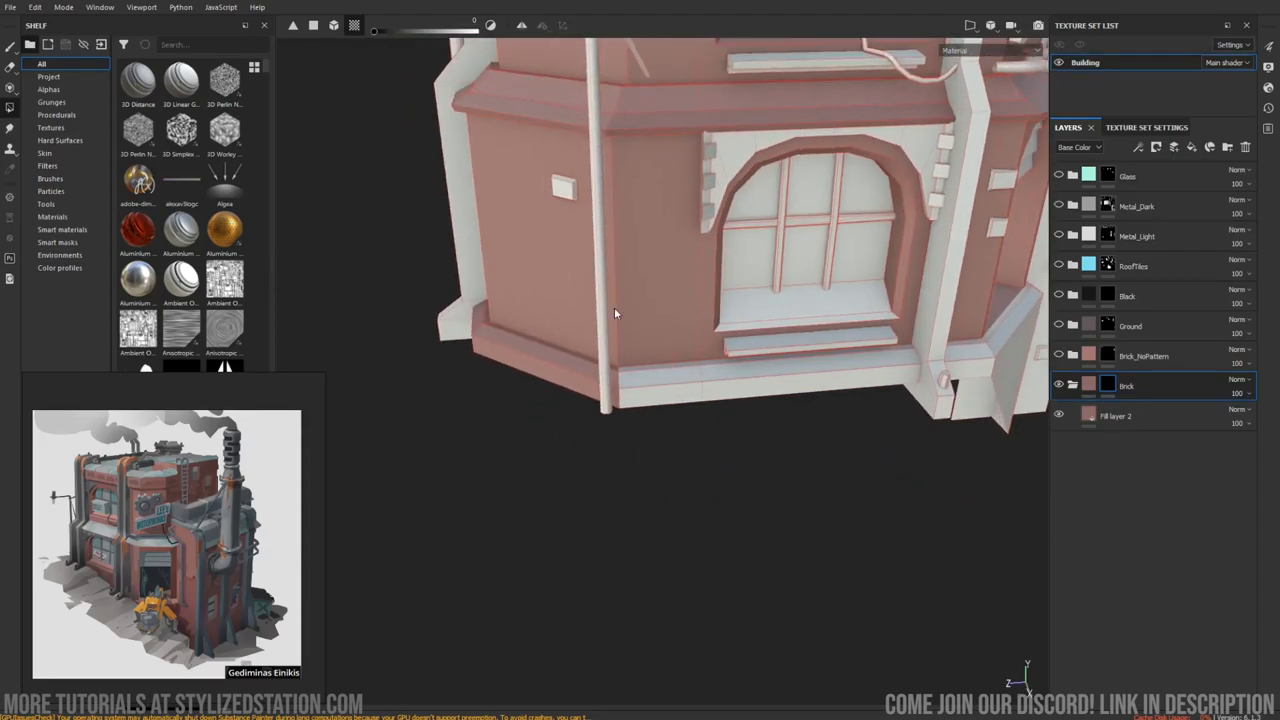
{"action": "left_click_drag", "start_coordinate": [616, 312], "coordinate": [688, 364]}
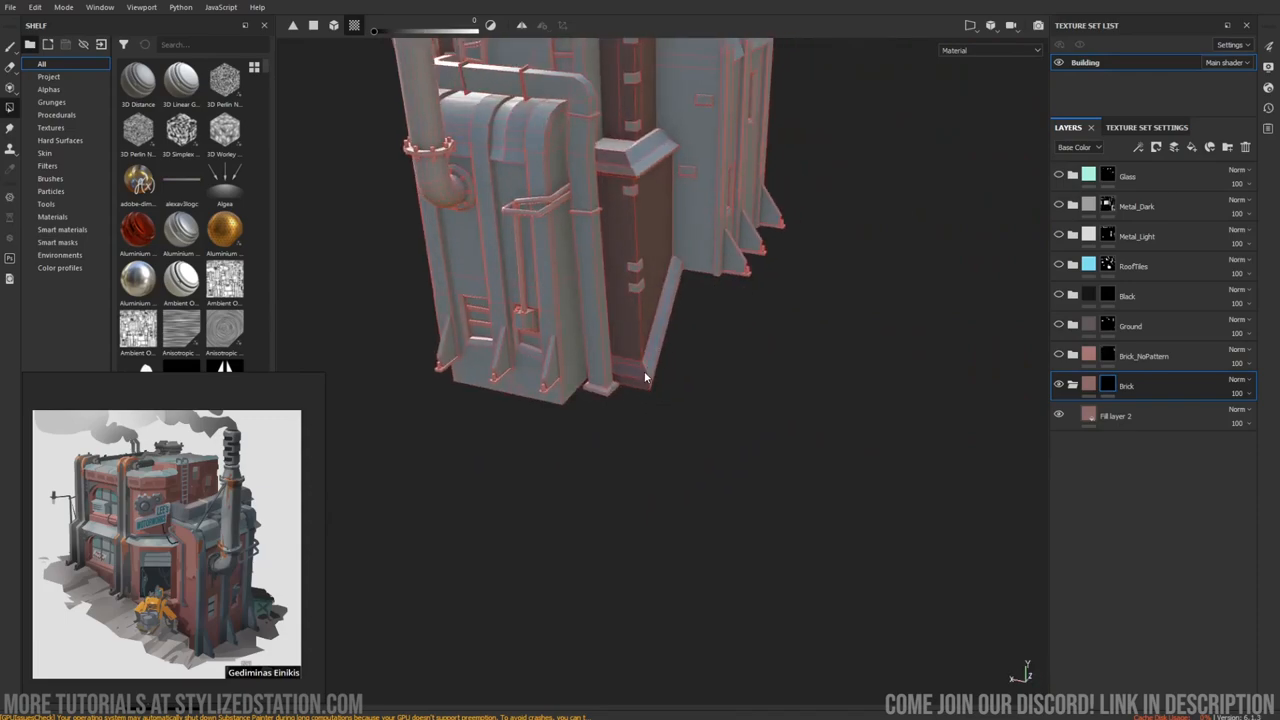
{"action": "left_click_drag", "start_coordinate": [644, 376], "coordinate": [906, 268]}
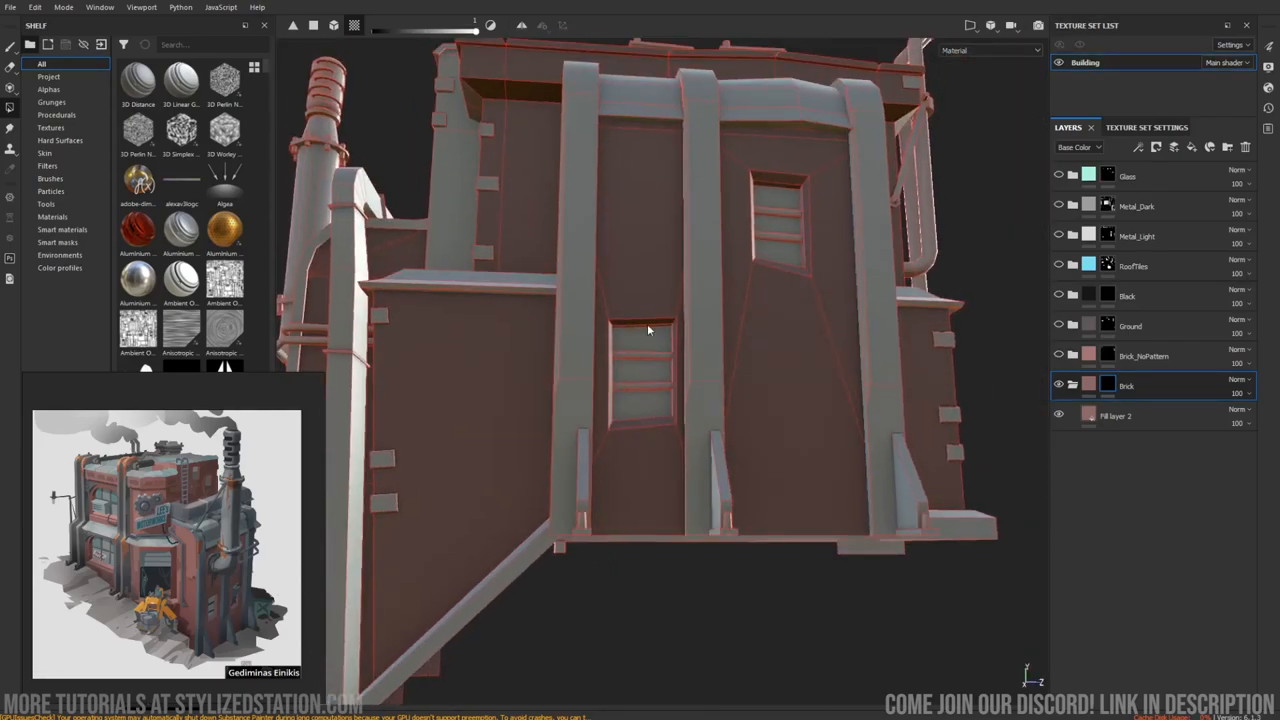
{"action": "left_click_drag", "start_coordinate": [648, 330], "coordinate": [606, 460]}
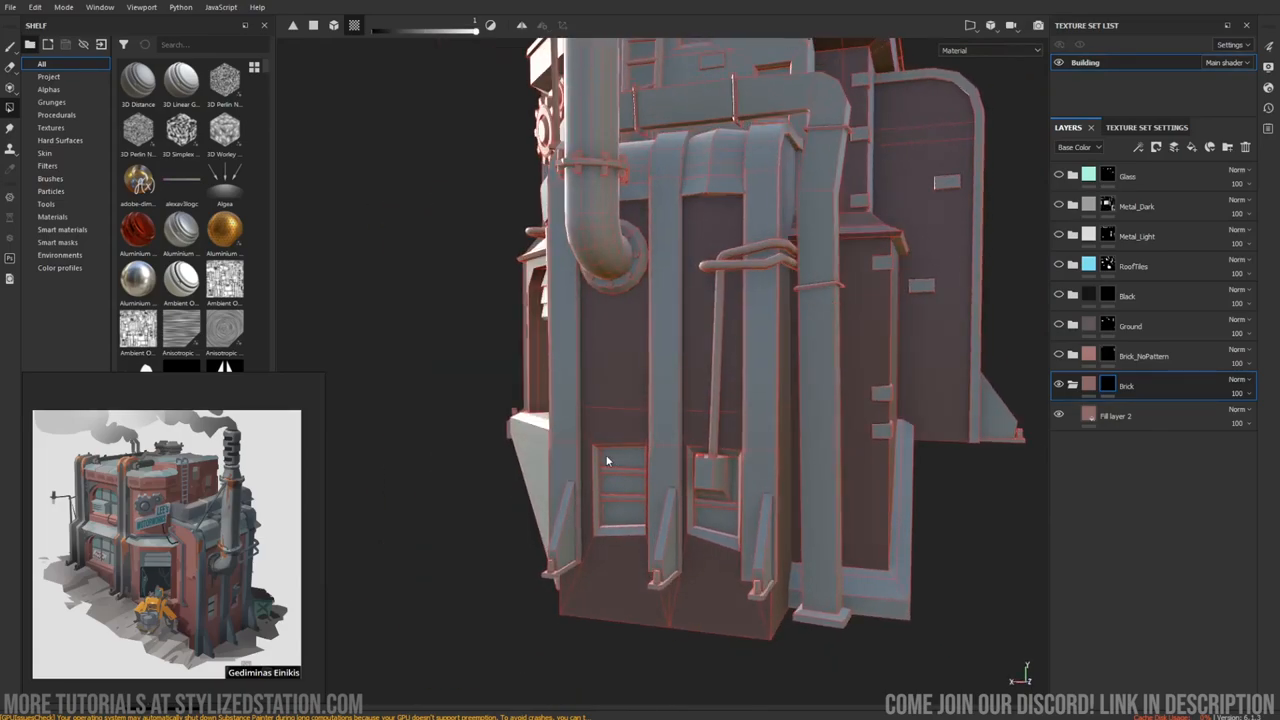
{"action": "left_click_drag", "start_coordinate": [604, 460], "coordinate": [644, 370]}
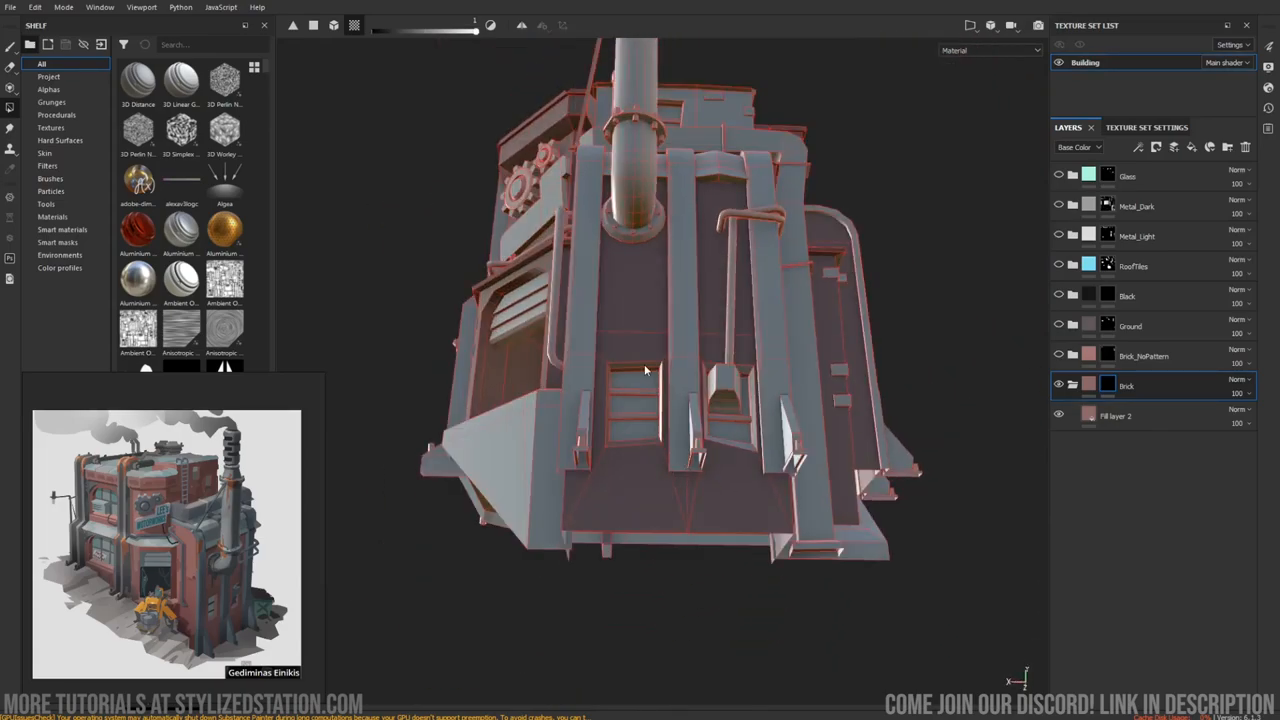
{"action": "left_click_drag", "start_coordinate": [644, 370], "coordinate": [744, 444]}
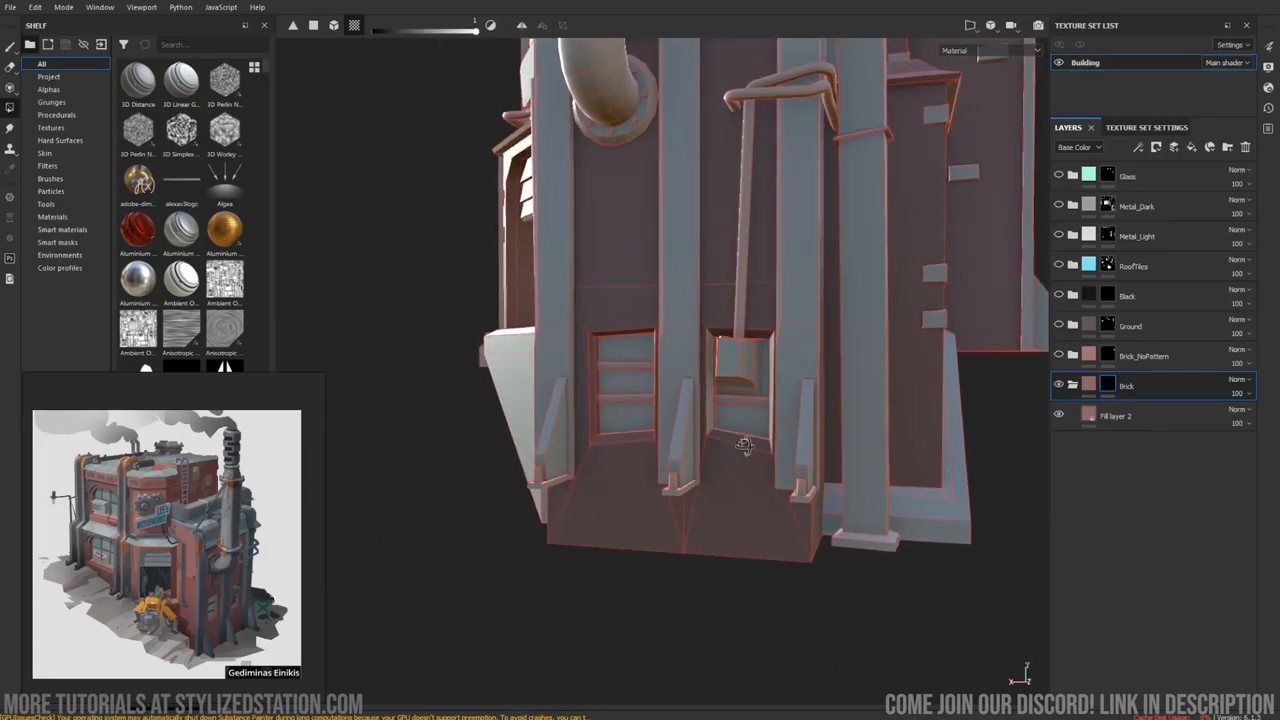
{"action": "left_click_drag", "start_coordinate": [744, 444], "coordinate": [660, 440]}
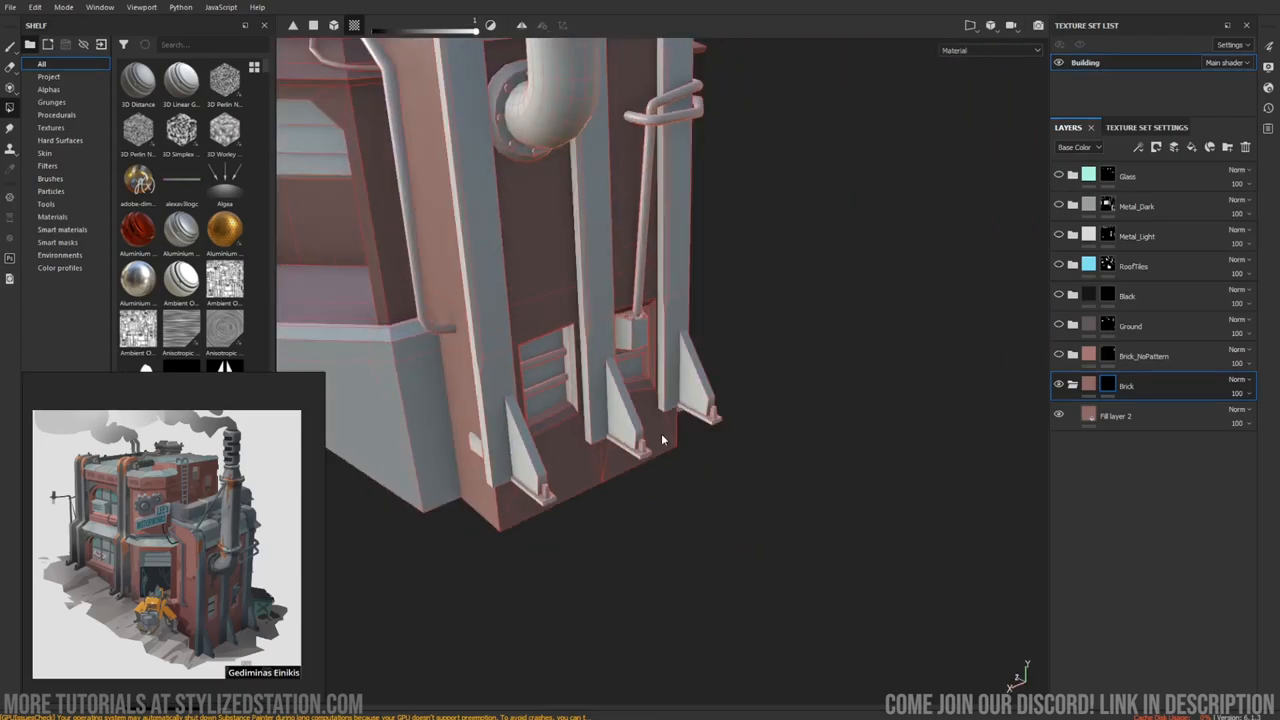
{"action": "left_click_drag", "start_coordinate": [664, 440], "coordinate": [756, 400]}
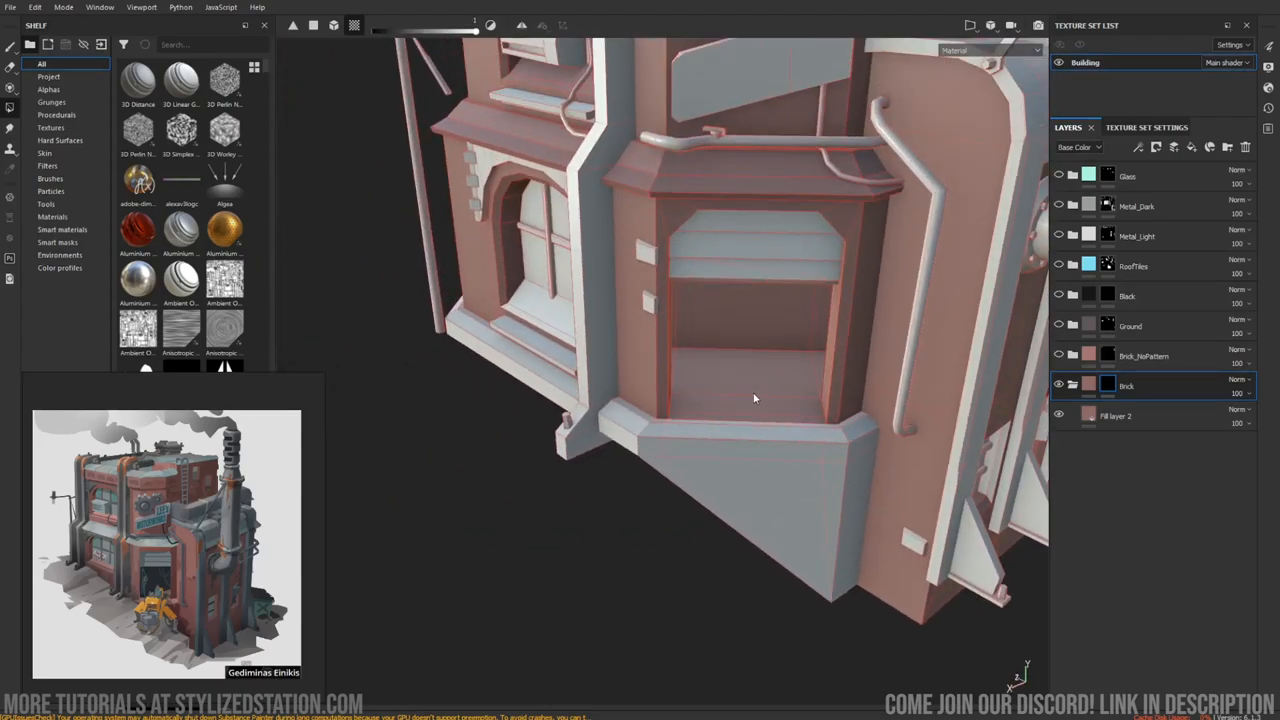
{"action": "left_click_drag", "start_coordinate": [750, 400], "coordinate": [700, 250]}
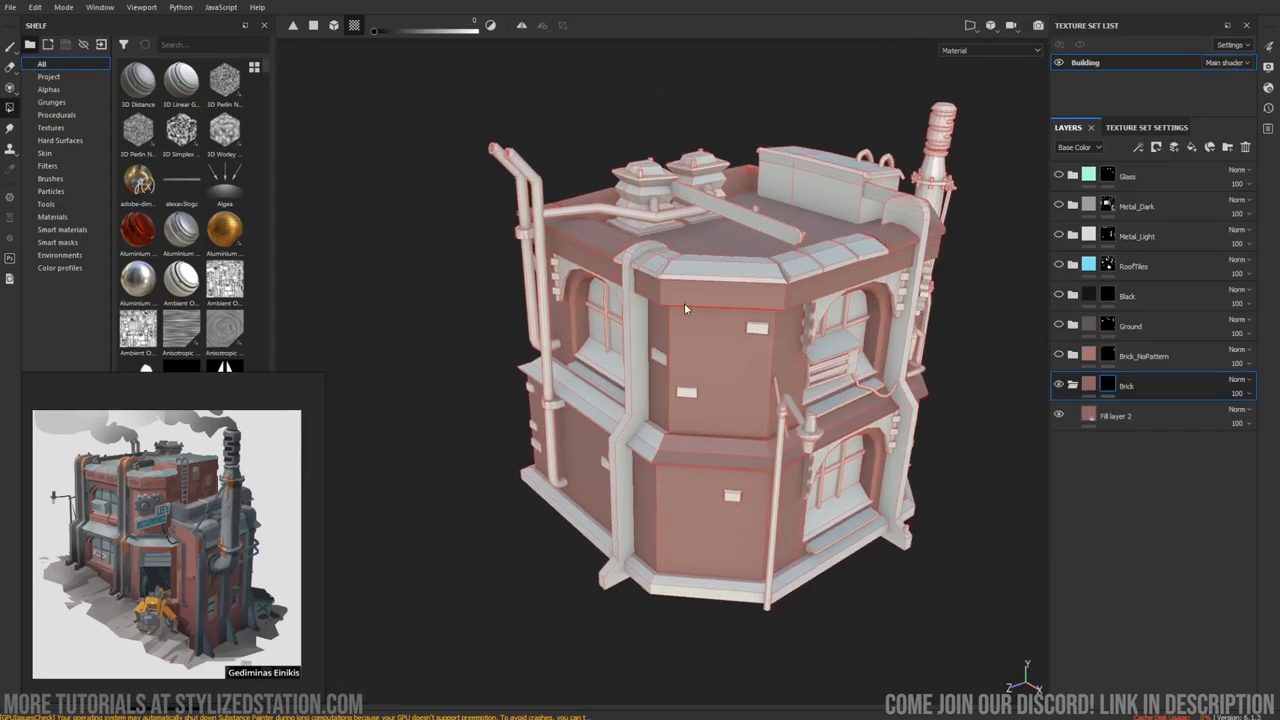
{"action": "left_click_drag", "start_coordinate": [684, 310], "coordinate": [880, 470]}
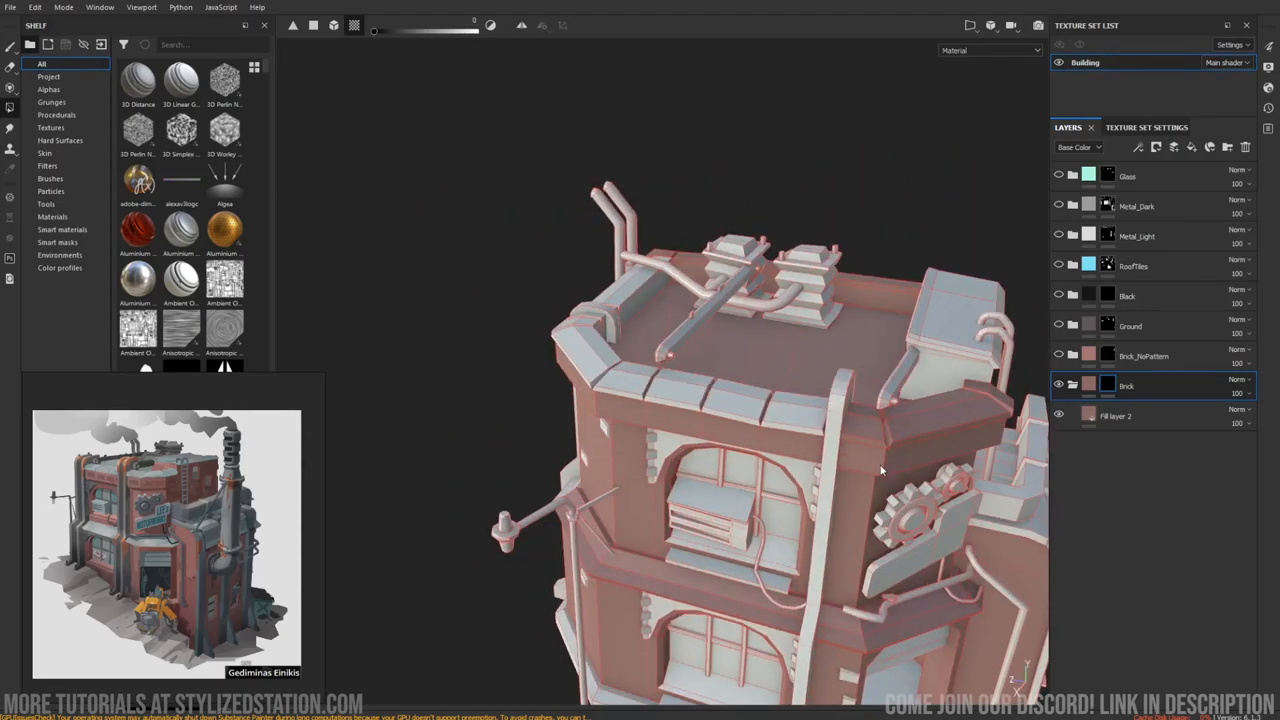
{"action": "left_click_drag", "start_coordinate": [880, 470], "coordinate": [696, 444]}
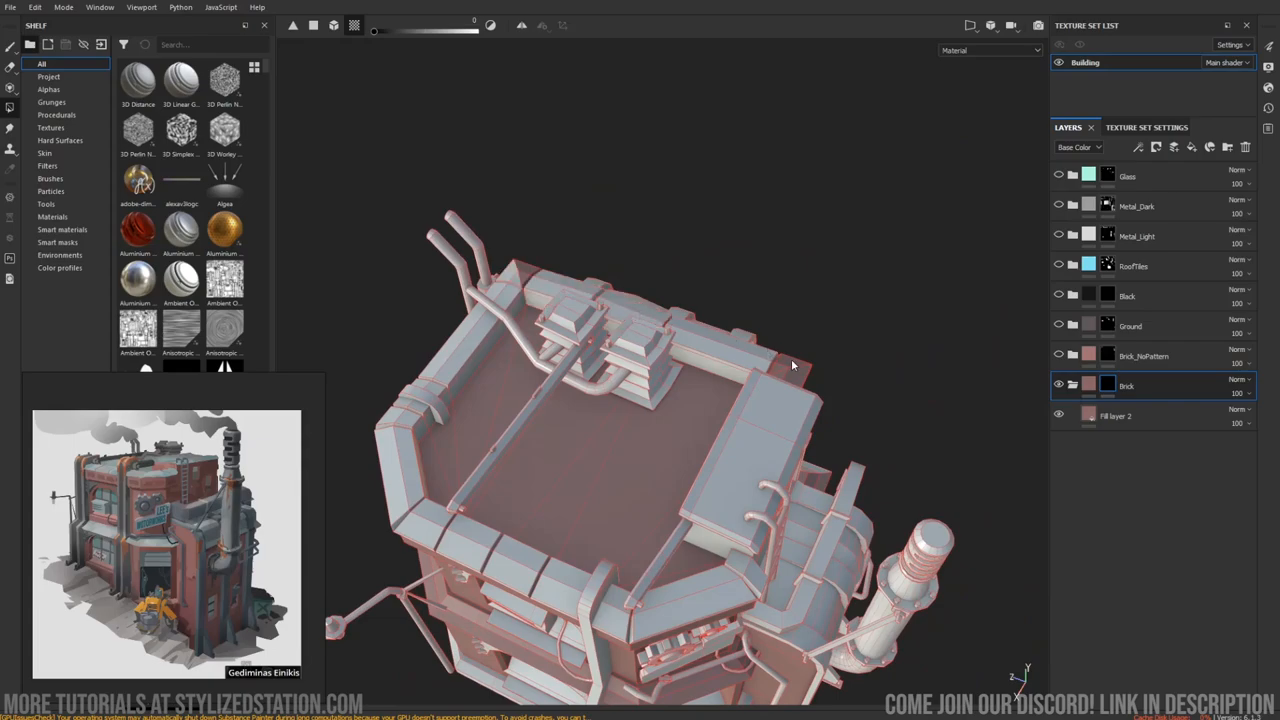
{"action": "mouse_move", "coordinate": [532, 272]}
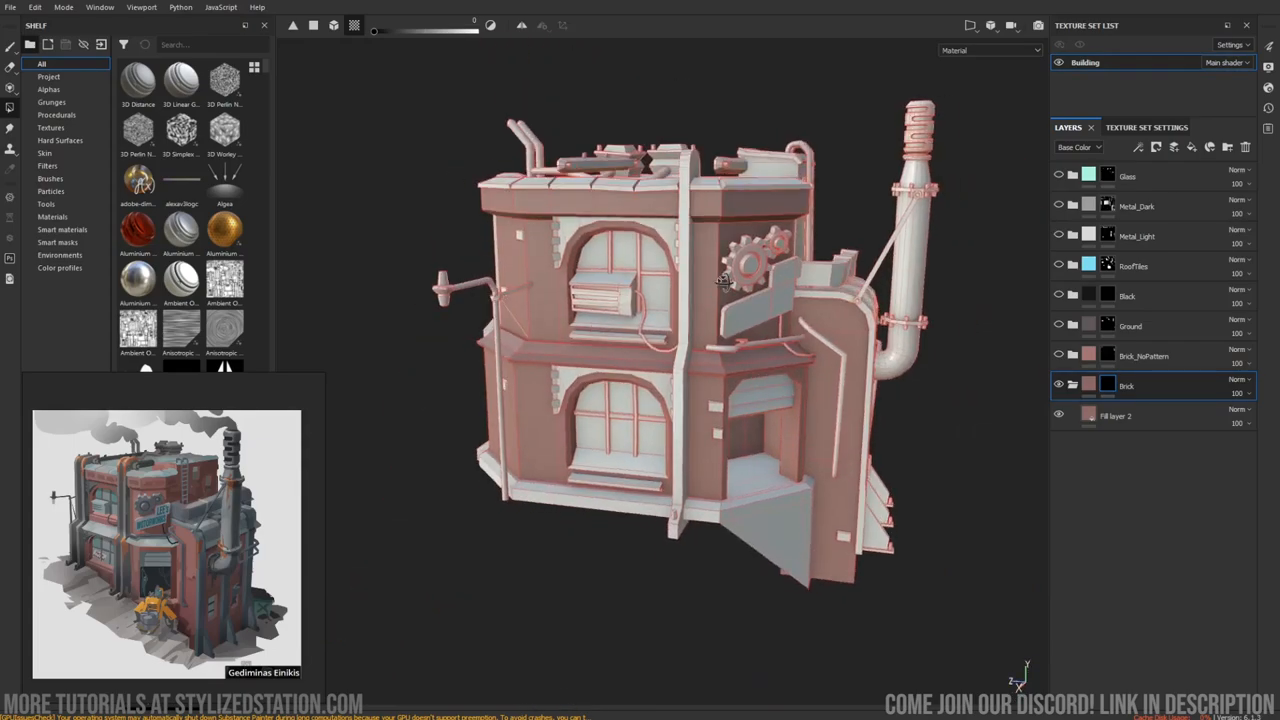
{"action": "left_click_drag", "start_coordinate": [720, 280], "coordinate": [700, 170]}
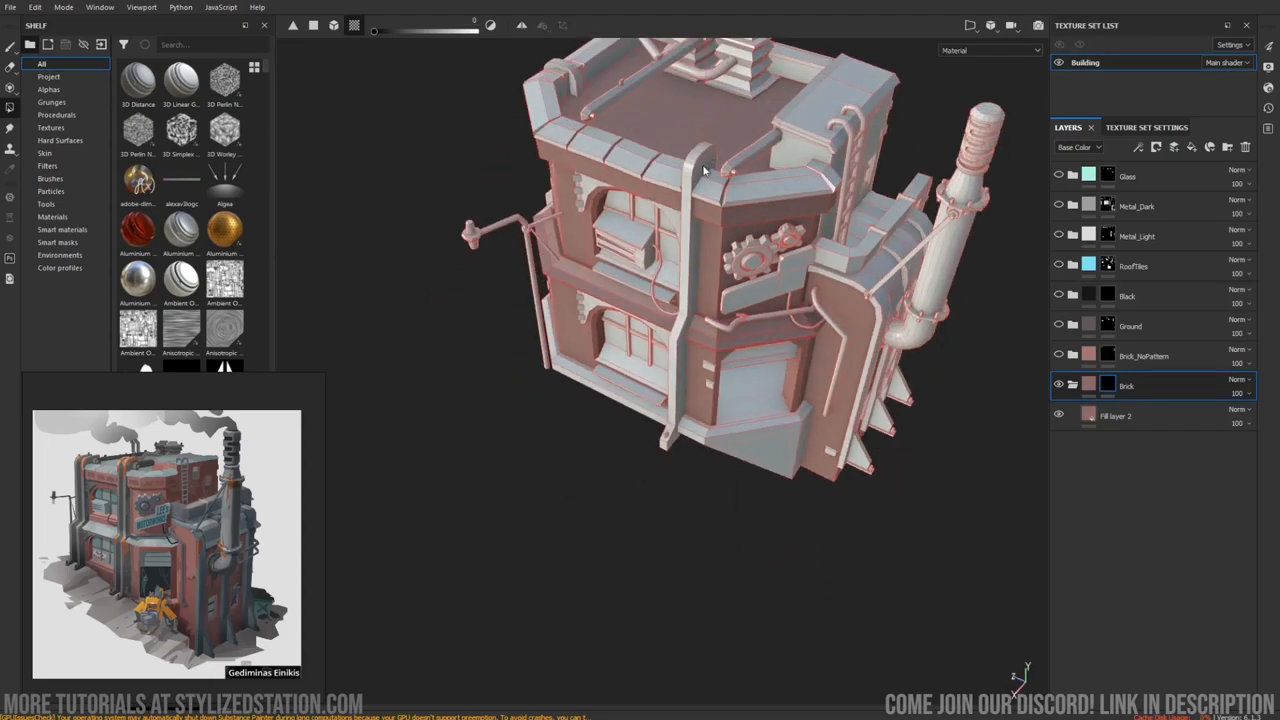
{"action": "mouse_move", "coordinate": [568, 88]}
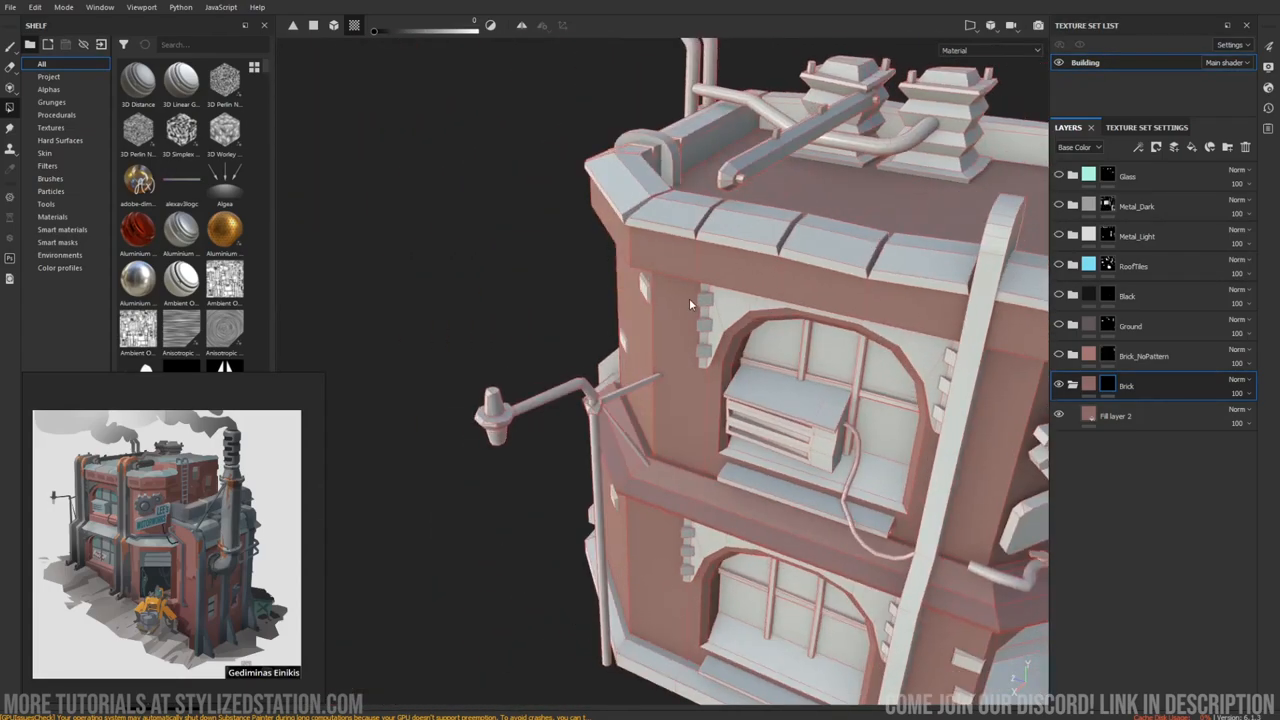
{"action": "left_click_drag", "start_coordinate": [690, 304], "coordinate": [704, 328]}
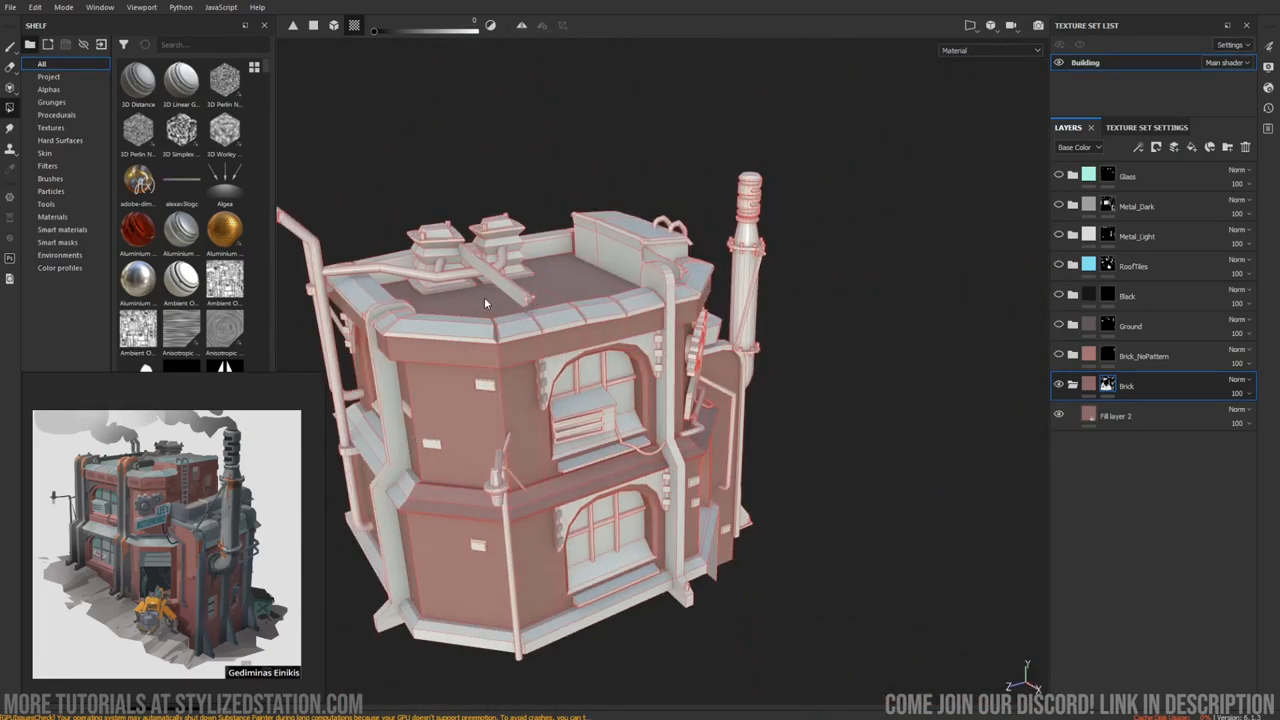
{"action": "left_click_drag", "start_coordinate": [484, 304], "coordinate": [770, 328]}
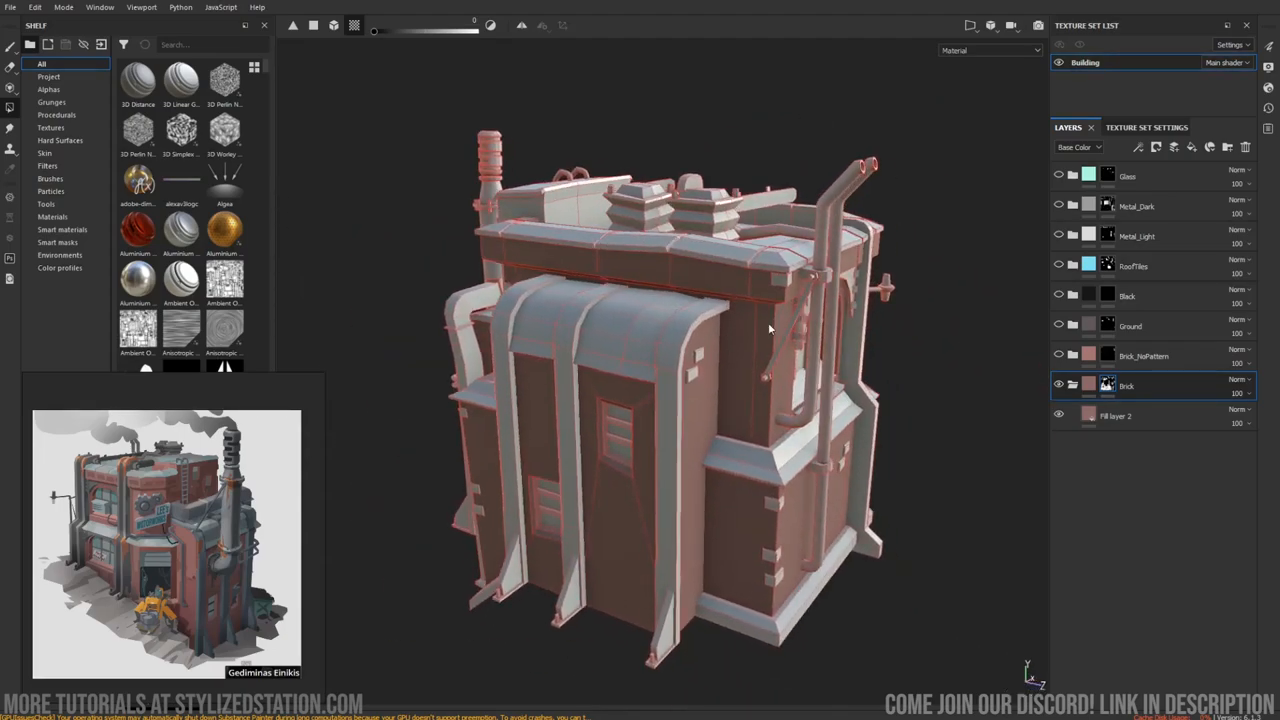
{"action": "left_click_drag", "start_coordinate": [770, 330], "coordinate": [500, 480]}
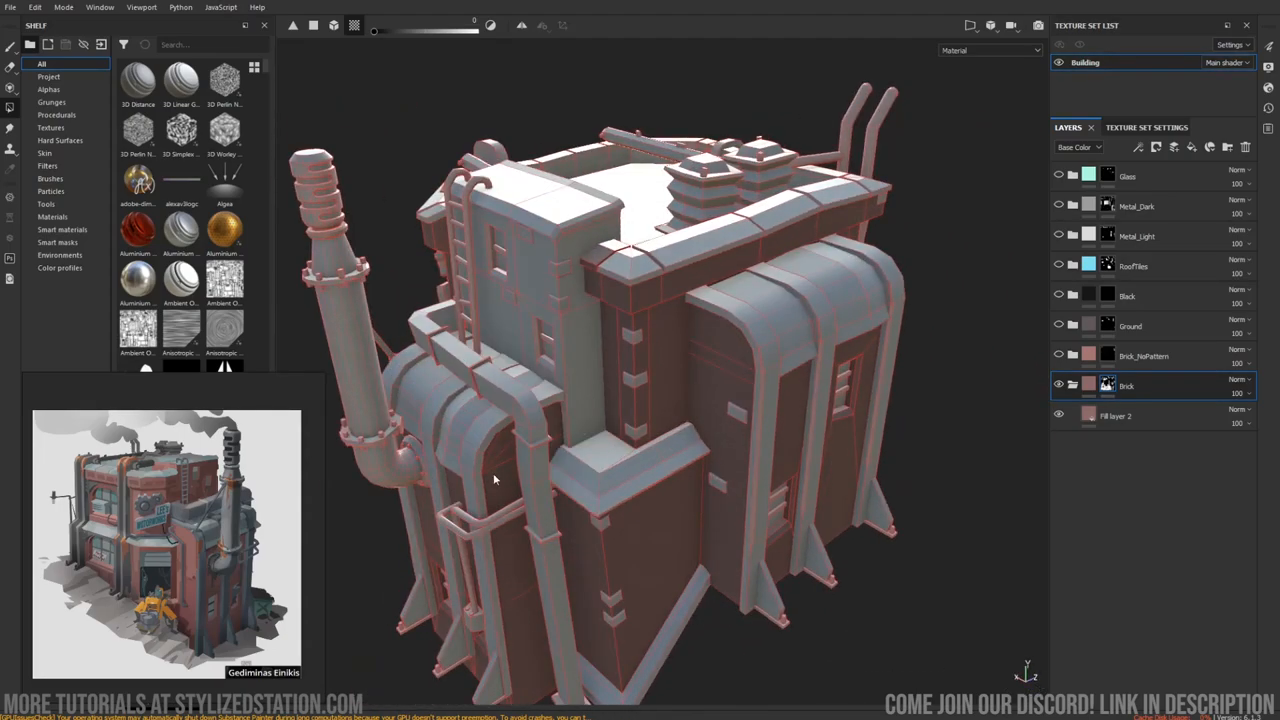
{"action": "left_click_drag", "start_coordinate": [490, 480], "coordinate": [690, 230]}
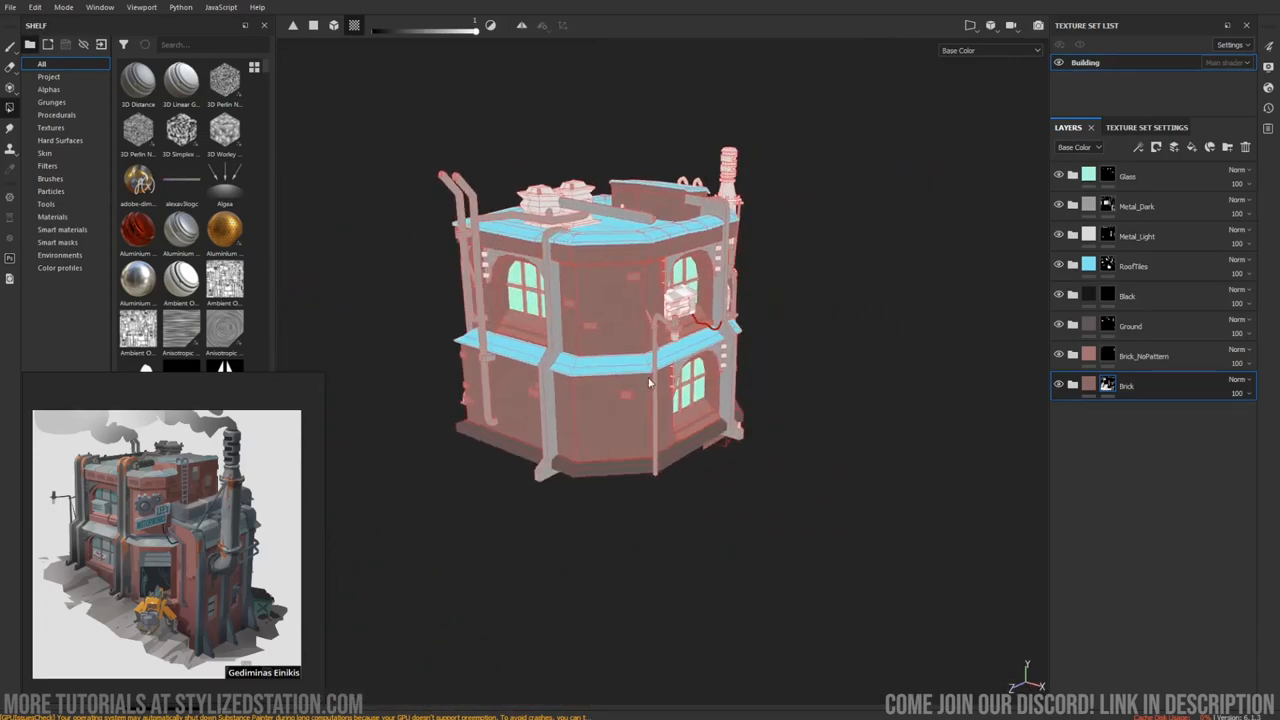
Zoom in closer on the building in Base Color display mode.
{"action": "left_click_drag", "start_coordinate": [648, 384], "coordinate": [788, 462]}
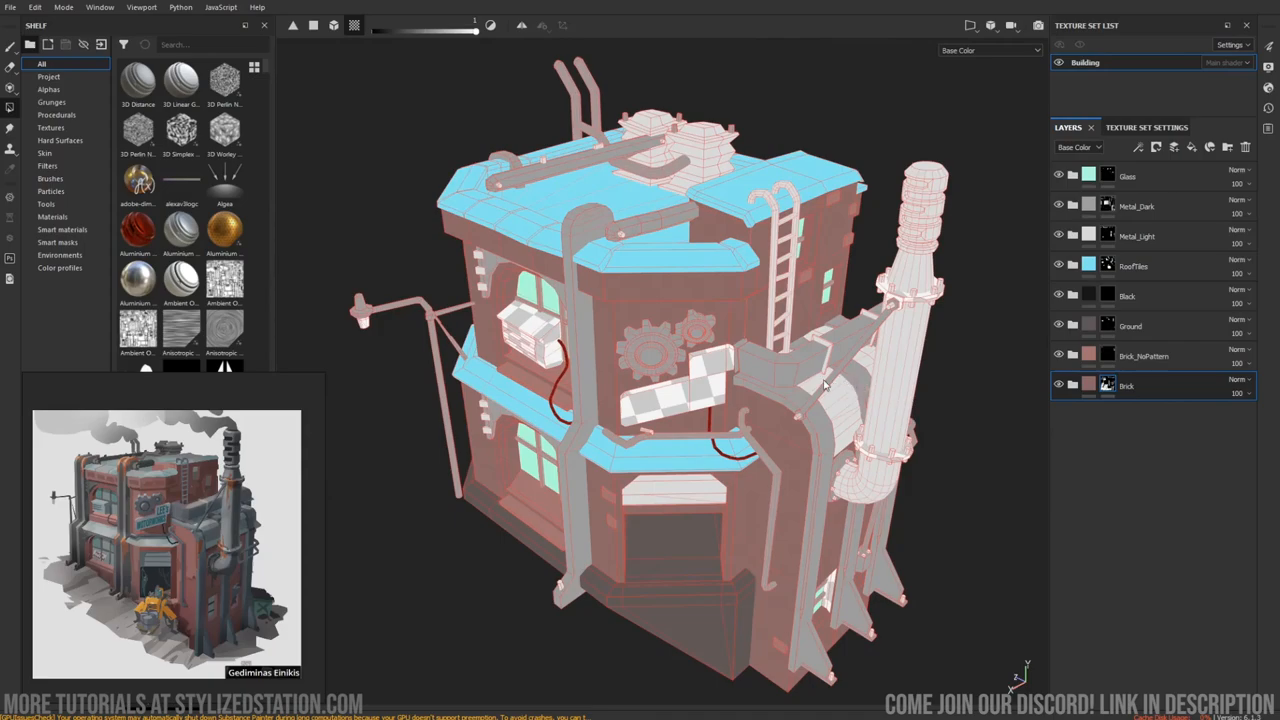
{"action": "mouse_move", "coordinate": [824, 384]}
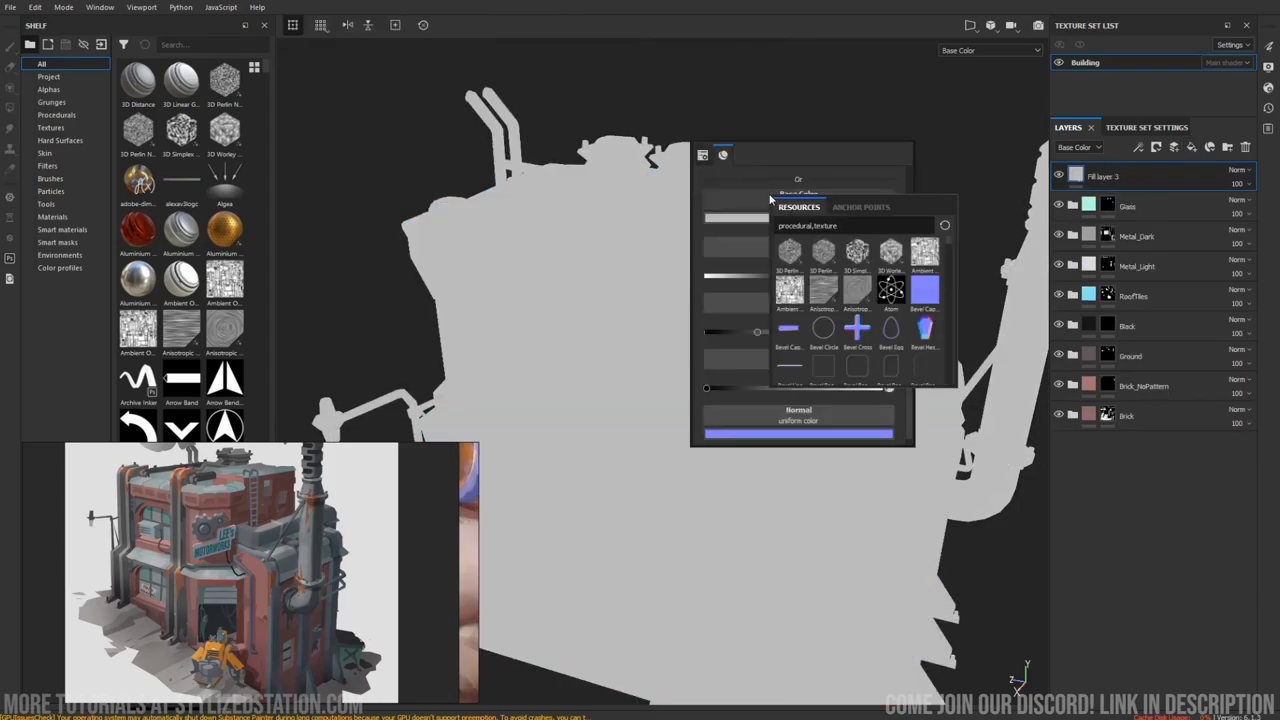
Add Hed's Oil Paint filter to the top ambient-occlusion fill layer and inspect the brushy result.
{"action": "type", "text": "ambient"}
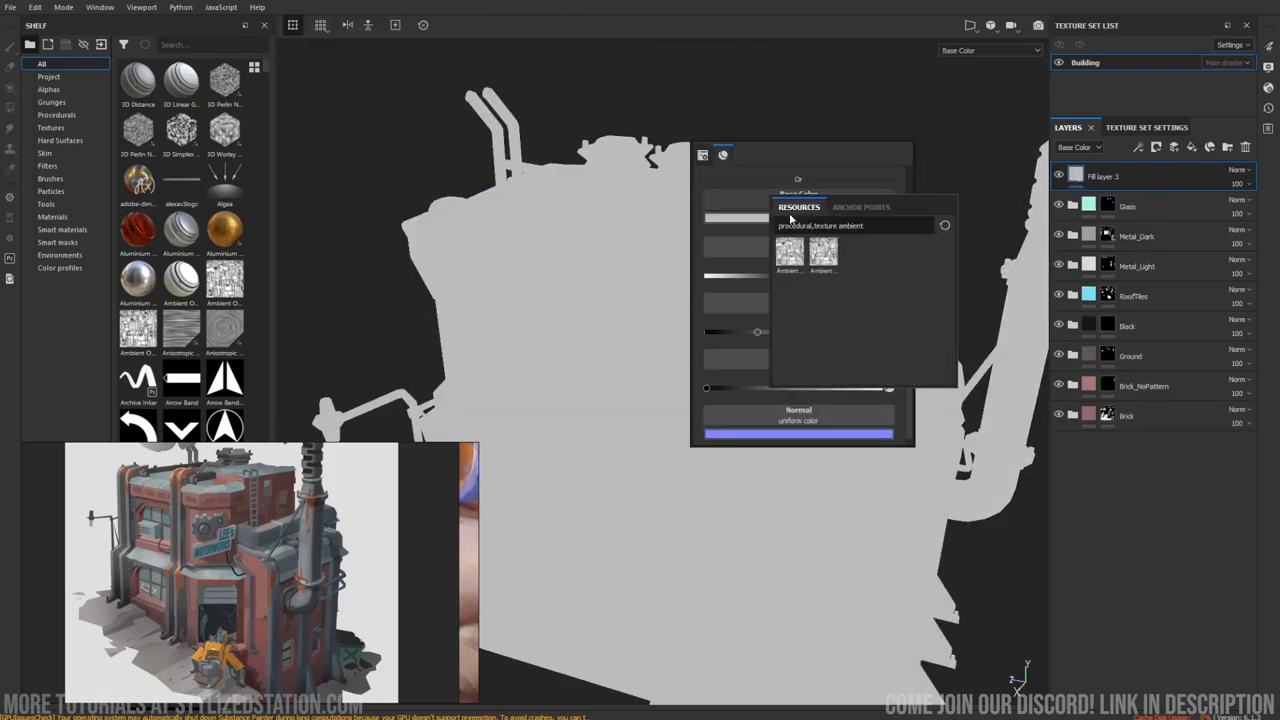
{"action": "mouse_move", "coordinate": [822, 250]}
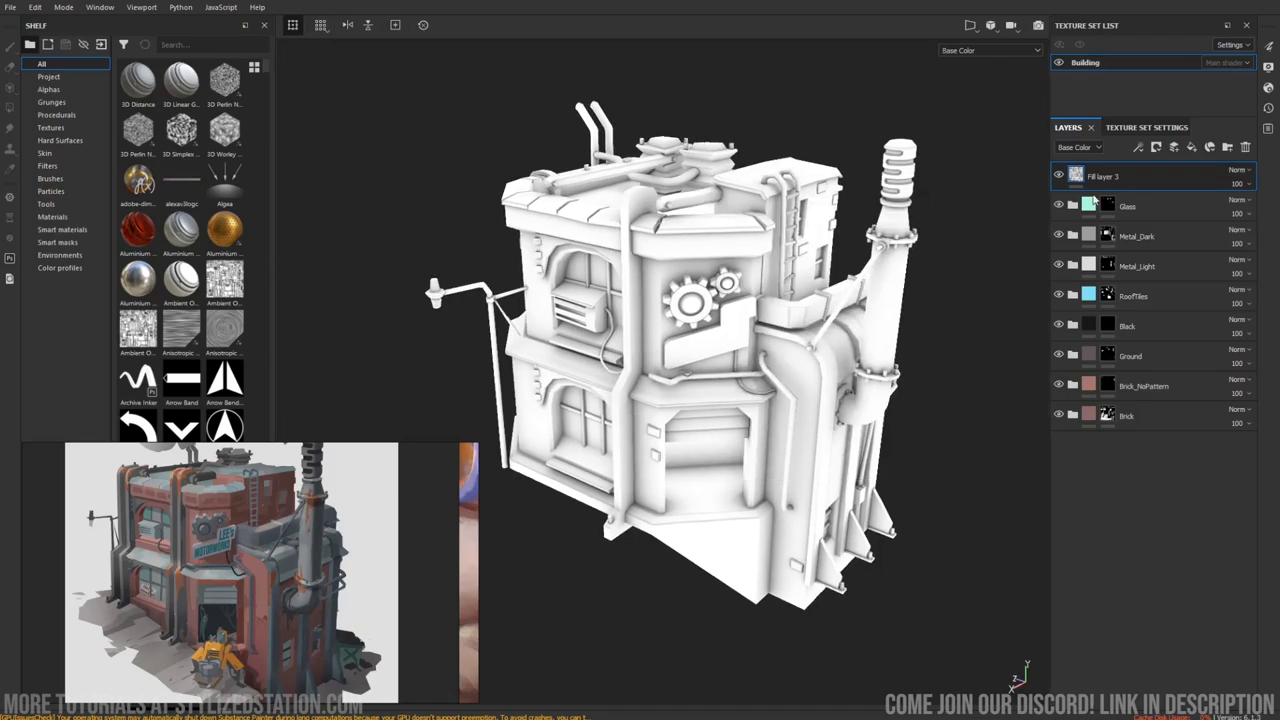
{"action": "right_click", "coordinate": [1102, 176]}
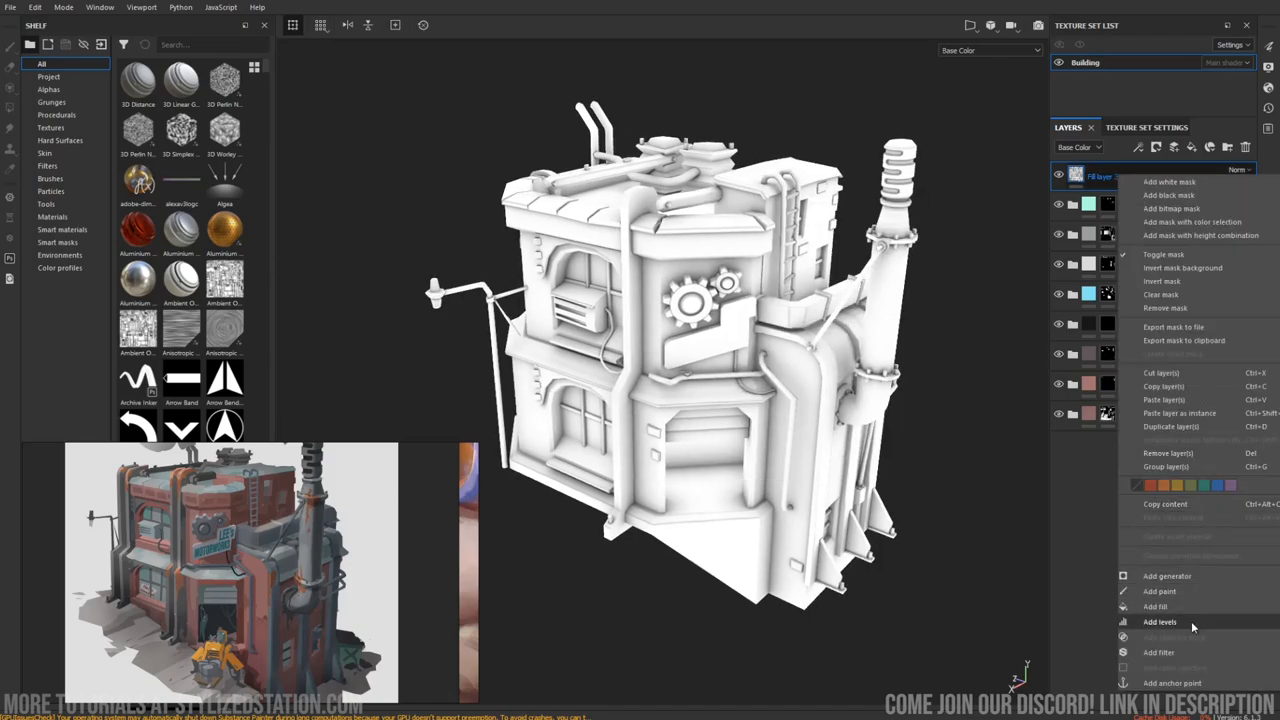
{"action": "left_click", "coordinate": [1160, 652]}
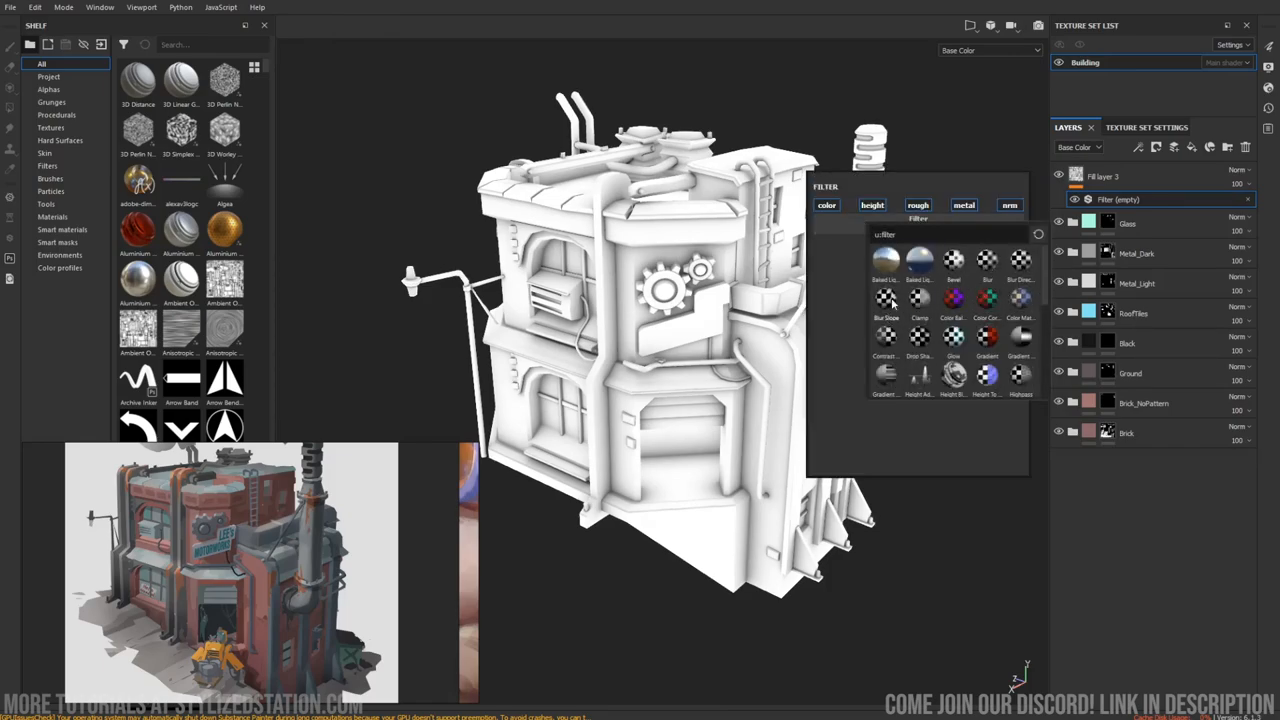
{"action": "mouse_move", "coordinate": [884, 298]}
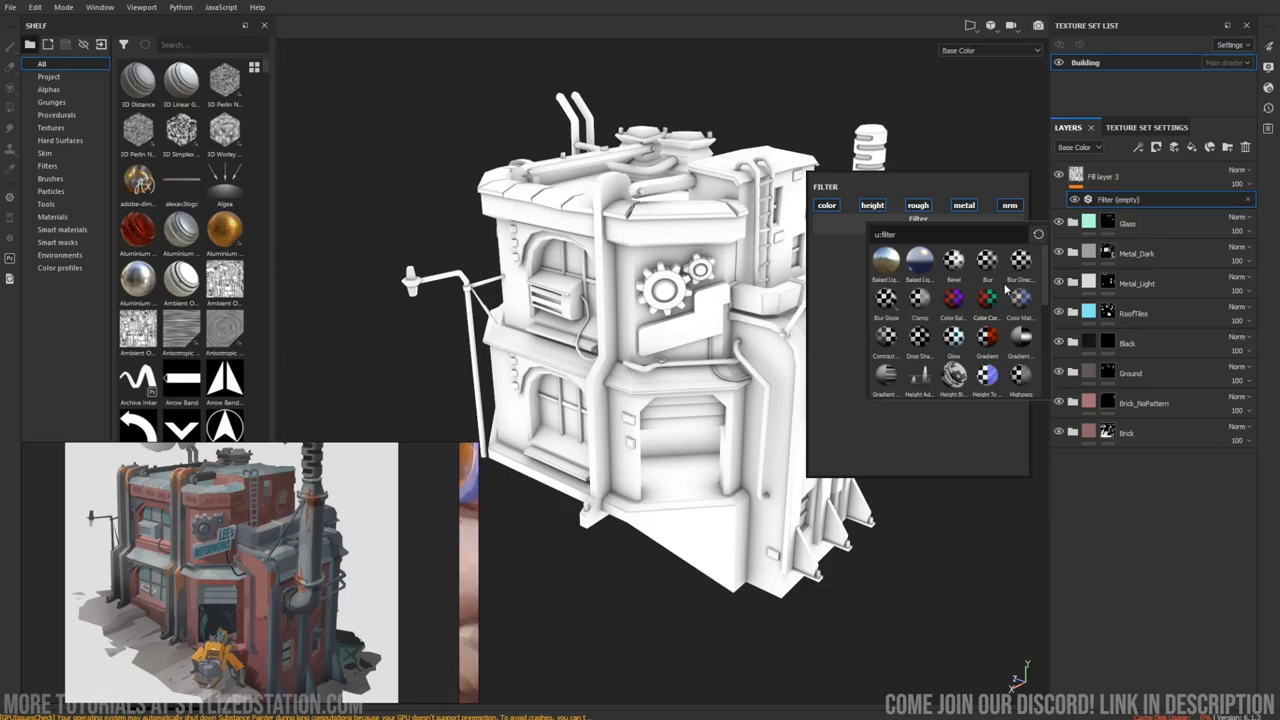
{"action": "scroll", "scroll_direction": "down", "scroll_amount": 3}
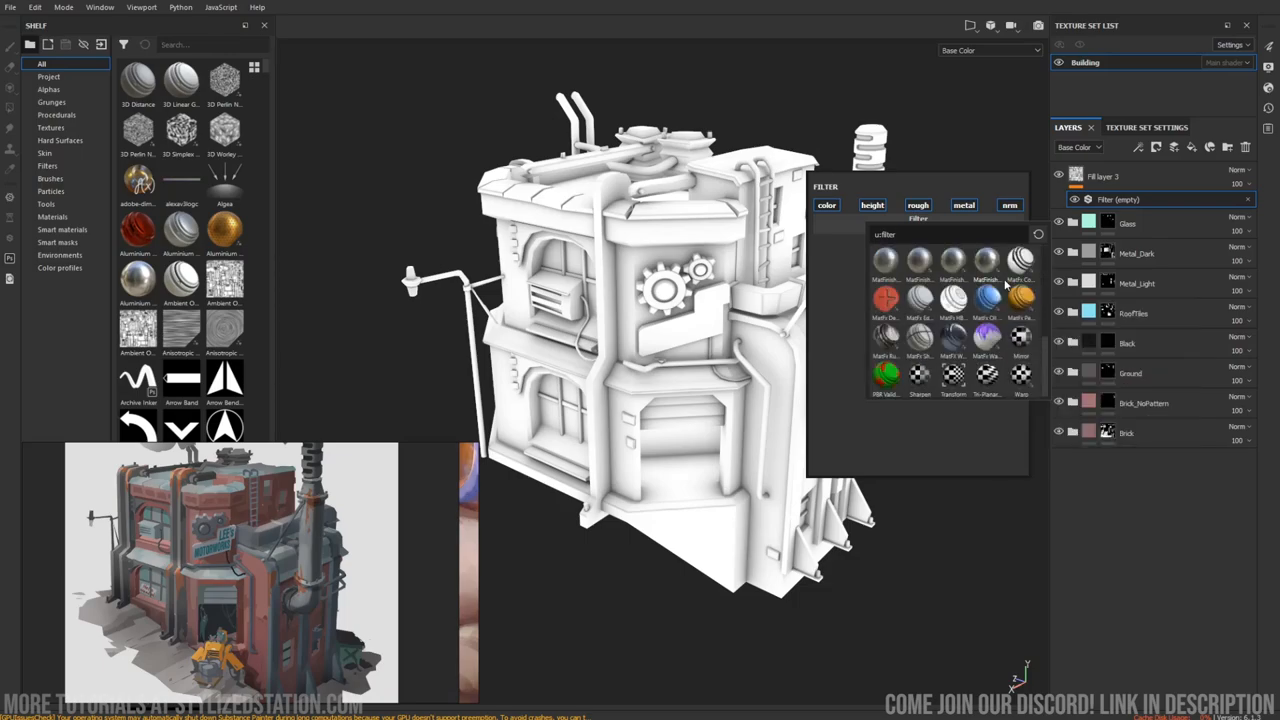
{"action": "mouse_move", "coordinate": [988, 336]}
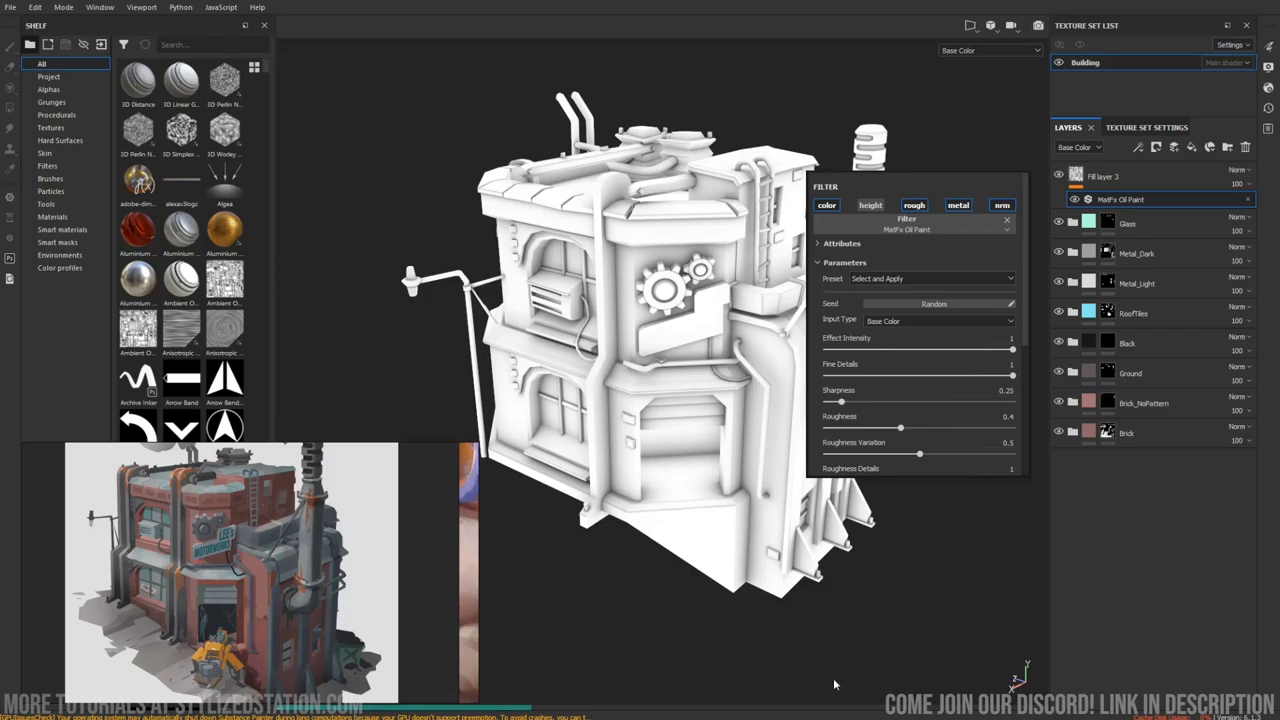
{"action": "mouse_move", "coordinate": [844, 644]}
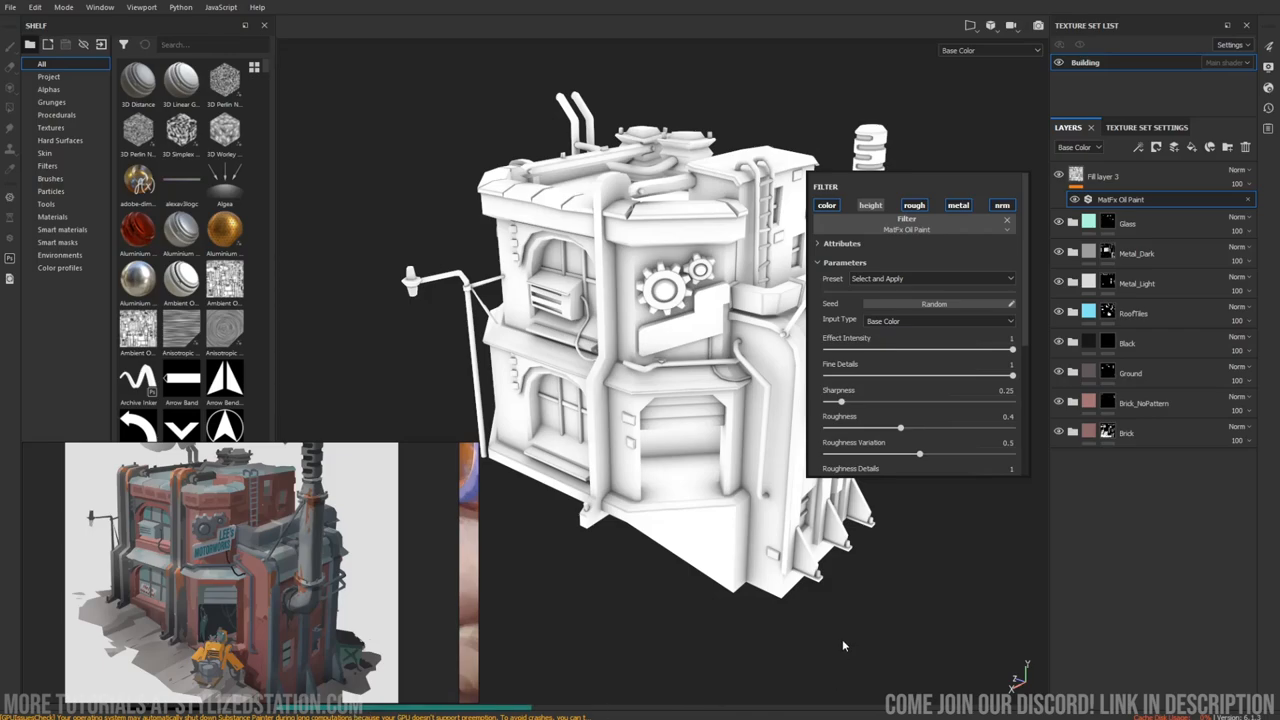
{"action": "left_click_drag", "start_coordinate": [824, 350], "coordinate": [1012, 350]}
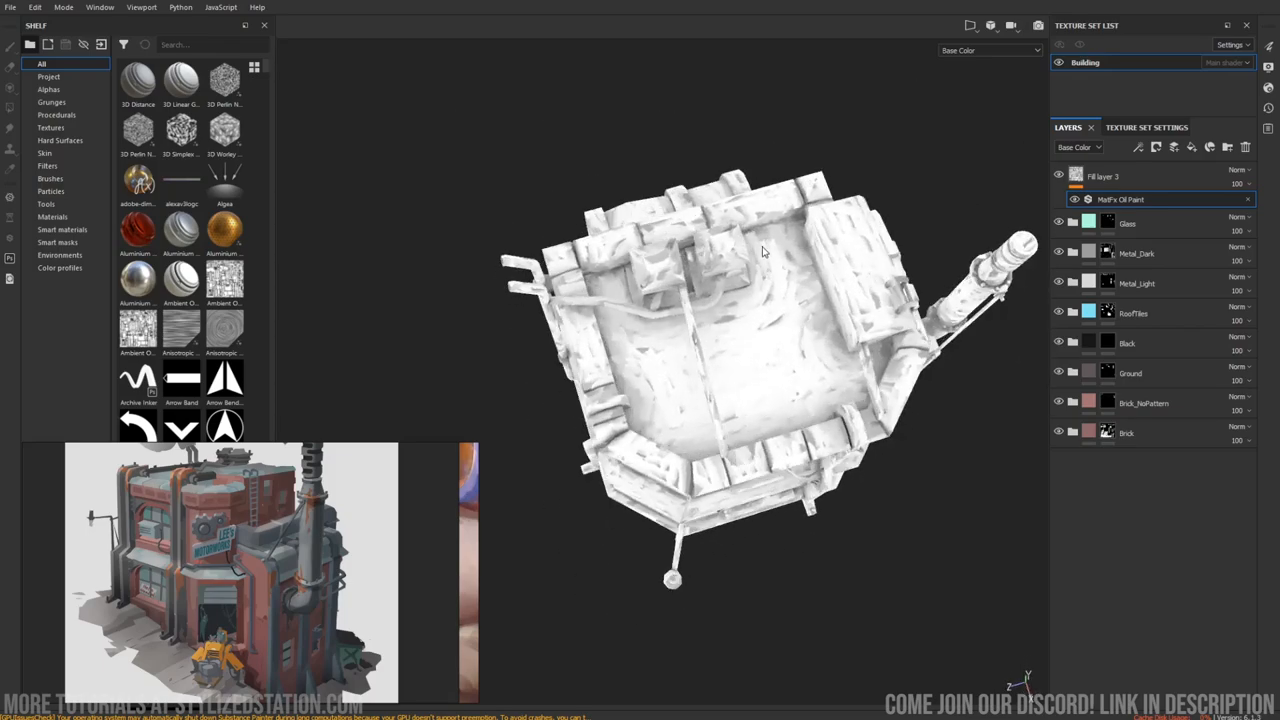
{"action": "left_click_drag", "start_coordinate": [760, 250], "coordinate": [744, 316]}
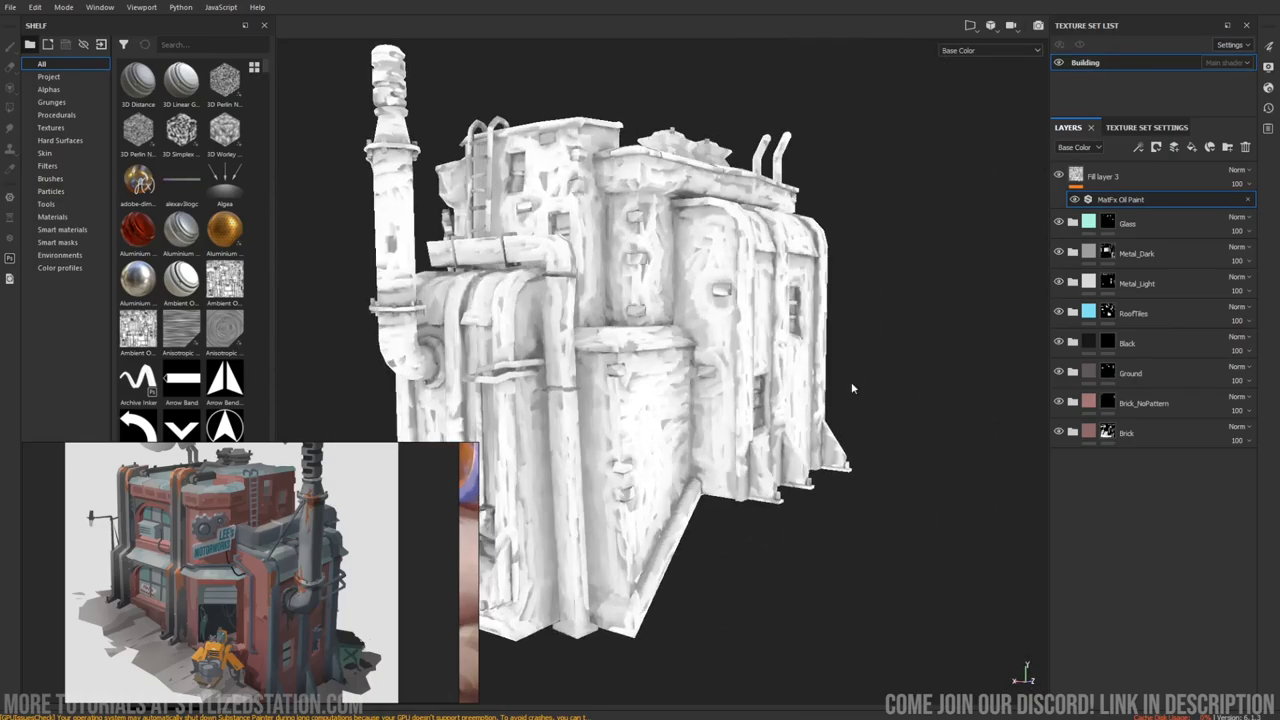
{"action": "left_click_drag", "start_coordinate": [850, 388], "coordinate": [710, 440]}
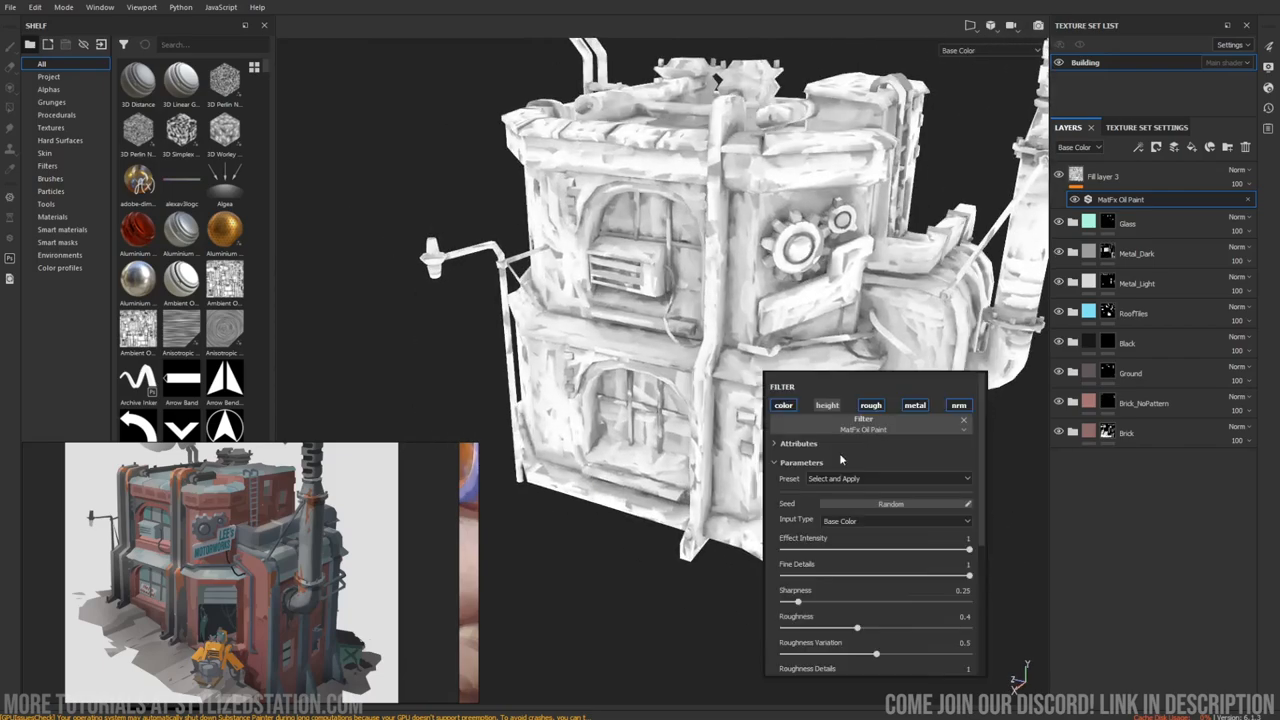
Adjust the oil paint filter's Roughness and raise Effect Intensity to 1.
{"action": "left_click", "coordinate": [888, 478]}
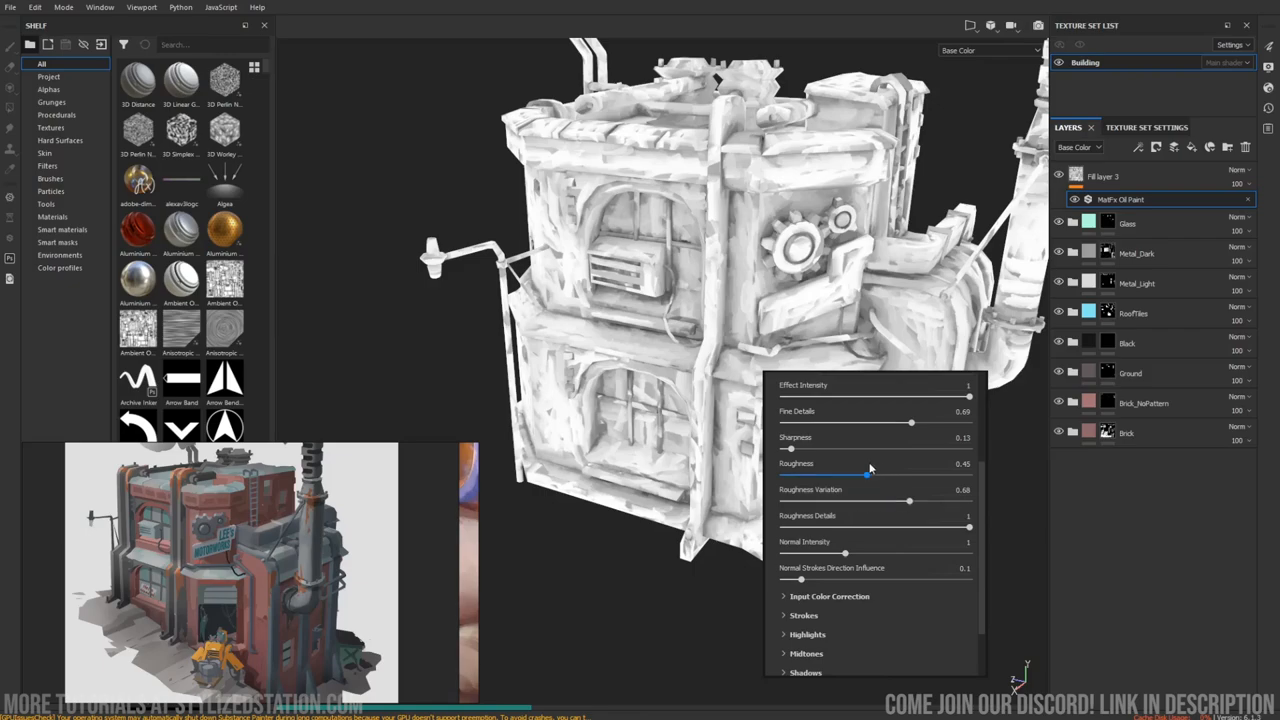
{"action": "mouse_move", "coordinate": [856, 468]}
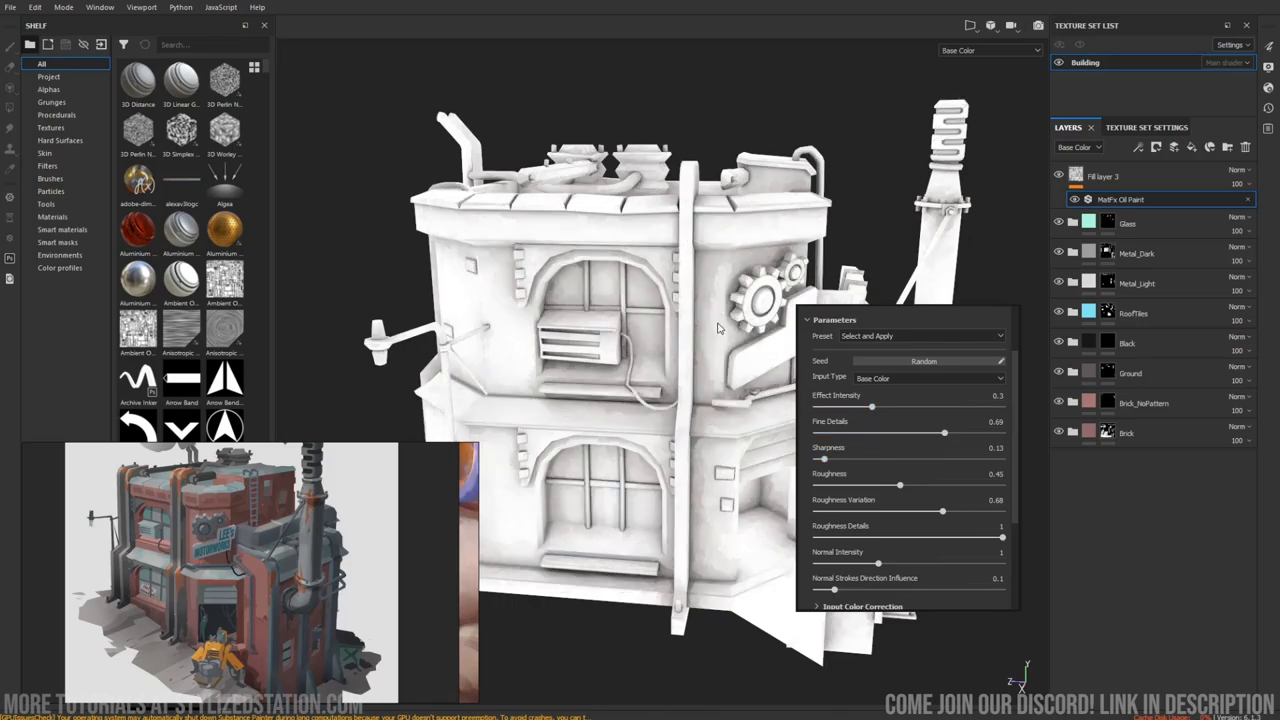
{"action": "mouse_move", "coordinate": [752, 506]}
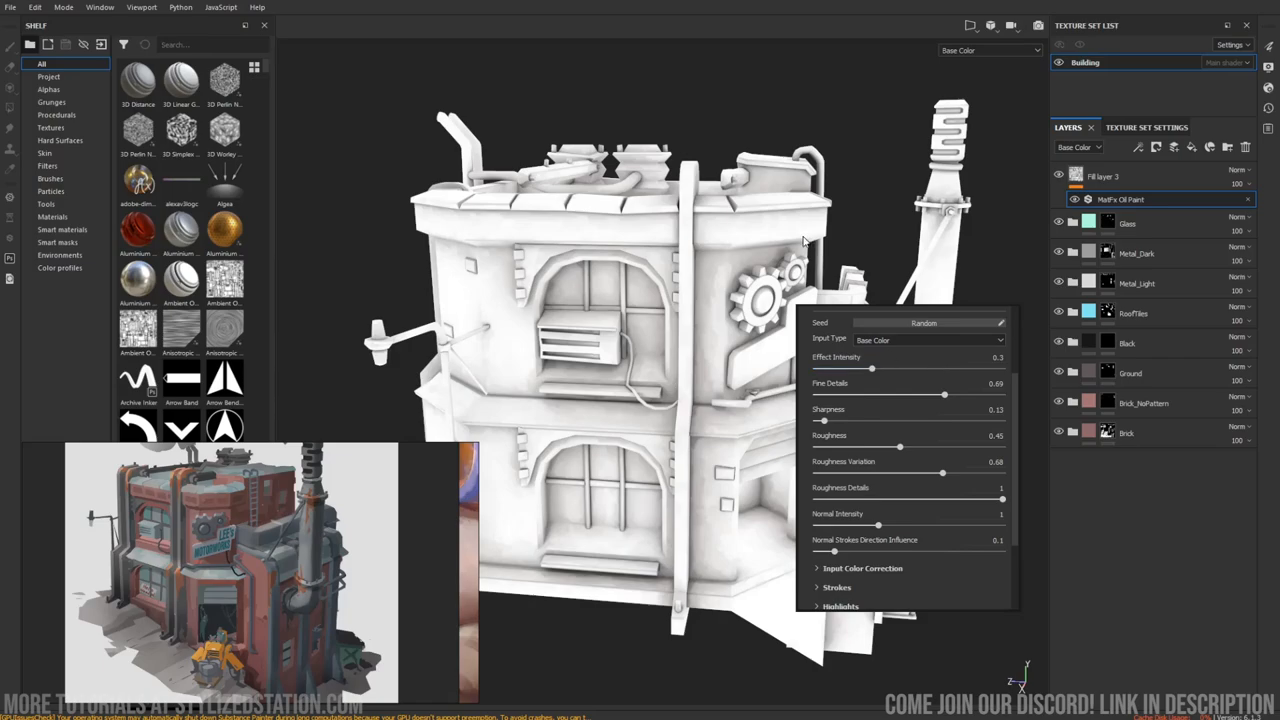
{"action": "left_click_drag", "start_coordinate": [870, 368], "coordinate": [1000, 368]}
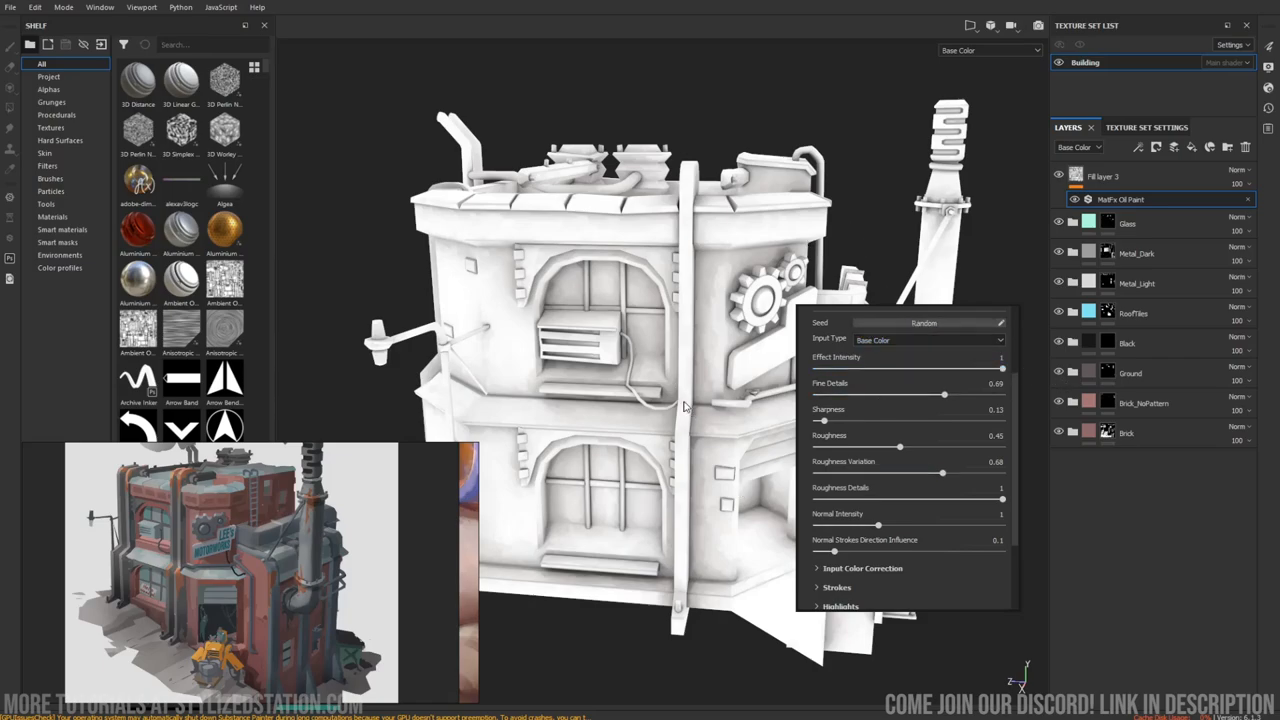
{"action": "mouse_move", "coordinate": [684, 268]}
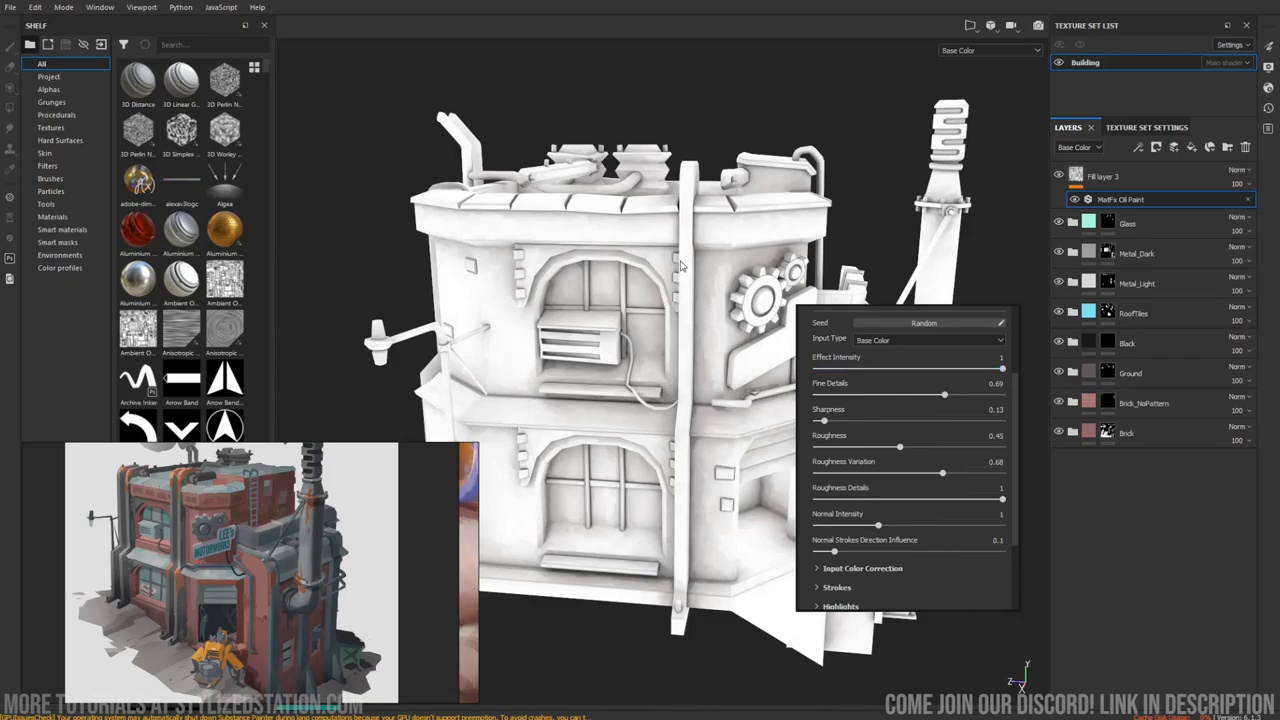
{"action": "mouse_move", "coordinate": [856, 186]}
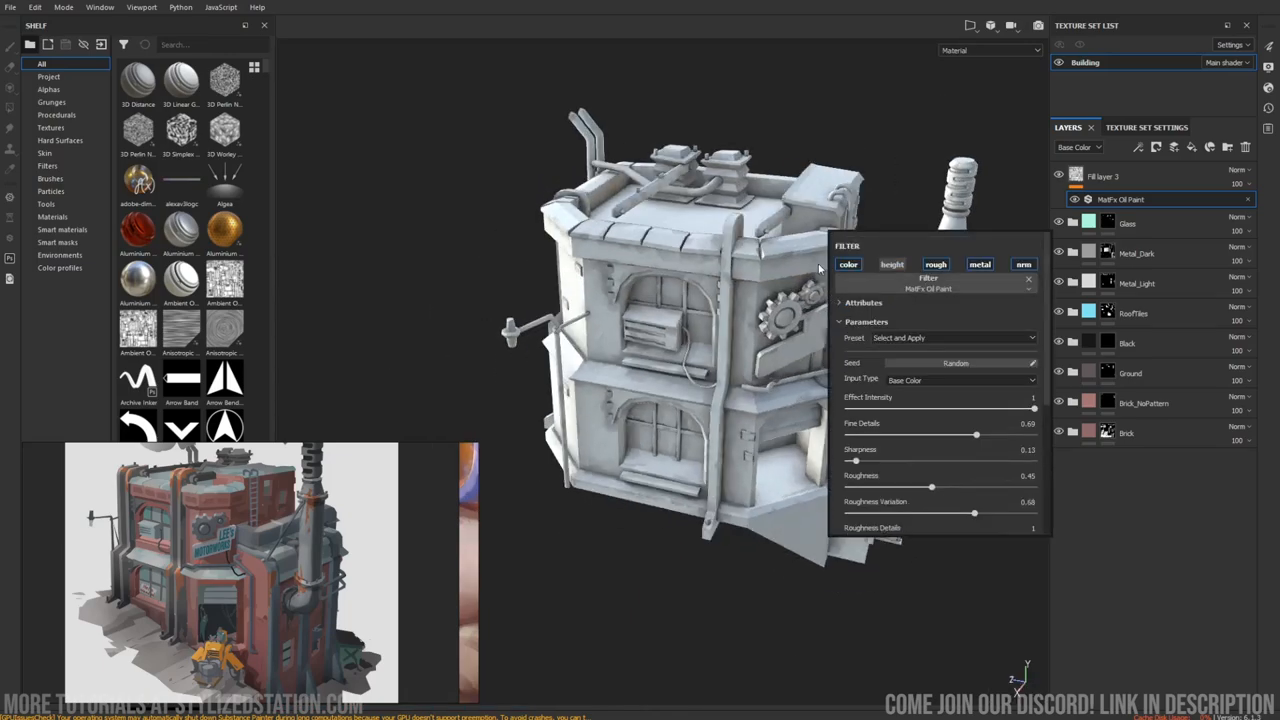
Leave the filter panel and inspect the gears, pipes, chimney and rooftop up close.
{"action": "left_click", "coordinate": [848, 264]}
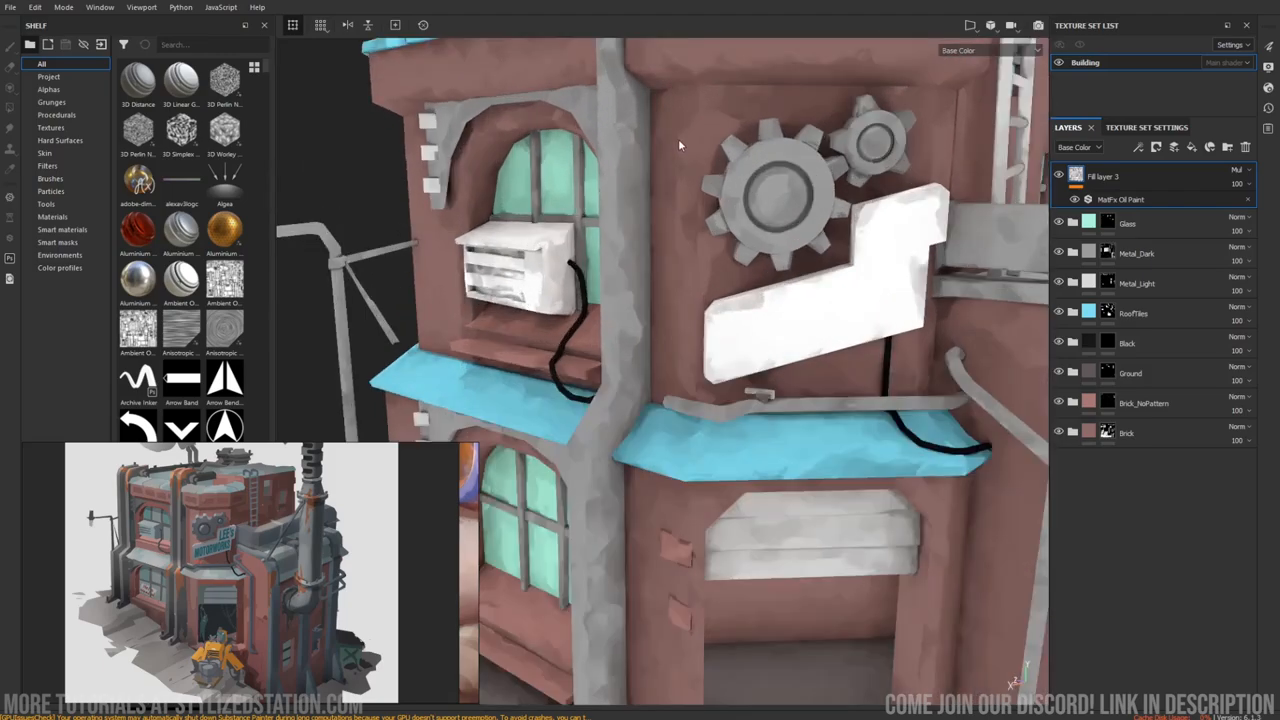
{"action": "left_click_drag", "start_coordinate": [680, 144], "coordinate": [730, 270]}
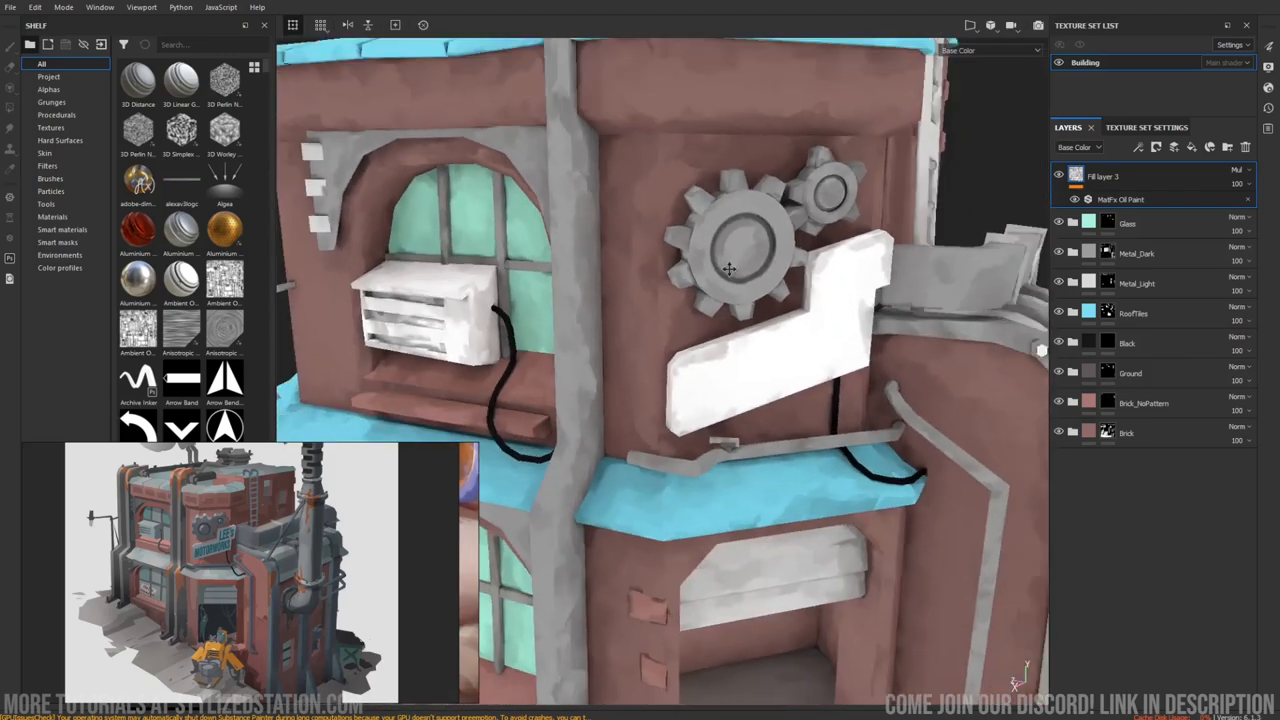
{"action": "left_click_drag", "start_coordinate": [730, 270], "coordinate": [676, 132]}
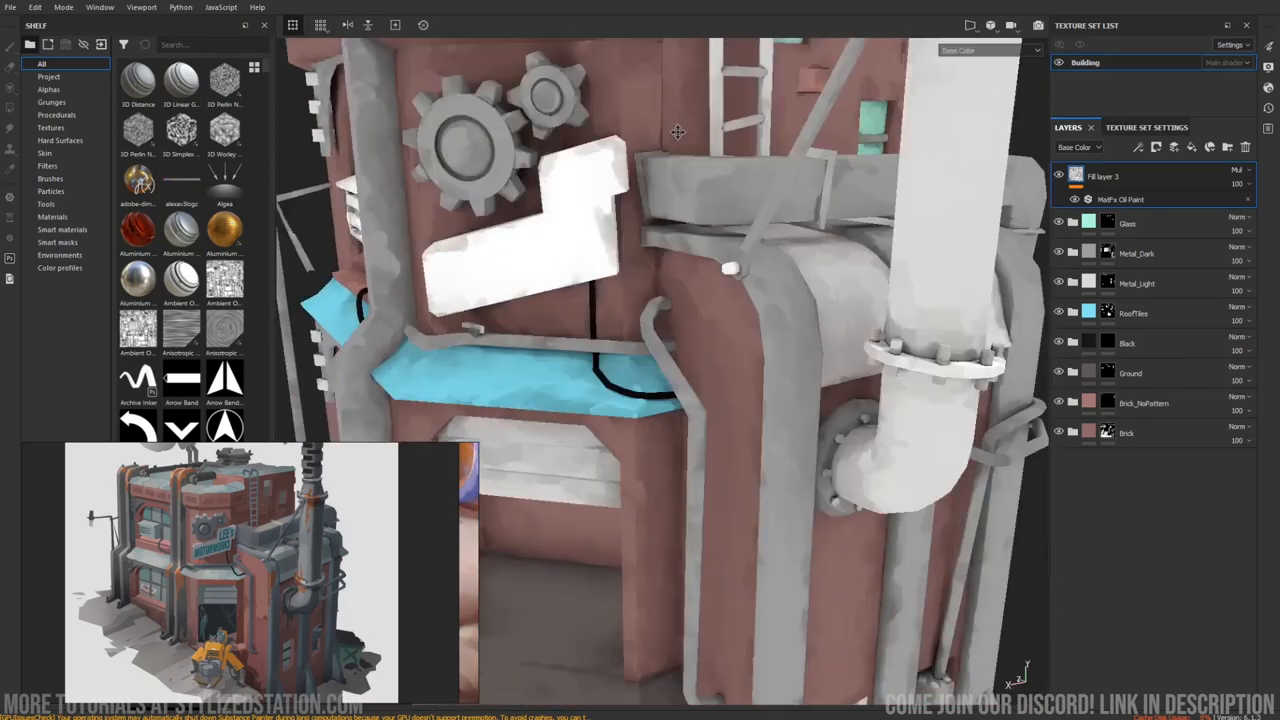
{"action": "left_click_drag", "start_coordinate": [676, 132], "coordinate": [764, 228]}
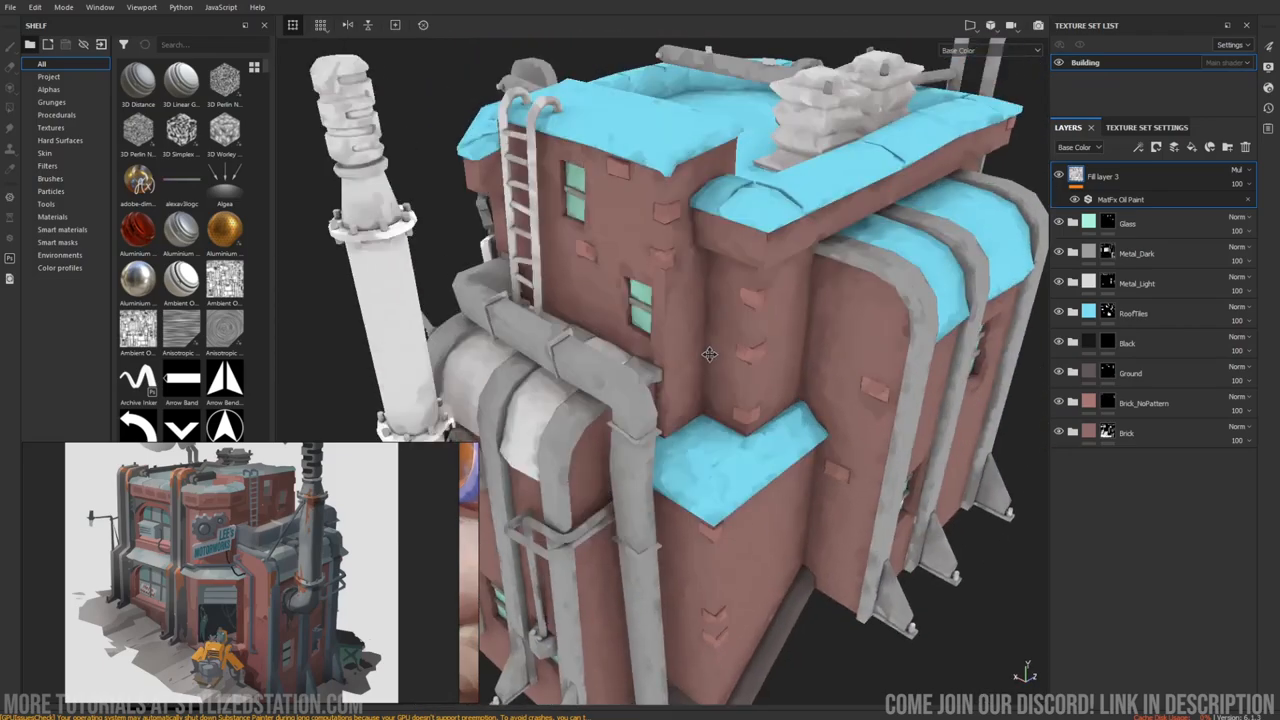
{"action": "left_click_drag", "start_coordinate": [710, 356], "coordinate": [676, 412]}
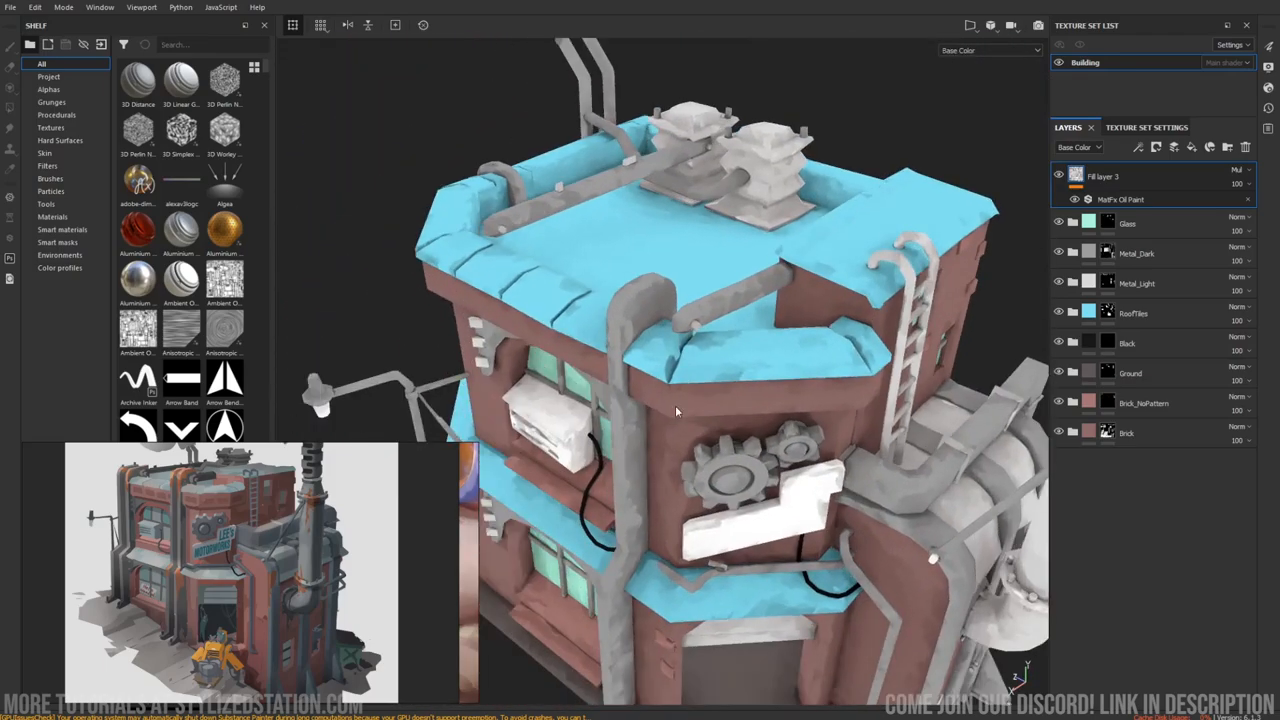
{"action": "mouse_move", "coordinate": [576, 364]}
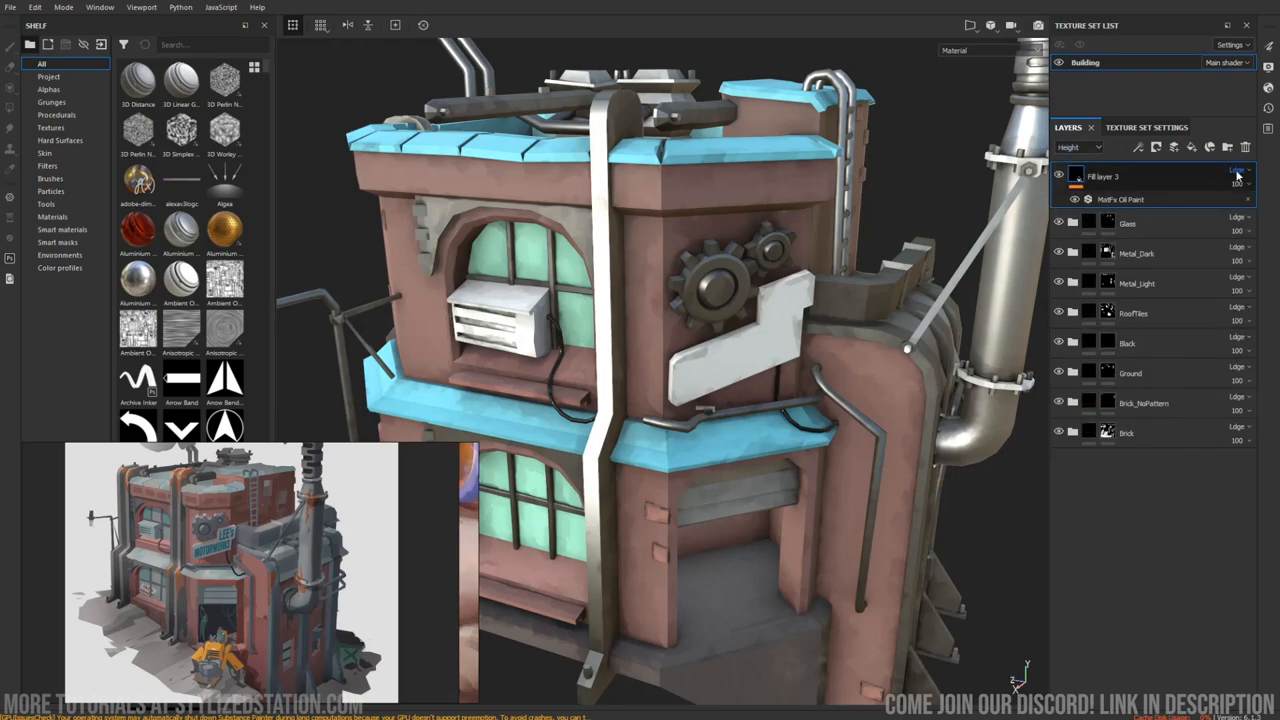
{"action": "left_click", "coordinate": [1080, 148]}
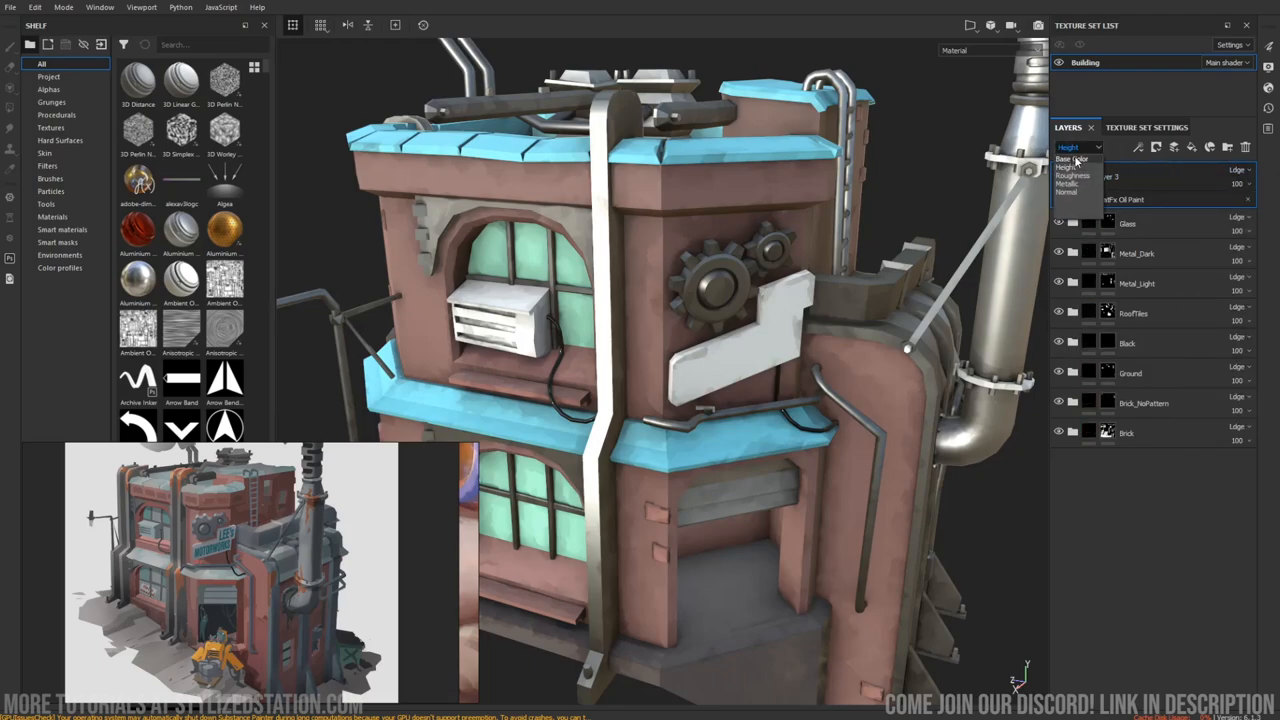
{"action": "left_click", "coordinate": [1240, 170]}
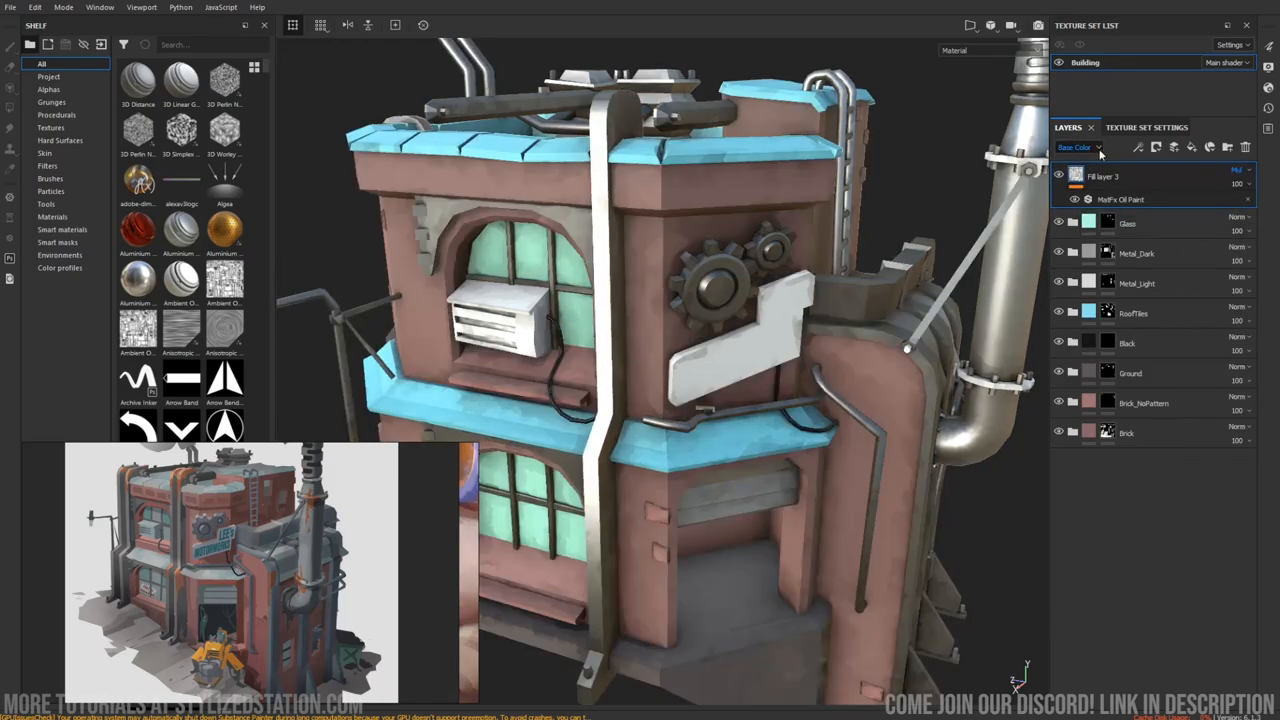
{"action": "left_click", "coordinate": [1078, 148]}
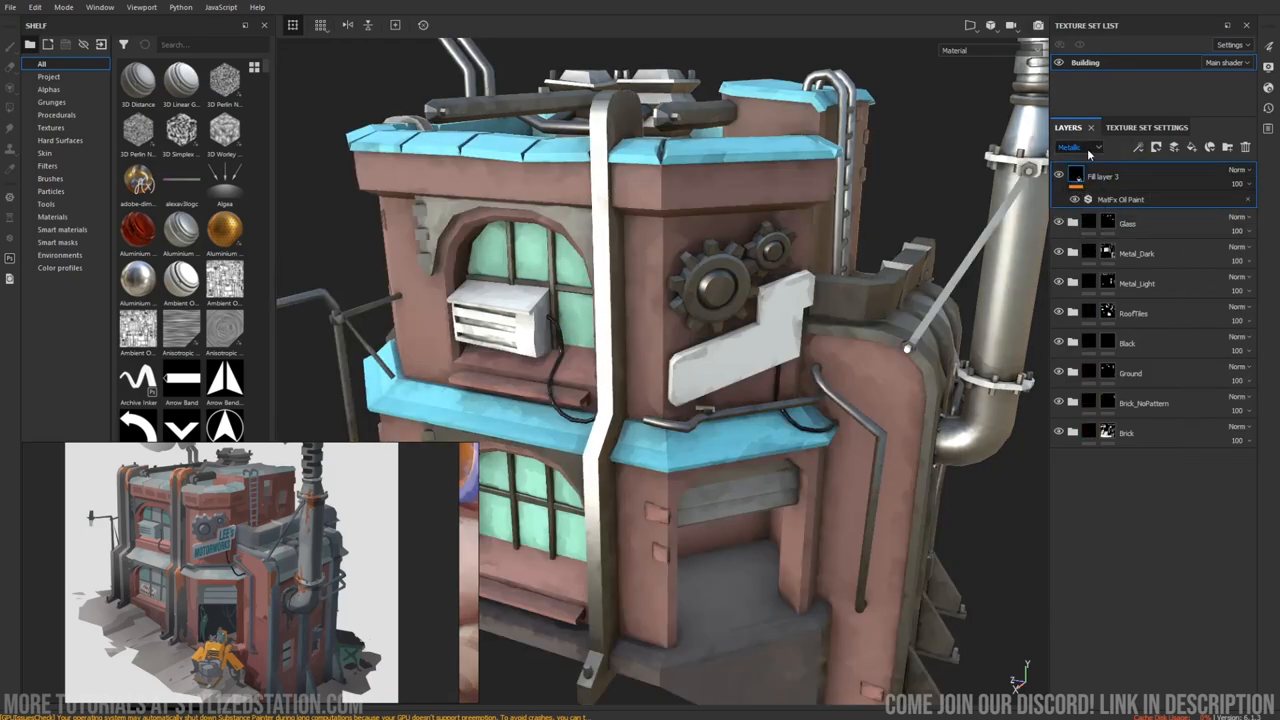
{"action": "left_click", "coordinate": [1078, 148]}
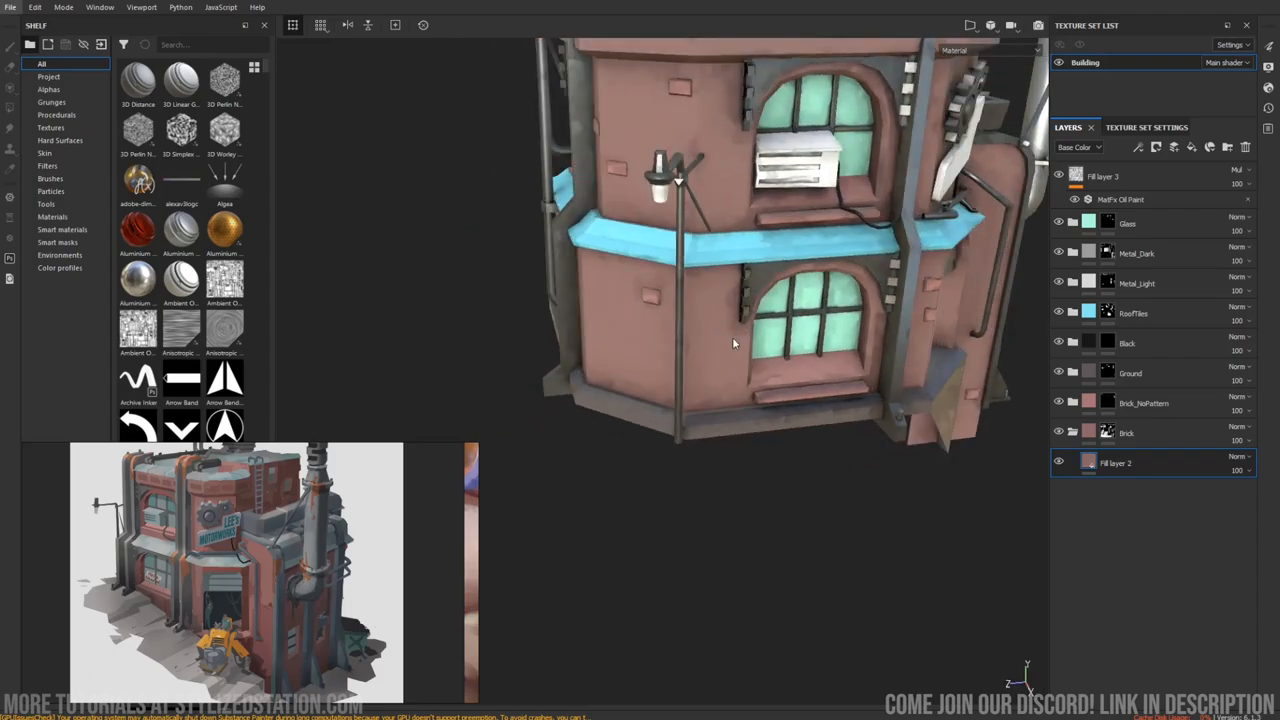
{"action": "mouse_move", "coordinate": [504, 384]}
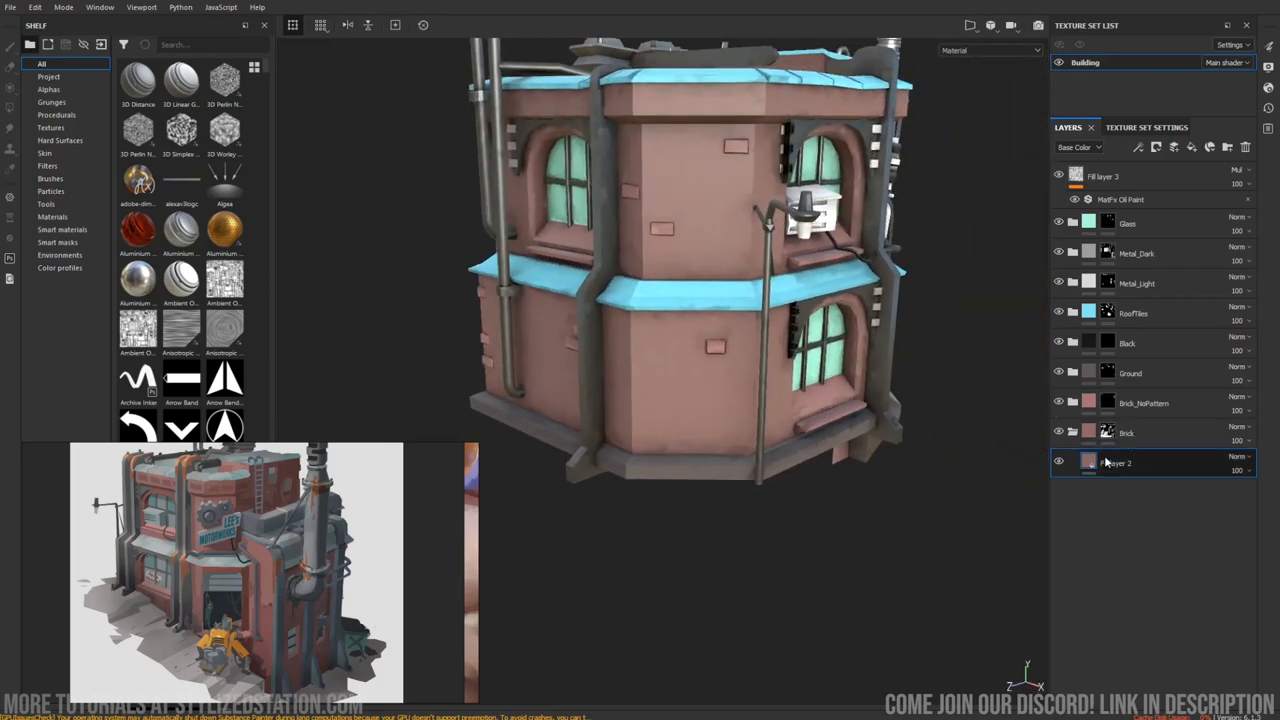
Load the Brick generator grayscale from the shelf and add a black mask to the fill layer.
{"action": "right_click", "coordinate": [1090, 462]}
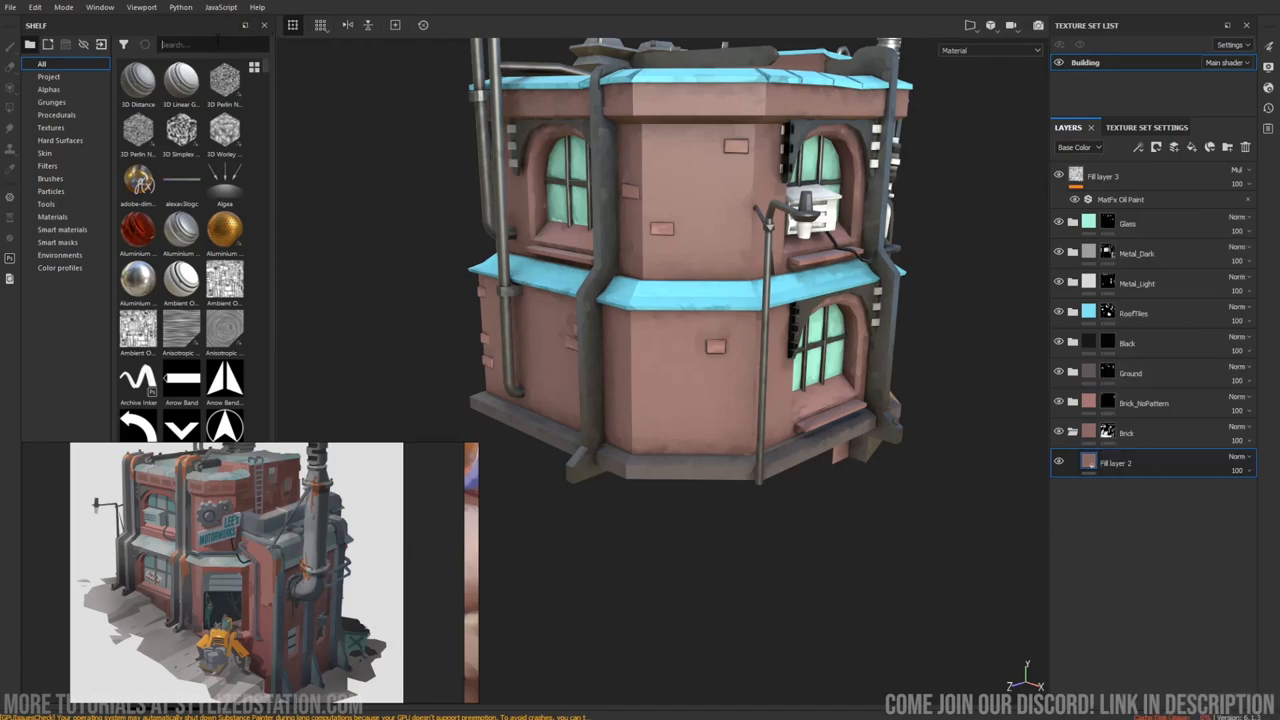
{"action": "type", "text": "brid"}
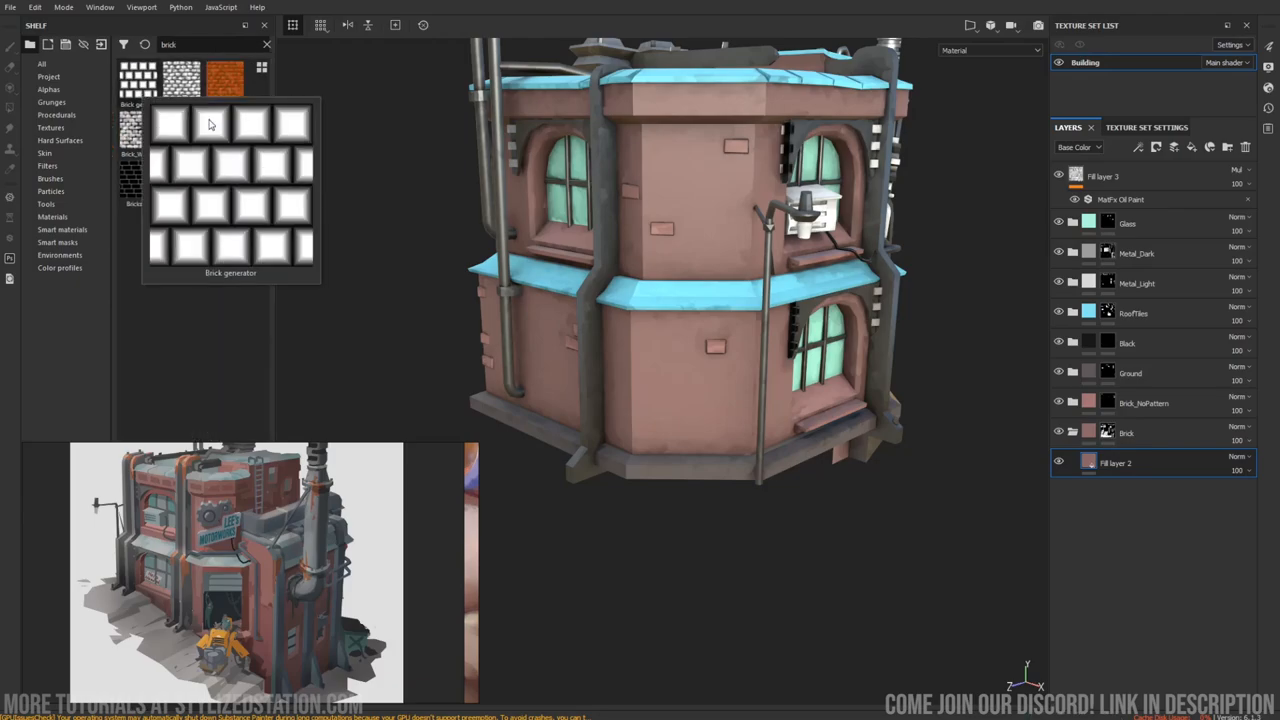
{"action": "left_click", "coordinate": [1108, 252]}
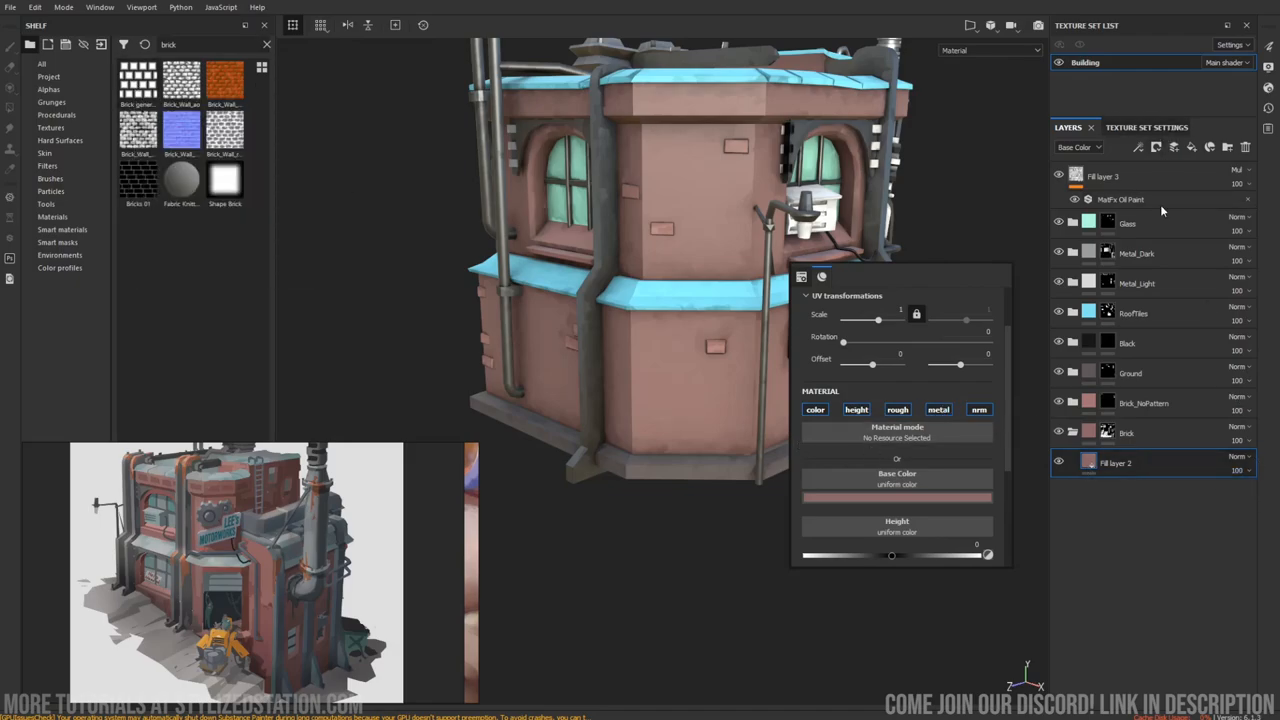
{"action": "right_click", "coordinate": [1150, 200]}
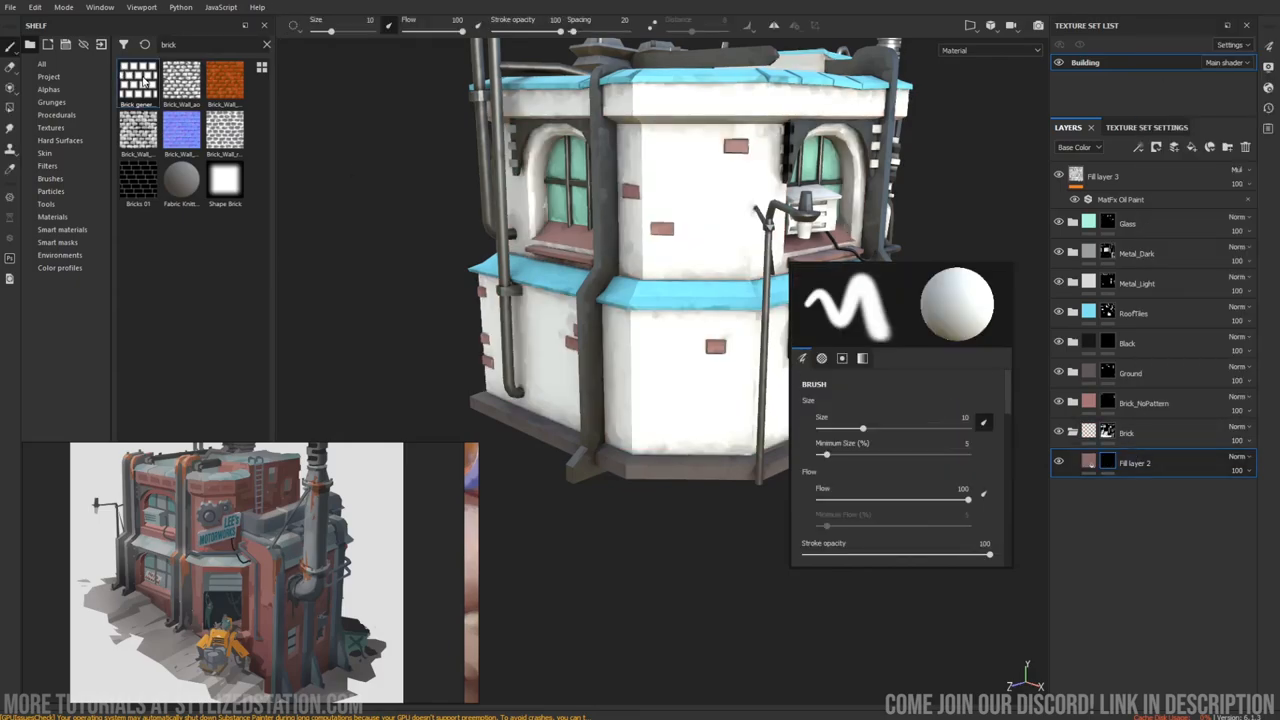
{"action": "left_click", "coordinate": [1136, 464]}
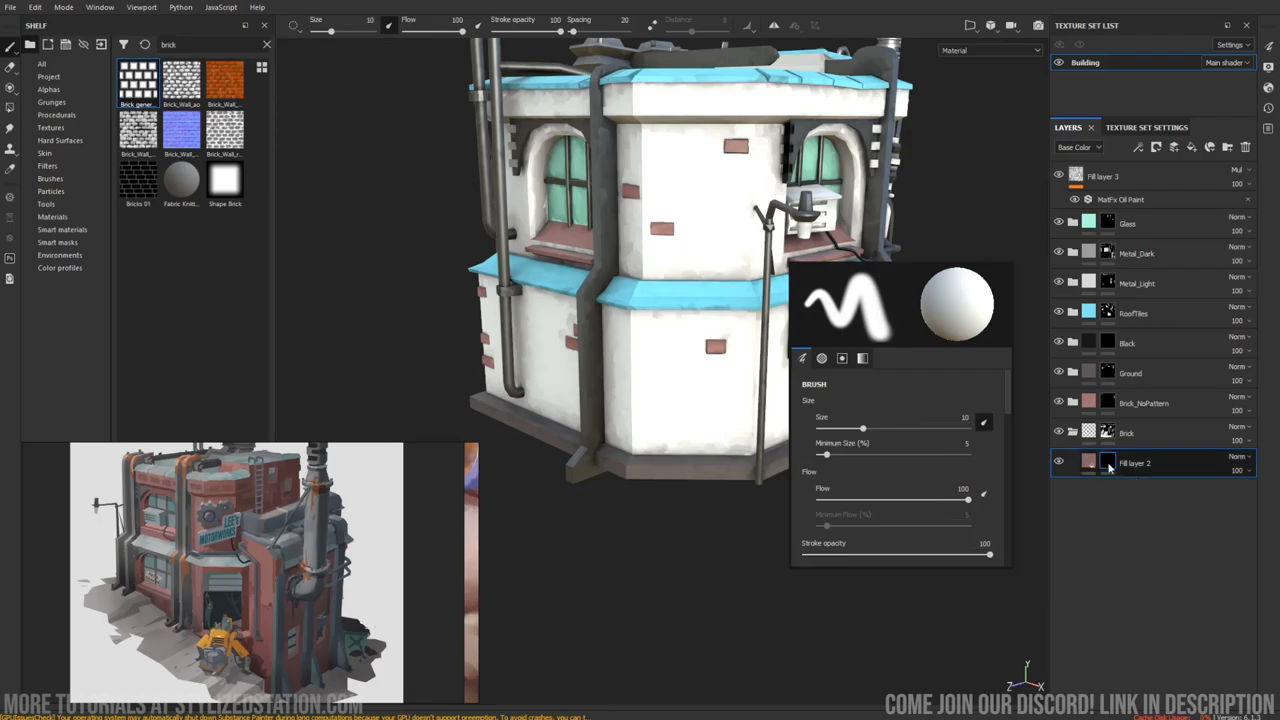
{"action": "right_click", "coordinate": [1134, 464]}
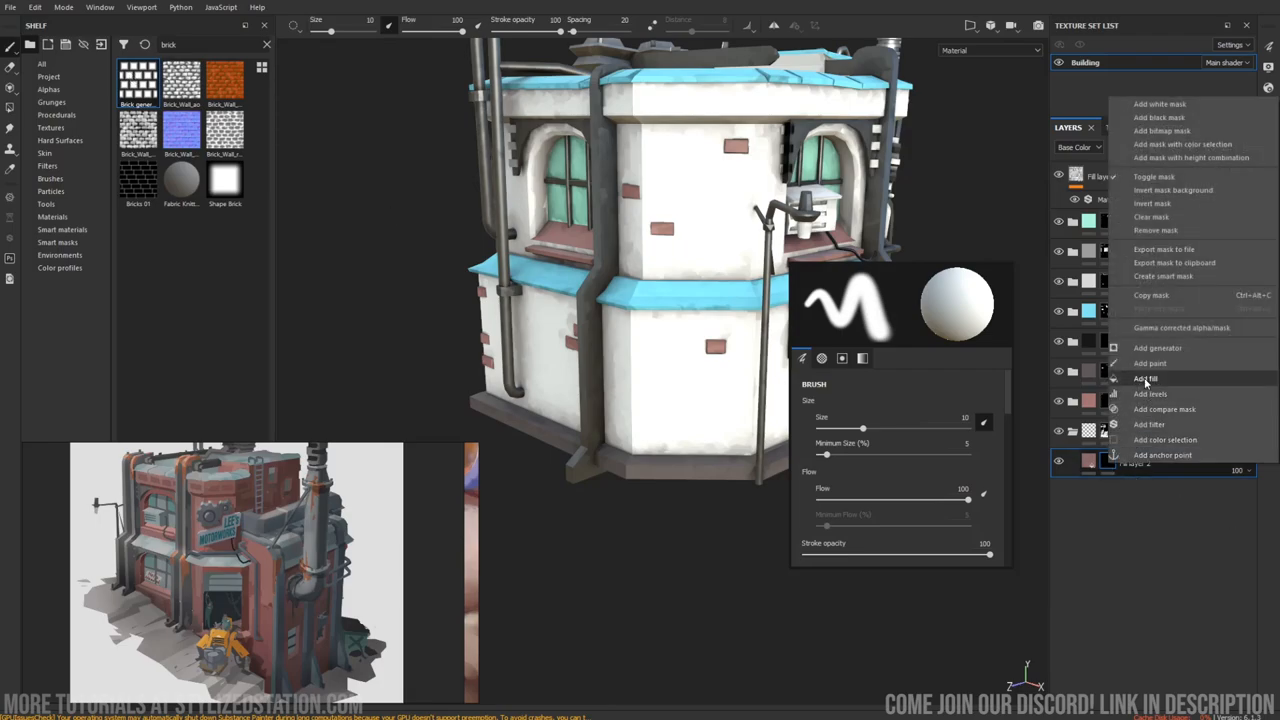
{"action": "left_click", "coordinate": [1144, 378]}
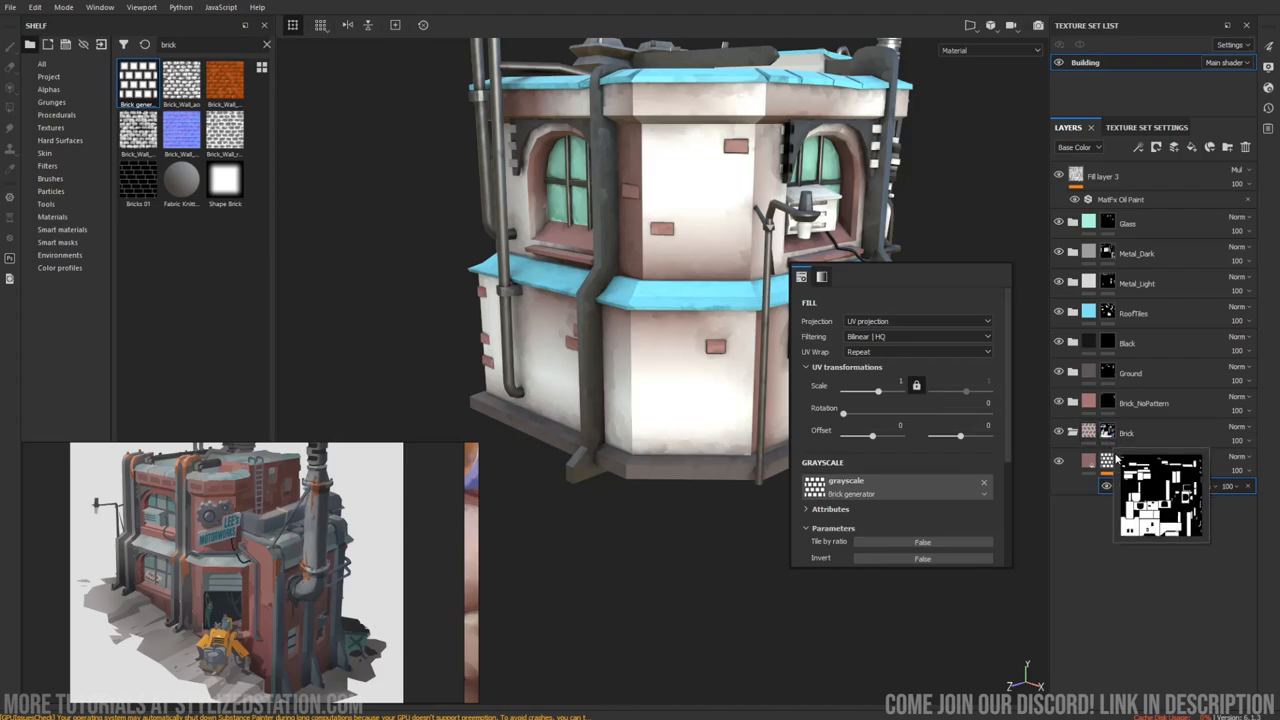
Set the brick mask's fill projection to tri-planar and check it around the building.
{"action": "left_click", "coordinate": [916, 320]}
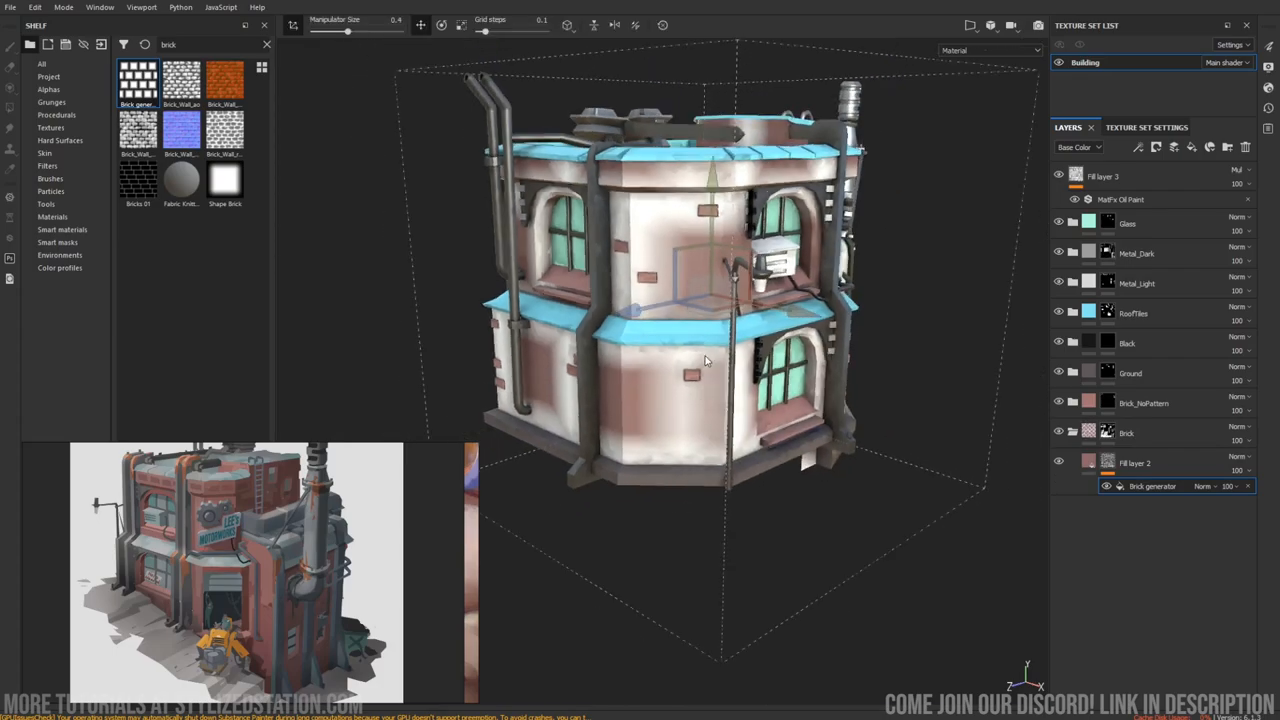
{"action": "left_click_drag", "start_coordinate": [704, 360], "coordinate": [784, 420]}
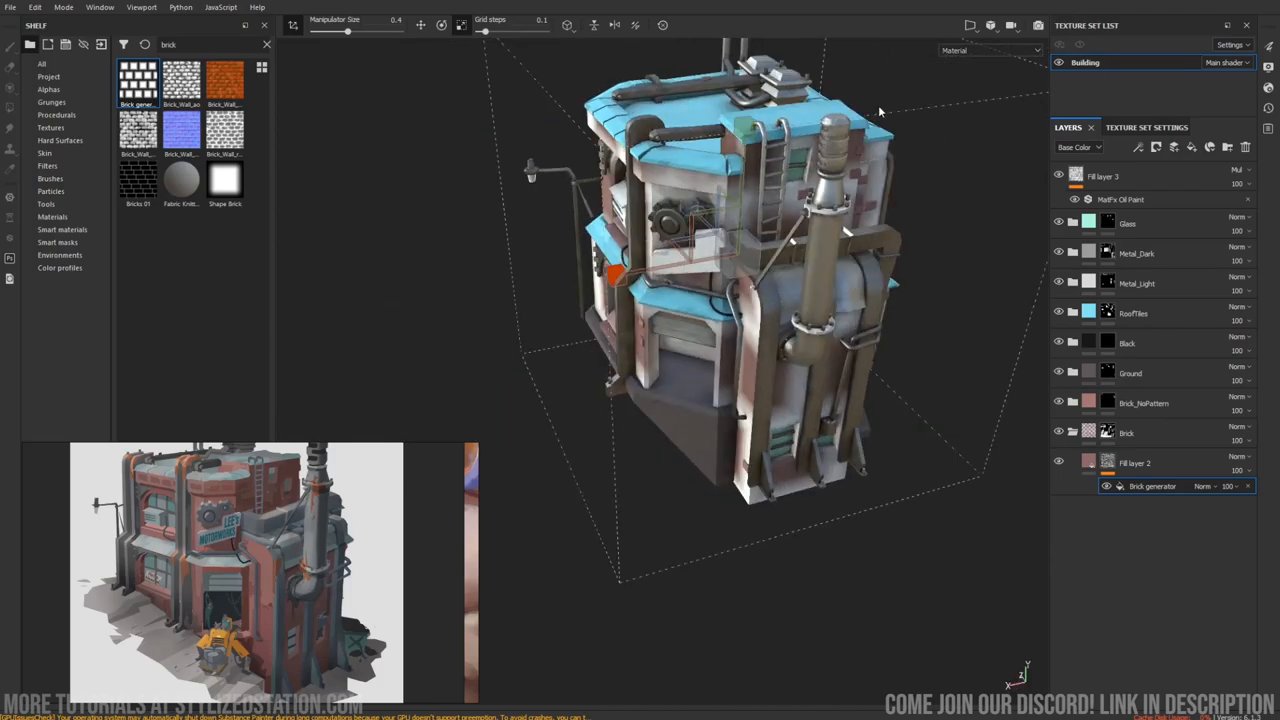
{"action": "left_click_drag", "start_coordinate": [880, 110], "coordinate": [736, 430]}
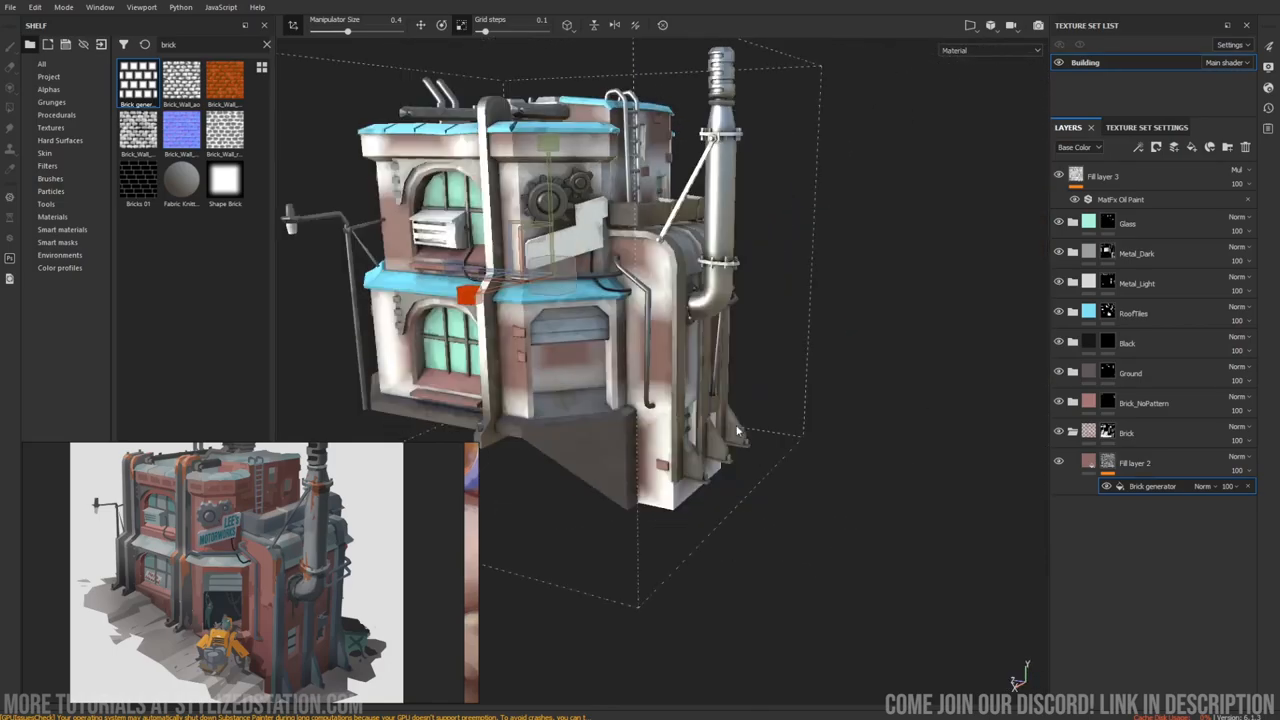
{"action": "left_click_drag", "start_coordinate": [736, 430], "coordinate": [880, 438]}
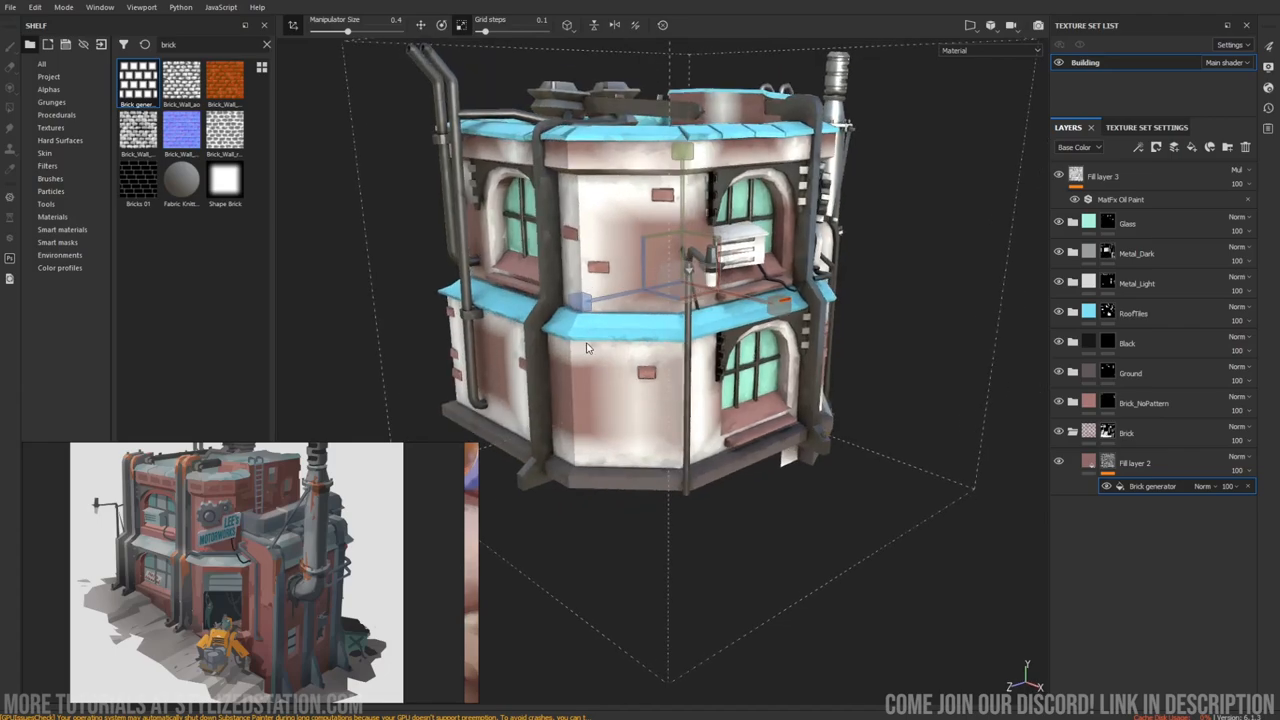
{"action": "mouse_move", "coordinate": [576, 348]}
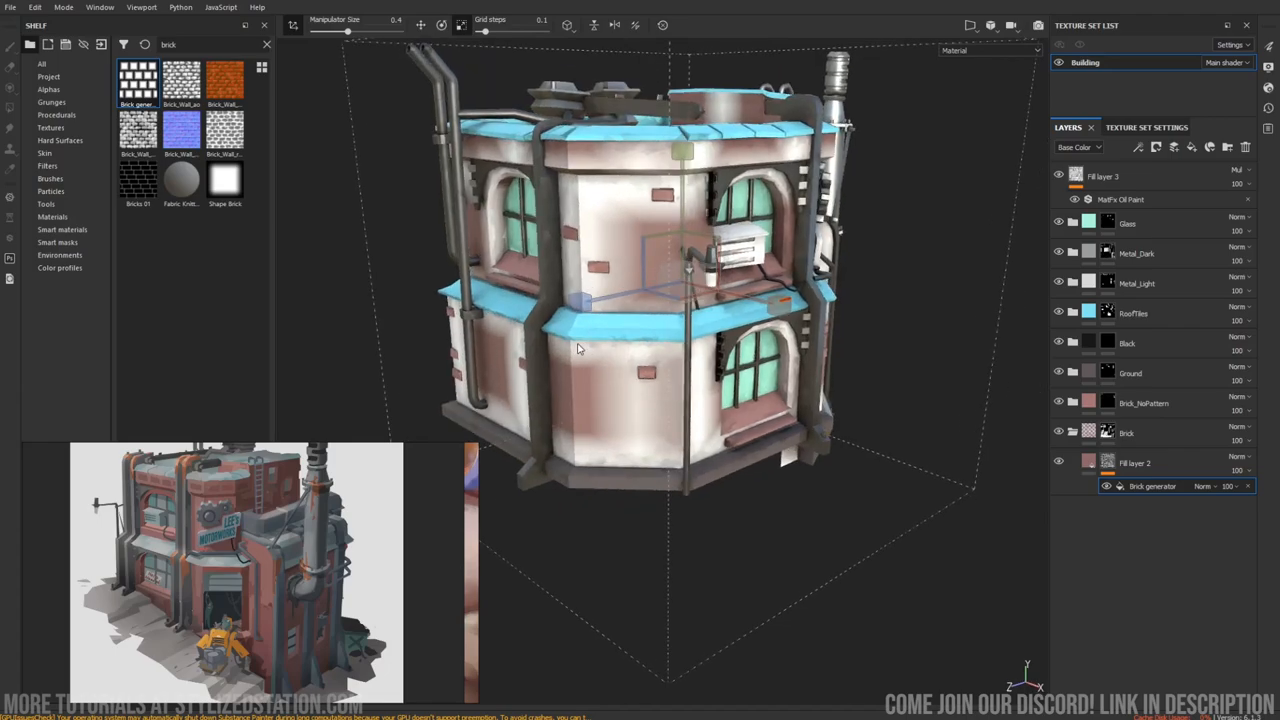
{"action": "mouse_move", "coordinate": [584, 346]}
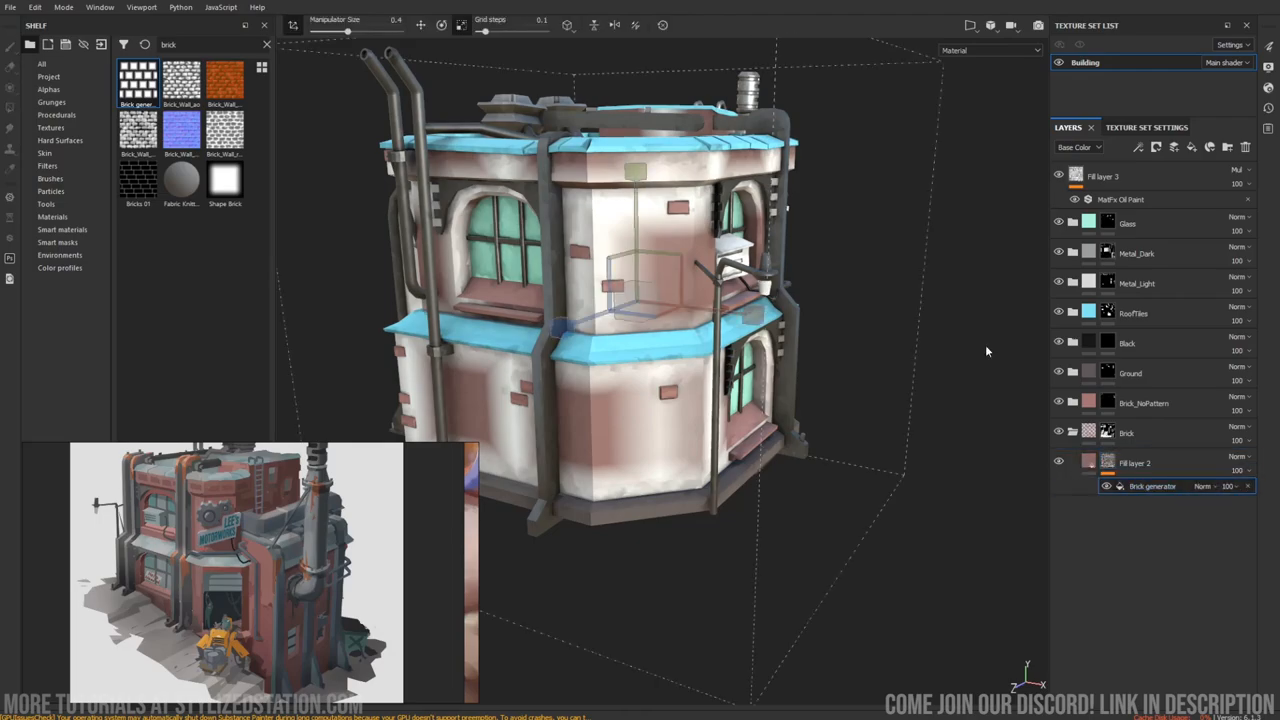
Reveal the Brick generator pattern on the walls through the mask's fill settings.
{"action": "left_click", "coordinate": [1152, 486]}
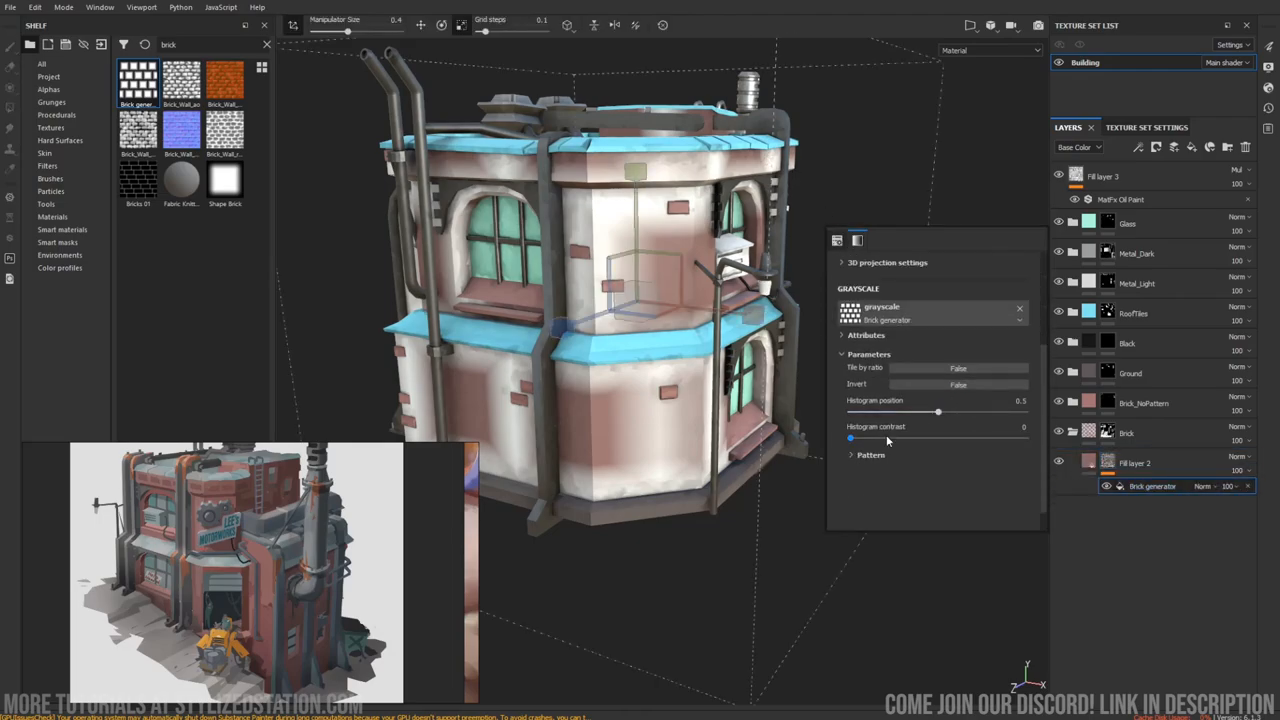
{"action": "left_click", "coordinate": [872, 454]}
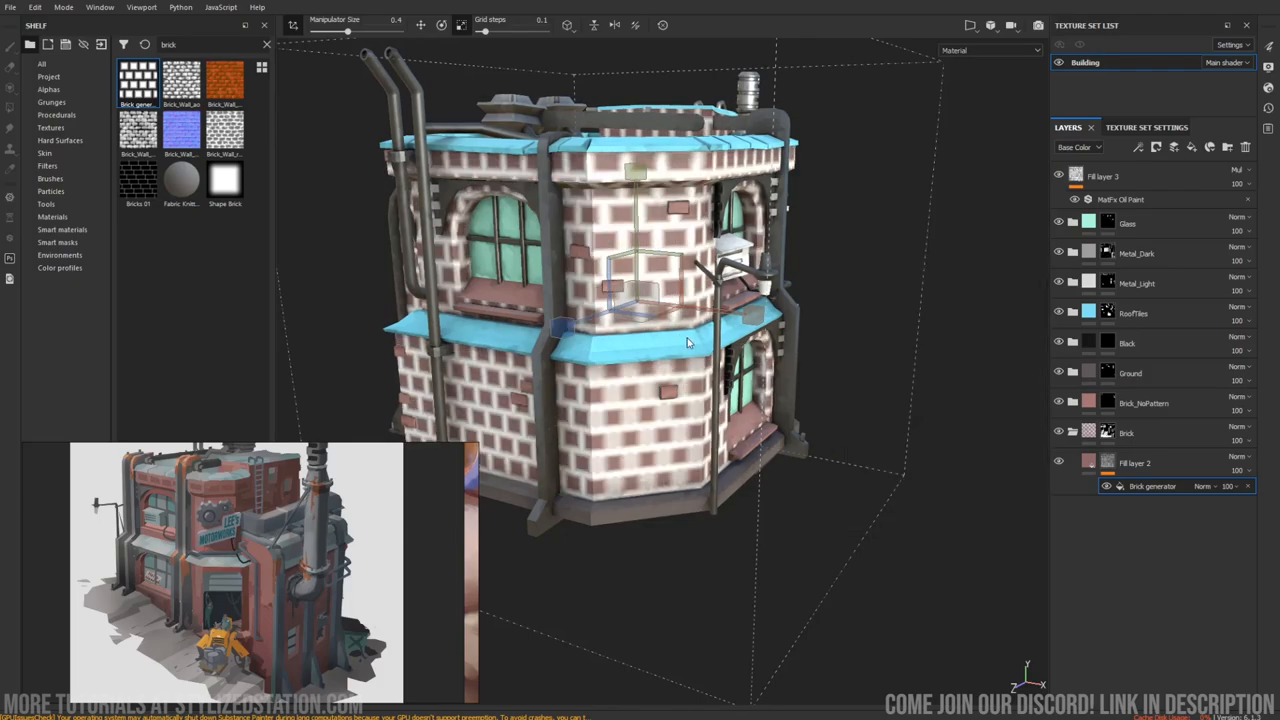
{"action": "left_click_drag", "start_coordinate": [688, 344], "coordinate": [830, 324]}
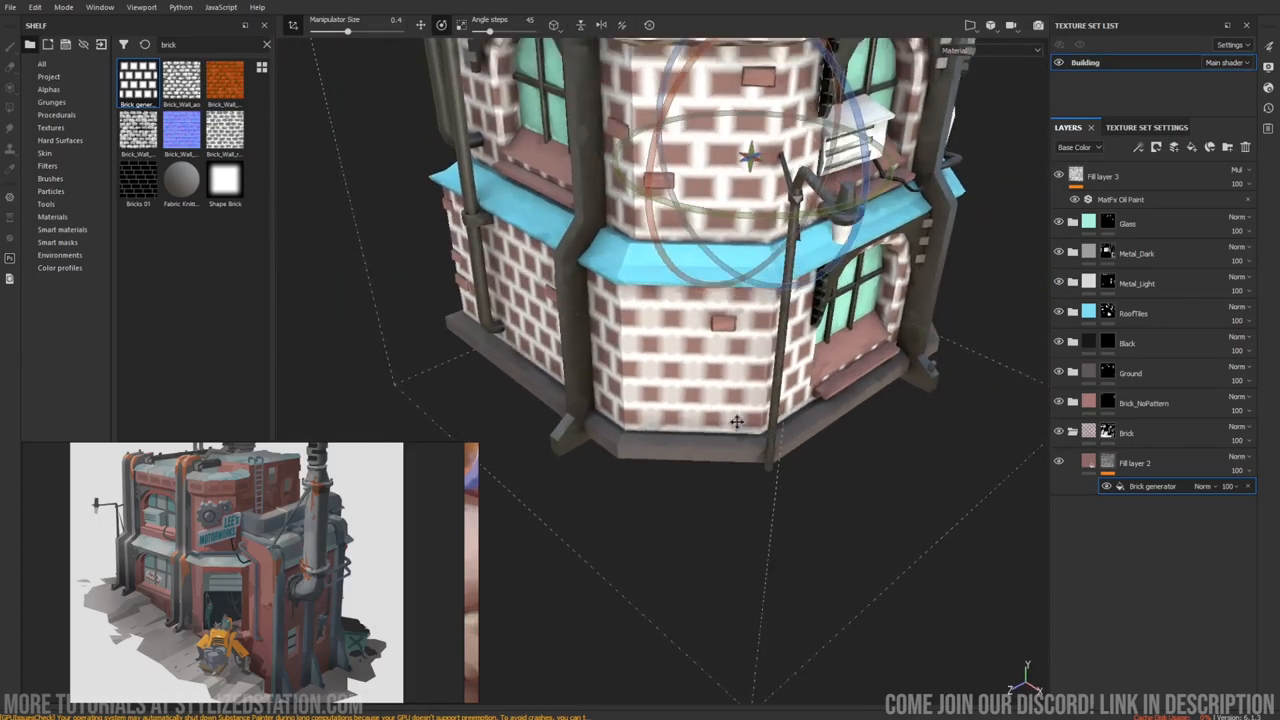
Rotate the brick projection gizmo and adjust hardness and UV transform so bricks align.
{"action": "left_click_drag", "start_coordinate": [740, 420], "coordinate": [676, 424]}
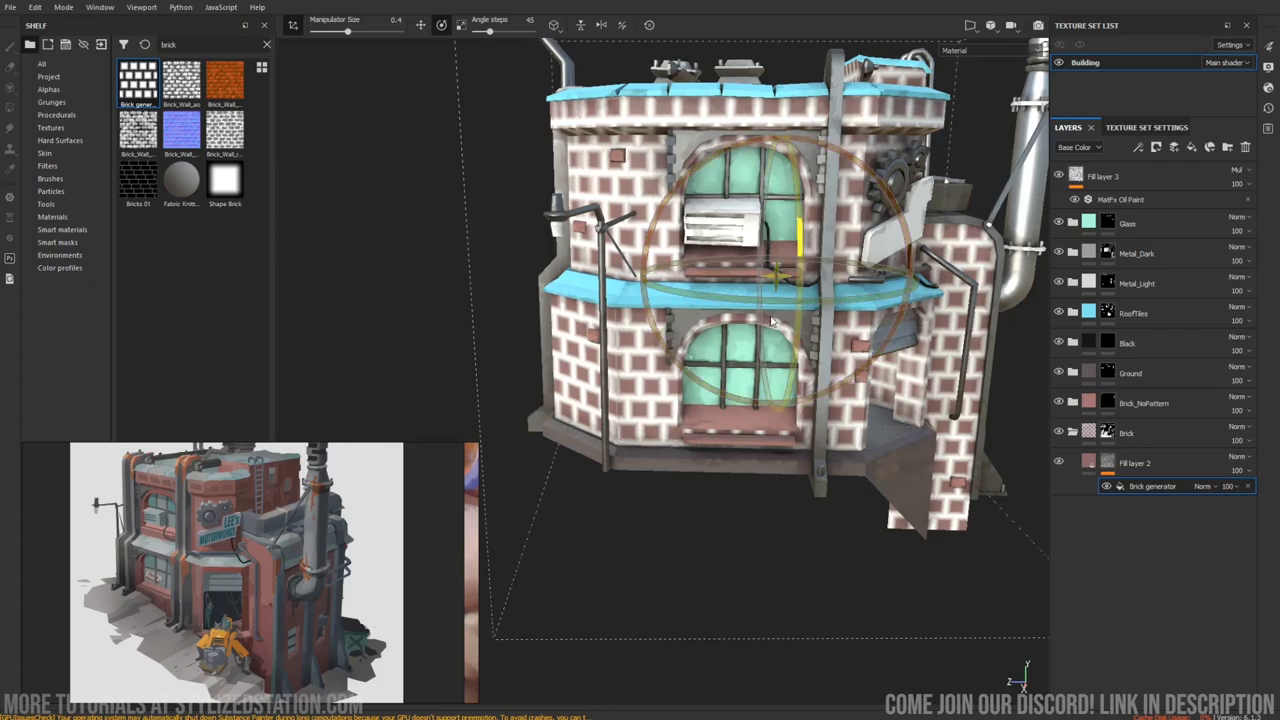
{"action": "left_click_drag", "start_coordinate": [770, 320], "coordinate": [680, 450]}
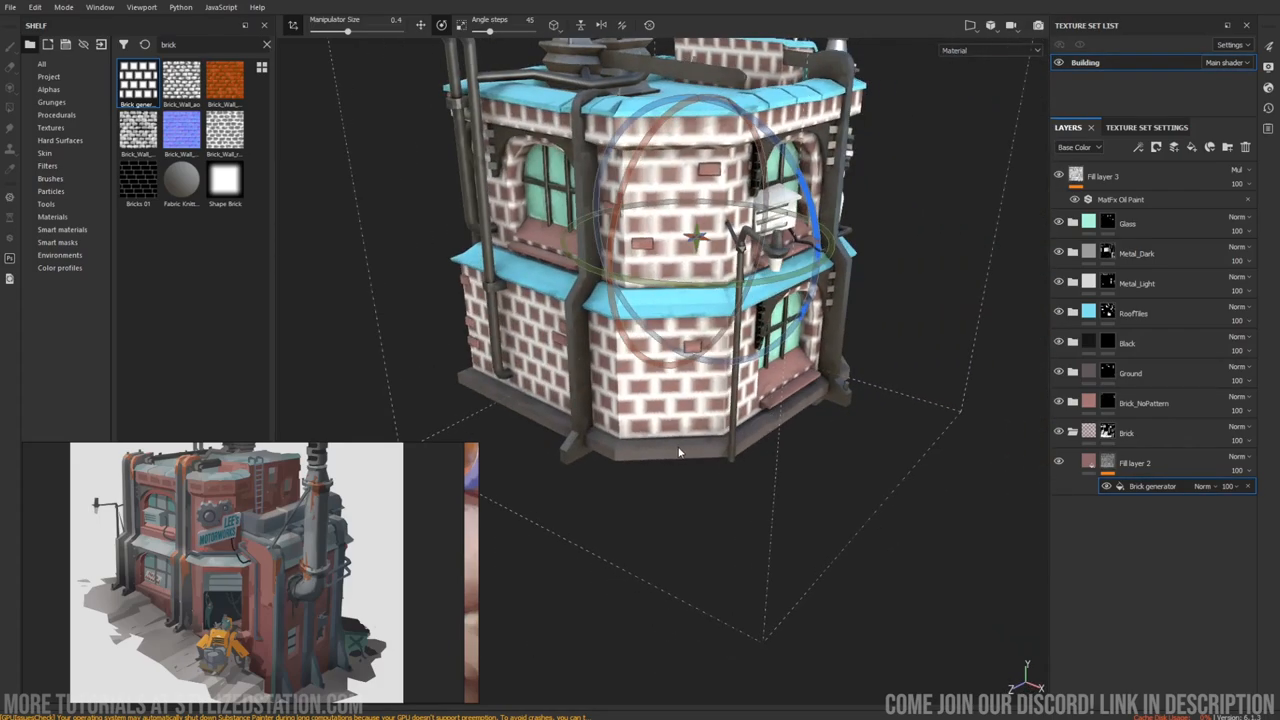
{"action": "left_click", "coordinate": [1152, 486]}
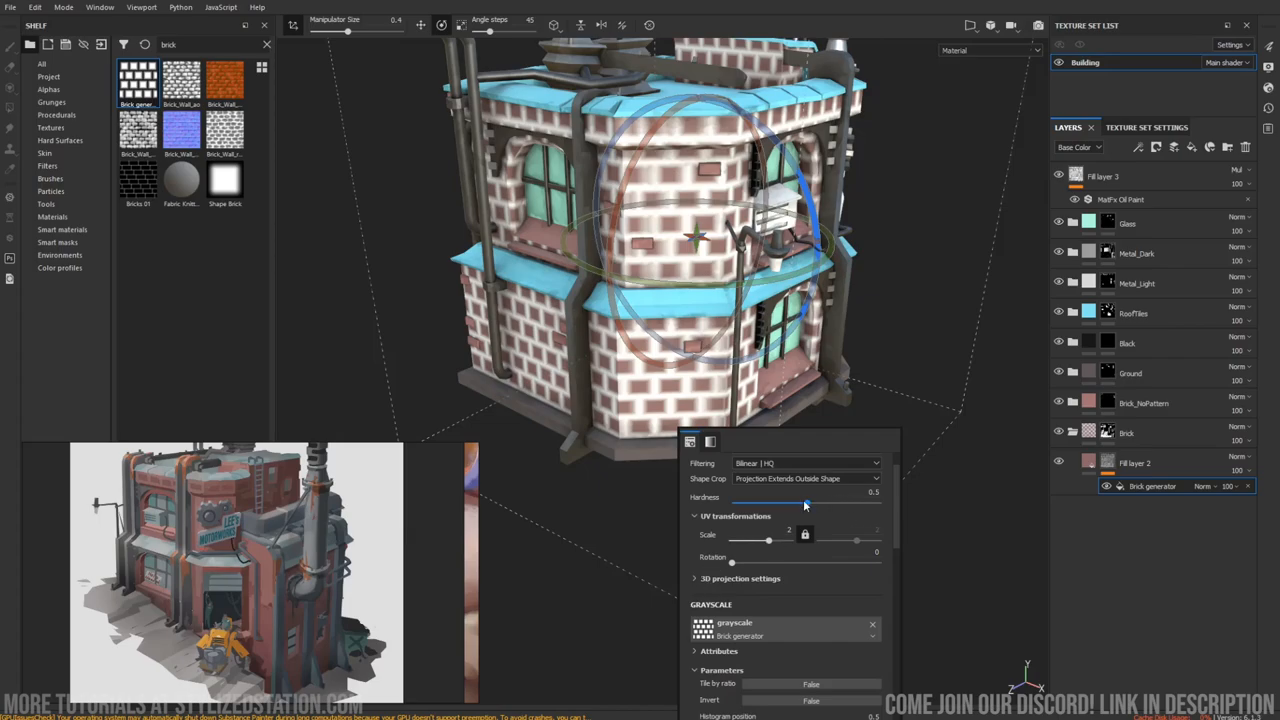
{"action": "left_click_drag", "start_coordinate": [804, 500], "coordinate": [778, 500]}
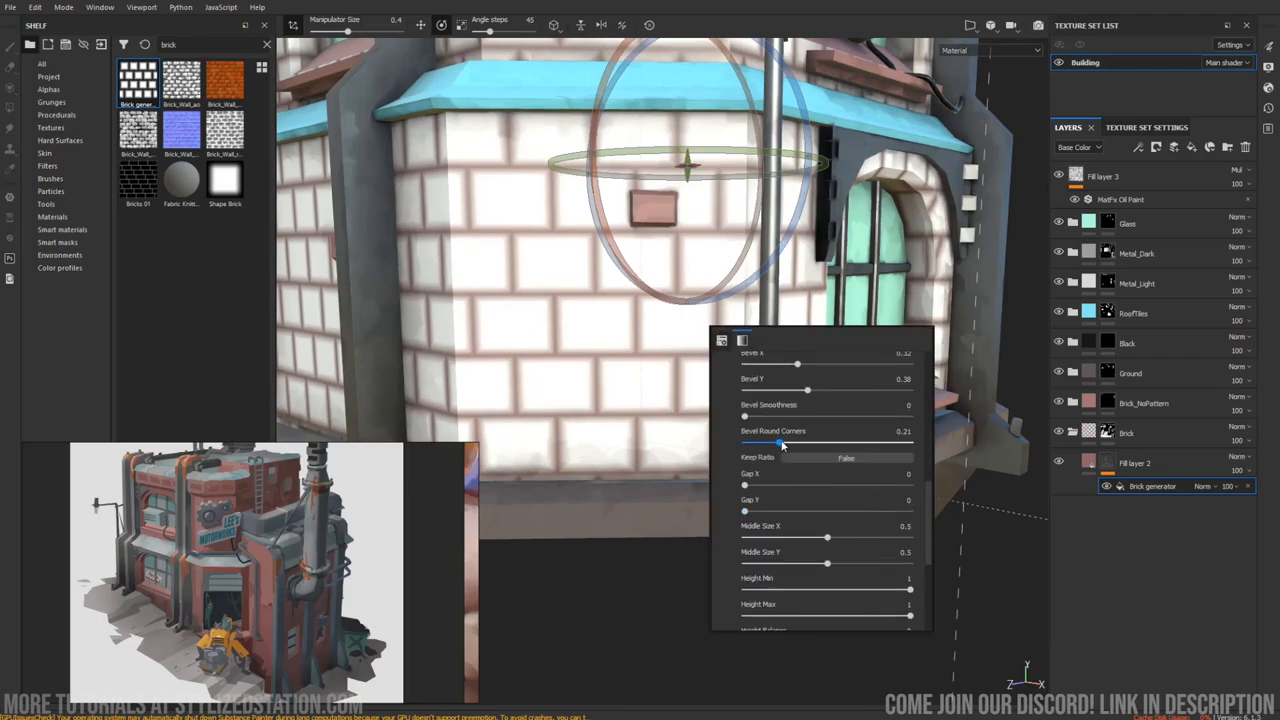
Raise the Brick generator's Bevel Round Corners to about 0.83.
{"action": "left_click_drag", "start_coordinate": [784, 442], "coordinate": [908, 442]}
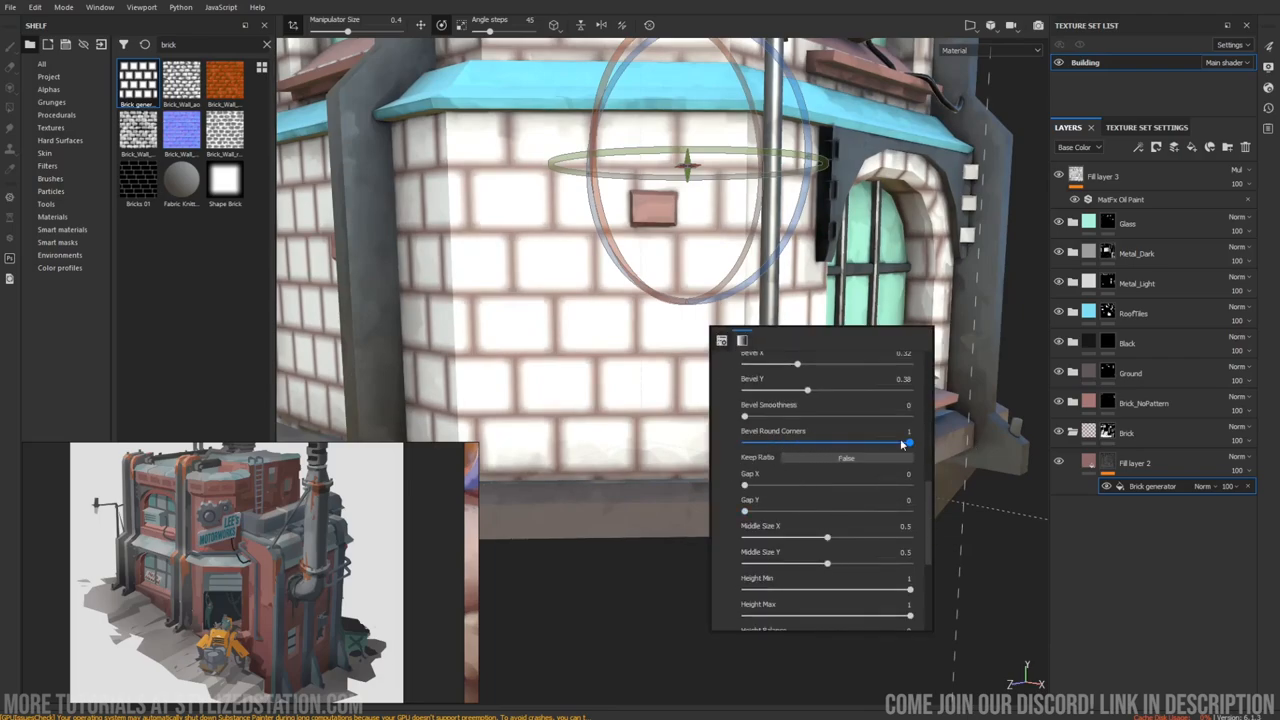
{"action": "left_click_drag", "start_coordinate": [904, 442], "coordinate": [882, 442]}
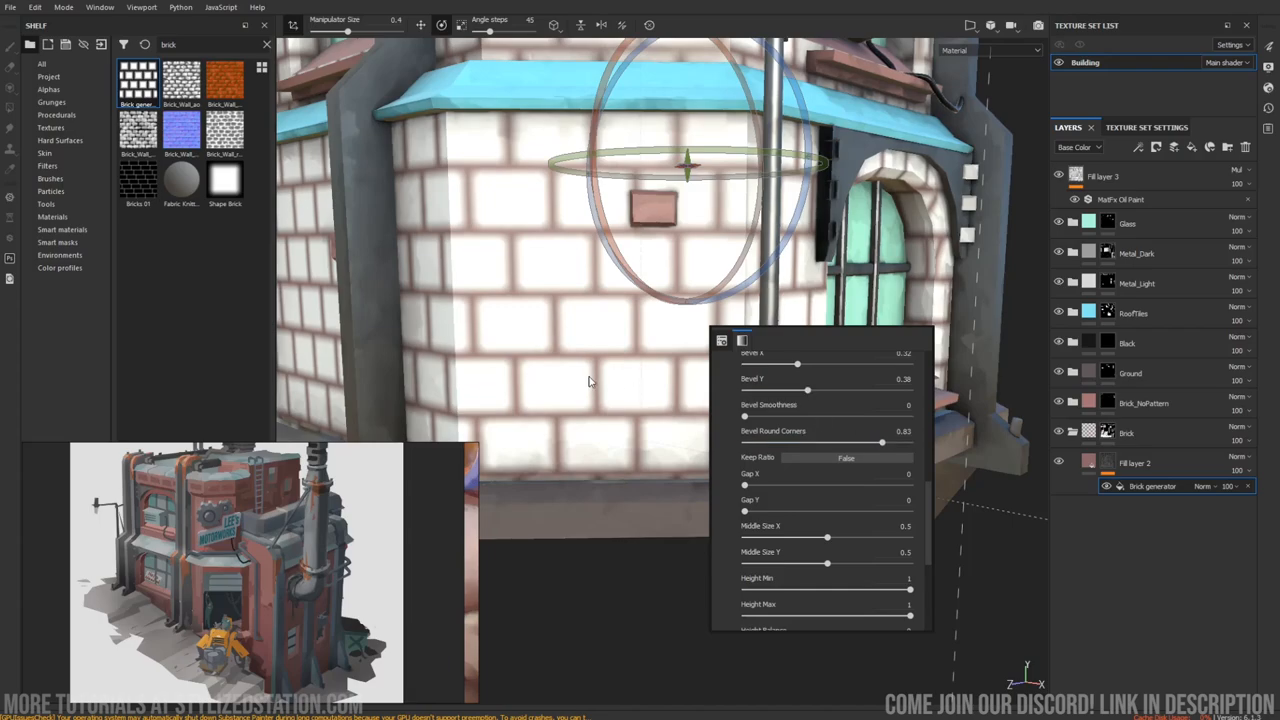
{"action": "mouse_move", "coordinate": [276, 488]}
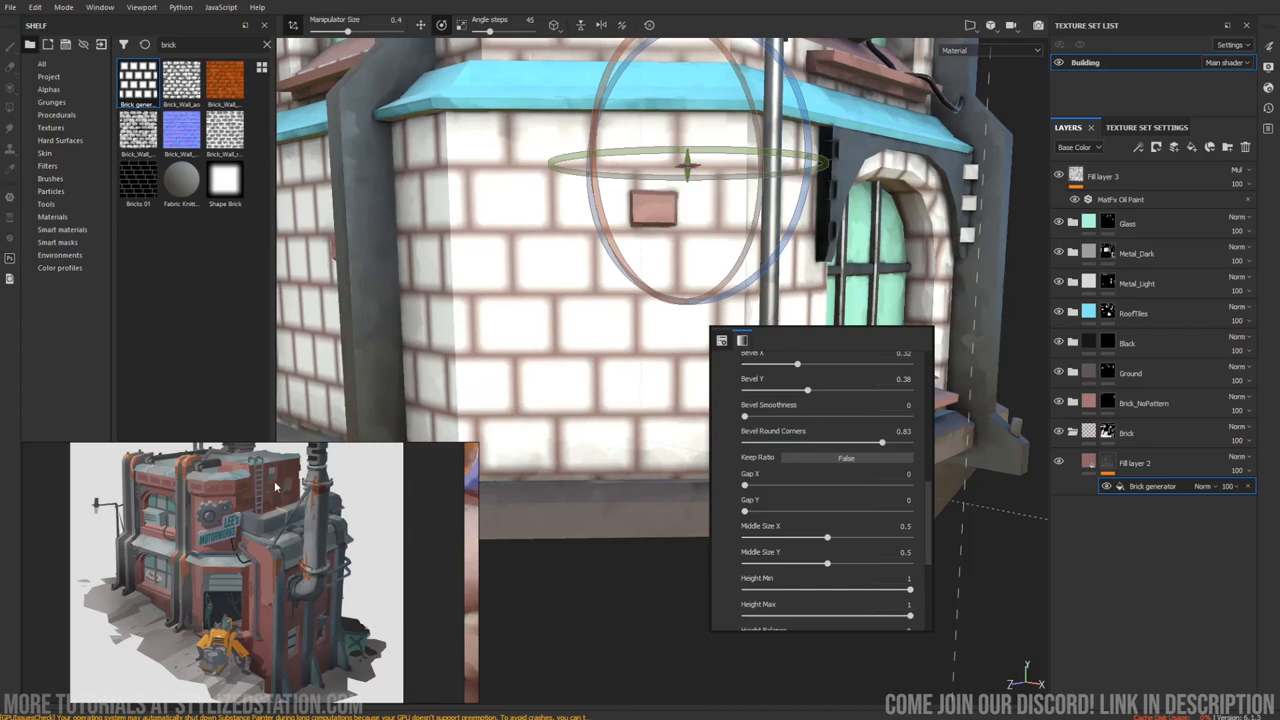
{"action": "scroll", "scroll_direction": "down", "scroll_amount": 3}
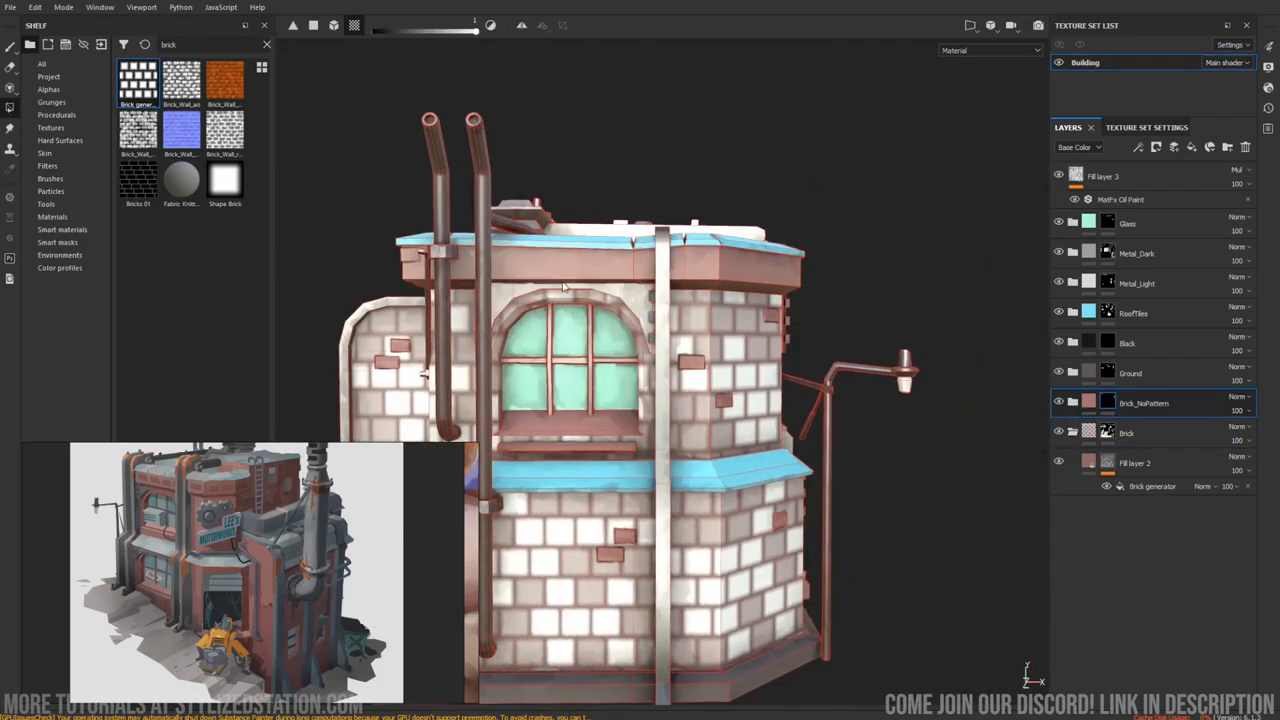
Raise the Brick generator's Height Min to about 0.36 after checking the walls from other sides.
{"action": "left_click_drag", "start_coordinate": [560, 300], "coordinate": [710, 284]}
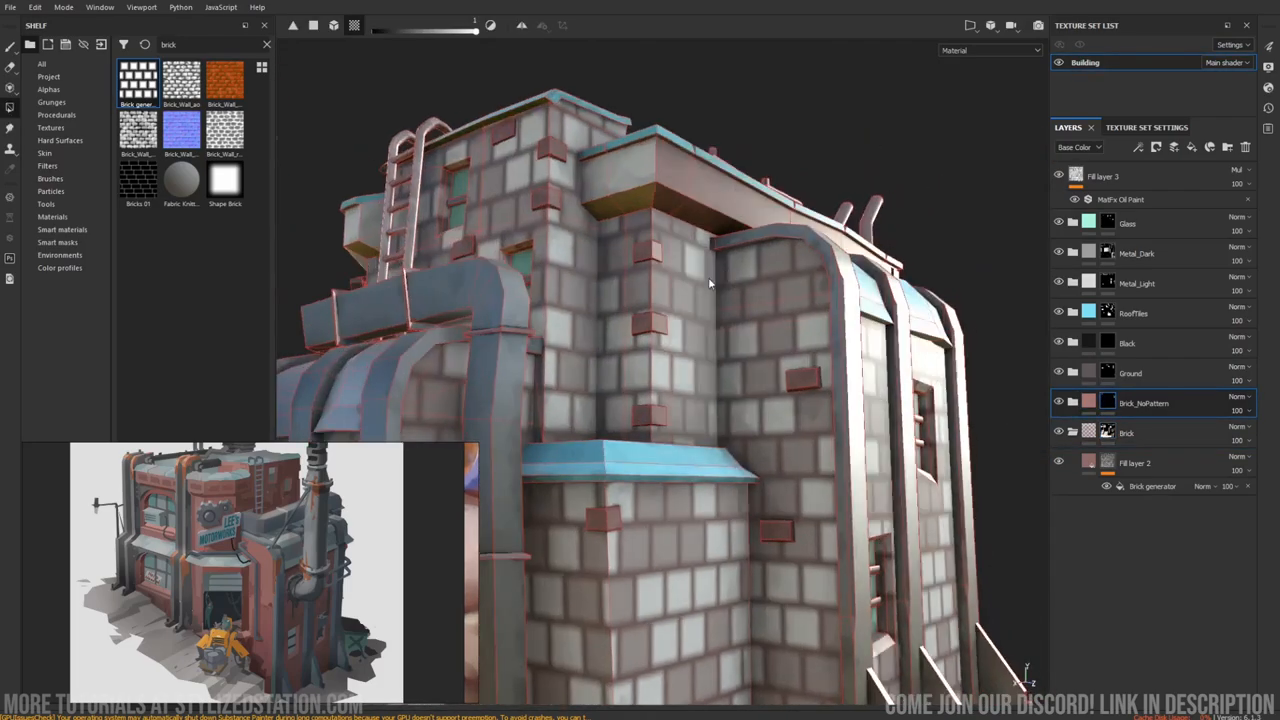
{"action": "left_click_drag", "start_coordinate": [700, 300], "coordinate": [610, 304]}
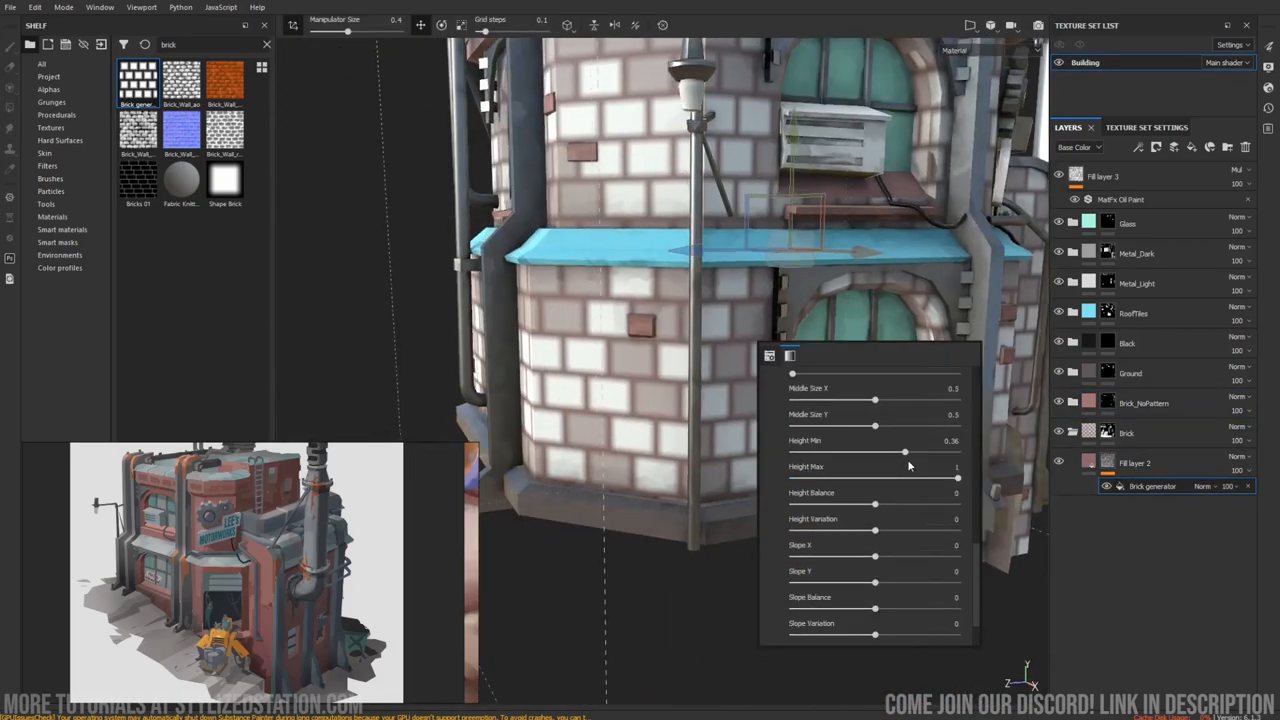
{"action": "left_click_drag", "start_coordinate": [876, 452], "coordinate": [904, 452]}
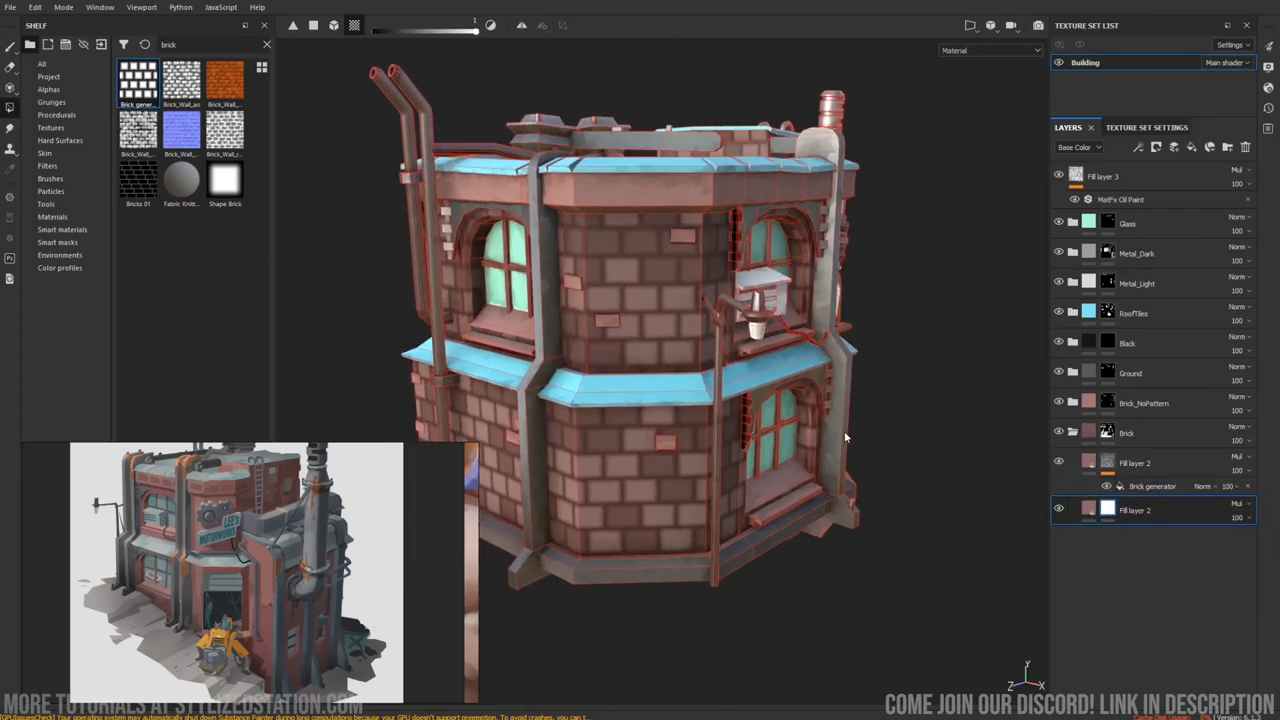
Increase the bricks' random height variation and add slope variation in the Brick generator.
{"action": "right_click", "coordinate": [1136, 510]}
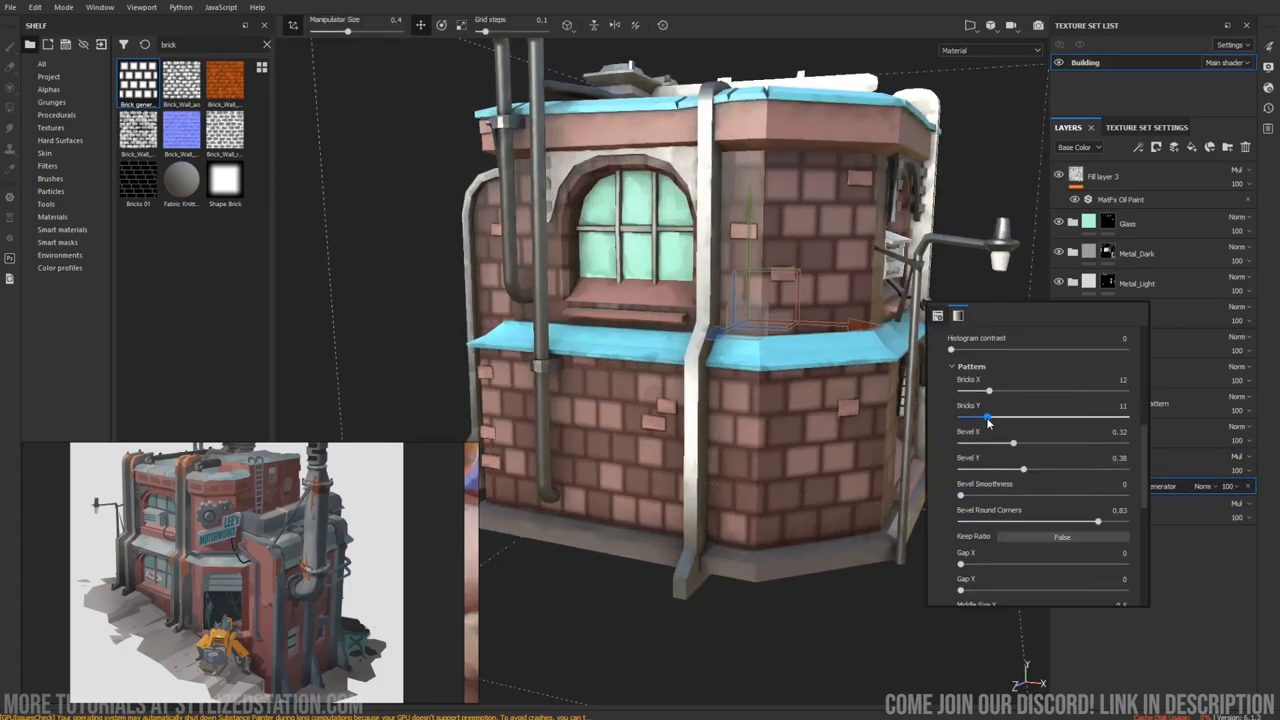
{"action": "scroll", "scroll_direction": "down", "scroll_amount": 3}
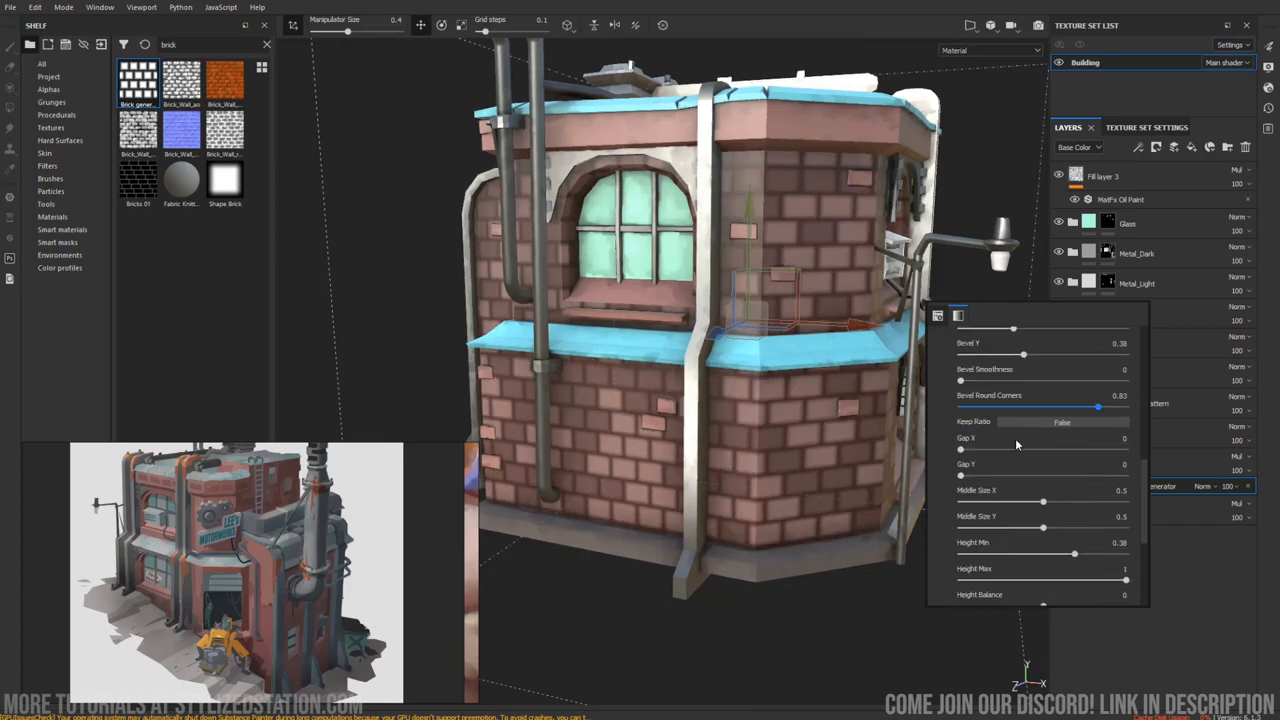
{"action": "scroll", "scroll_direction": "down", "scroll_amount": 3}
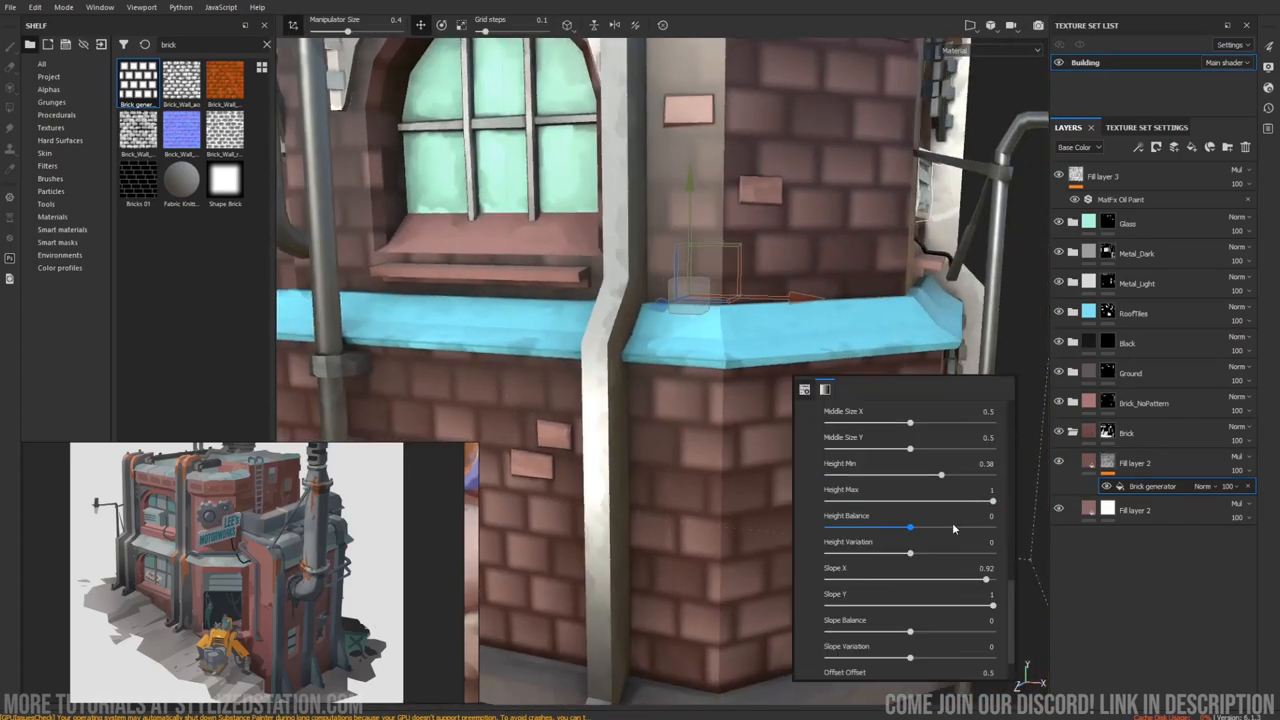
{"action": "left_click_drag", "start_coordinate": [910, 554], "coordinate": [952, 554]}
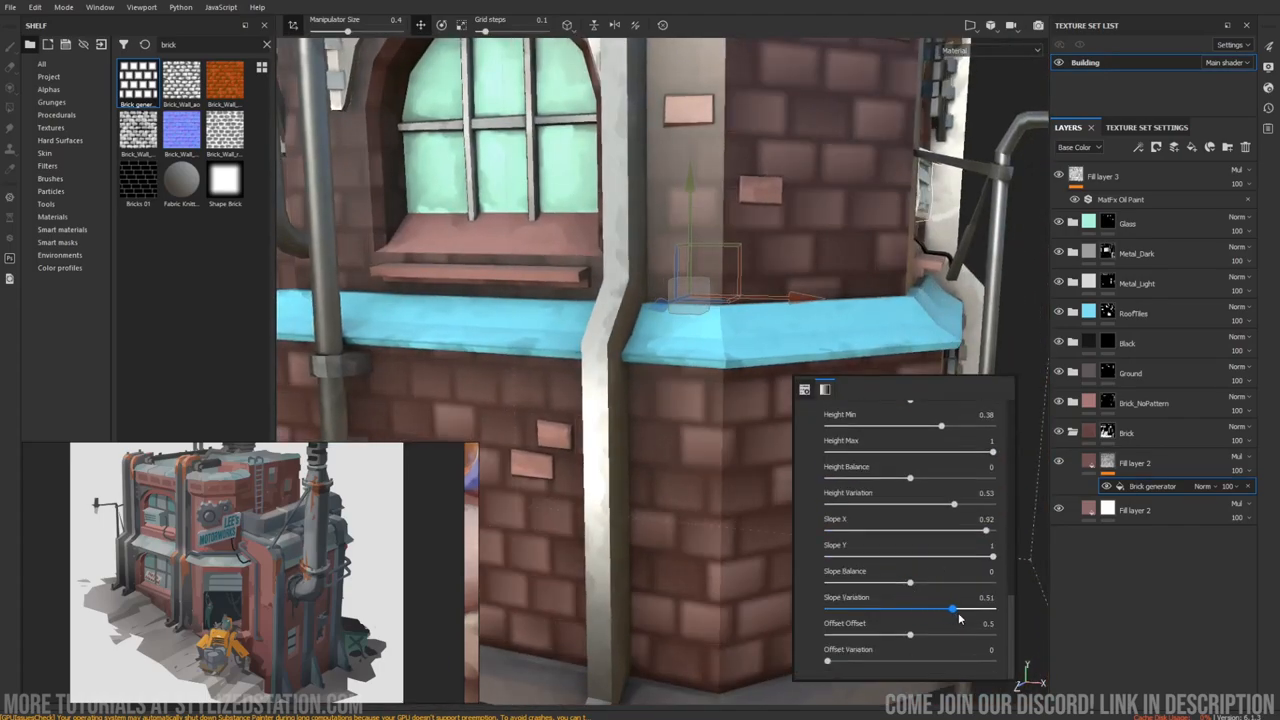
{"action": "left_click_drag", "start_coordinate": [950, 608], "coordinate": [980, 608]}
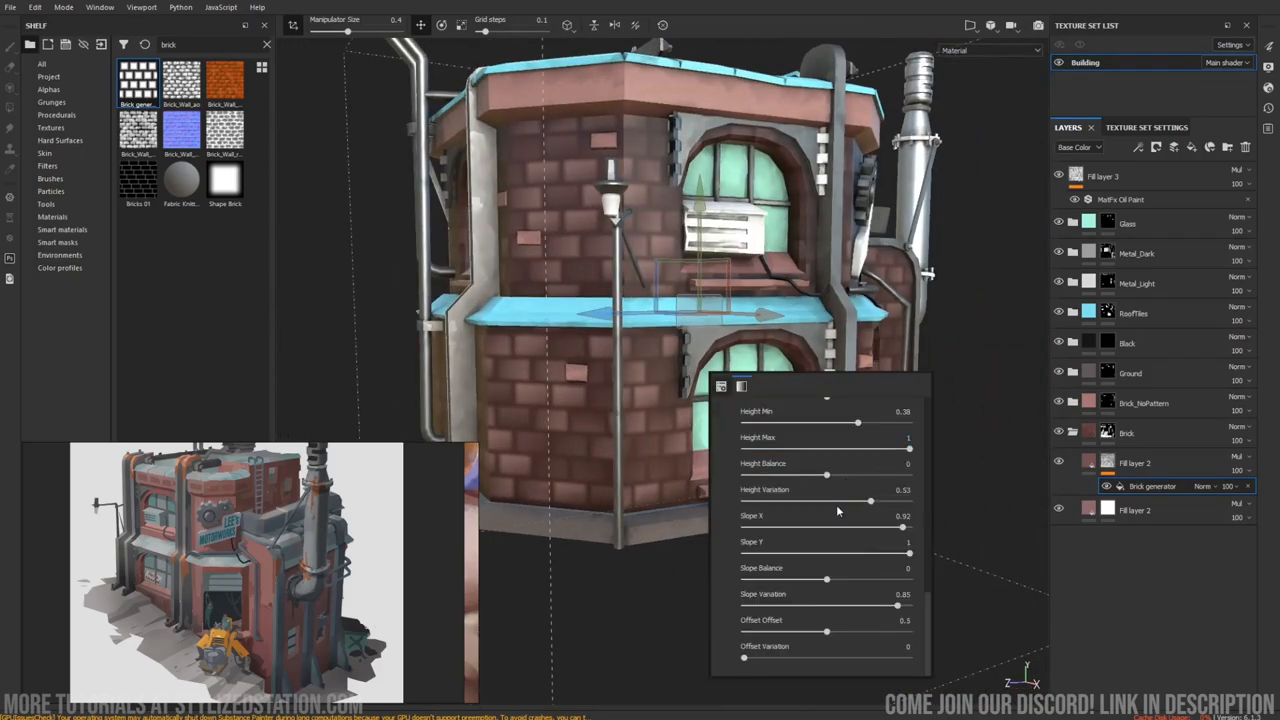
Tune slope variation and set brick offset variation to about 0.13.
{"action": "left_click_drag", "start_coordinate": [744, 658], "coordinate": [752, 658]}
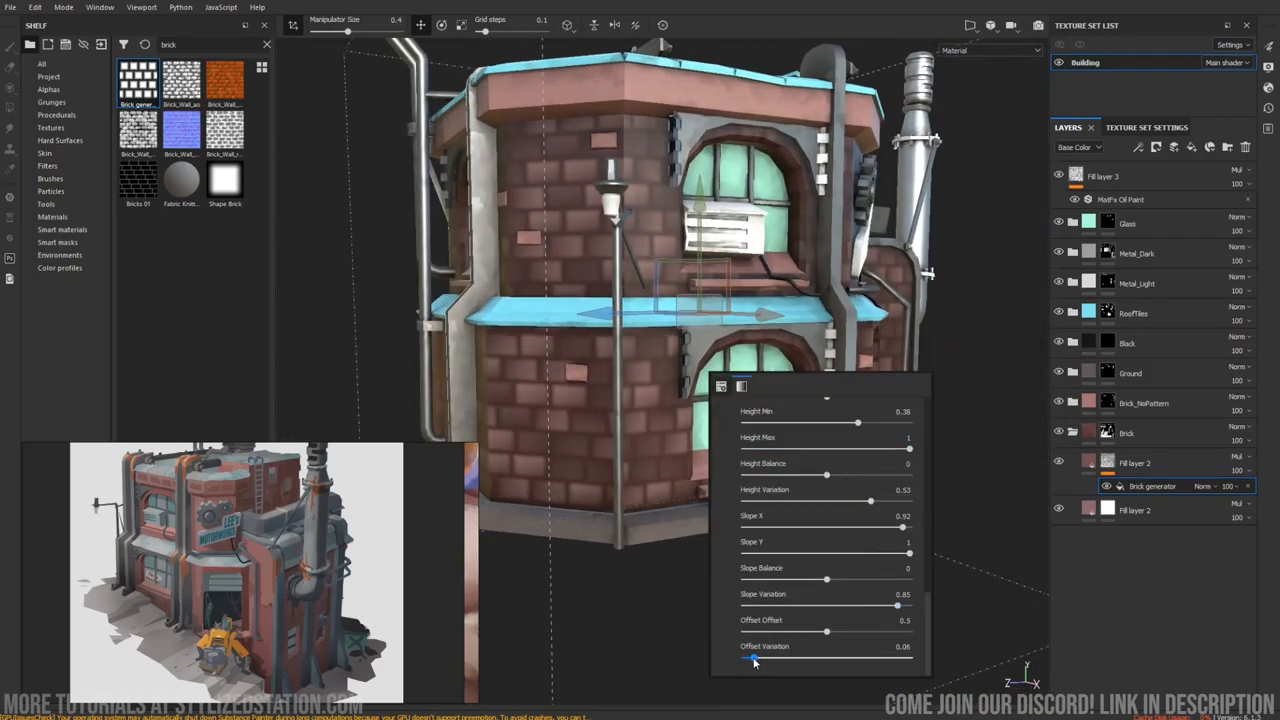
{"action": "left_click_drag", "start_coordinate": [756, 658], "coordinate": [764, 658]}
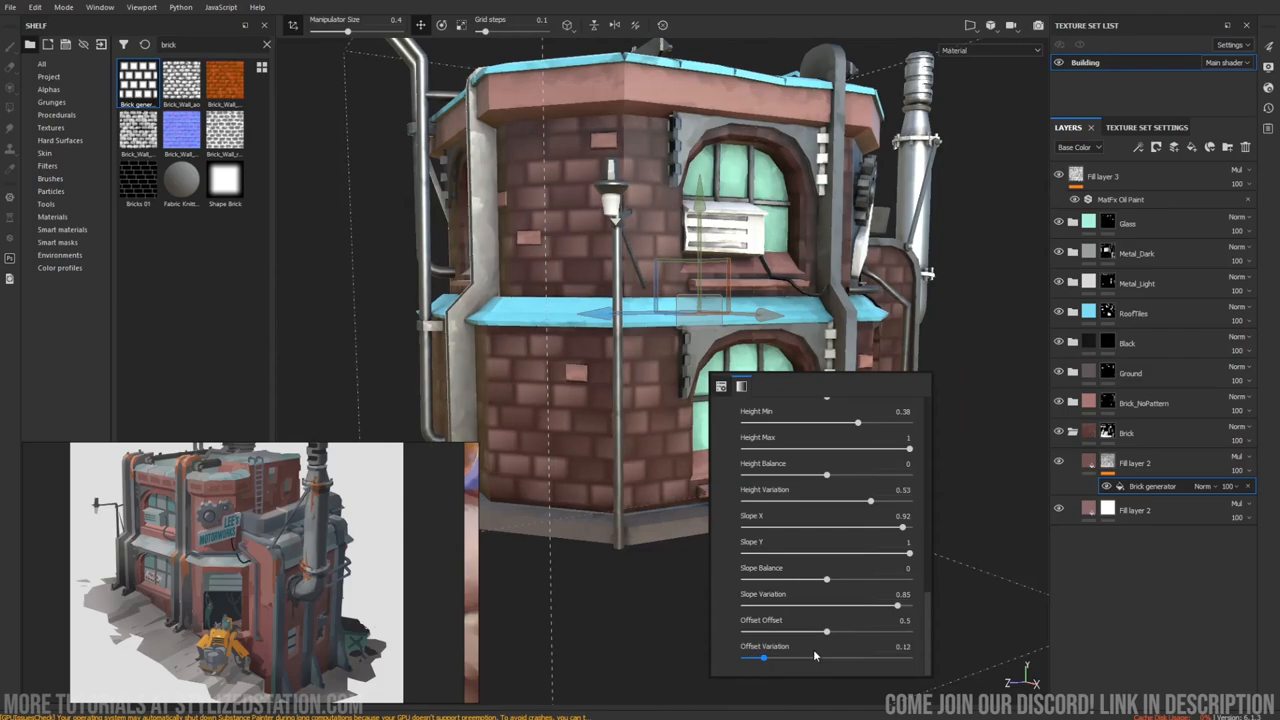
{"action": "left_click_drag", "start_coordinate": [764, 658], "coordinate": [790, 658]}
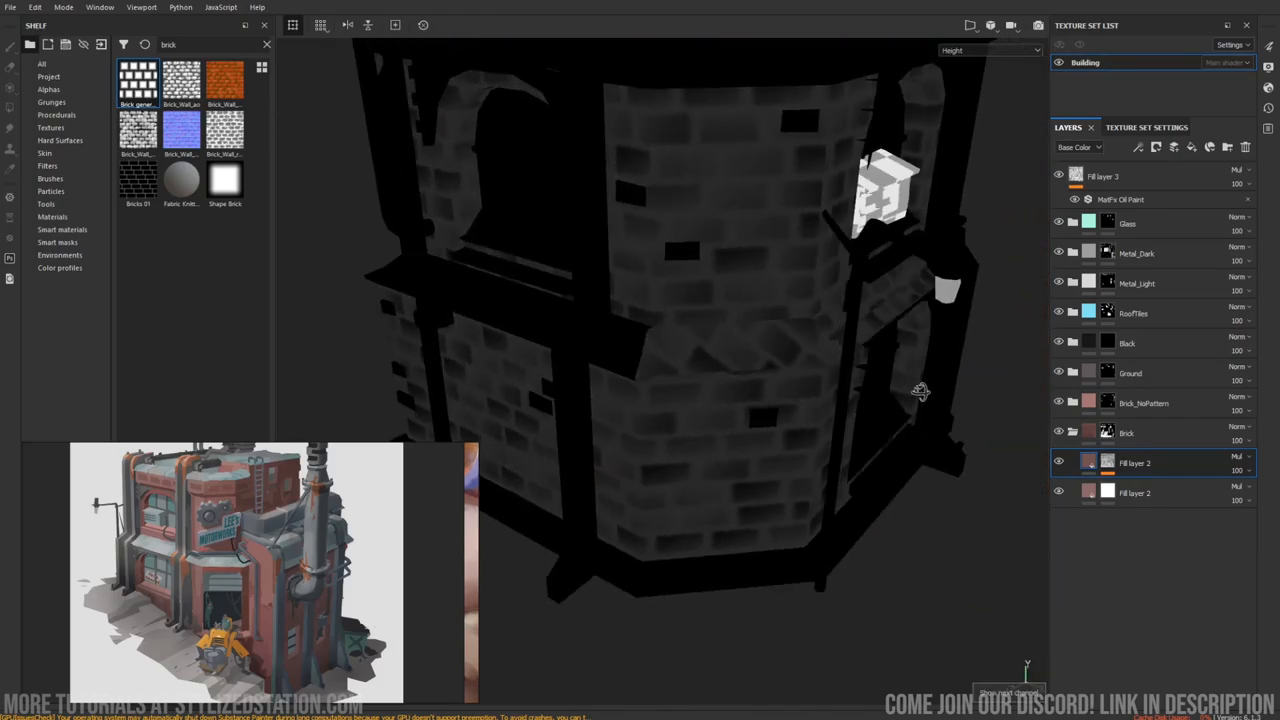
{"action": "left_click", "coordinate": [336, 24]}
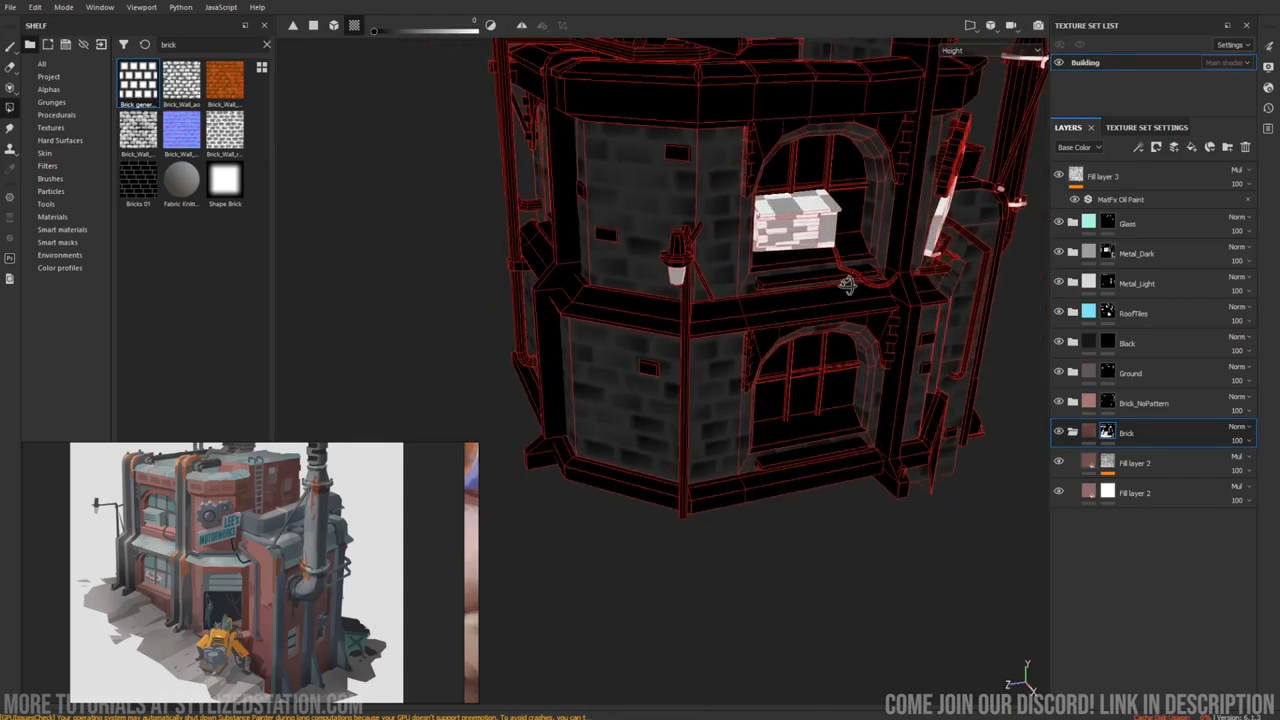
{"action": "left_click_drag", "start_coordinate": [850, 284], "coordinate": [756, 284]}
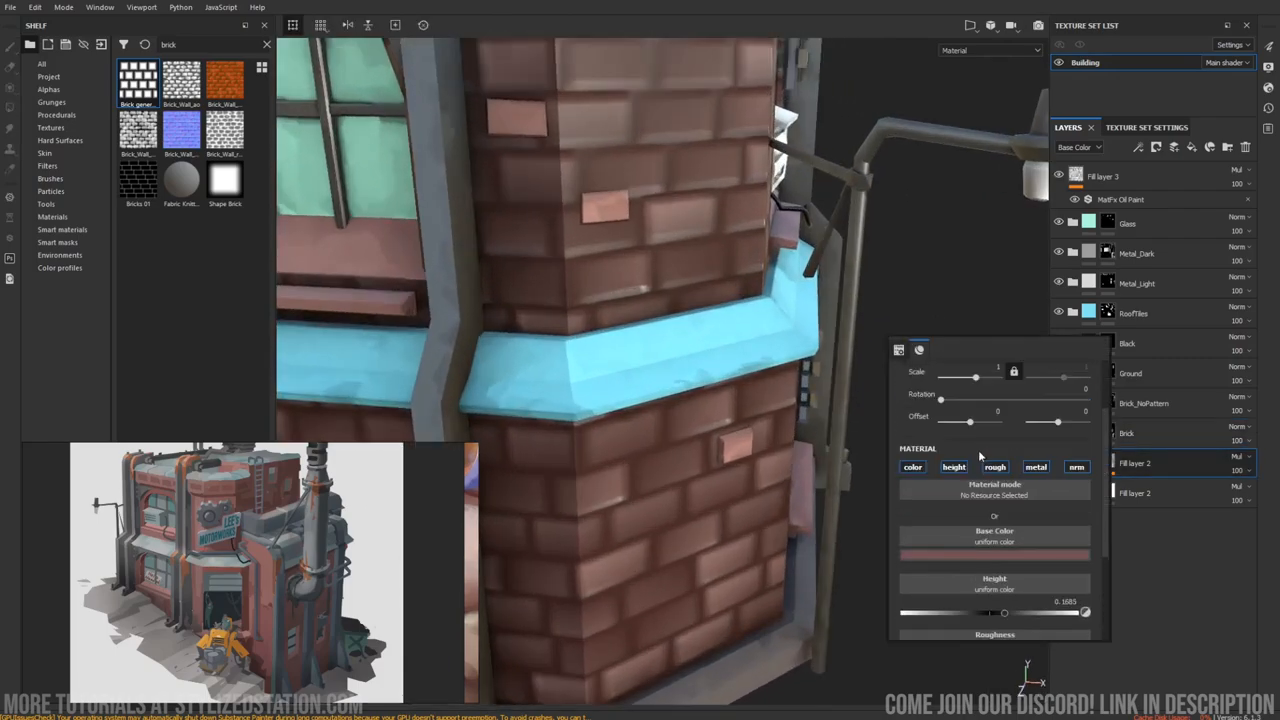
{"action": "left_click", "coordinate": [1036, 468]}
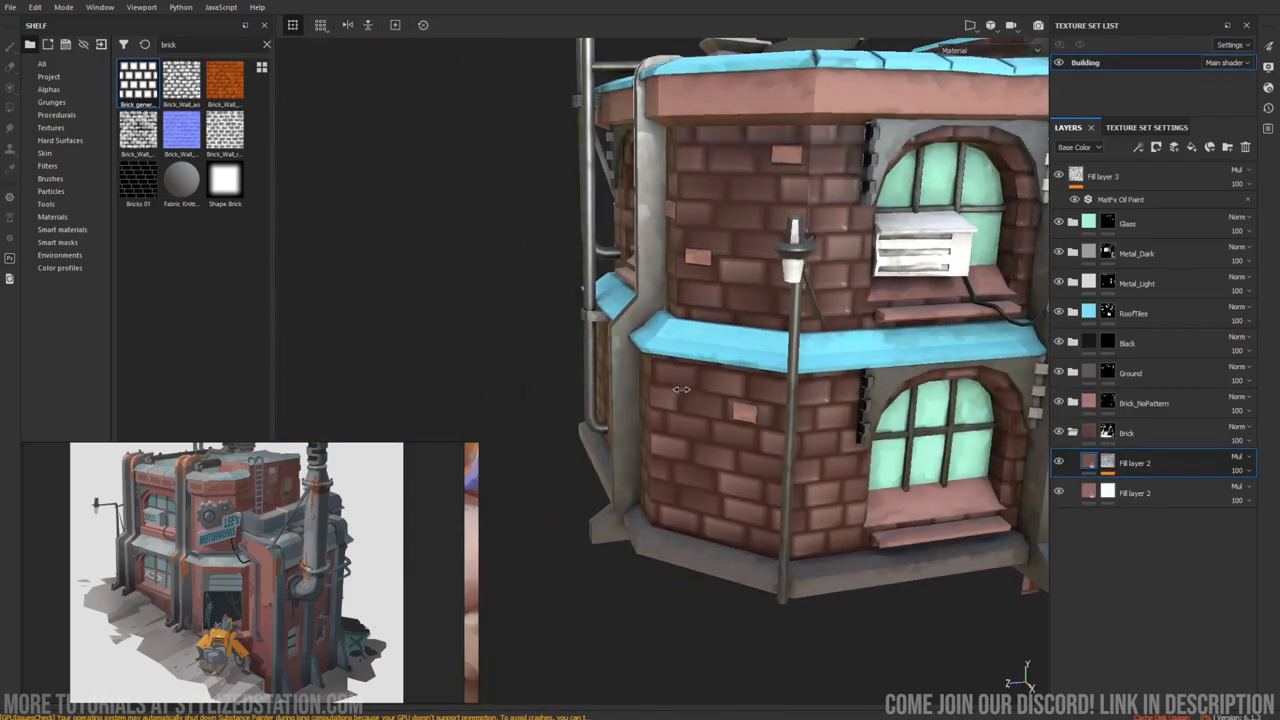
{"action": "left_click_drag", "start_coordinate": [680, 390], "coordinate": [700, 460]}
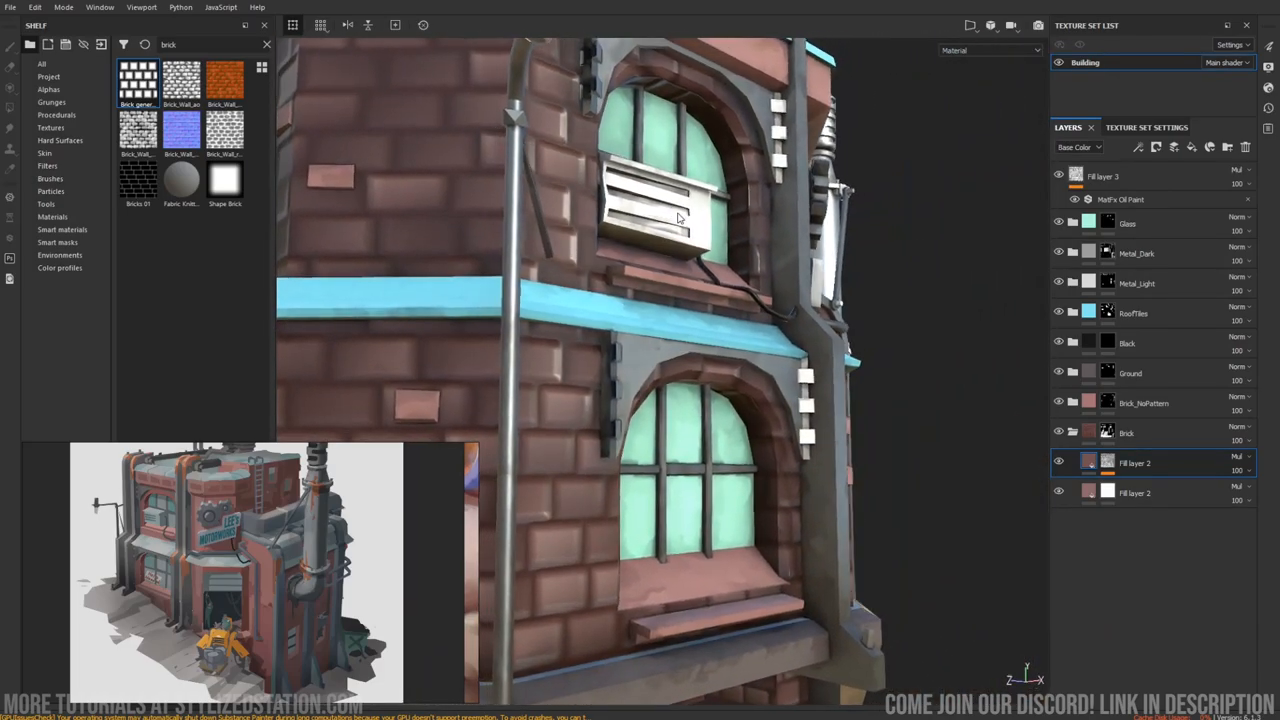
{"action": "left_click", "coordinate": [52, 216]}
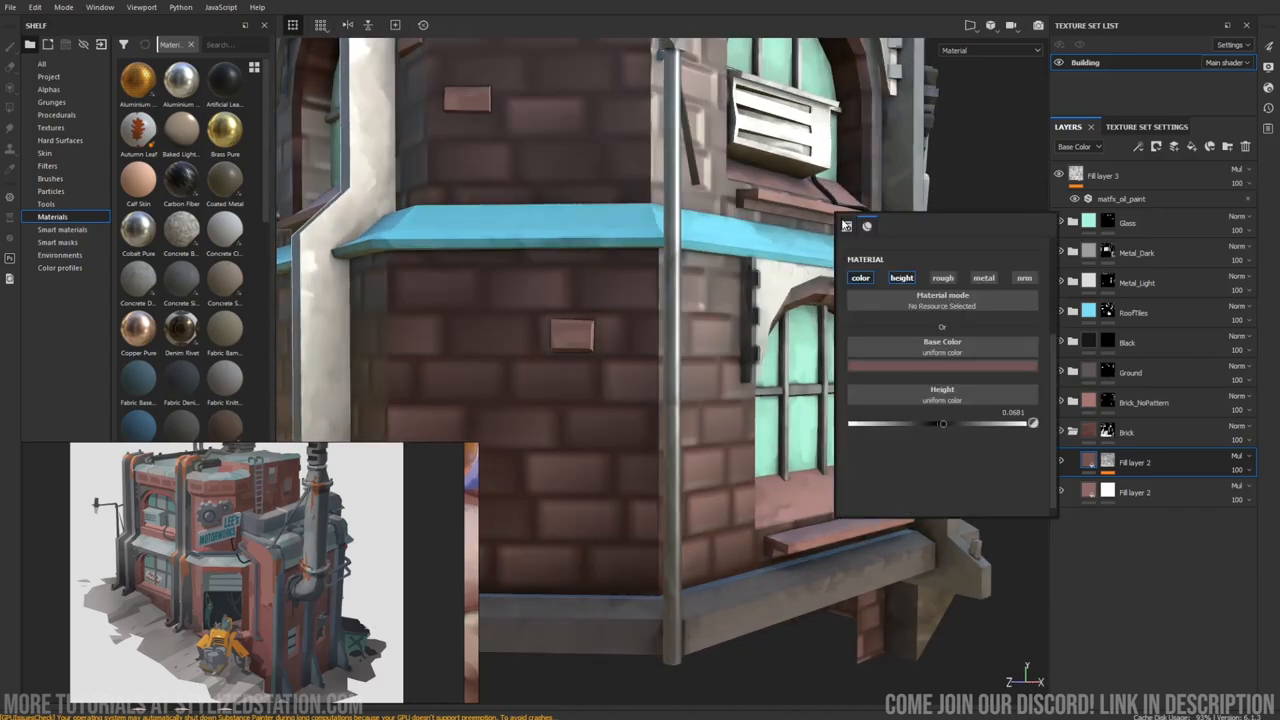
Drive the fill layer's roughness with a fractal noise procedural from the Resources list.
{"action": "left_click", "coordinate": [942, 276]}
{"action": "type", "text": "noise"}
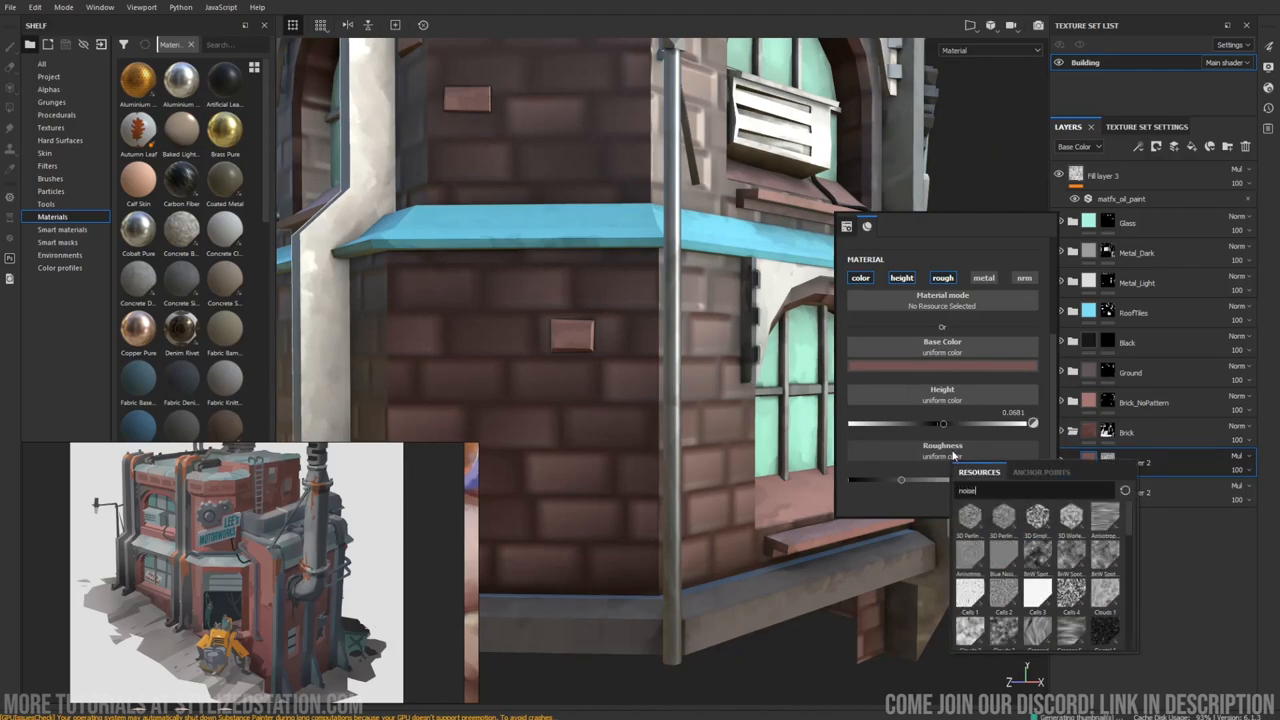
{"action": "scroll", "scroll_direction": "down", "scroll_amount": 3}
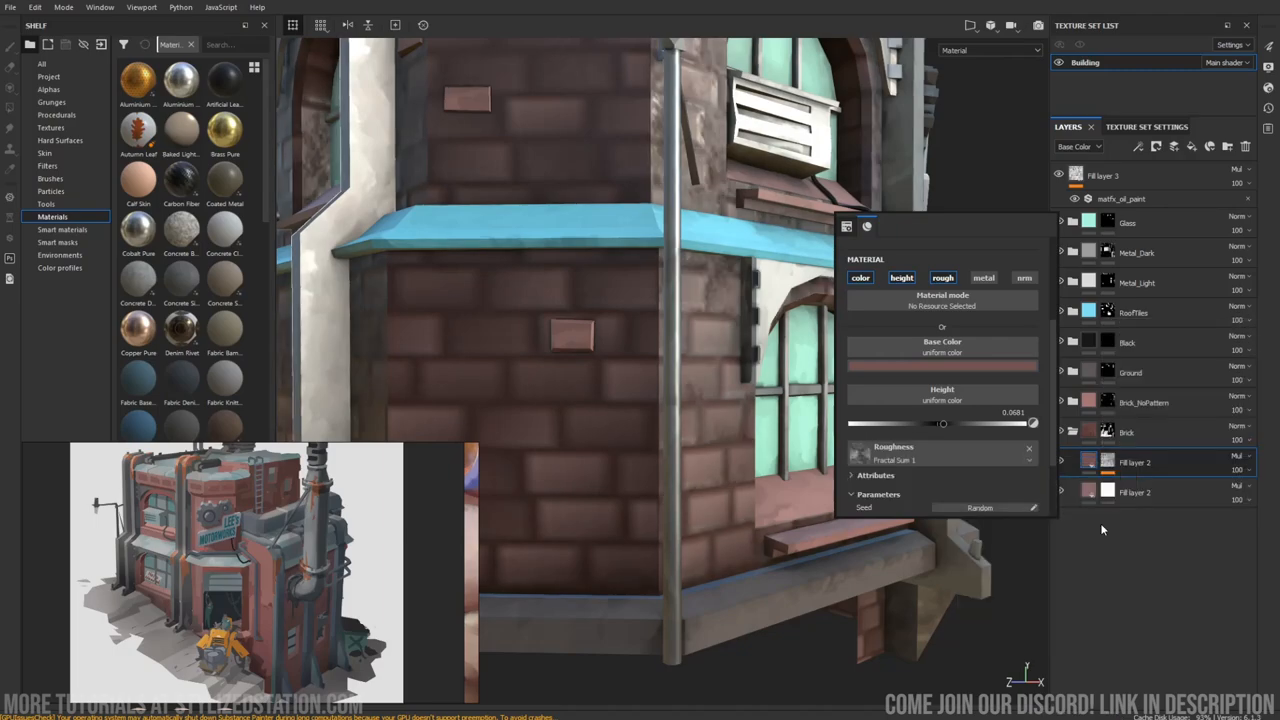
{"action": "left_click", "coordinate": [848, 226]}
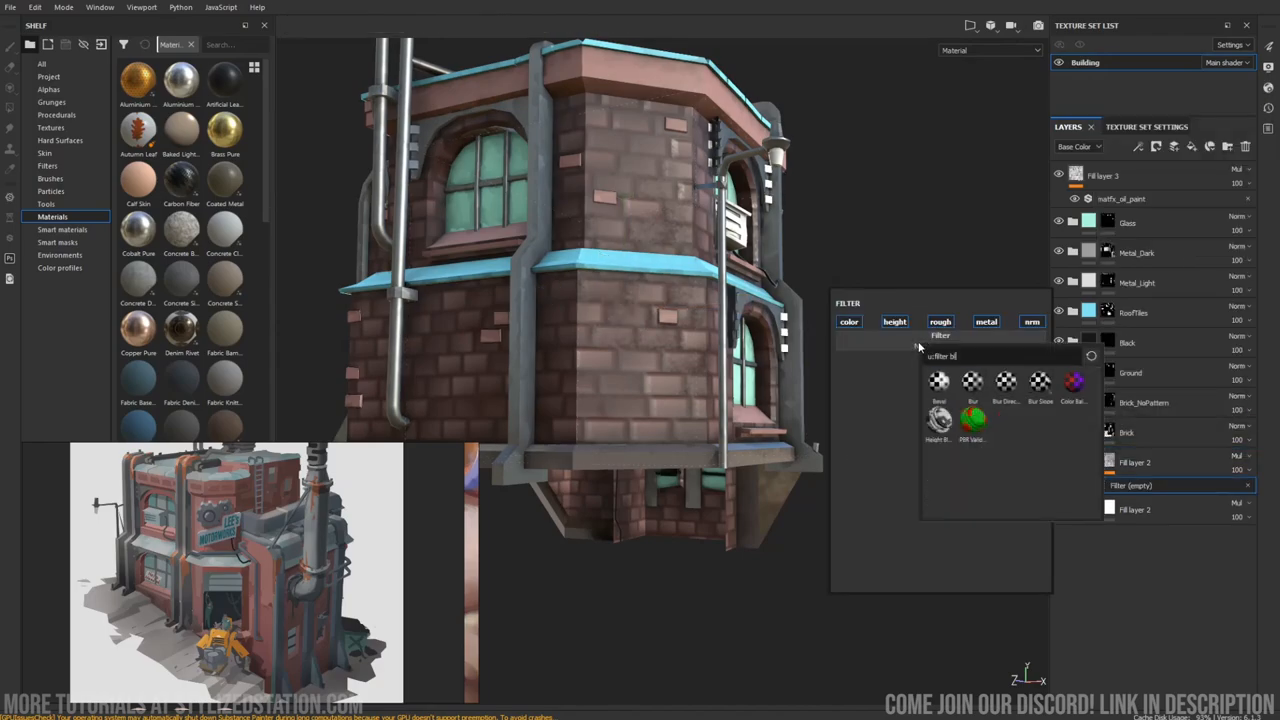
Add a Blur Slope filter (searched as 'blur') to the fill layer and bring up its settings.
{"action": "type", "text": "blur"}
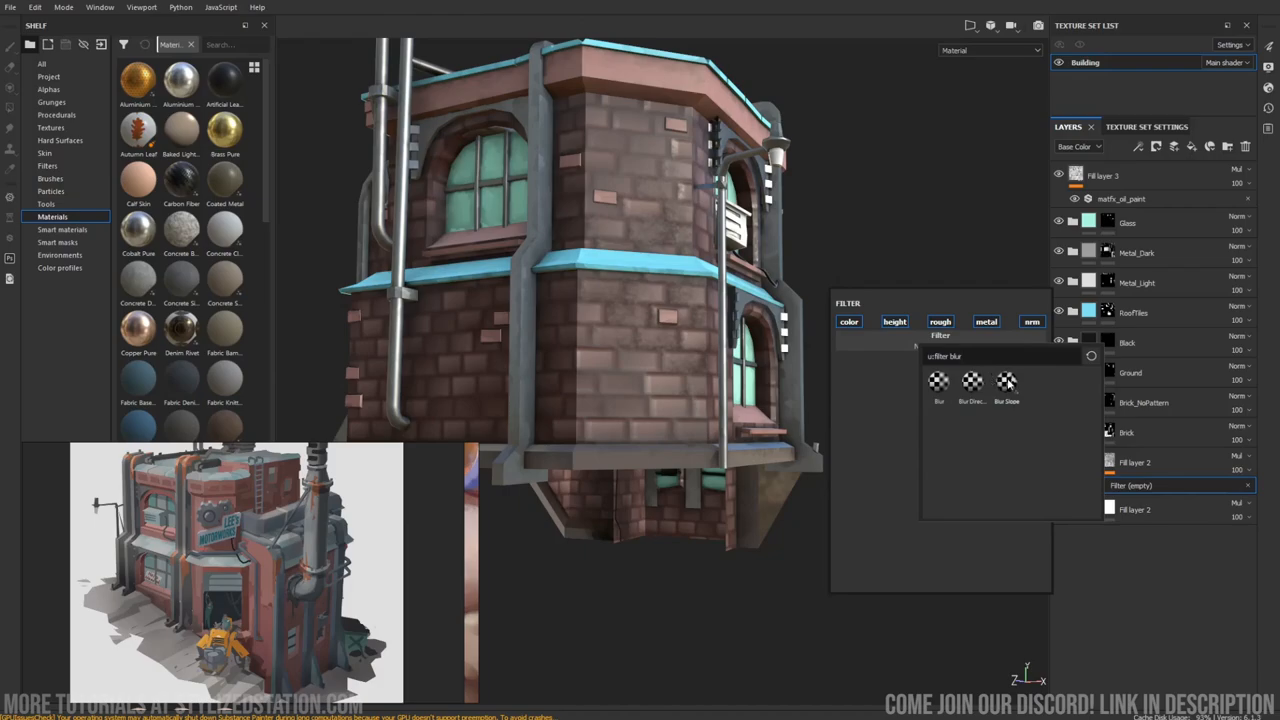
{"action": "left_click", "coordinate": [1008, 380]}
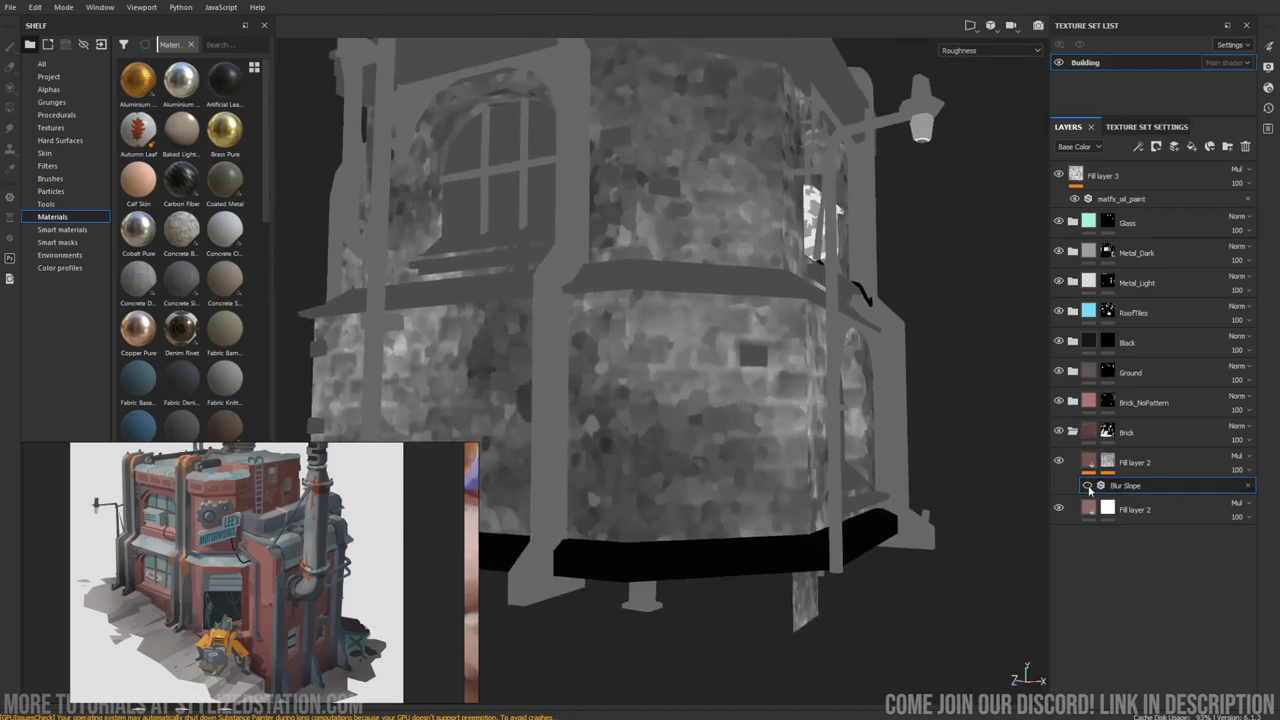
{"action": "left_click", "coordinate": [1088, 486]}
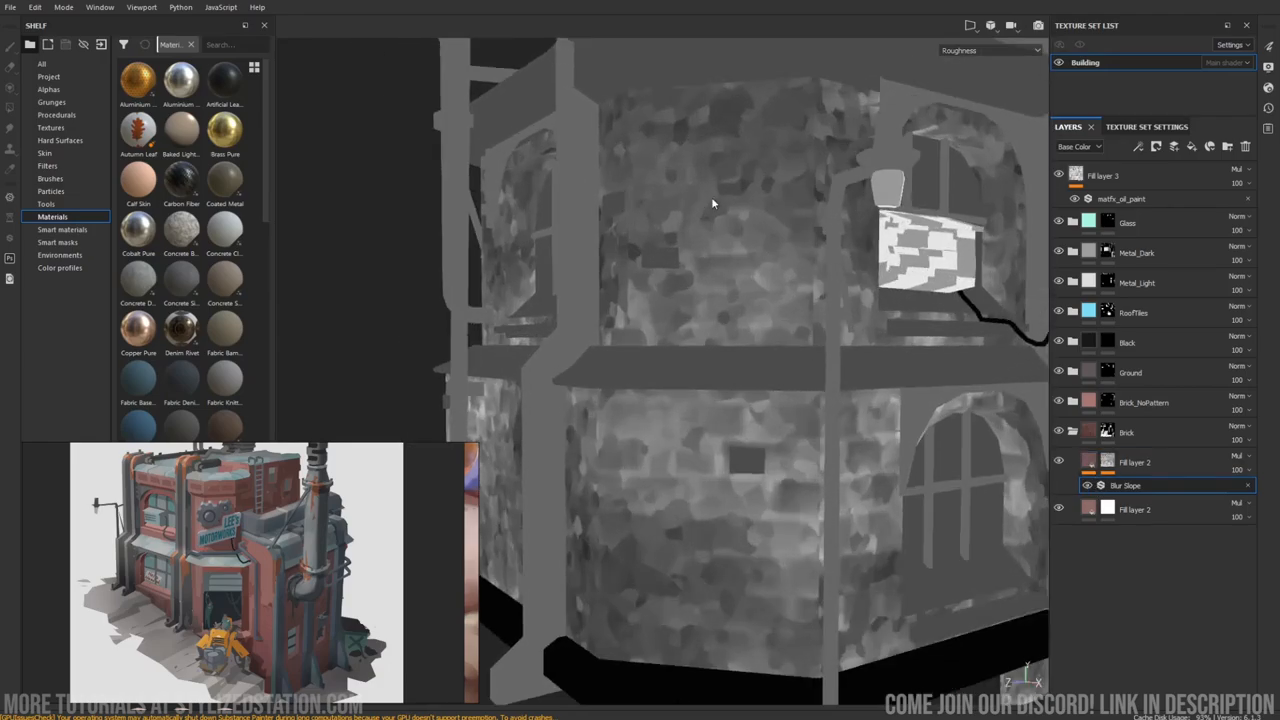
{"action": "double_click", "coordinate": [1126, 486]}
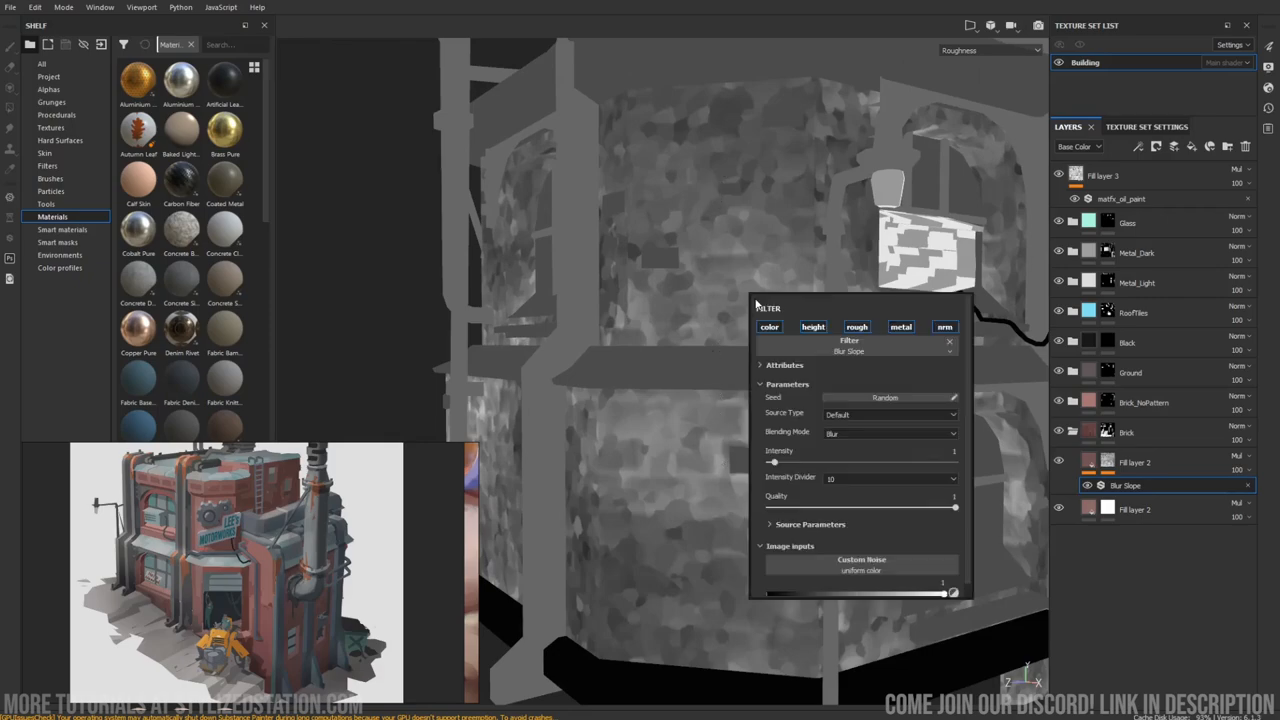
Set Blur Slope intensity to about 0.35 and choose a different blending mode for it.
{"action": "left_click_drag", "start_coordinate": [776, 464], "coordinate": [772, 464]}
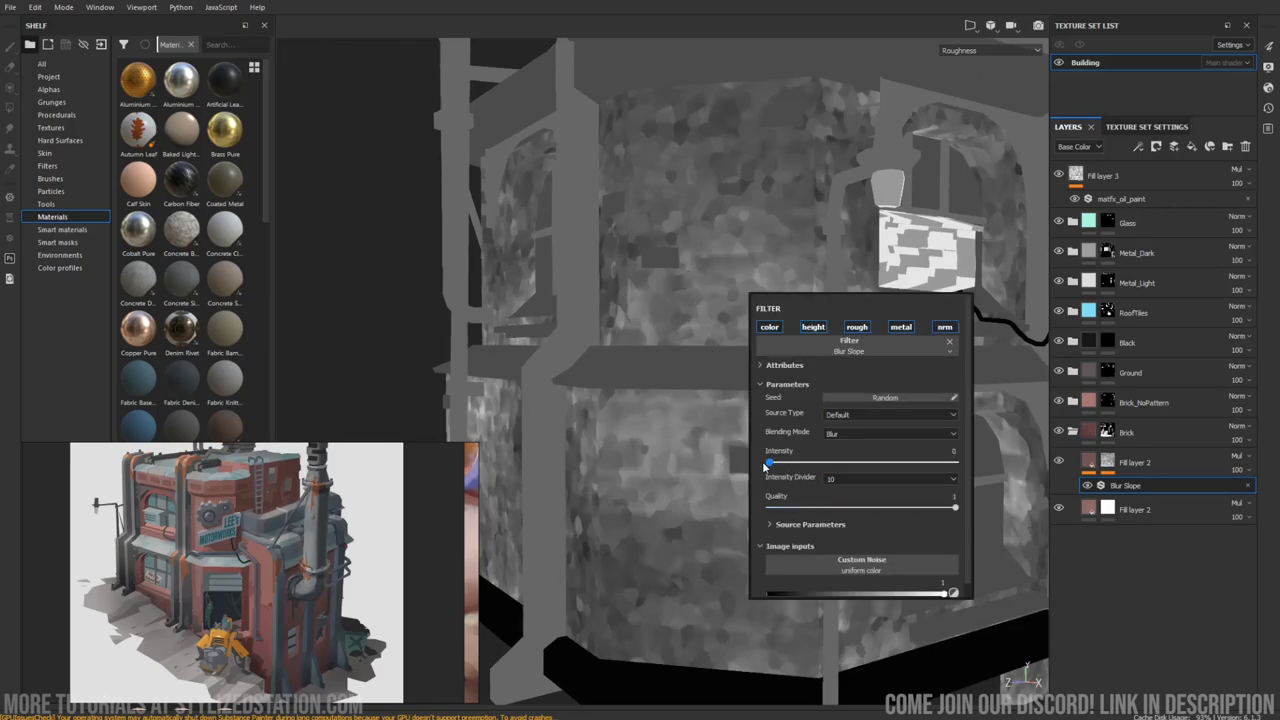
{"action": "left_click_drag", "start_coordinate": [760, 460], "coordinate": [788, 460]}
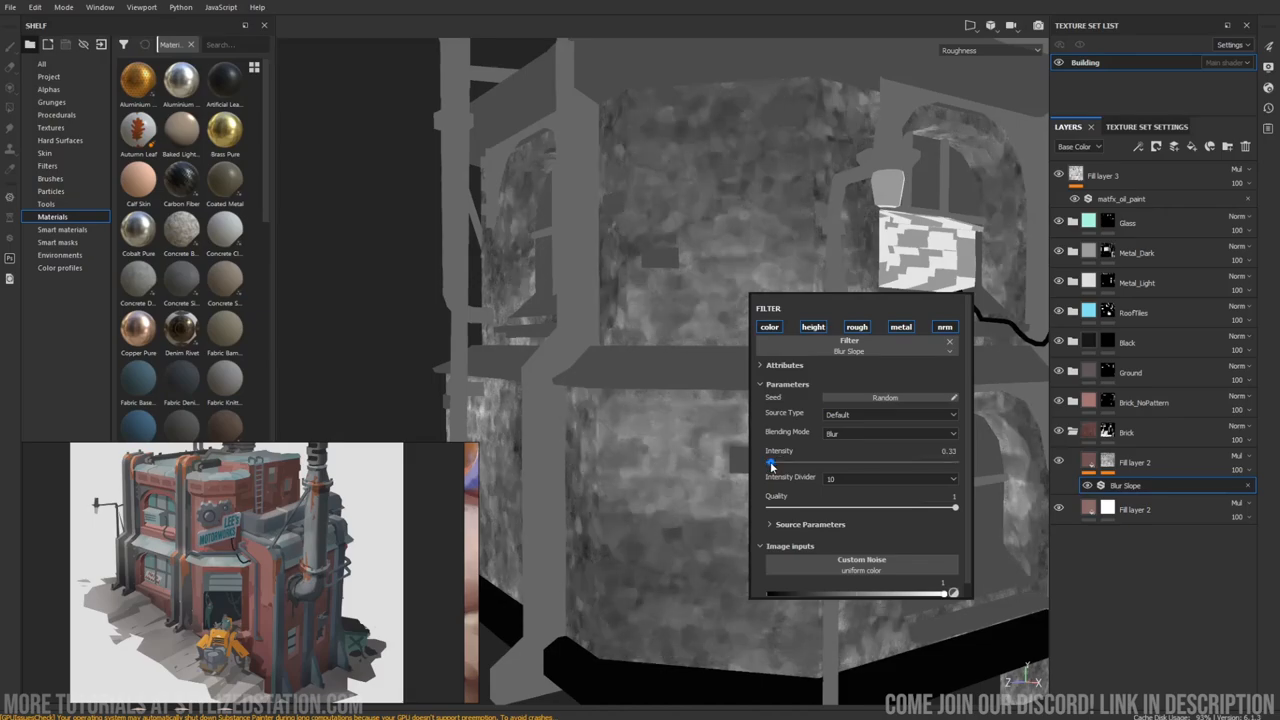
{"action": "left_click", "coordinate": [890, 478]}
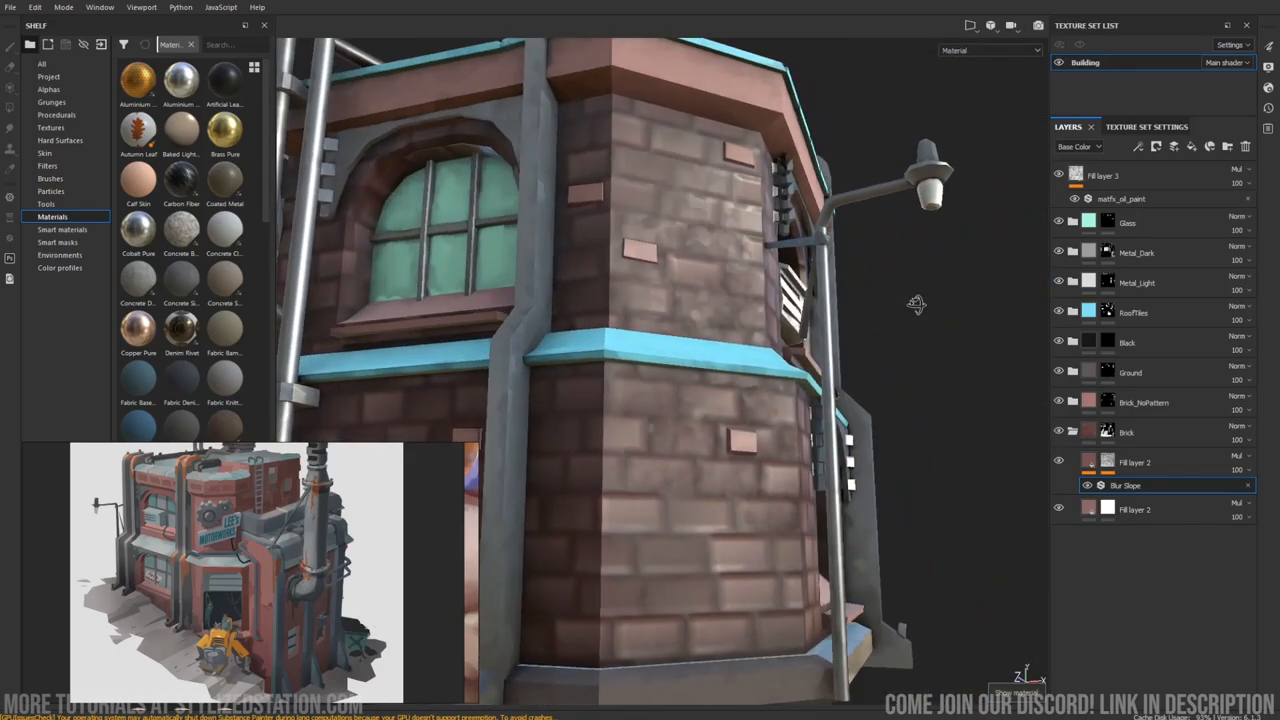
{"action": "left_click_drag", "start_coordinate": [916, 304], "coordinate": [984, 338]}
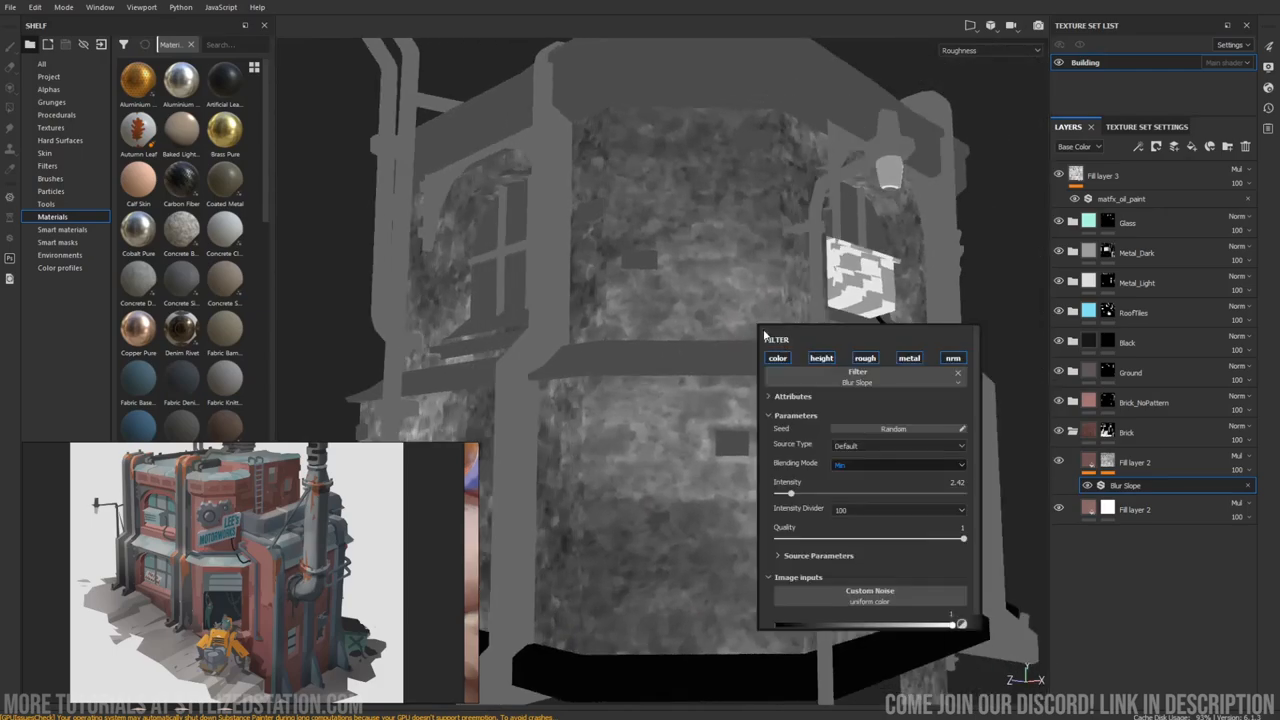
{"action": "left_click", "coordinate": [896, 464]}
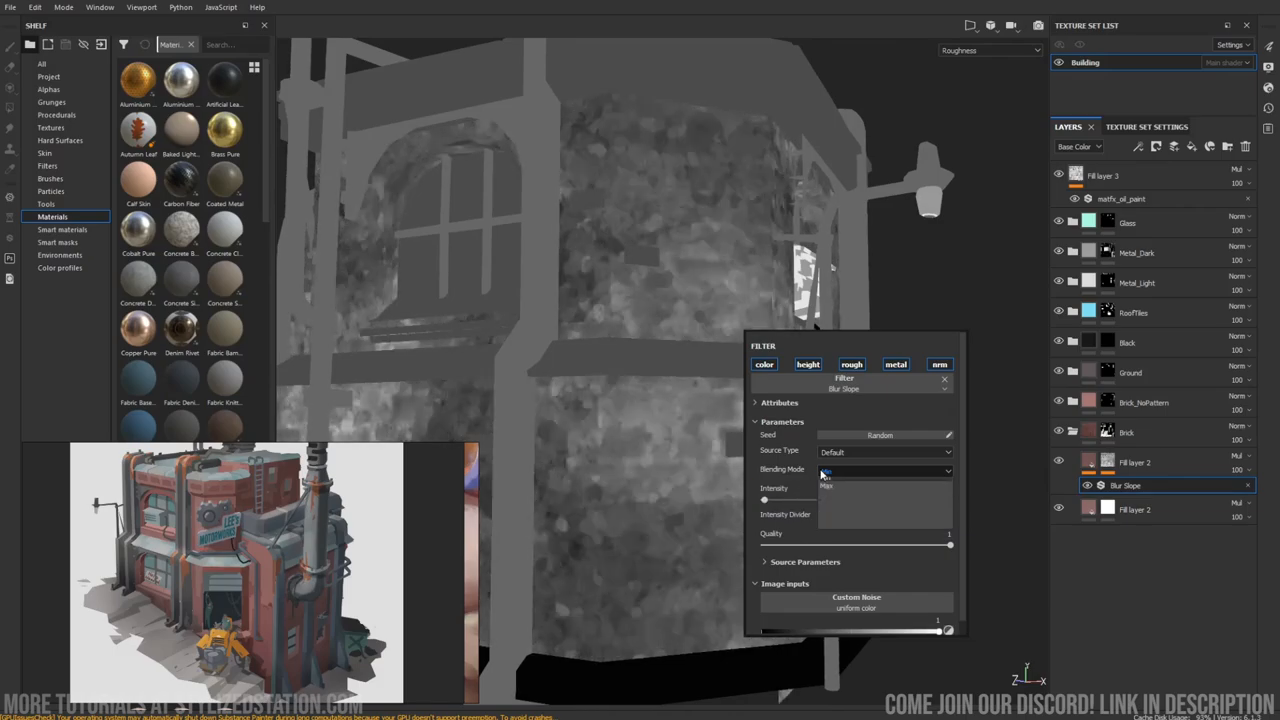
{"action": "left_click", "coordinate": [884, 470]}
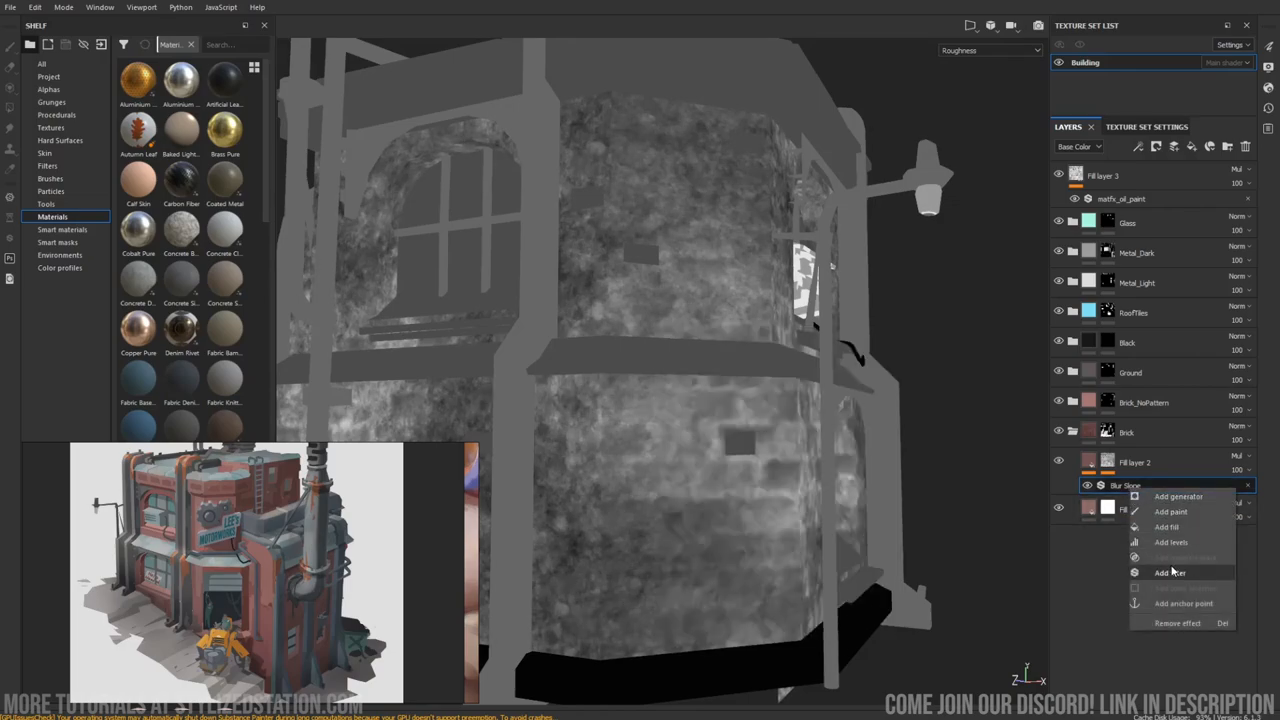
Add a plain Blur filter with adjusted intensity and a Levels roughness adjustment above it.
{"action": "left_click", "coordinate": [1170, 572]}
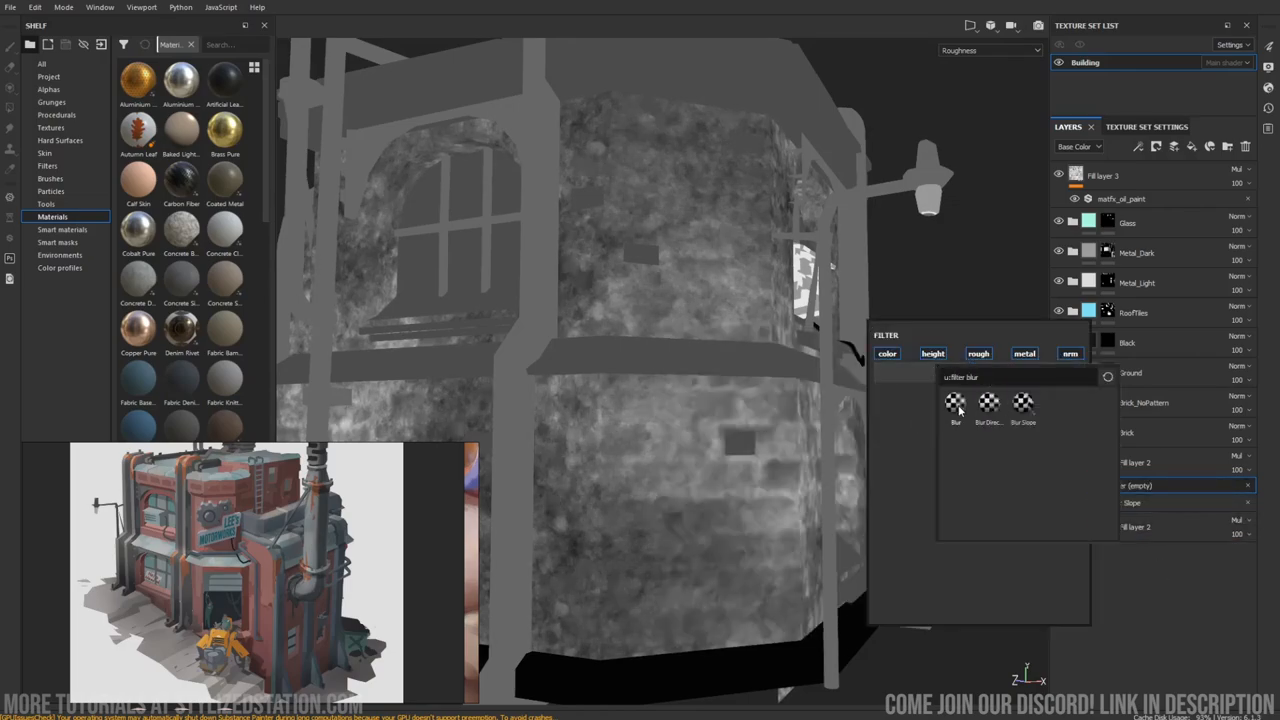
{"action": "left_click", "coordinate": [956, 402]}
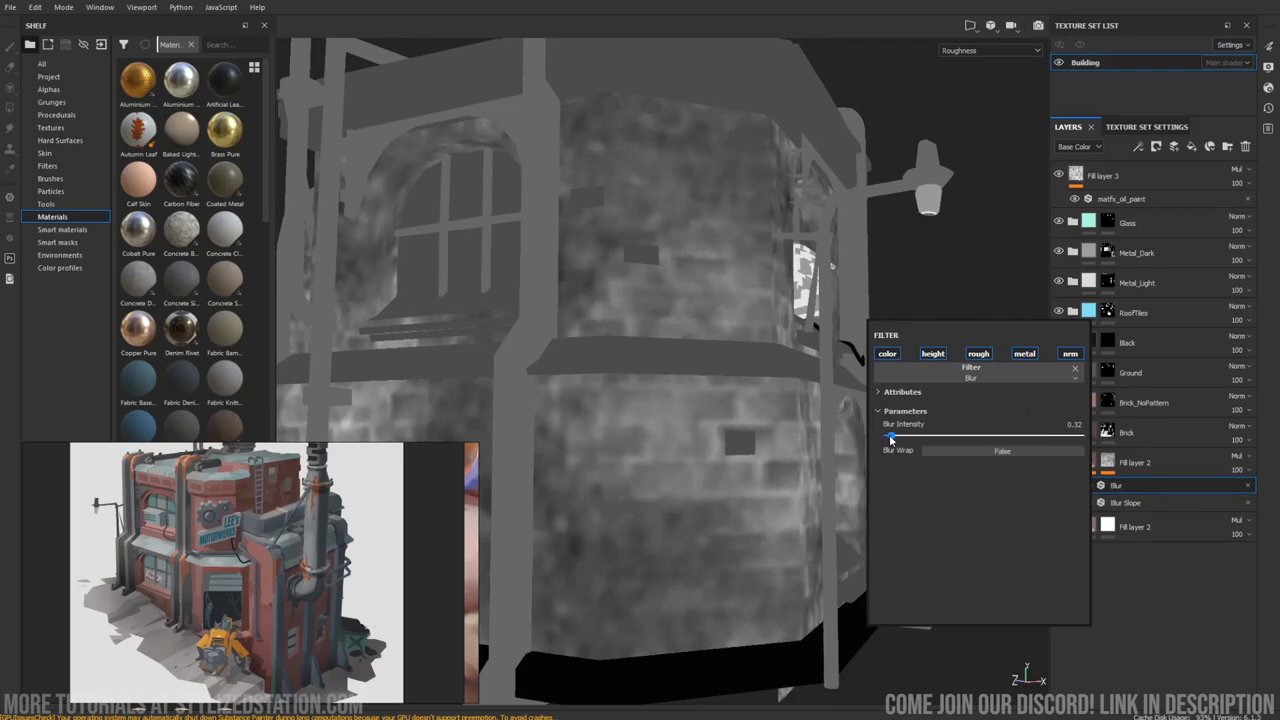
{"action": "left_click_drag", "start_coordinate": [890, 438], "coordinate": [884, 438]}
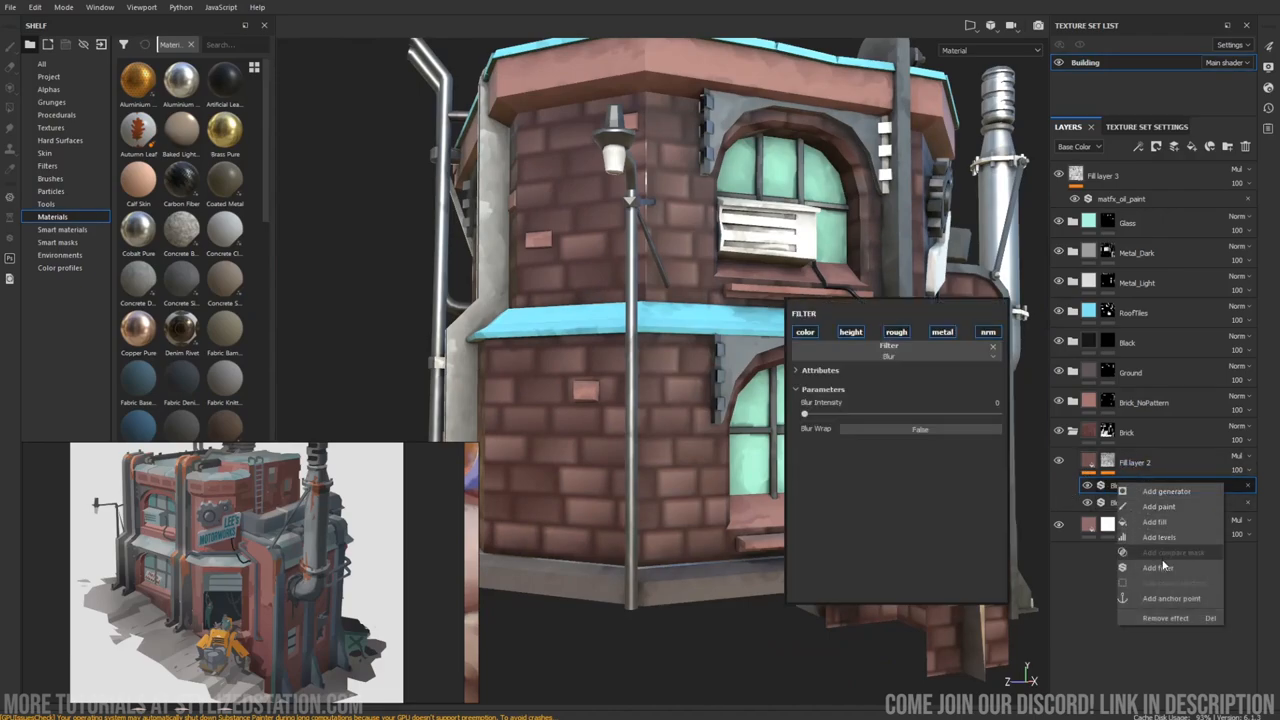
{"action": "left_click", "coordinate": [1160, 536]}
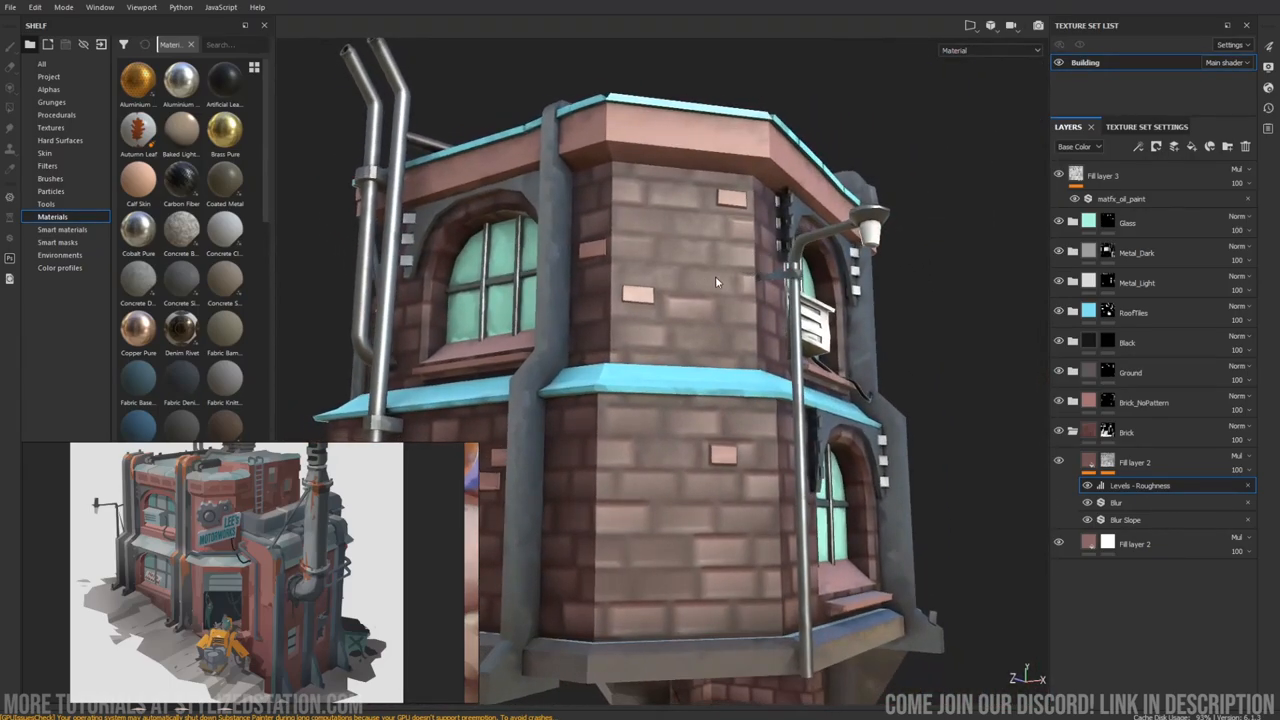
Orbit around the building to review the roof, arched windows and ledge corner.
{"action": "left_click_drag", "start_coordinate": [716, 282], "coordinate": [668, 392]}
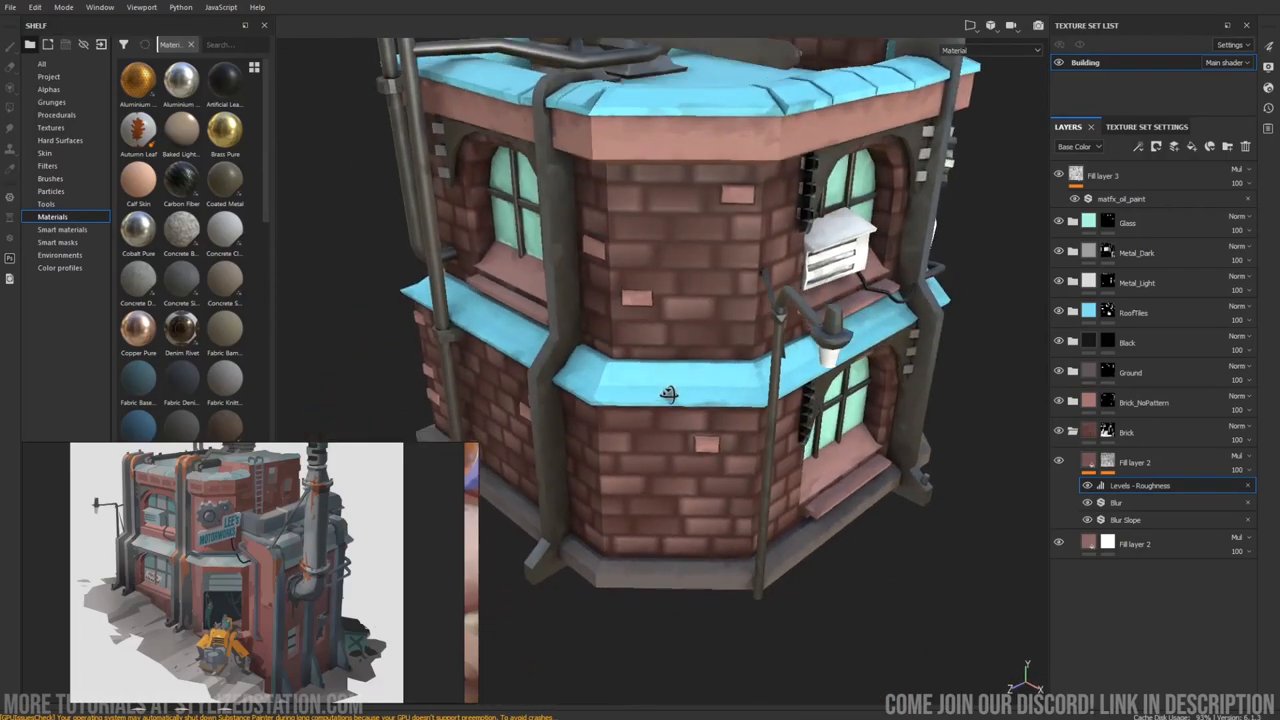
{"action": "left_click_drag", "start_coordinate": [670, 390], "coordinate": [712, 224]}
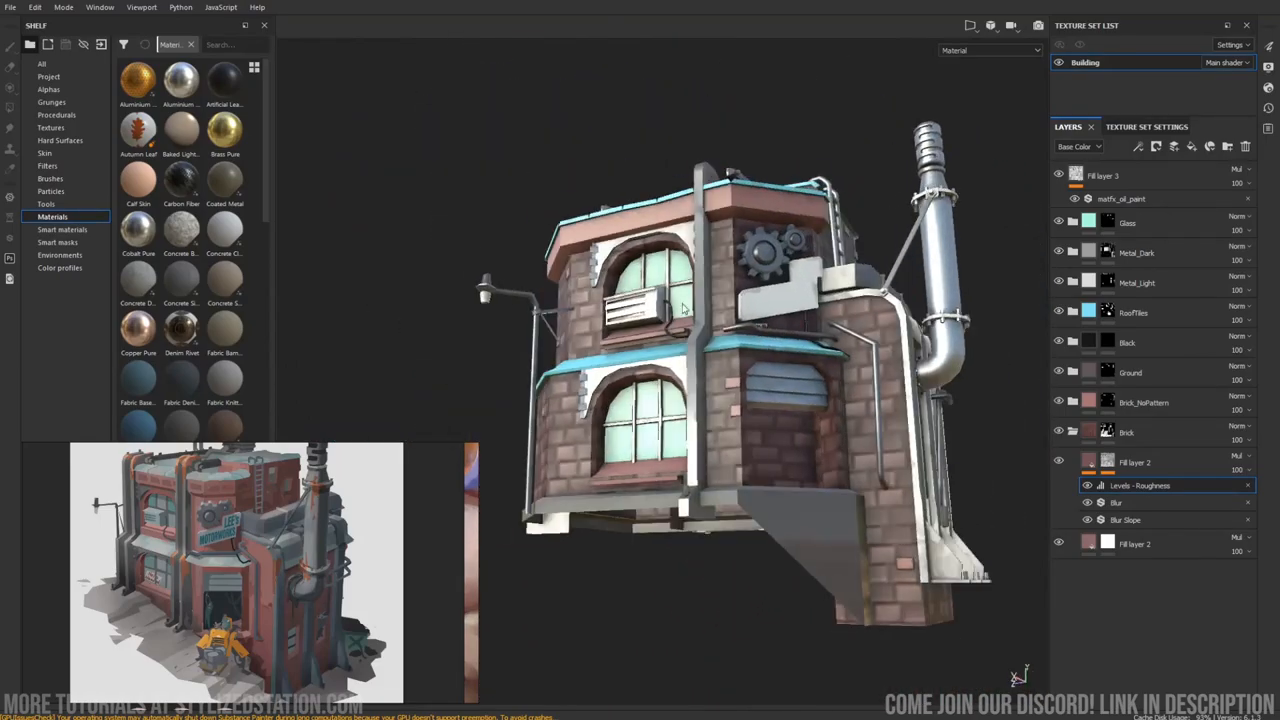
{"action": "left_click_drag", "start_coordinate": [680, 300], "coordinate": [800, 364]}
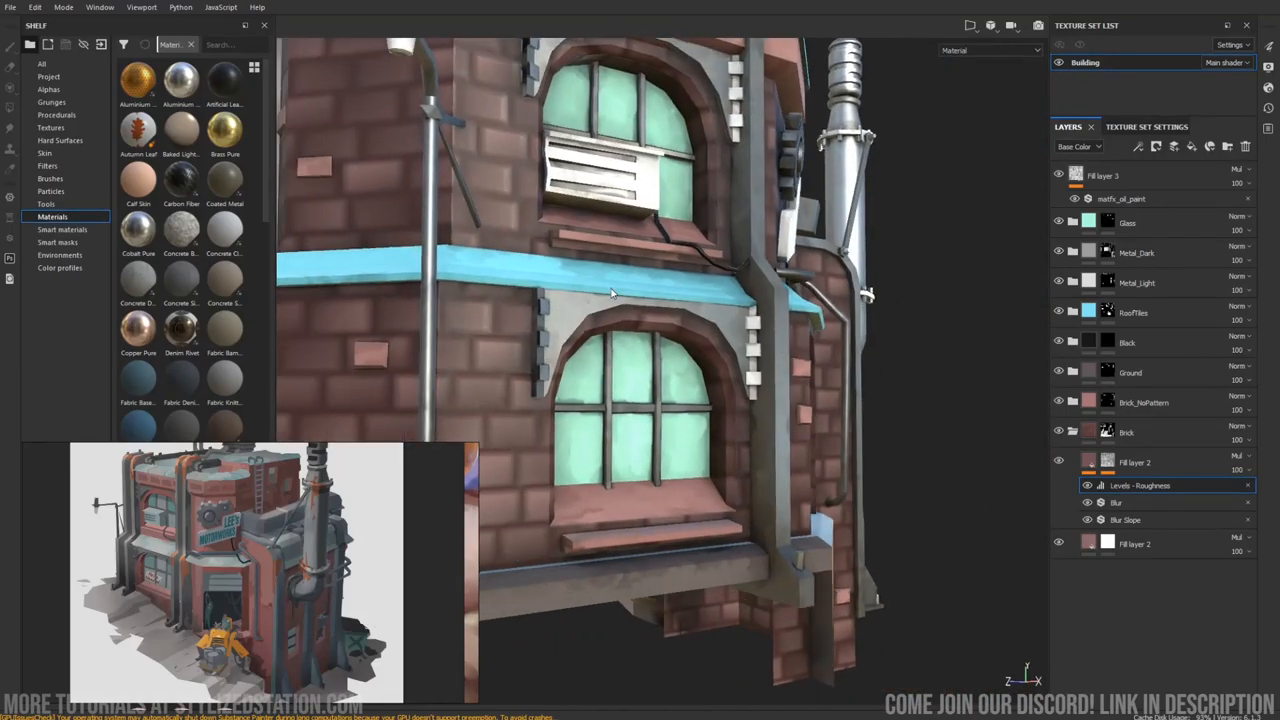
{"action": "left_click_drag", "start_coordinate": [610, 300], "coordinate": [768, 396]}
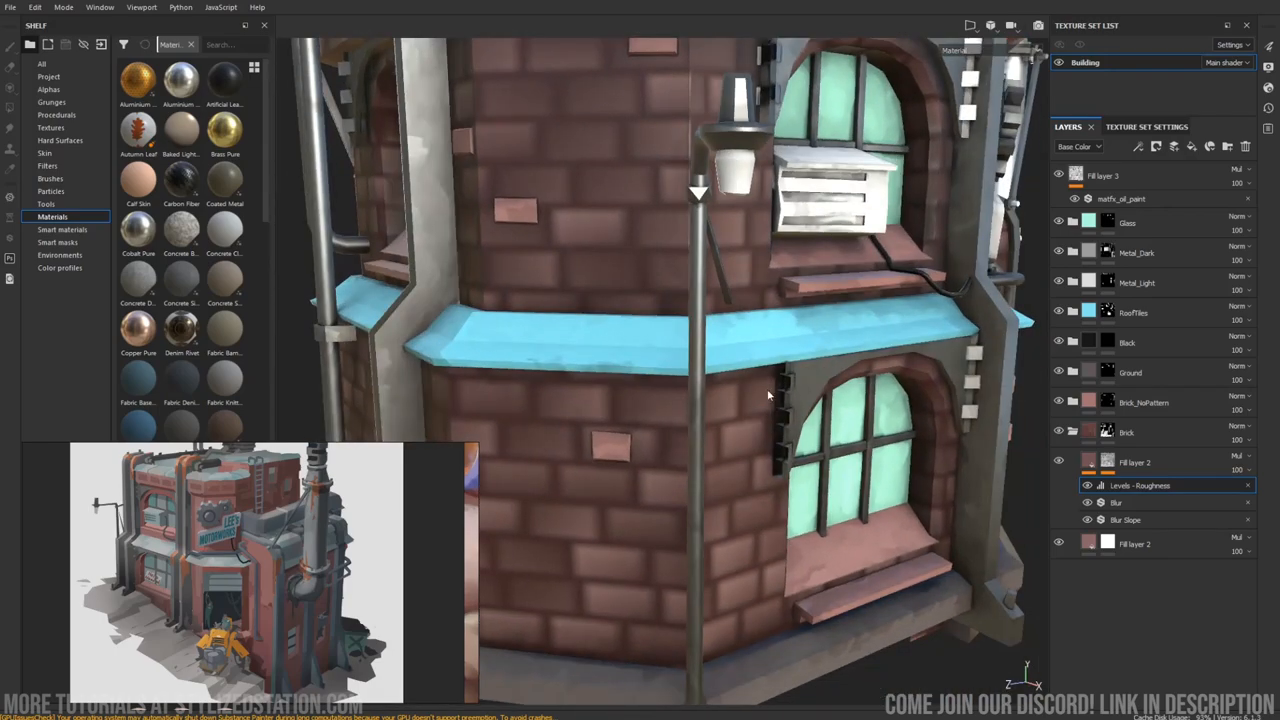
{"action": "left_click_drag", "start_coordinate": [770, 396], "coordinate": [710, 348]}
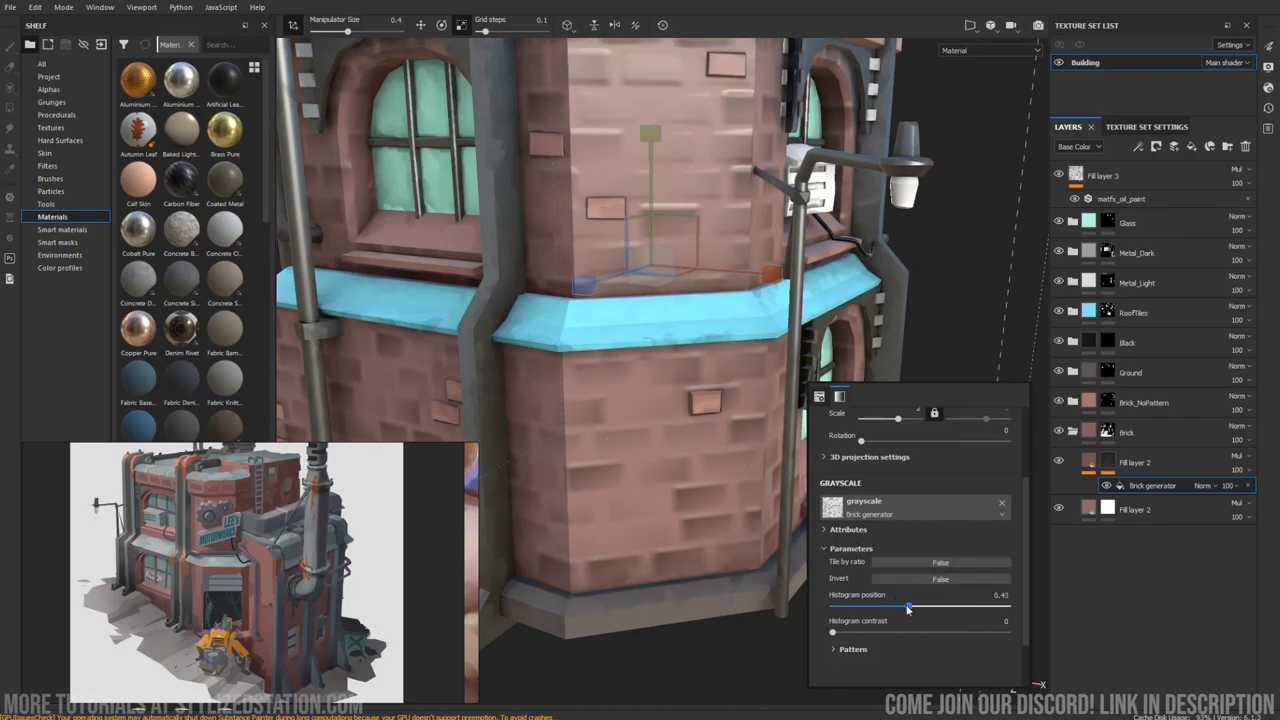
Shift the brick generator's histogram position and rebalance the brick height.
{"action": "left_click_drag", "start_coordinate": [908, 608], "coordinate": [920, 492]}
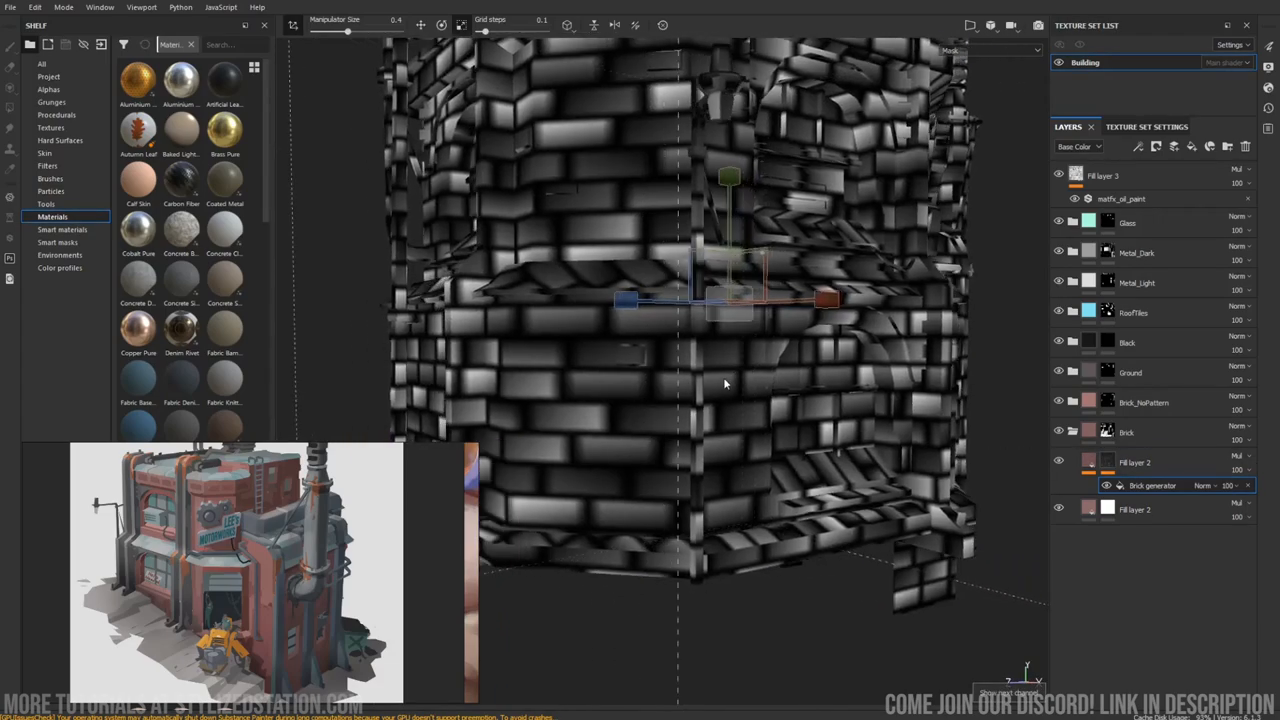
{"action": "left_click_drag", "start_coordinate": [900, 572], "coordinate": [912, 572]}
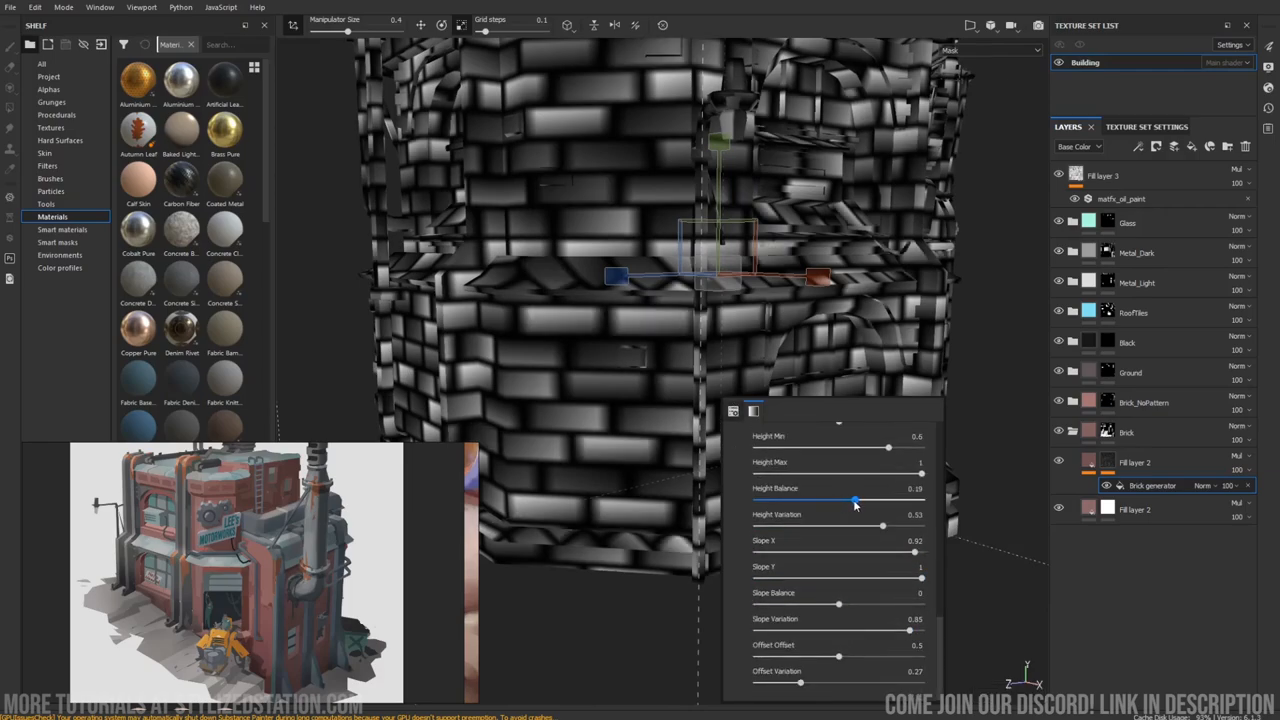
{"action": "left_click_drag", "start_coordinate": [882, 528], "coordinate": [856, 528]}
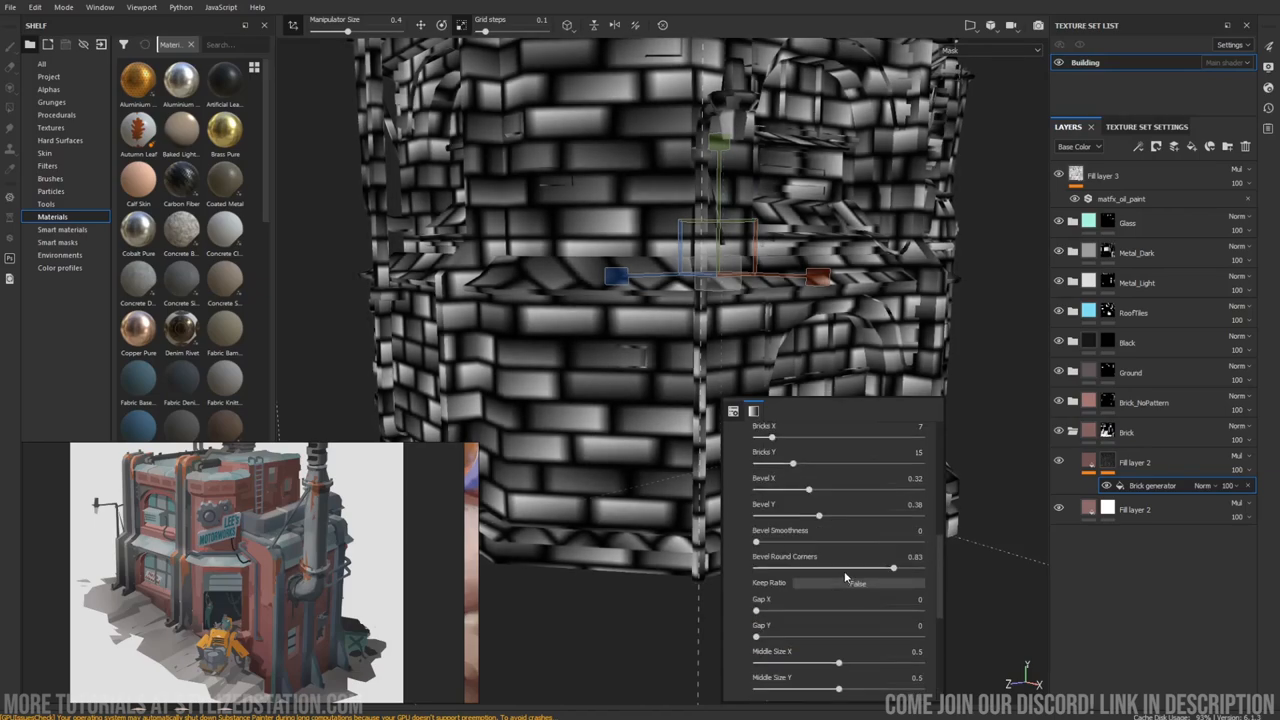
Reduce the bricks' bevel and round corners and change the brick count for crisper bricks.
{"action": "left_click_drag", "start_coordinate": [892, 568], "coordinate": [792, 568]}
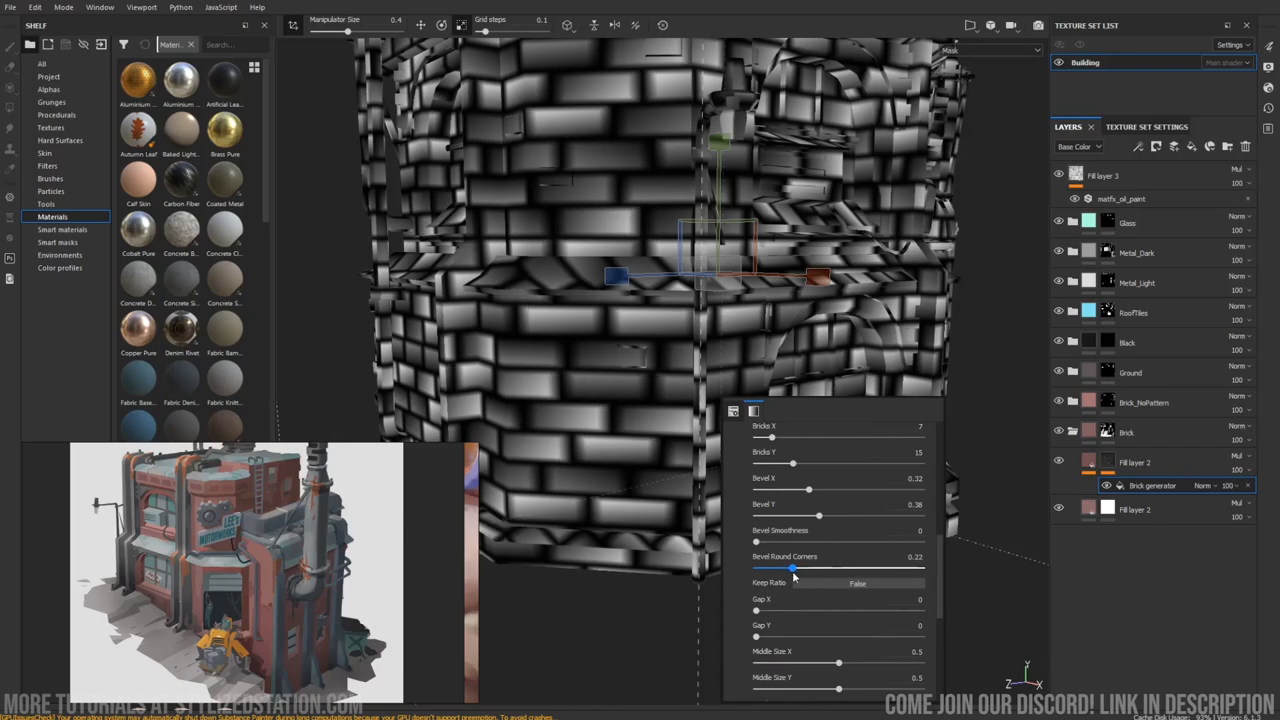
{"action": "left_click_drag", "start_coordinate": [820, 516], "coordinate": [770, 516]}
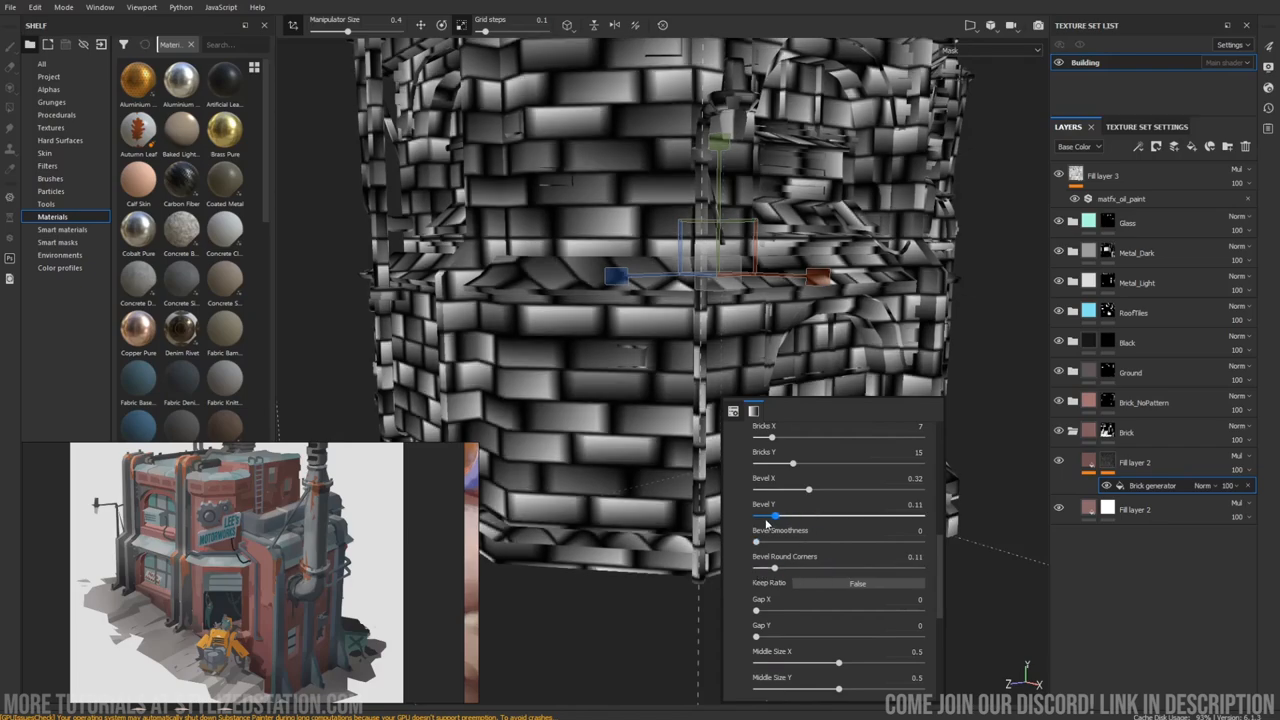
{"action": "left_click_drag", "start_coordinate": [808, 488], "coordinate": [770, 488]}
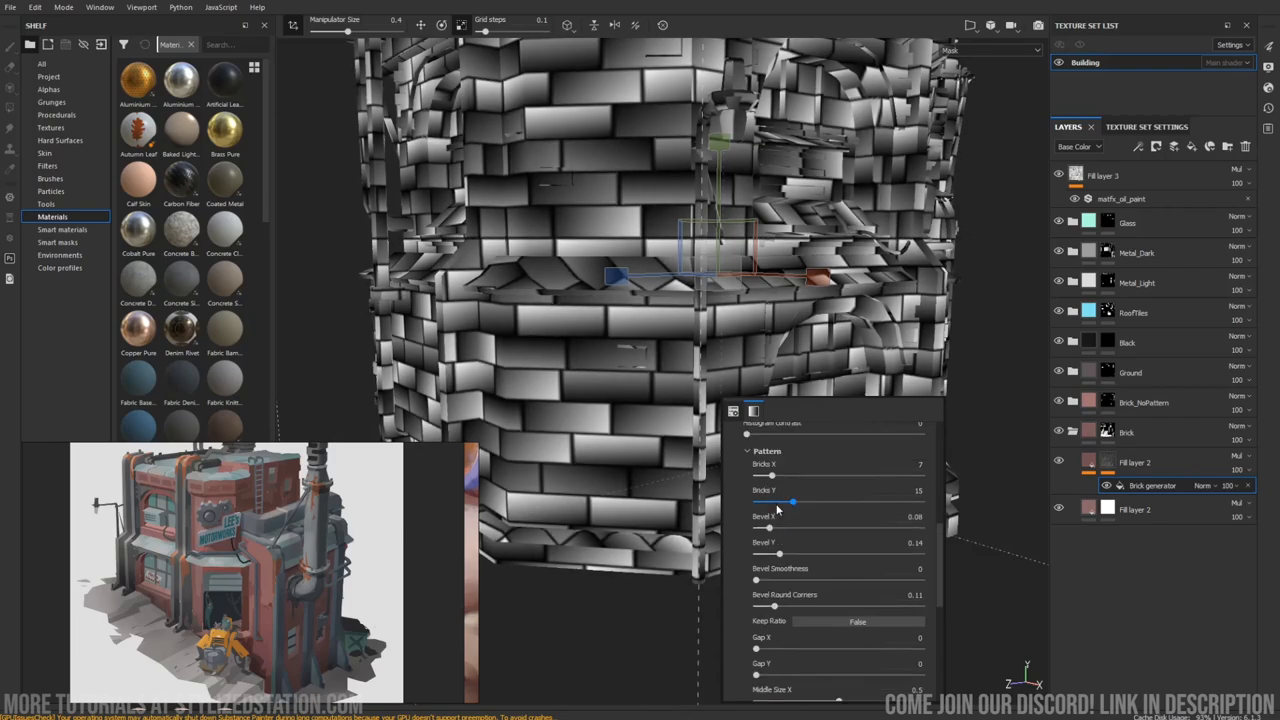
{"action": "left_click_drag", "start_coordinate": [792, 504], "coordinate": [788, 504]}
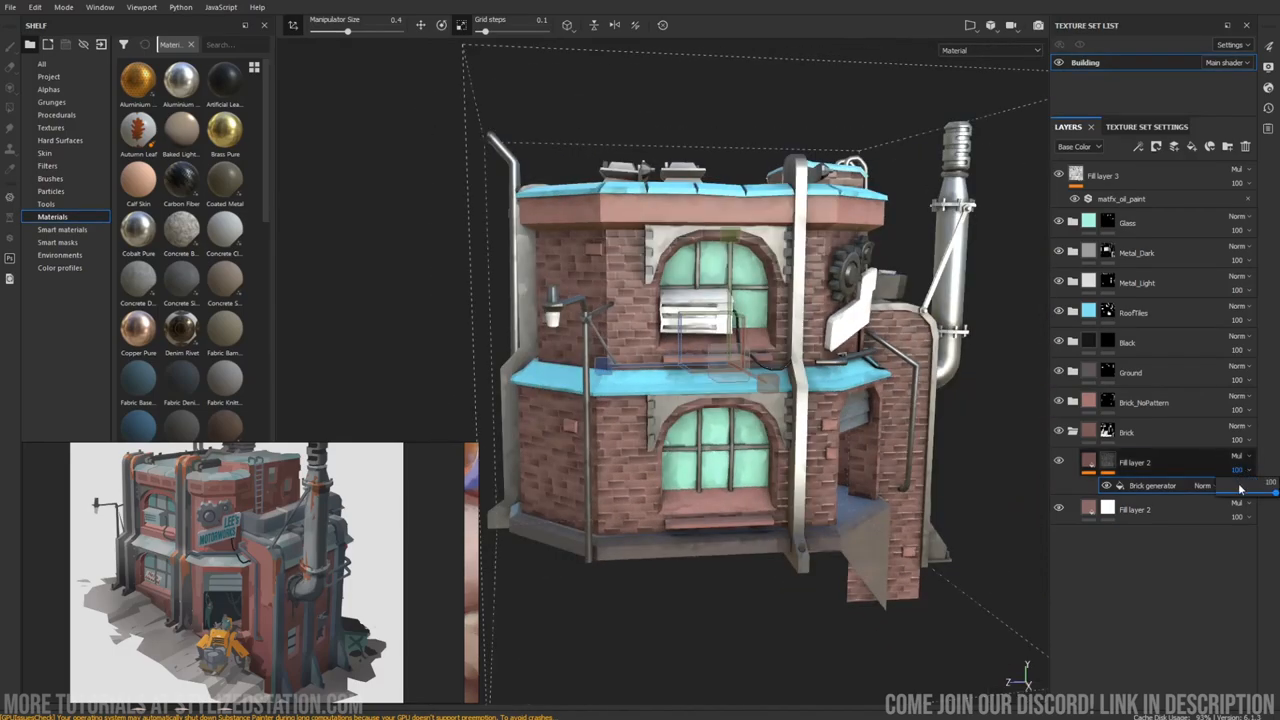
Leave the mask preview to view the material and bring up the brick generator's settings.
{"action": "left_click_drag", "start_coordinate": [1270, 486], "coordinate": [1236, 486]}
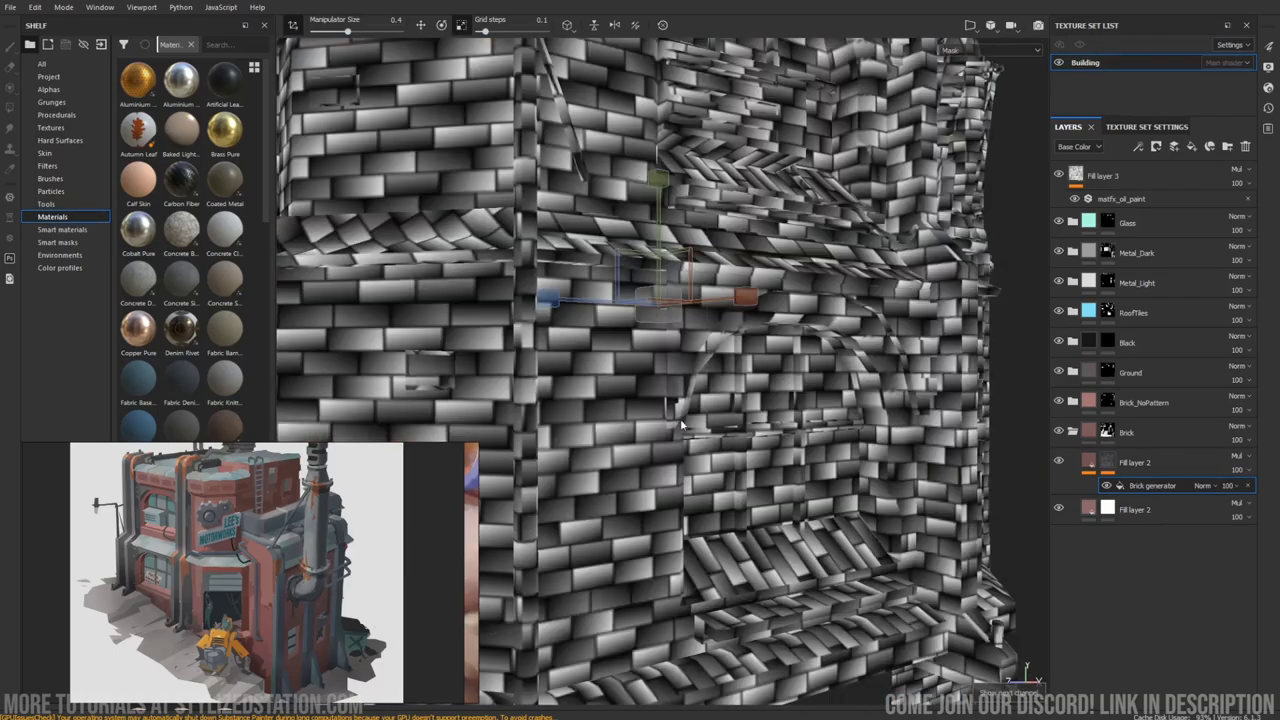
{"action": "left_click", "coordinate": [988, 50]}
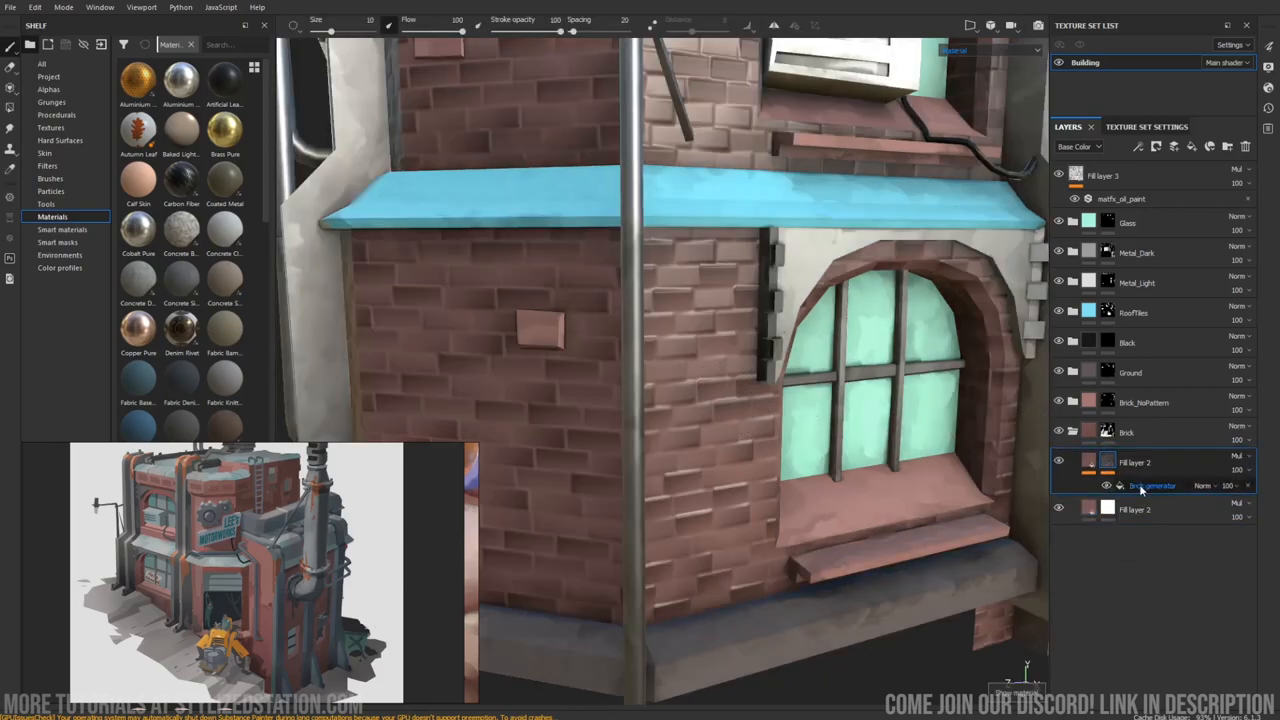
{"action": "left_click", "coordinate": [1152, 486]}
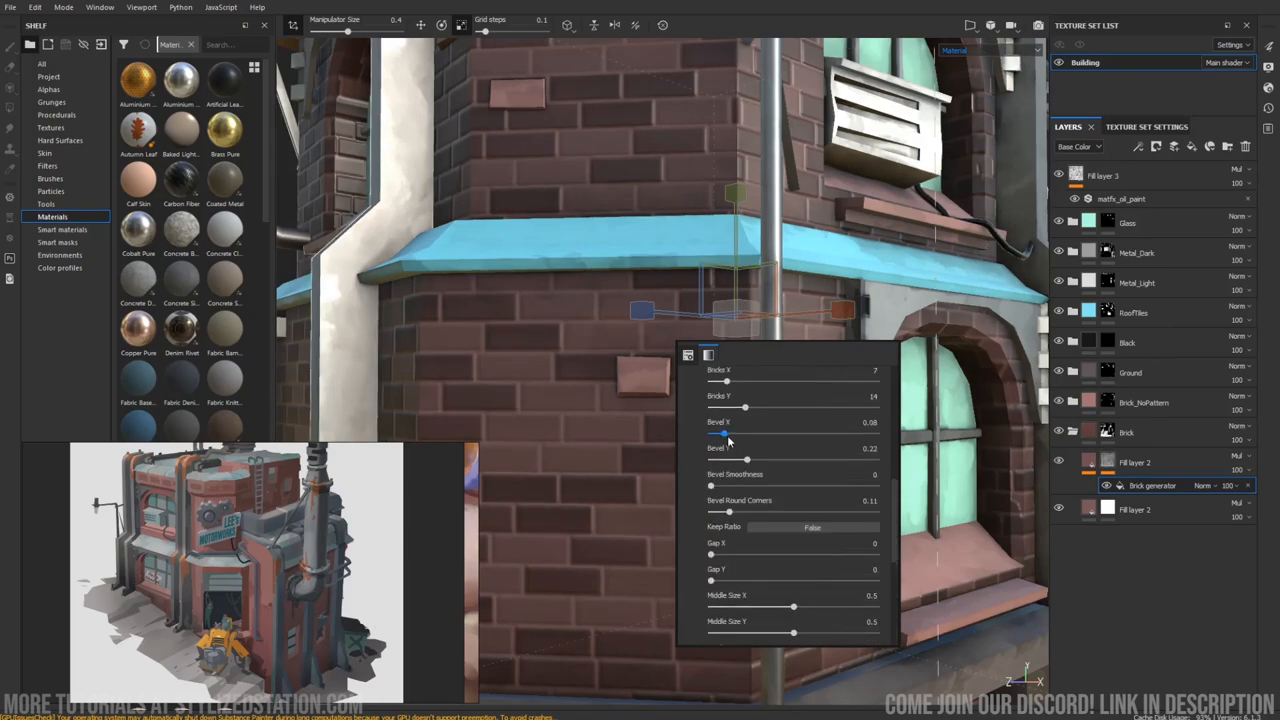
Adjust the bricks' bevel and increase their horizontal and vertical slope slightly.
{"action": "left_click_drag", "start_coordinate": [710, 488], "coordinate": [730, 488]}
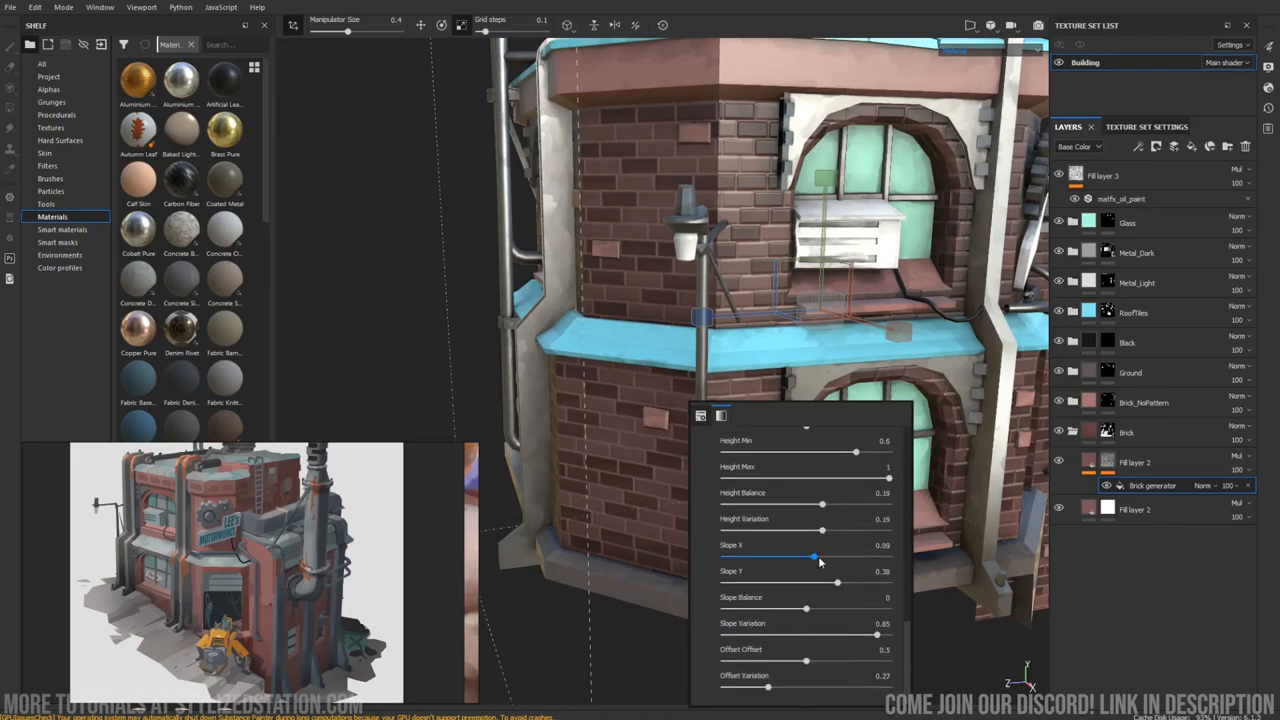
{"action": "left_click_drag", "start_coordinate": [814, 556], "coordinate": [828, 556]}
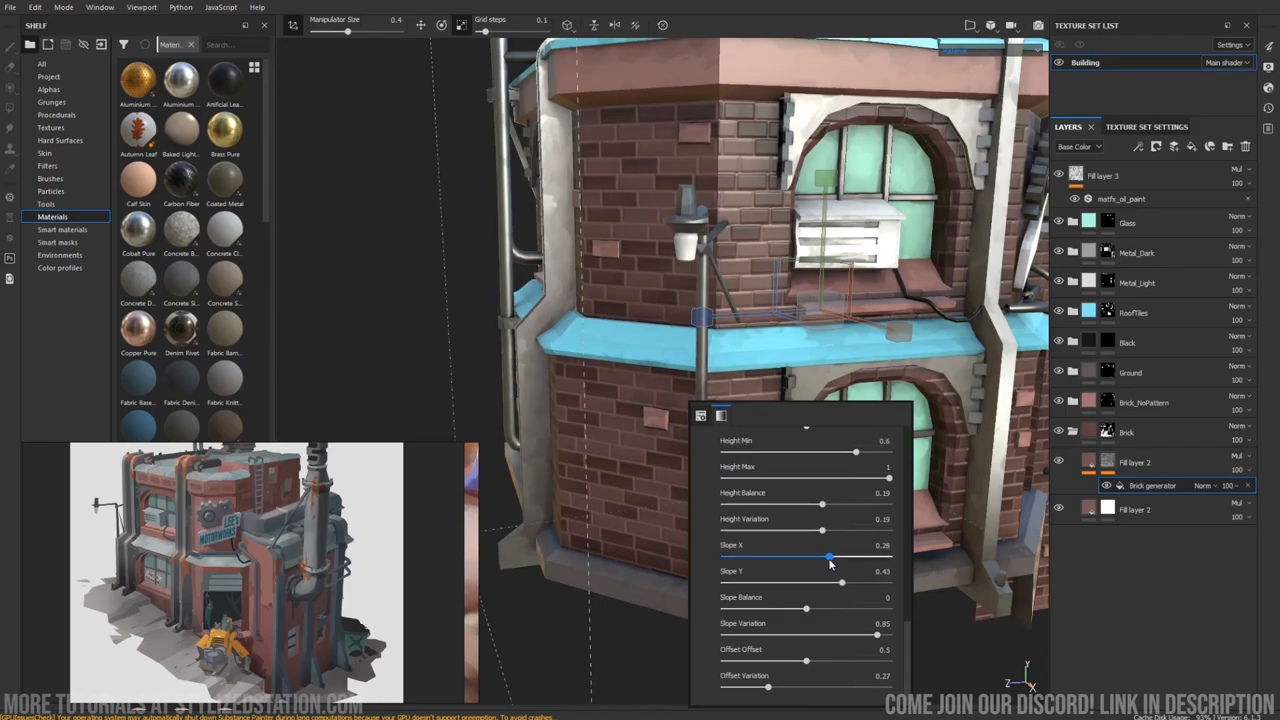
{"action": "left_click_drag", "start_coordinate": [828, 556], "coordinate": [840, 556]}
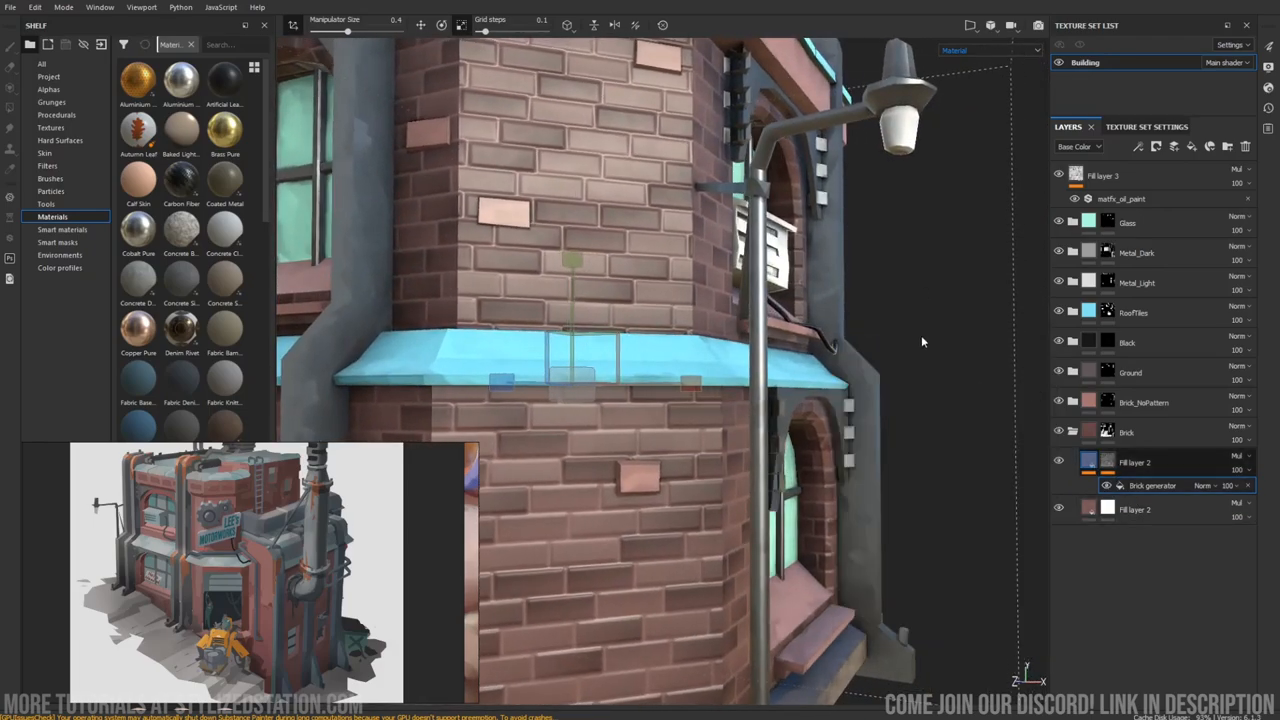
Duplicate the brick fill layer and add a Blur Slope filter to the copy's mask.
{"action": "left_click", "coordinate": [1072, 462]}
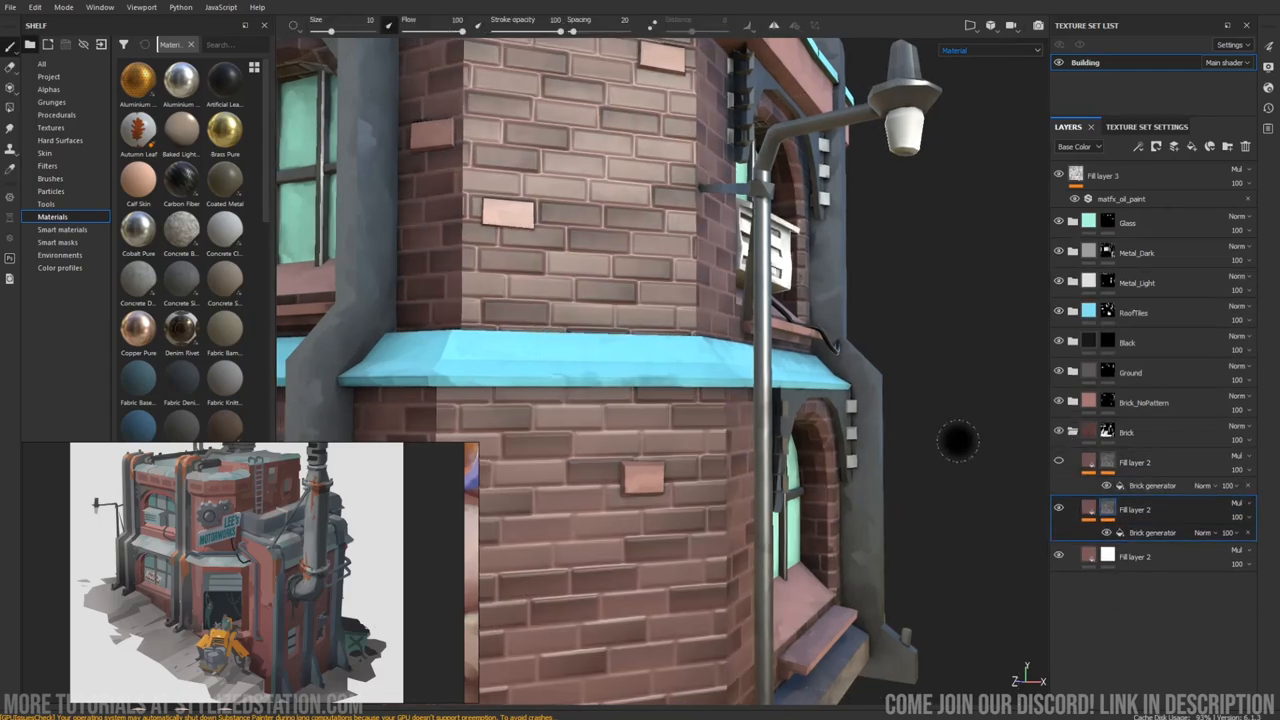
{"action": "right_click", "coordinate": [1152, 532]}
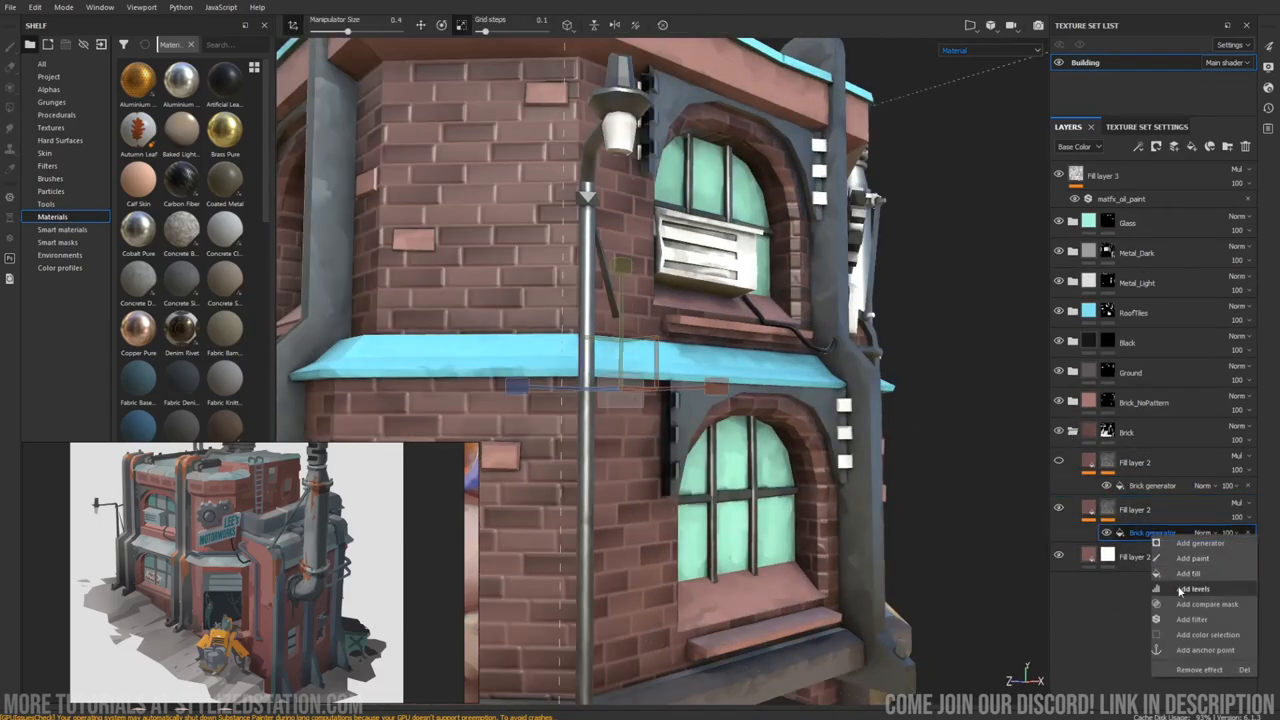
{"action": "left_click", "coordinate": [1192, 620]}
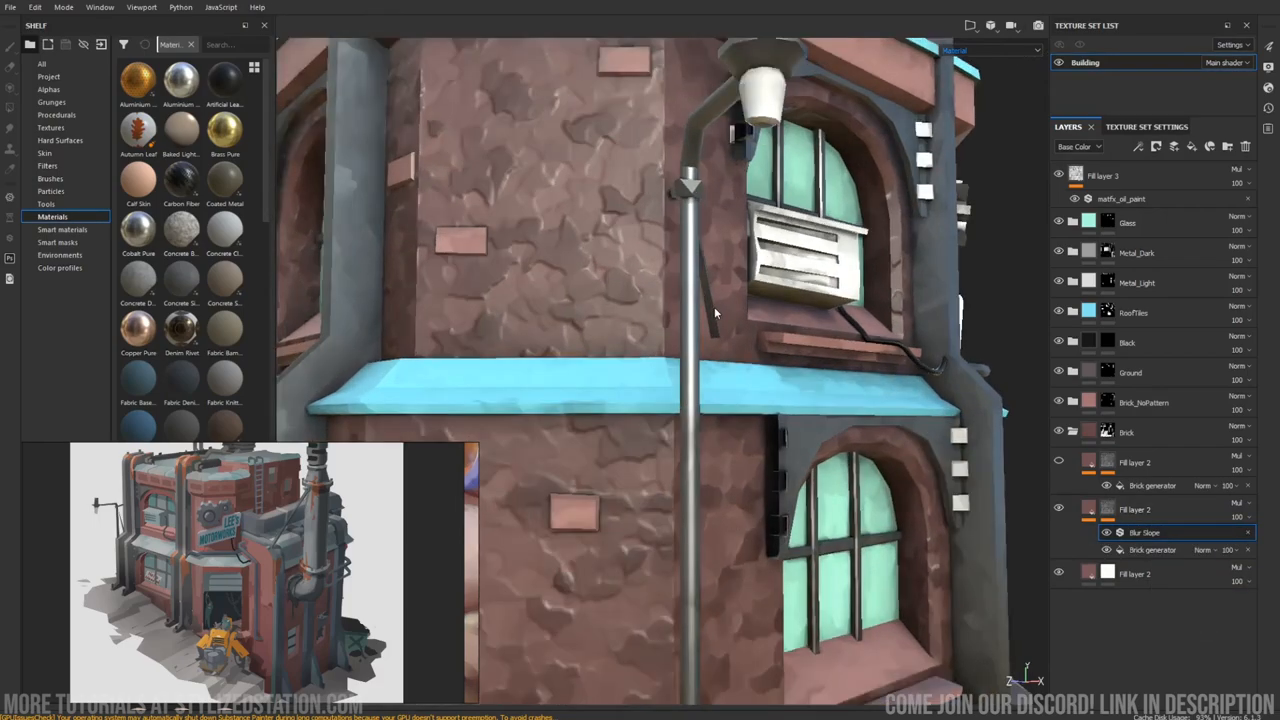
Set the mask's Blur Slope intensity low so the brick edges warp only subtly.
{"action": "left_click", "coordinate": [1144, 532]}
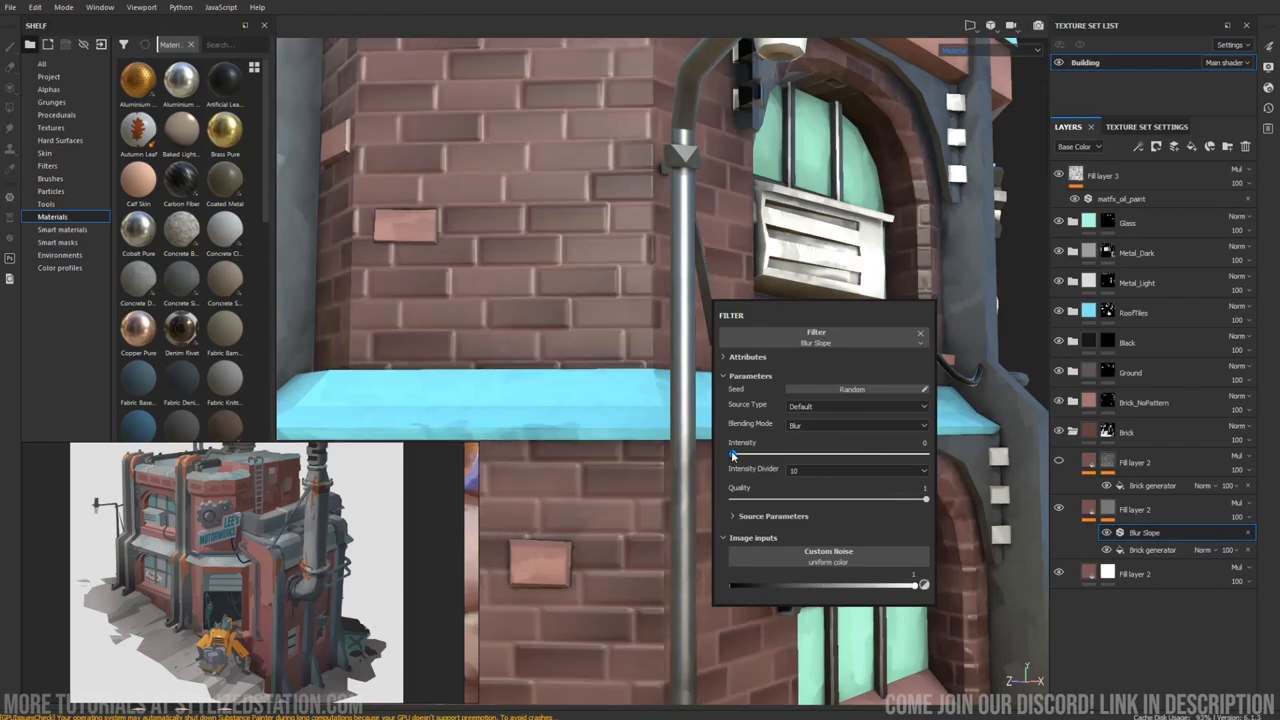
{"action": "left_click_drag", "start_coordinate": [732, 454], "coordinate": [740, 454]}
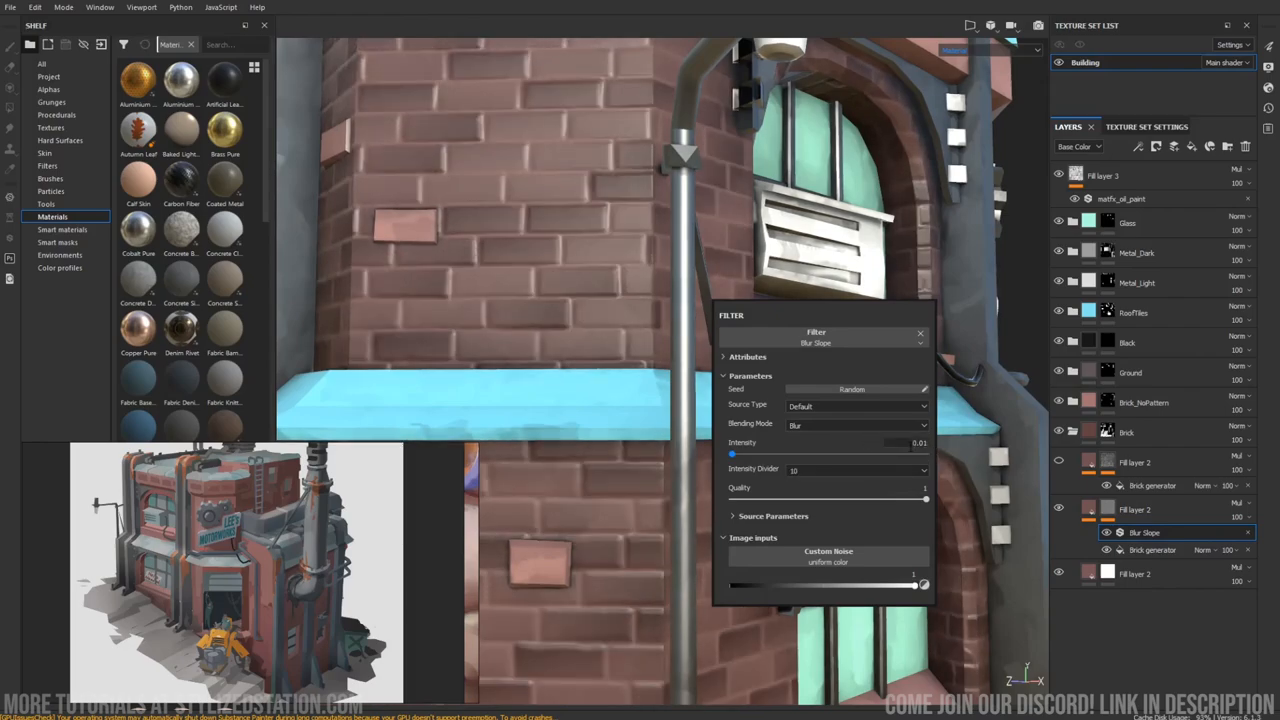
{"action": "left_click_drag", "start_coordinate": [732, 456], "coordinate": [918, 456]}
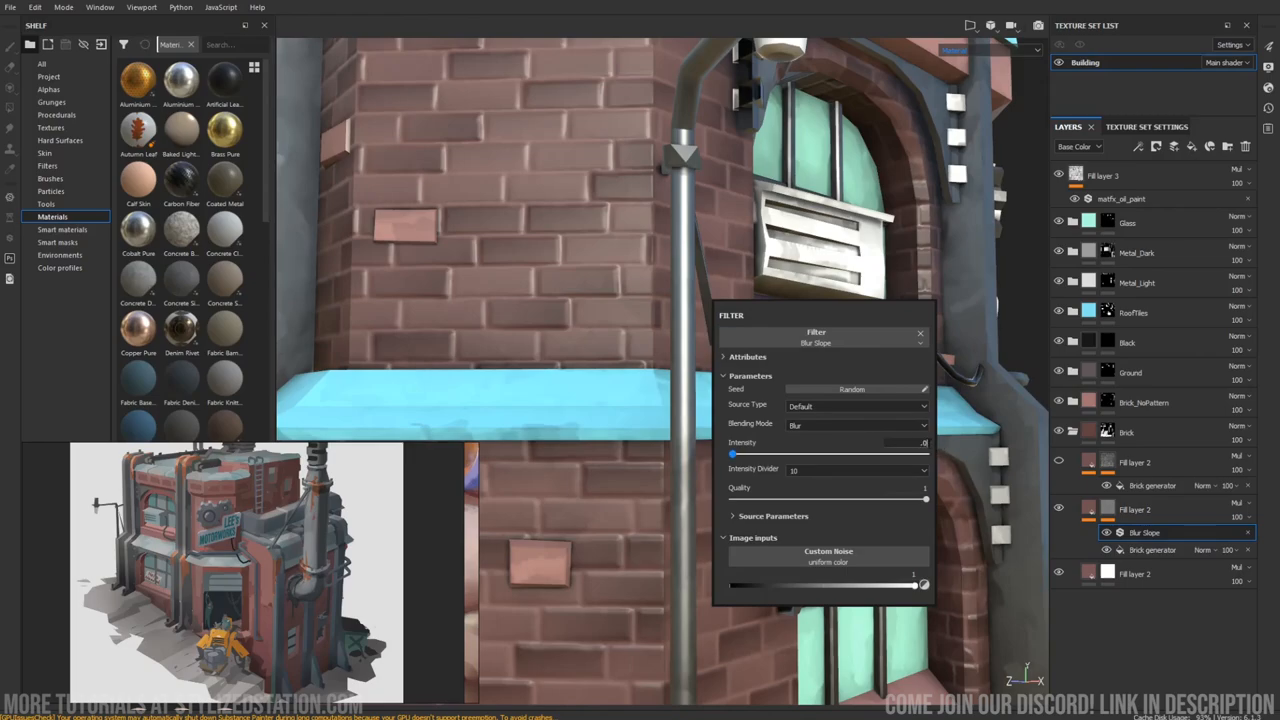
{"action": "left_click", "coordinate": [856, 424]}
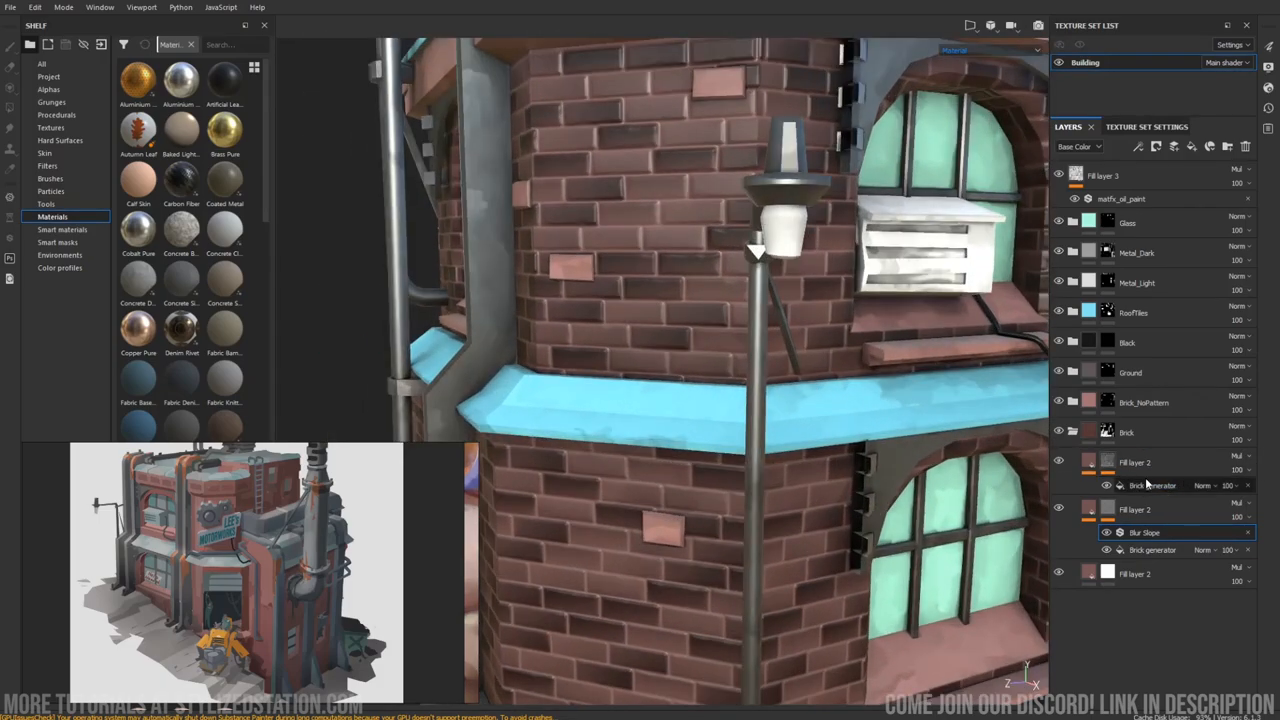
Increase the copied brick generator's height variation.
{"action": "left_click", "coordinate": [1152, 486]}
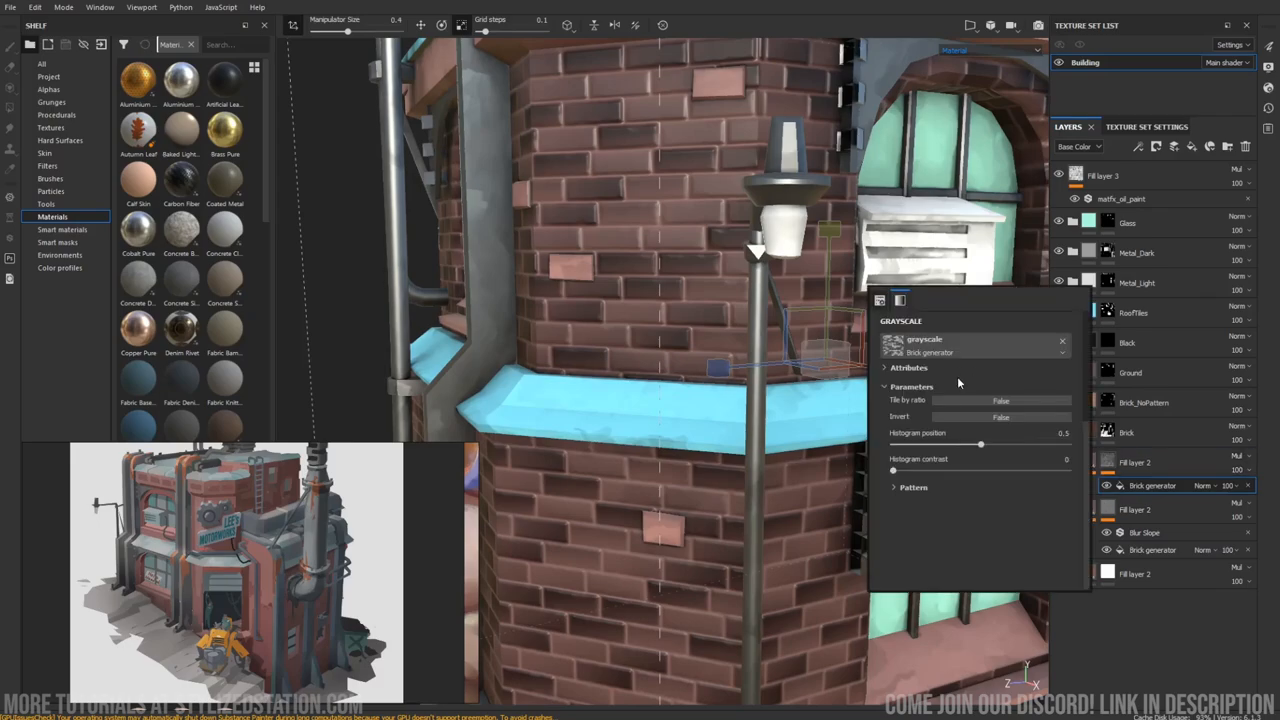
{"action": "left_click", "coordinate": [1000, 416]}
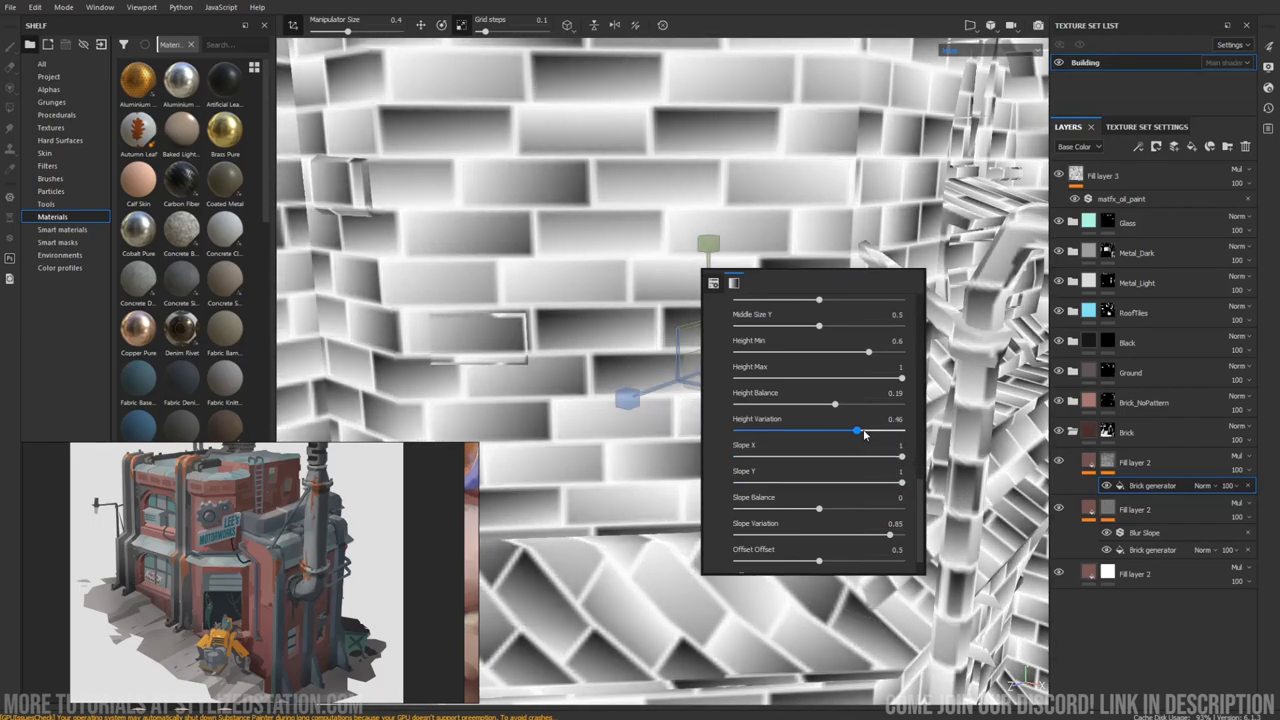
{"action": "left_click_drag", "start_coordinate": [856, 432], "coordinate": [900, 432]}
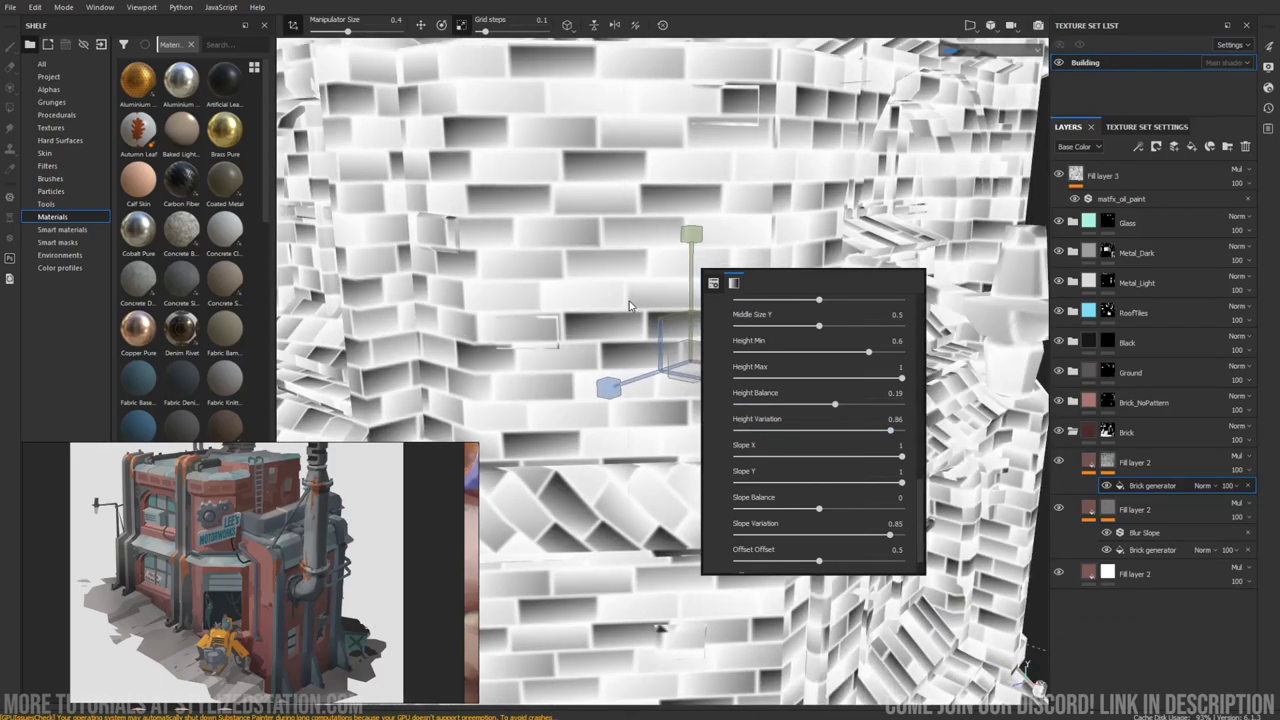
Return to the full material view and add a roughness Levels adjustment to the brick layer.
{"action": "left_click", "coordinate": [1224, 62]}
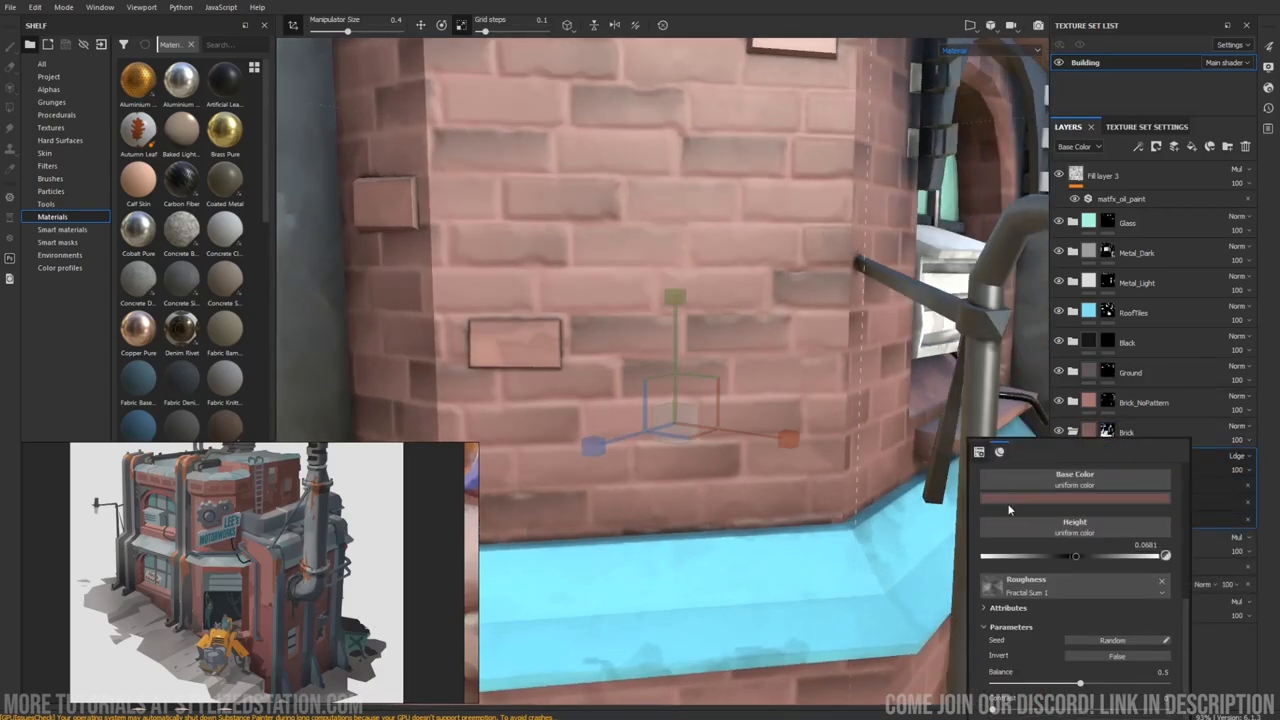
{"action": "left_click", "coordinate": [1074, 496]}
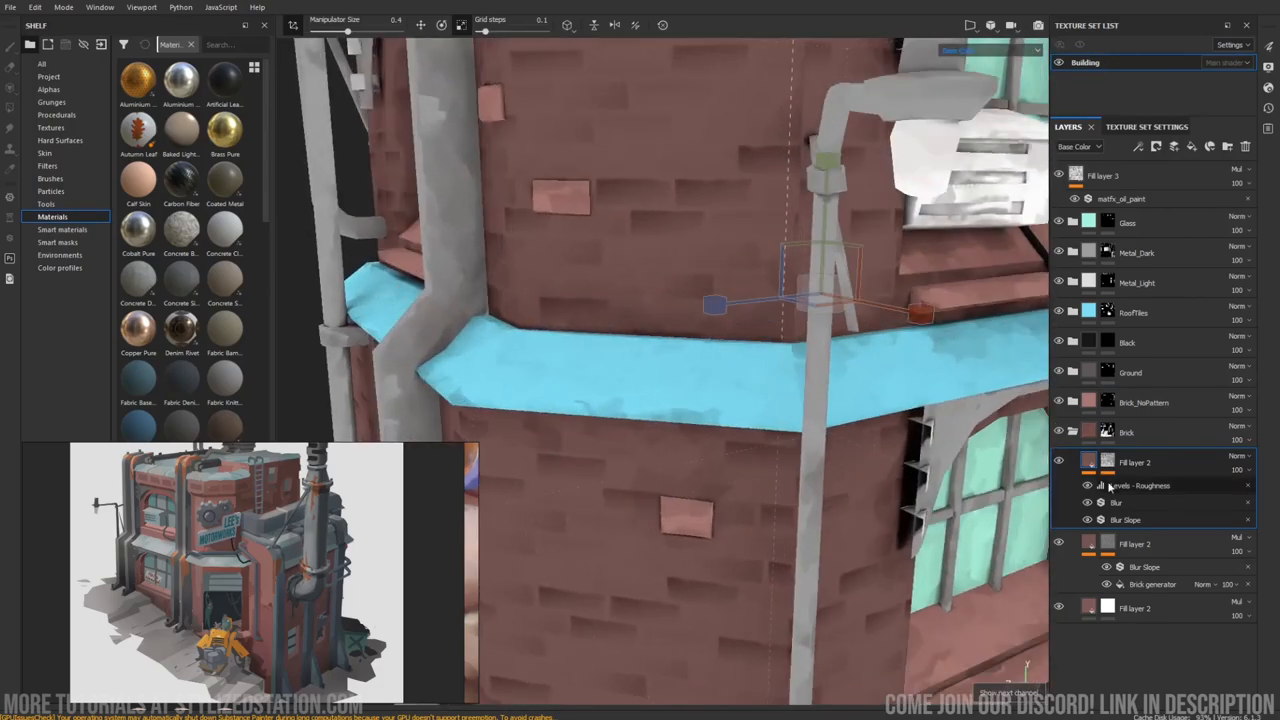
{"action": "left_click", "coordinate": [1150, 486]}
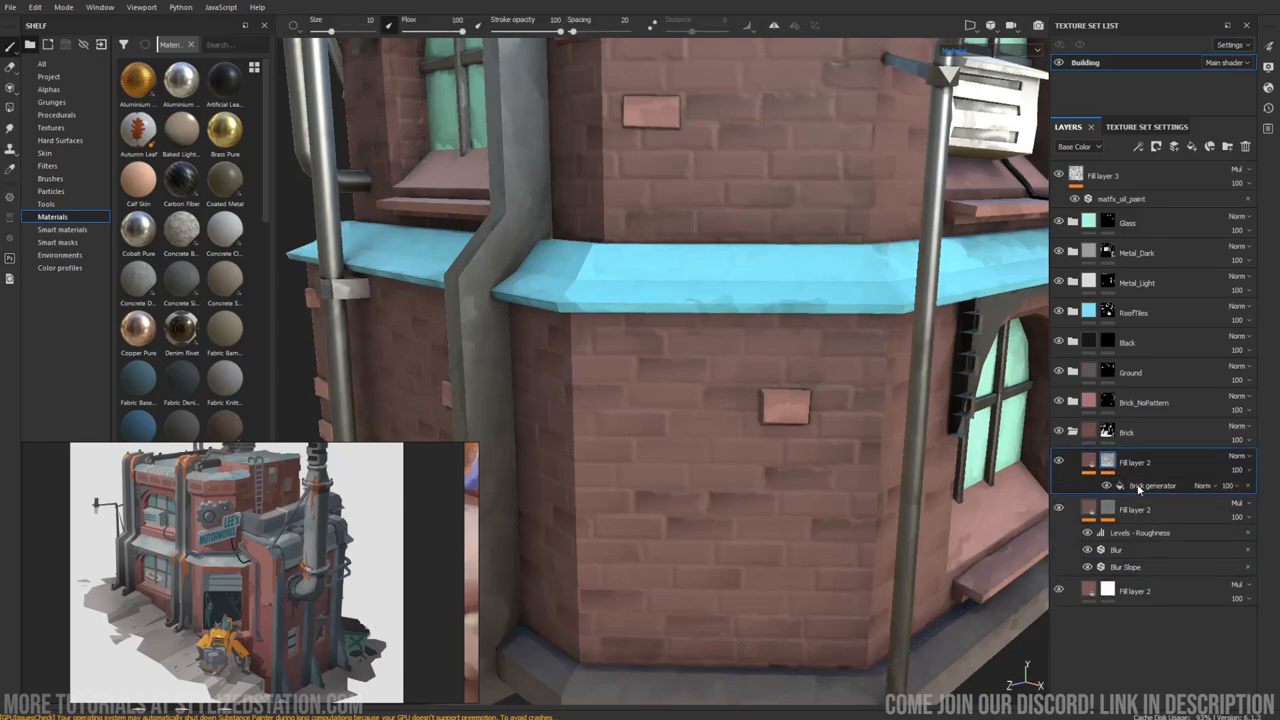
Shift the brick mask's histogram position so fewer bricks take the lighter tone.
{"action": "left_click", "coordinate": [1152, 486]}
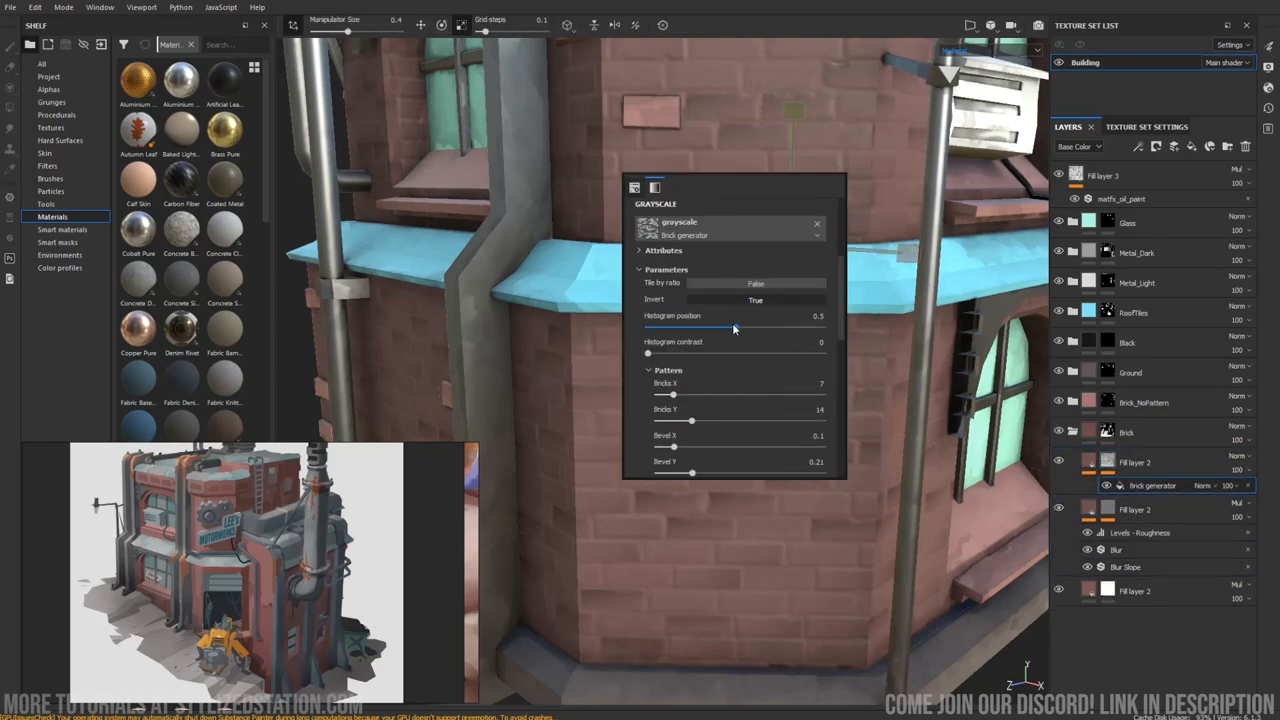
{"action": "left_click_drag", "start_coordinate": [736, 328], "coordinate": [682, 328]}
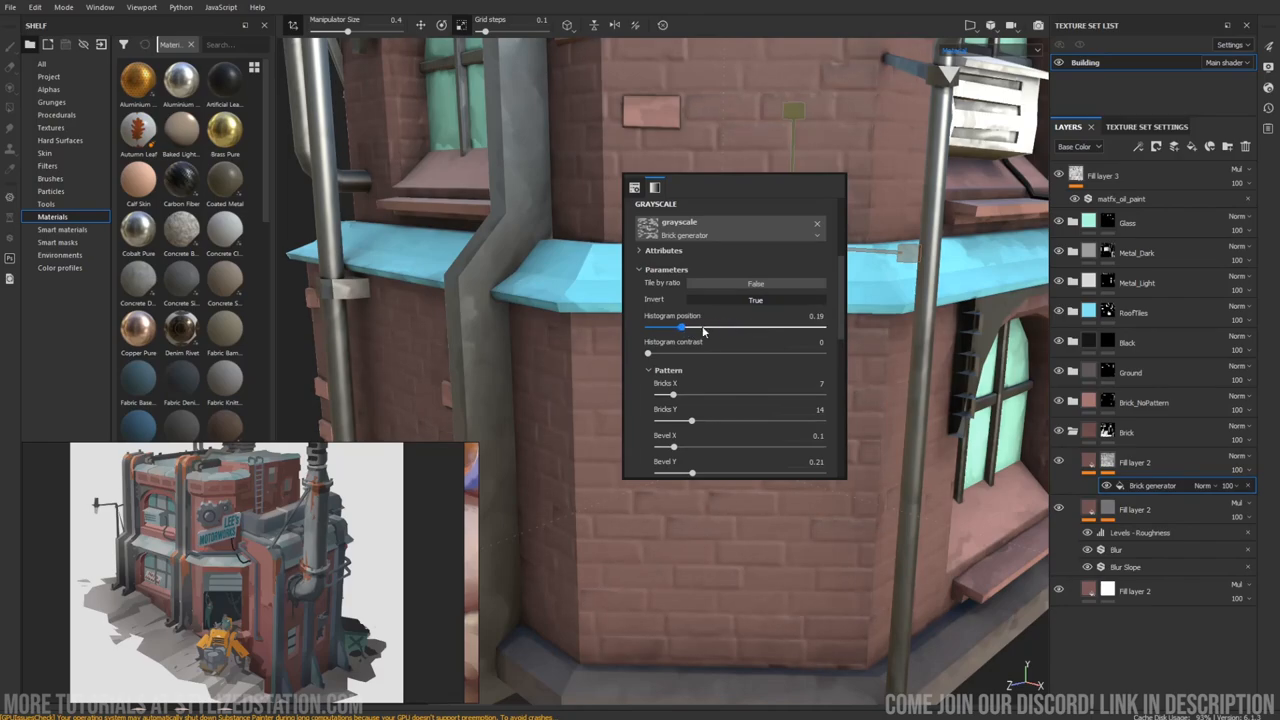
{"action": "left_click_drag", "start_coordinate": [680, 328], "coordinate": [820, 328]}
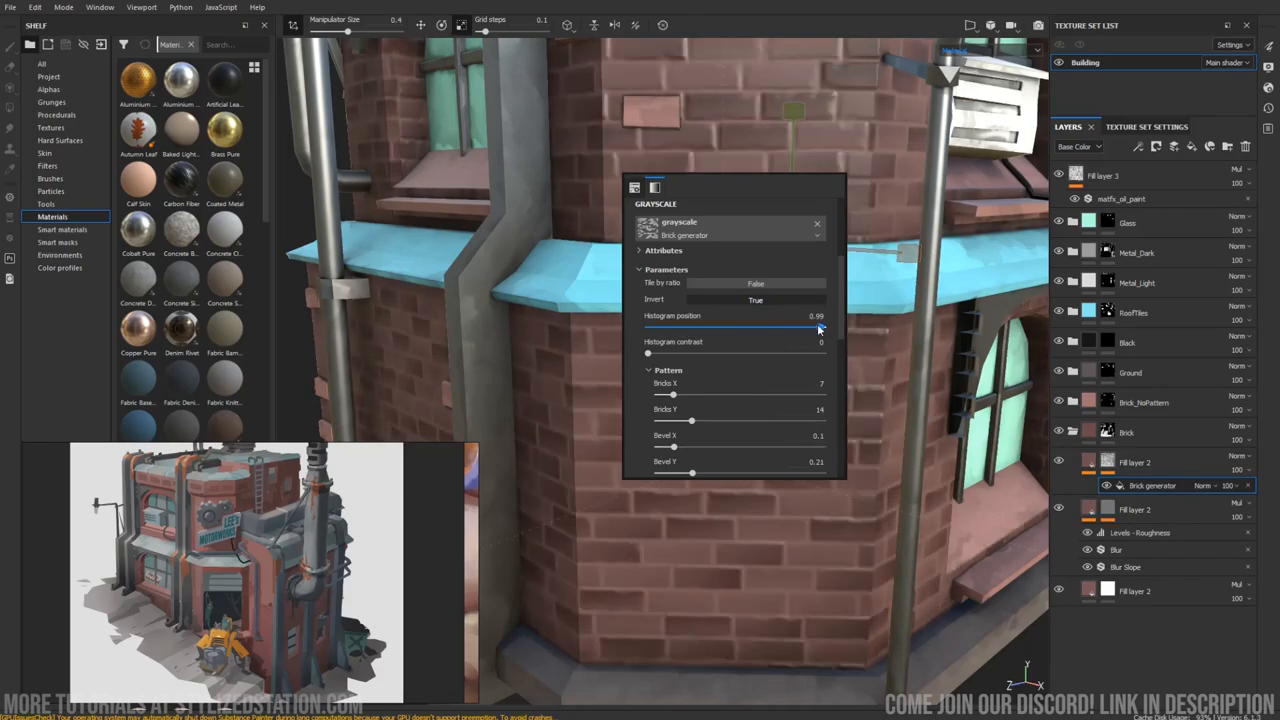
{"action": "left_click_drag", "start_coordinate": [820, 328], "coordinate": [812, 328]}
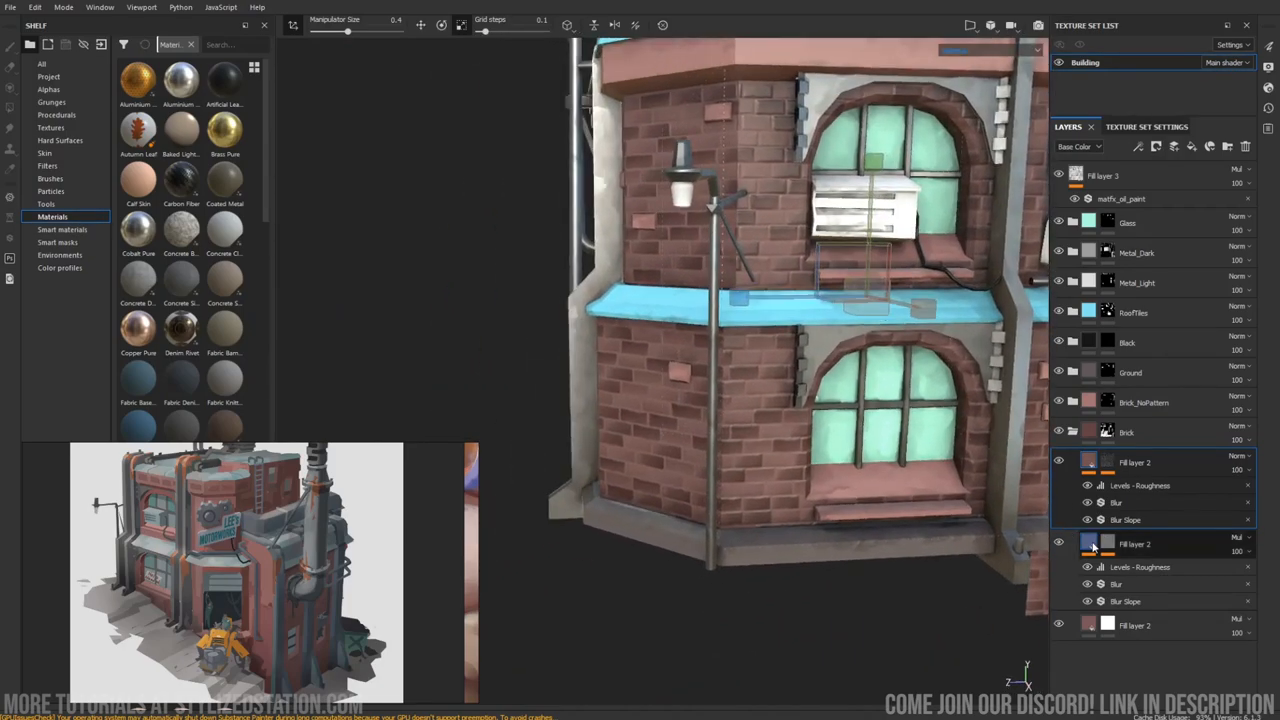
Select the other brick fill layer and edit its material channels.
{"action": "left_click", "coordinate": [1088, 544]}
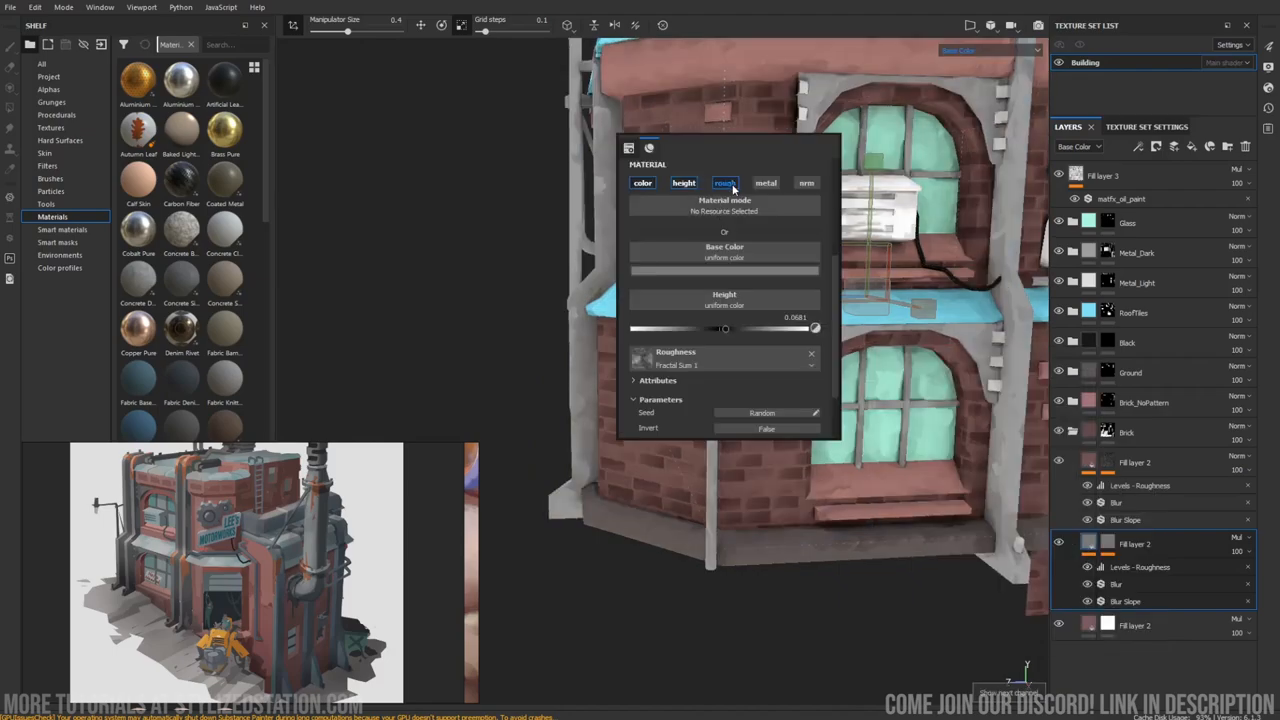
{"action": "left_click", "coordinate": [1240, 538]}
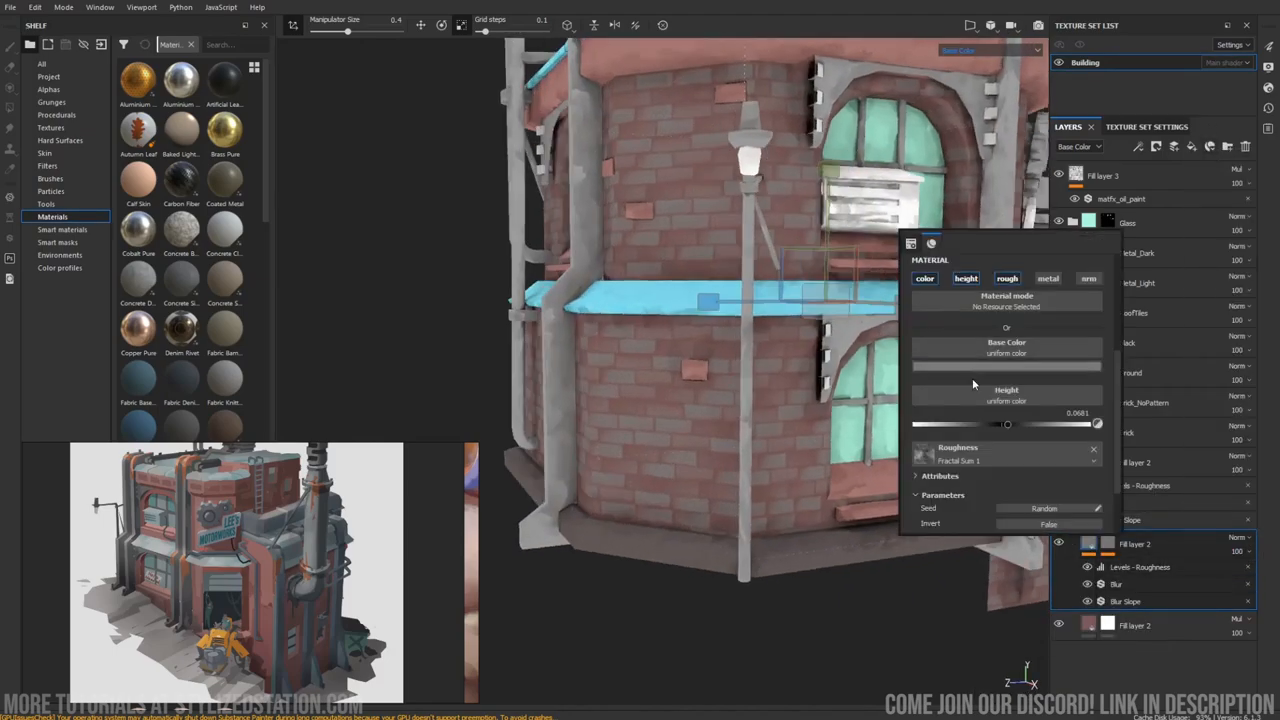
{"action": "left_click", "coordinate": [1006, 366]}
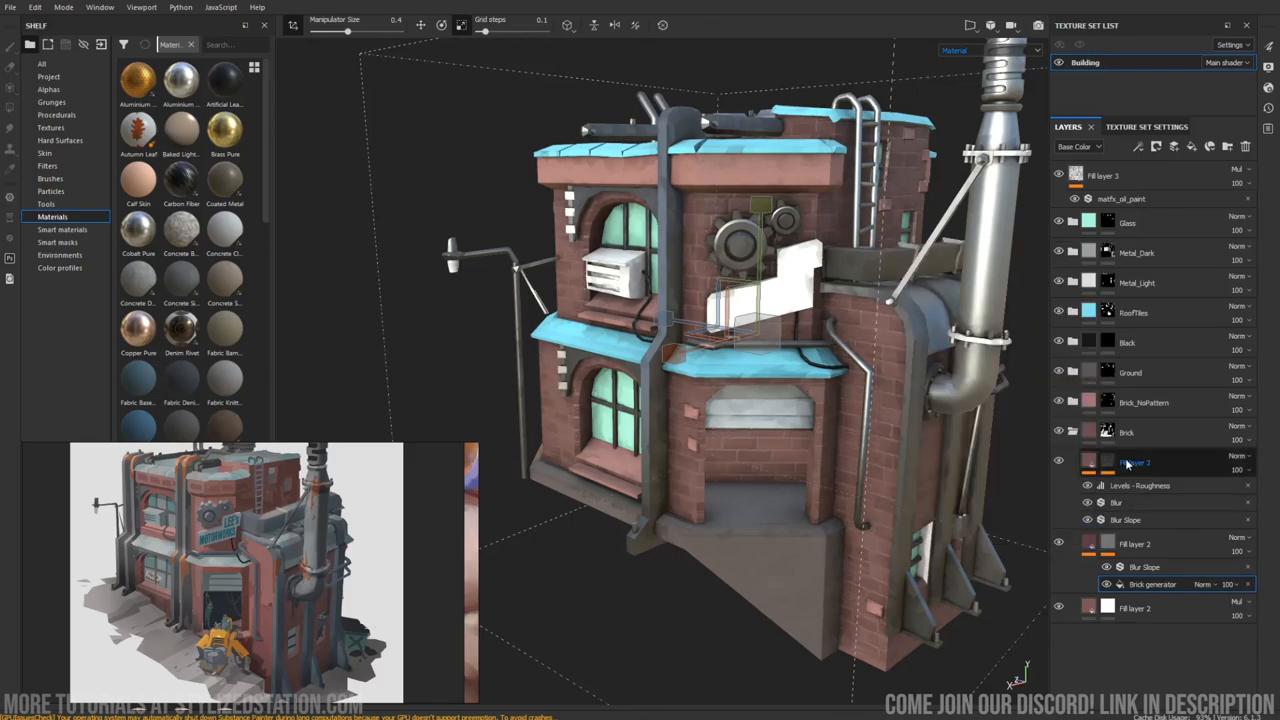
Pick a redder Base Color for the brick fill layer and inspect it across the front walls.
{"action": "left_click", "coordinate": [1136, 462]}
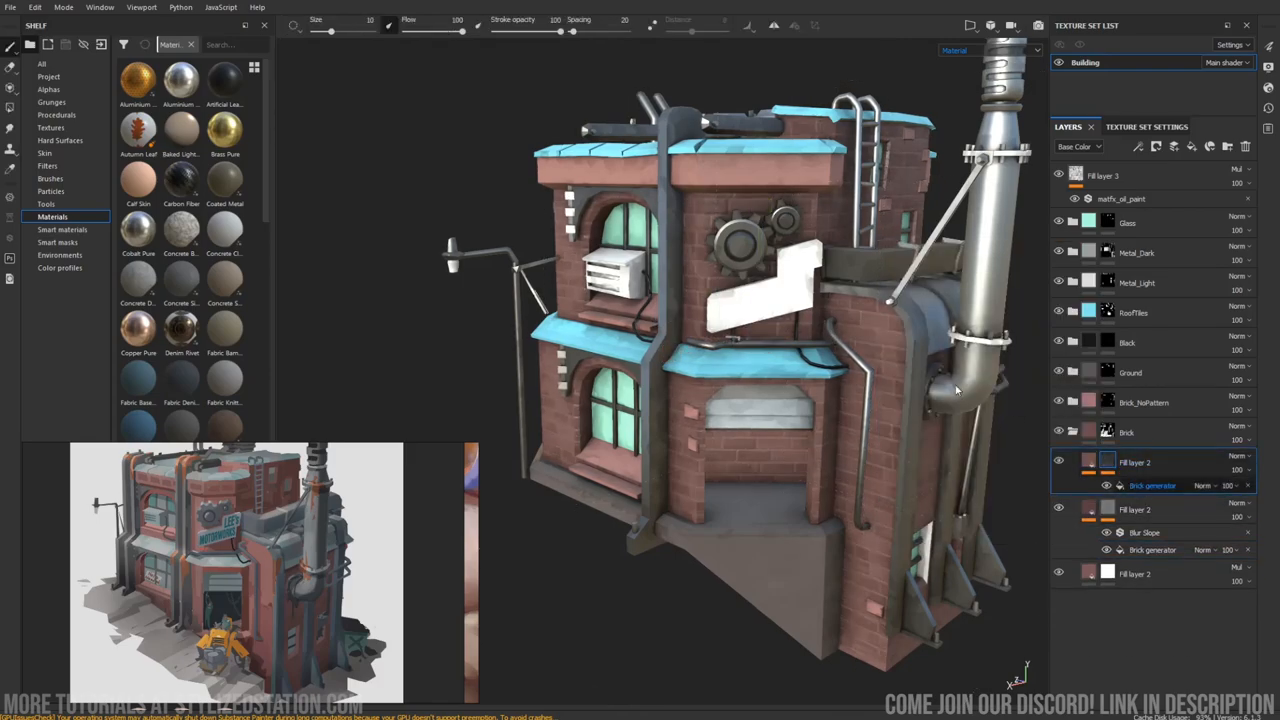
{"action": "left_click", "coordinate": [1152, 486]}
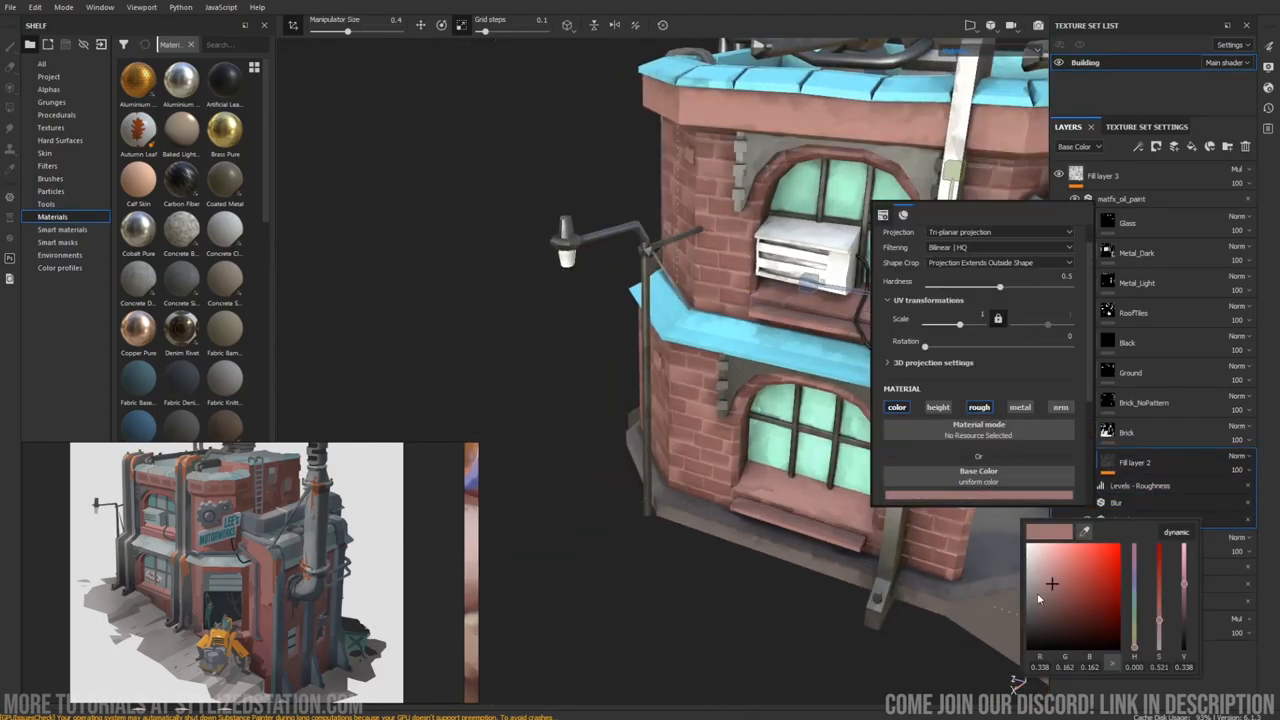
{"action": "left_click", "coordinate": [1056, 622]}
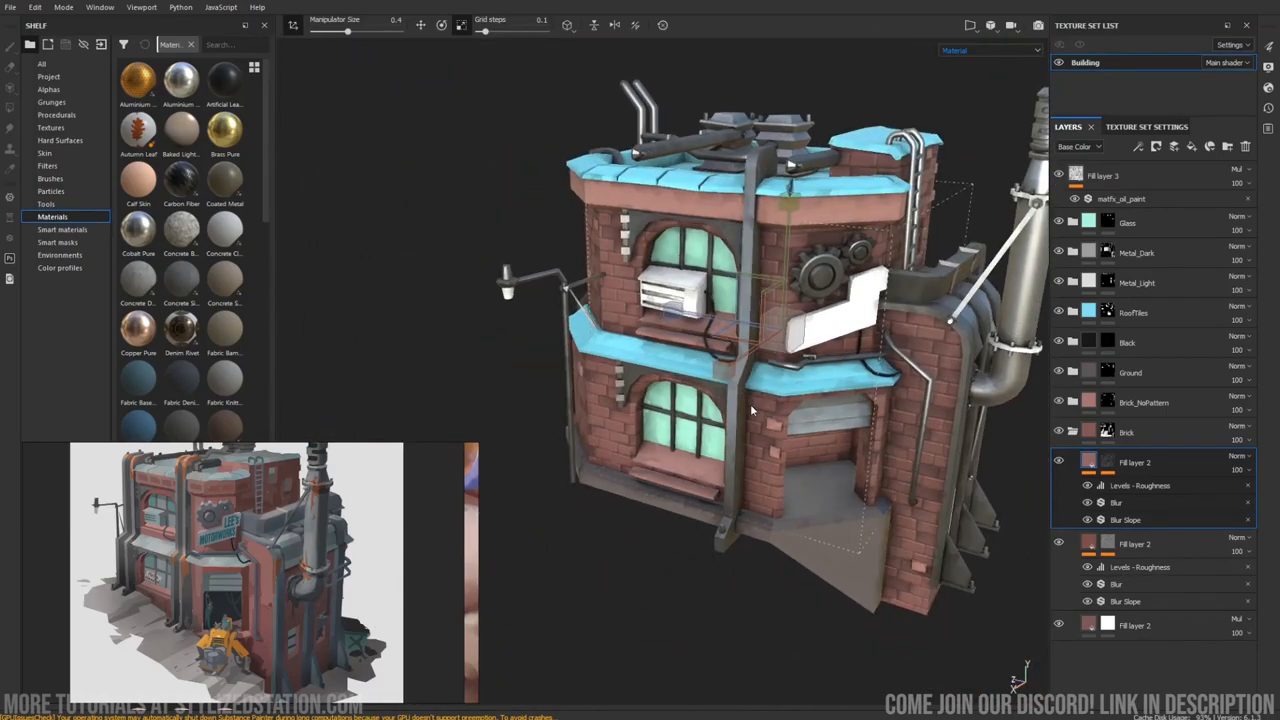
{"action": "left_click_drag", "start_coordinate": [752, 410], "coordinate": [900, 304]}
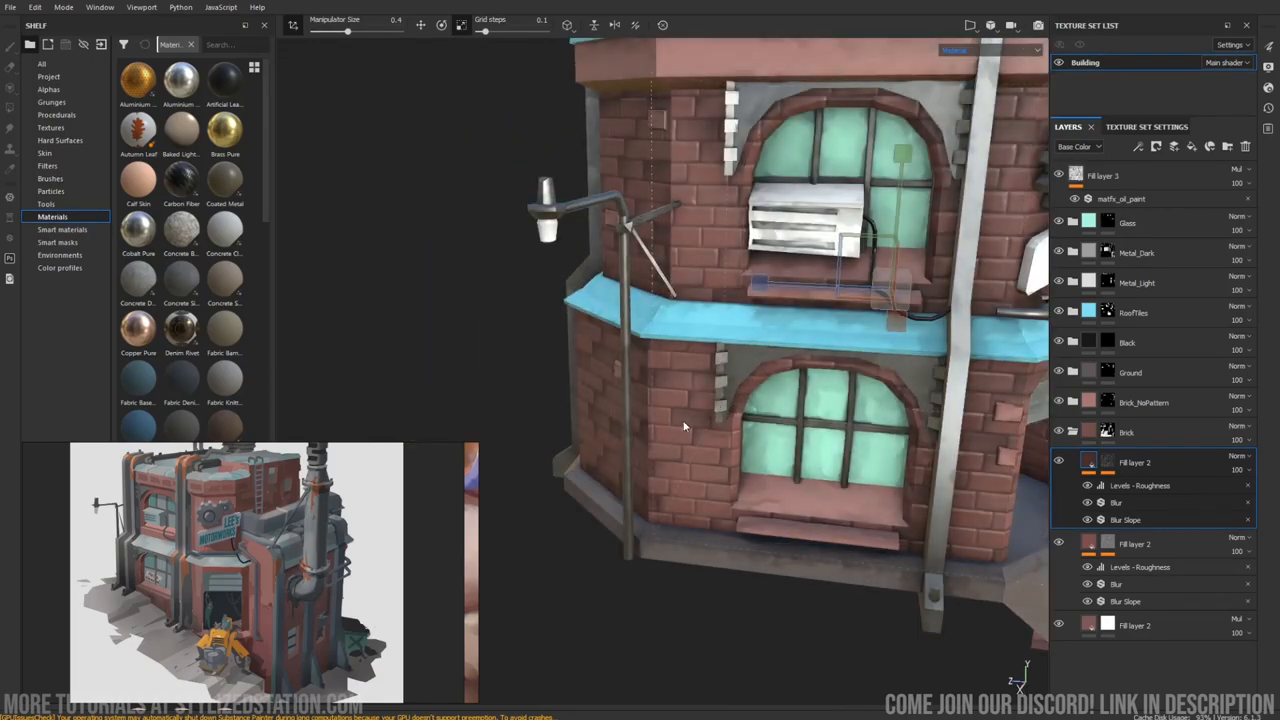
{"action": "left_click_drag", "start_coordinate": [684, 424], "coordinate": [670, 204]}
{"action": "type", "text": "linear"}
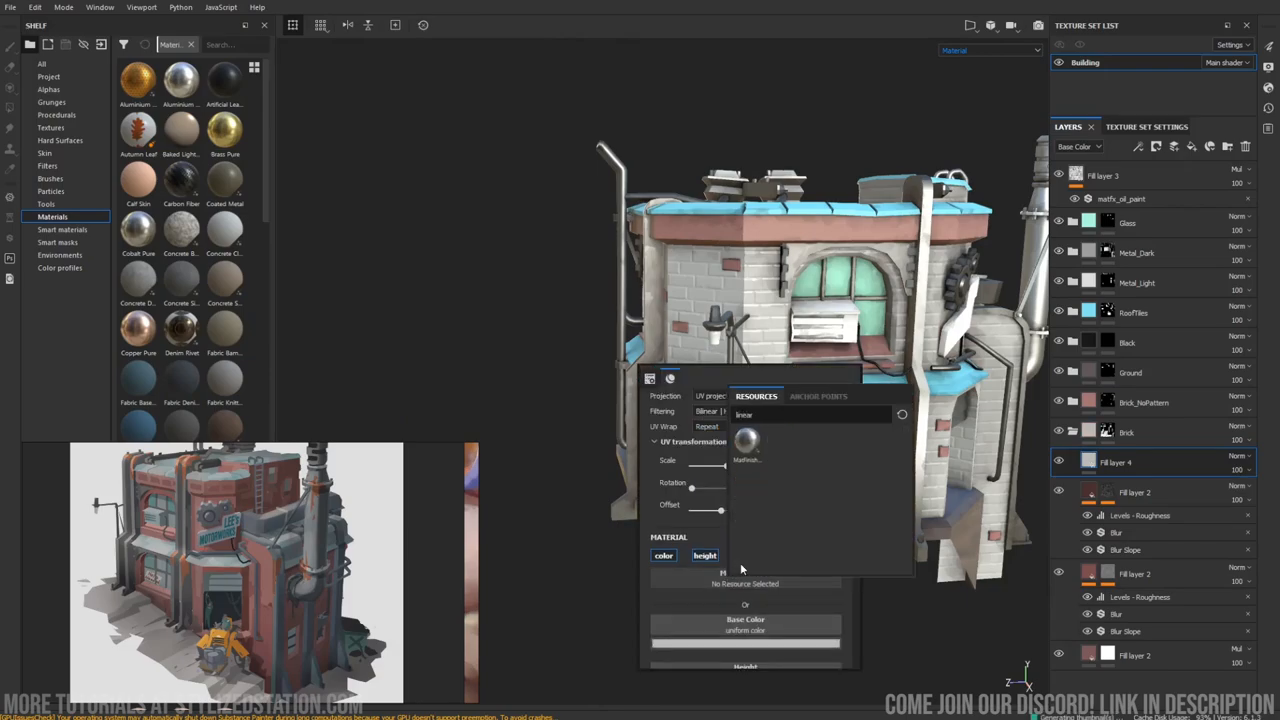
Assign a 3D Linear Gradient to Base Color and lower its Balance for a light-to-dark fade.
{"action": "type", "text": "s"}
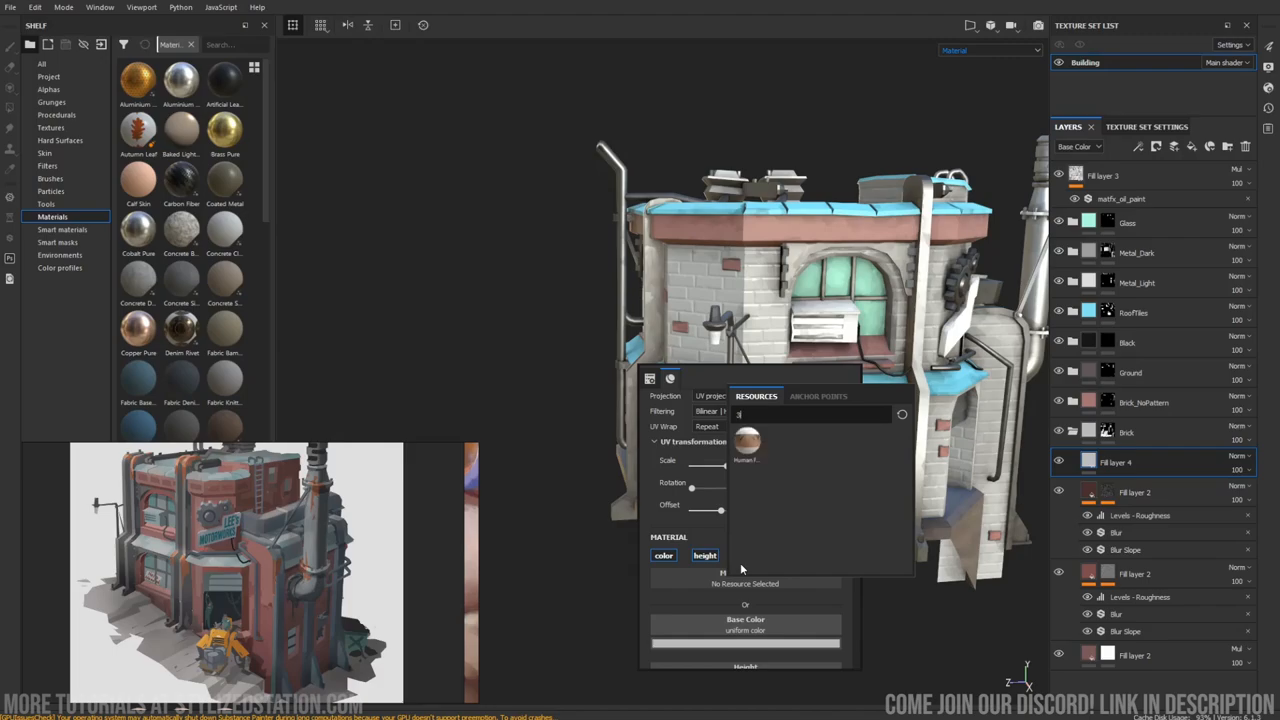
{"action": "type", "text": "gradient"}
{"action": "type", "text": "noise"}
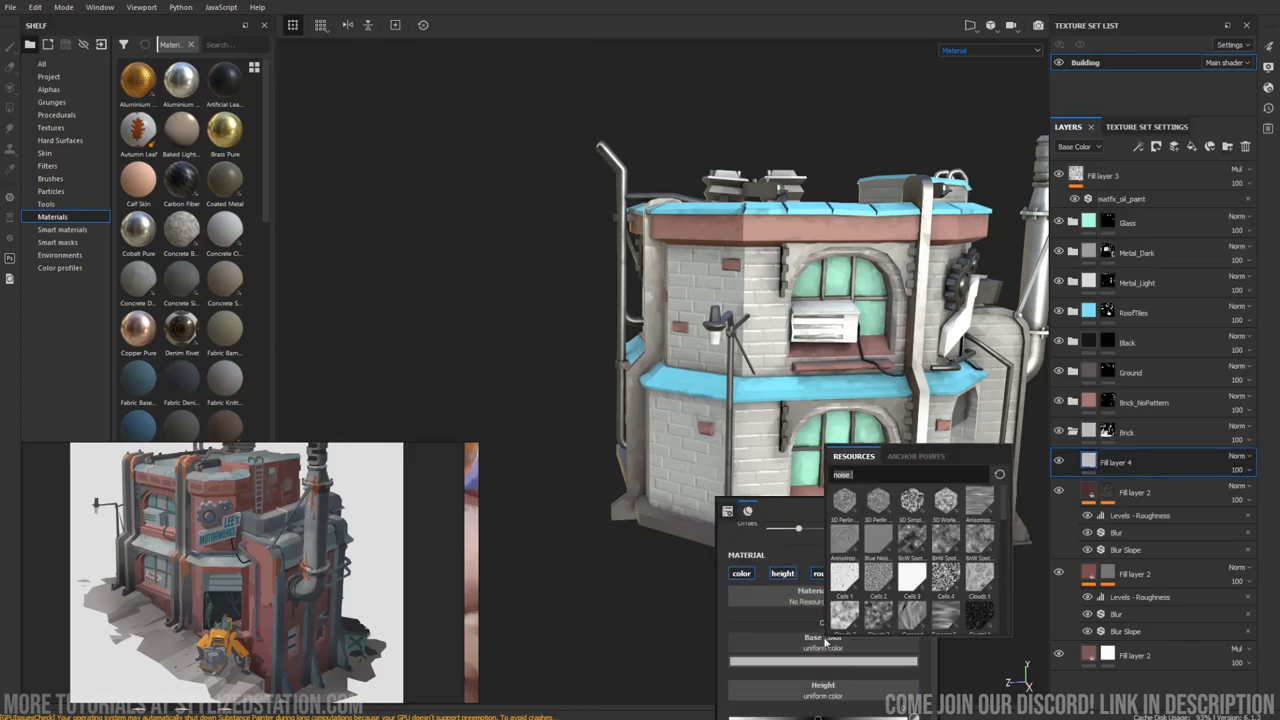
{"action": "type", "text": "linear"}
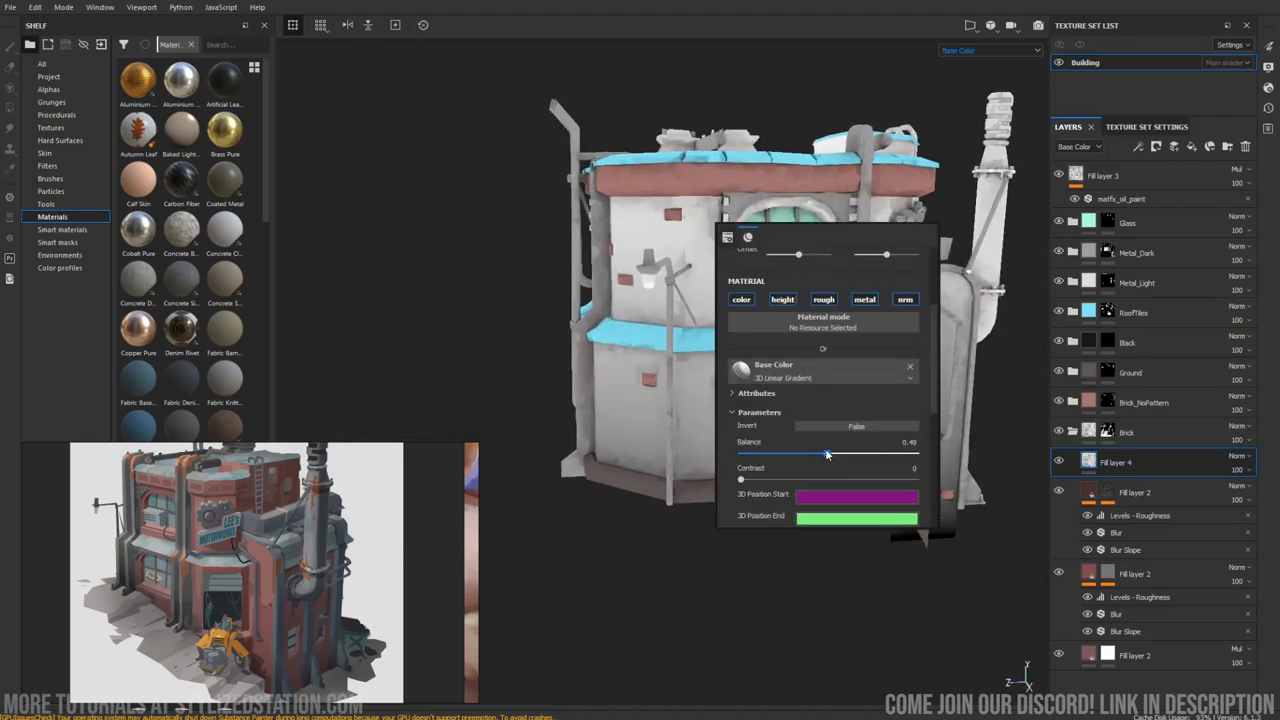
{"action": "left_click_drag", "start_coordinate": [828, 456], "coordinate": [776, 456]}
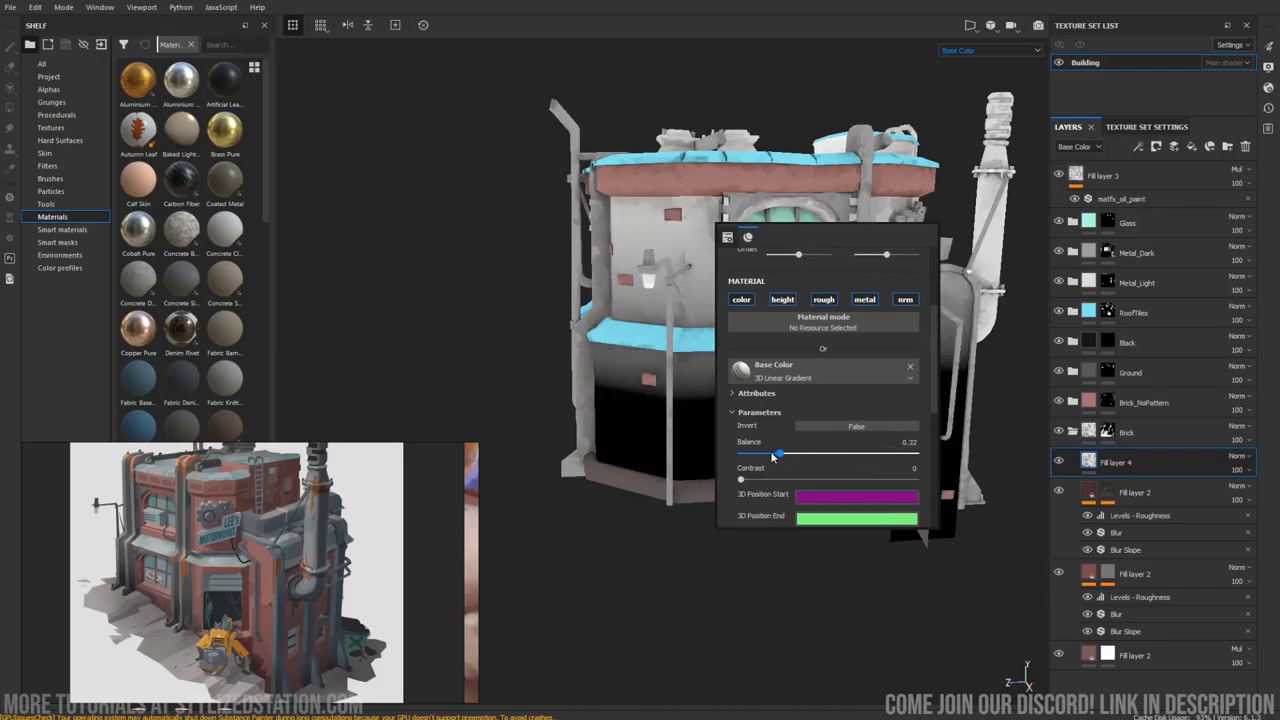
{"action": "left_click_drag", "start_coordinate": [776, 456], "coordinate": [864, 456]}
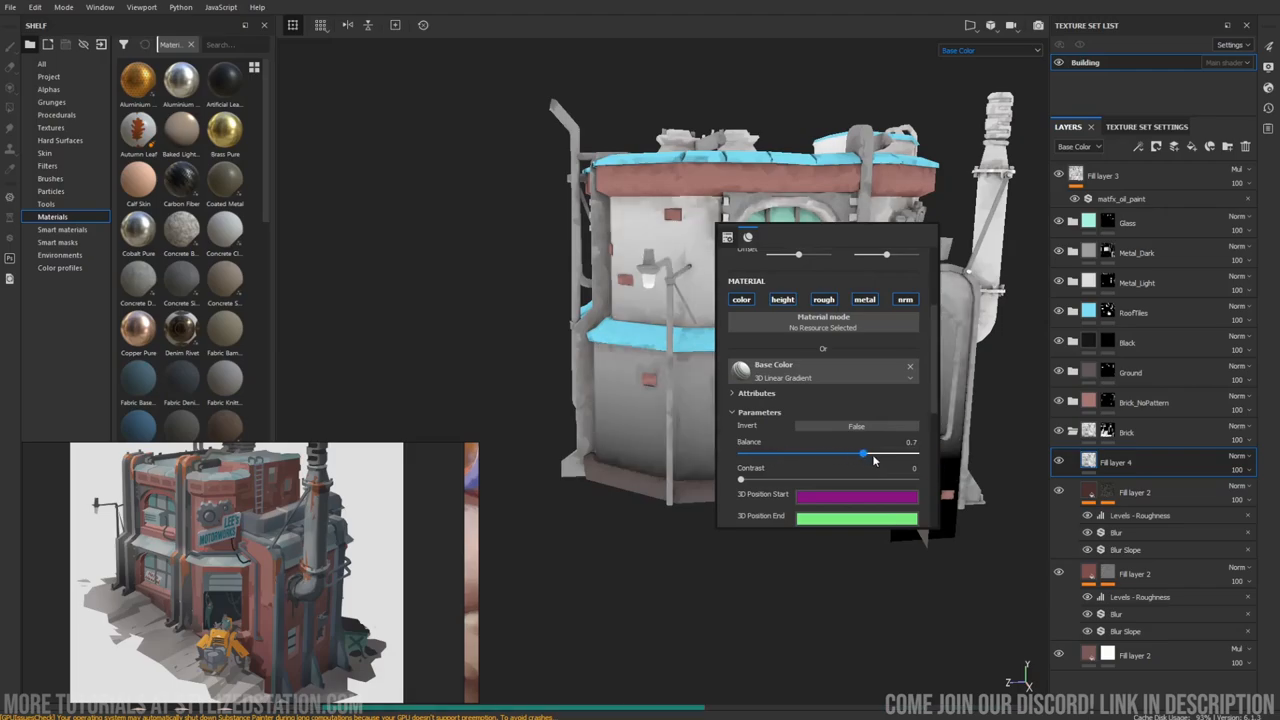
{"action": "left_click_drag", "start_coordinate": [864, 454], "coordinate": [852, 454]}
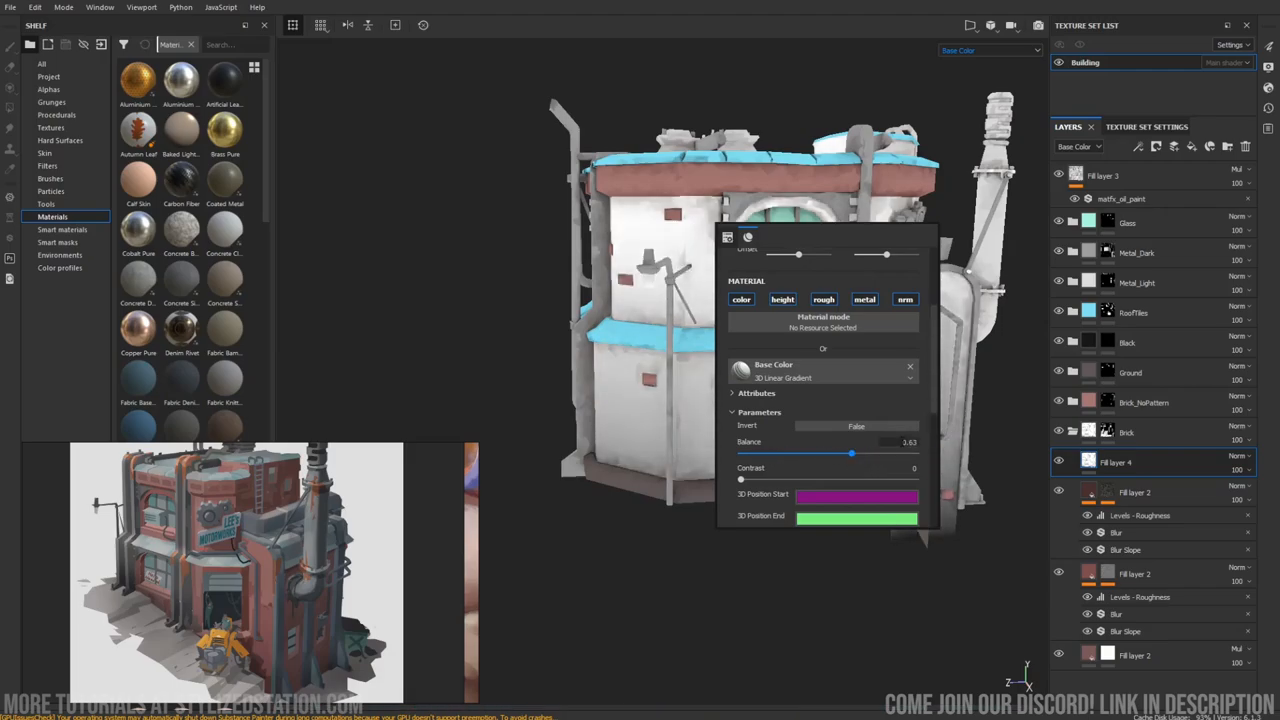
Check the texture set settings and return to viewing the full material on the building.
{"action": "left_click", "coordinate": [1128, 128]}
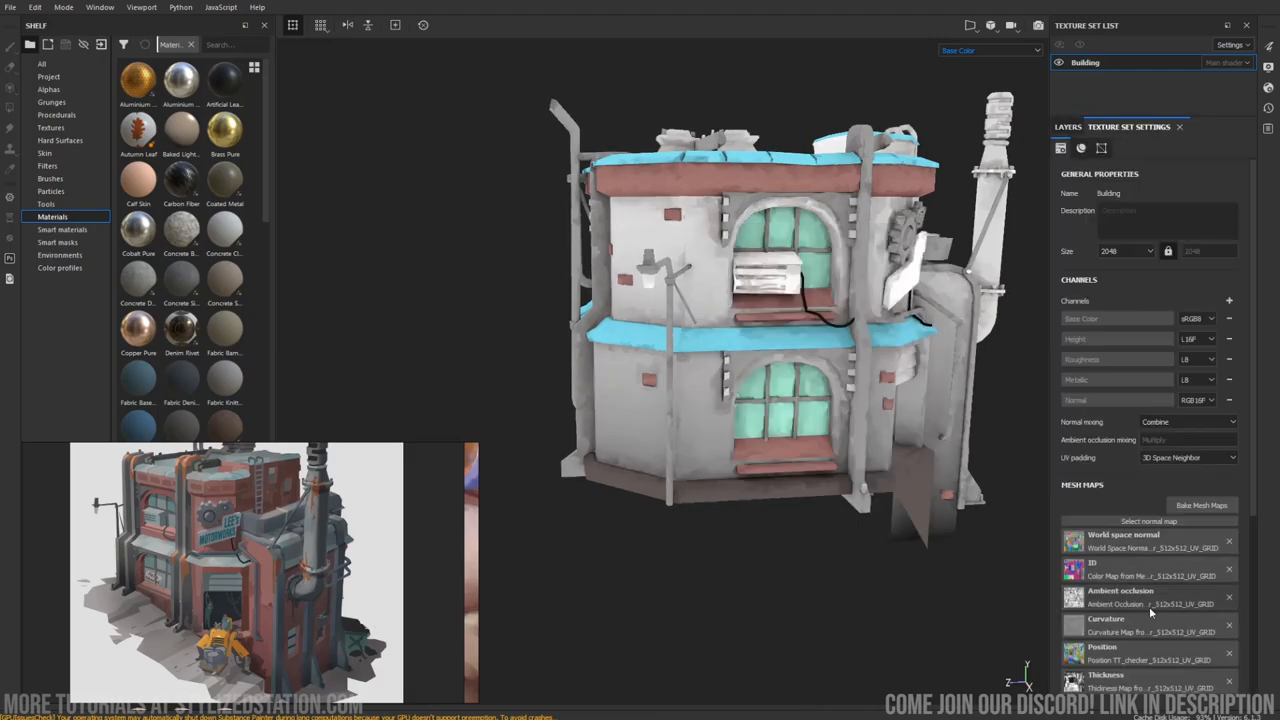
{"action": "left_click", "coordinate": [1068, 128]}
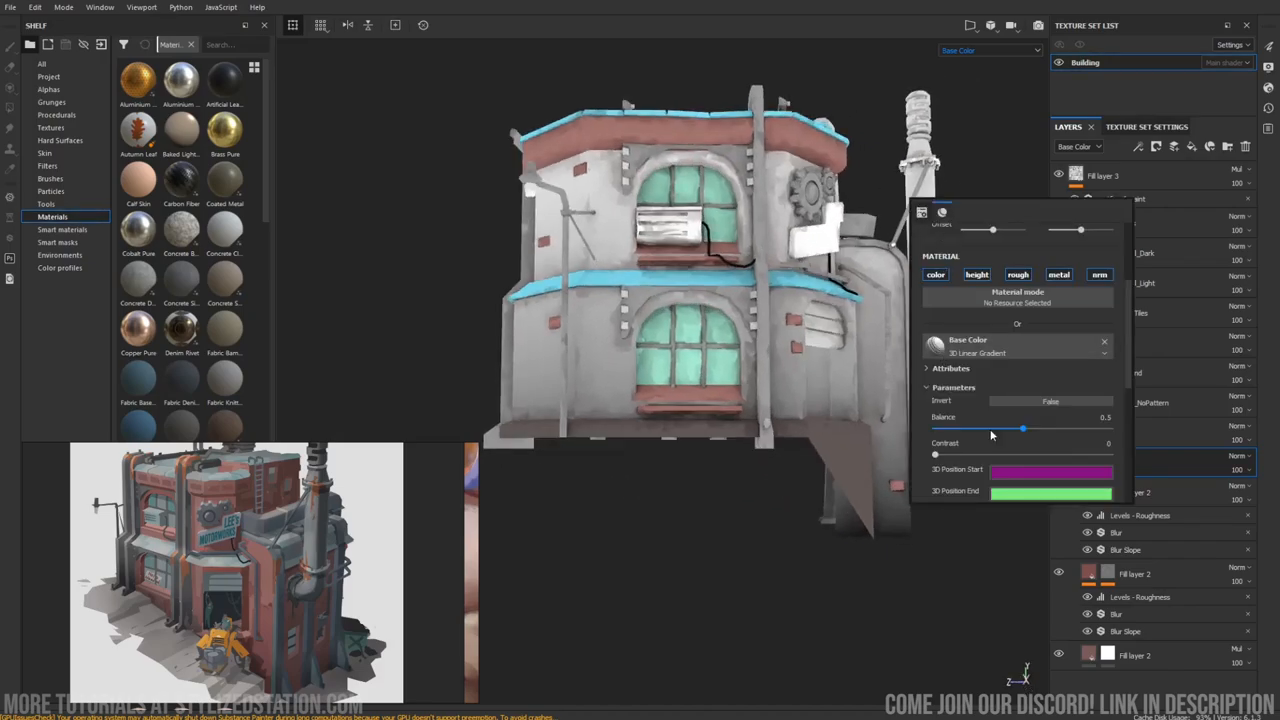
{"action": "left_click", "coordinate": [1052, 472]}
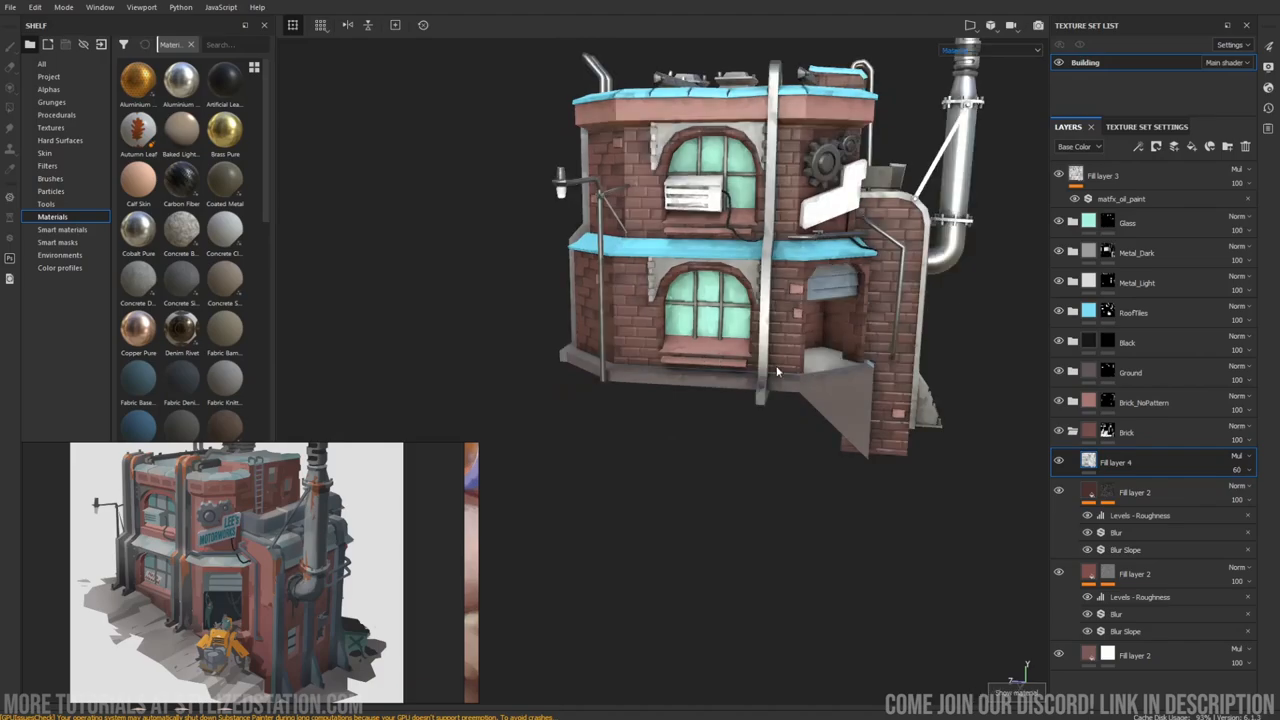
{"action": "left_click_drag", "start_coordinate": [776, 370], "coordinate": [730, 224]}
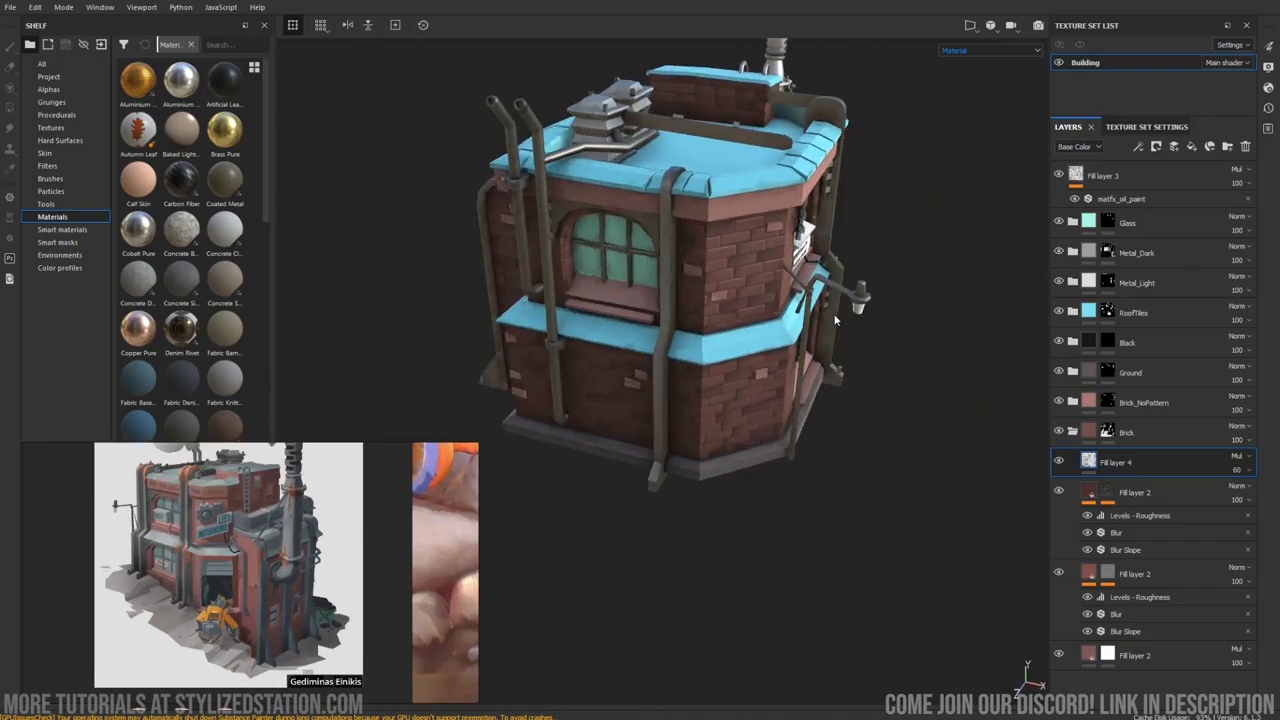
{"action": "mouse_move", "coordinate": [748, 424]}
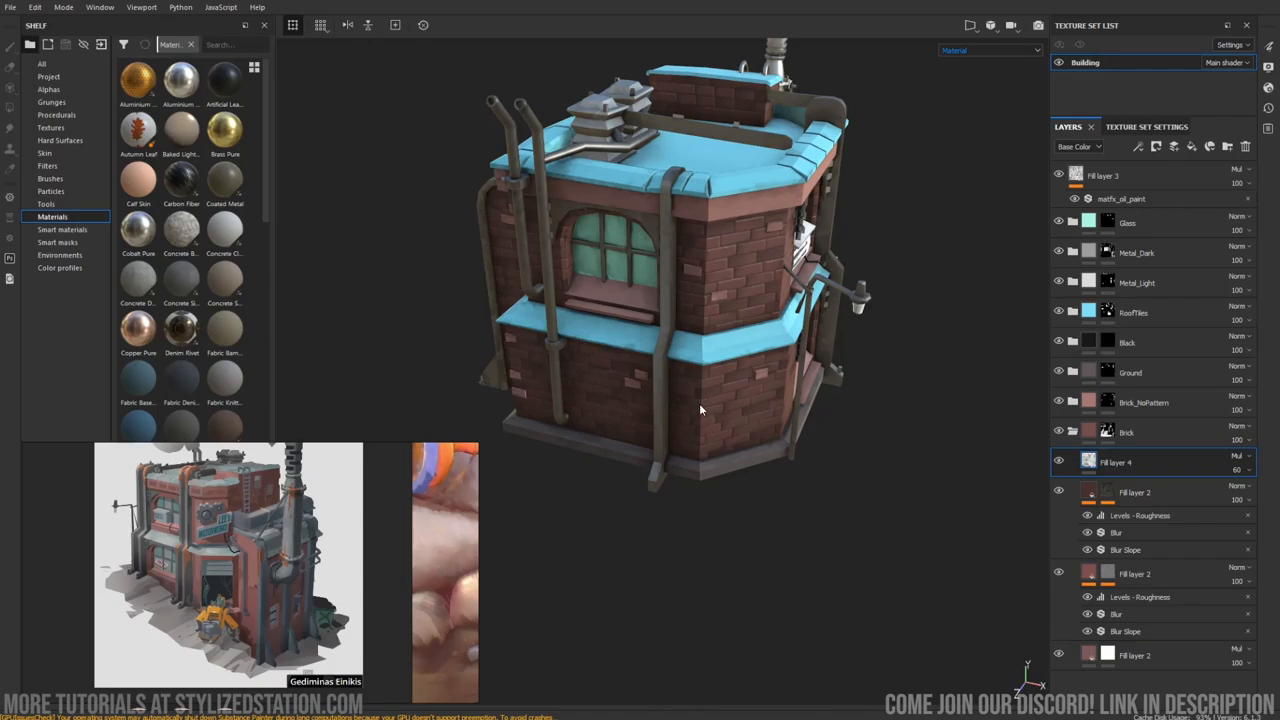
{"action": "left_click_drag", "start_coordinate": [700, 410], "coordinate": [824, 348]}
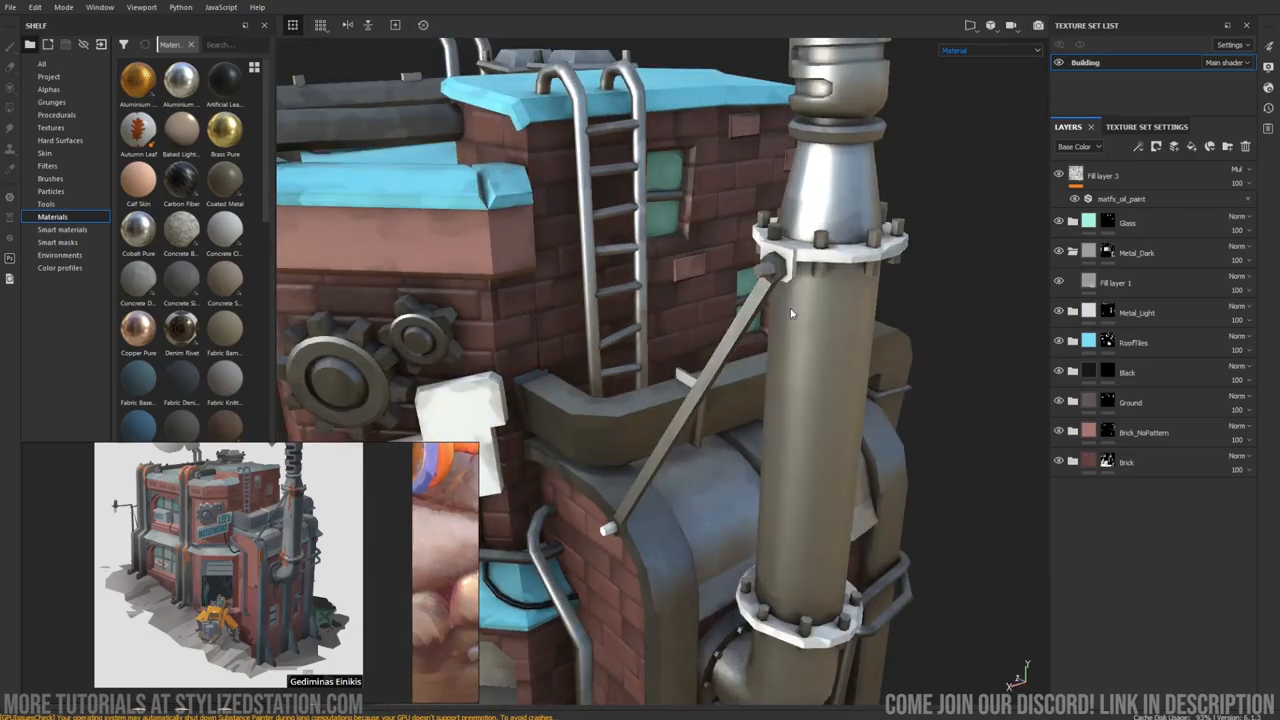
{"action": "left_click_drag", "start_coordinate": [790, 312], "coordinate": [738, 352]}
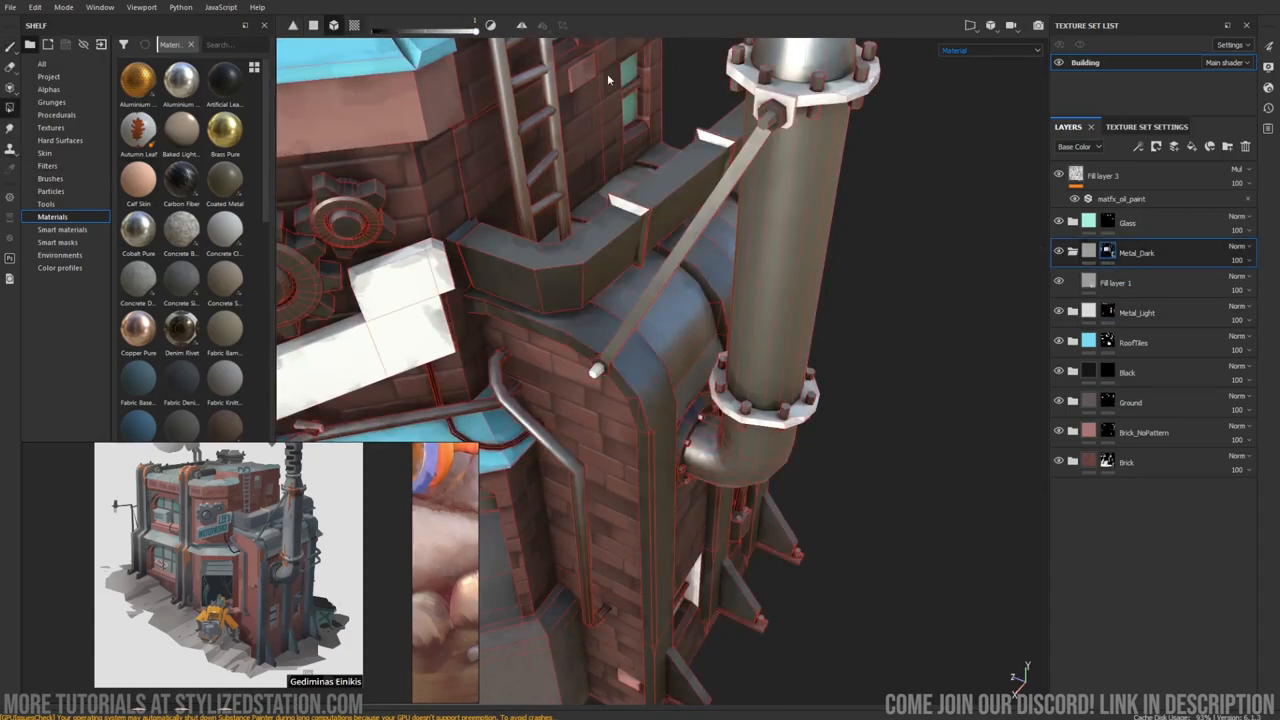
{"action": "left_click_drag", "start_coordinate": [608, 80], "coordinate": [824, 404]}
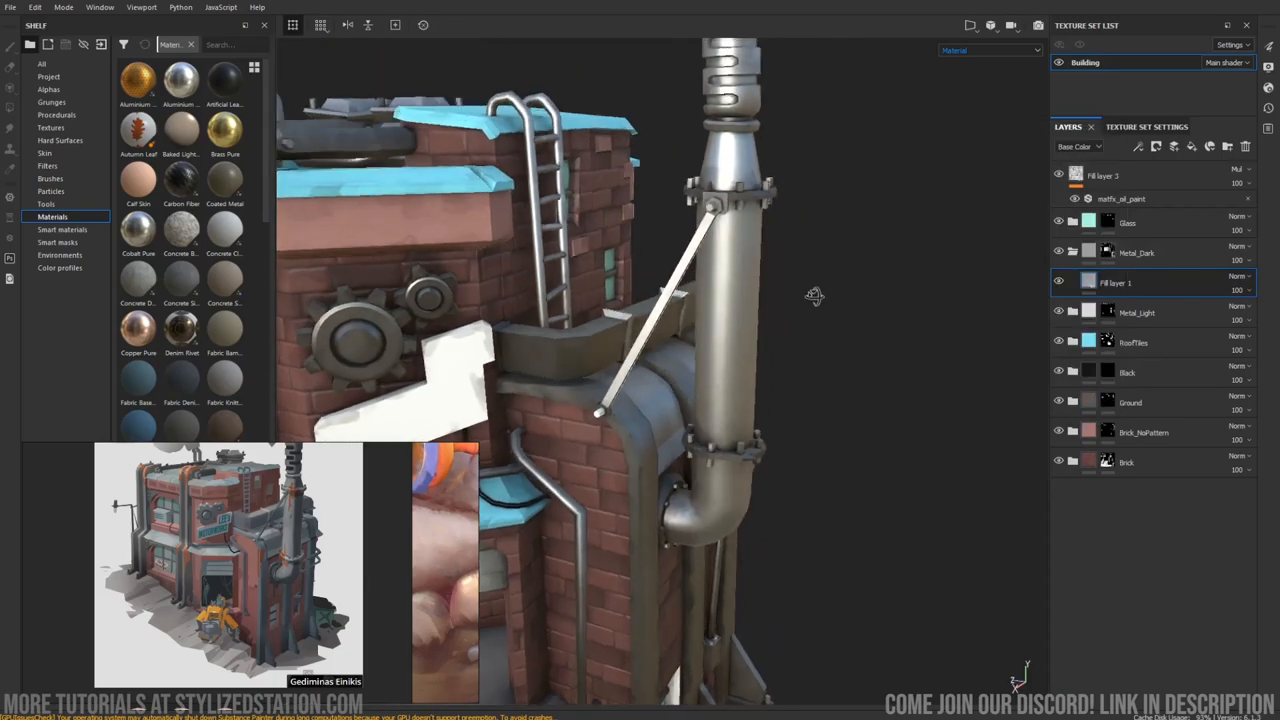
{"action": "left_click_drag", "start_coordinate": [816, 300], "coordinate": [736, 348]}
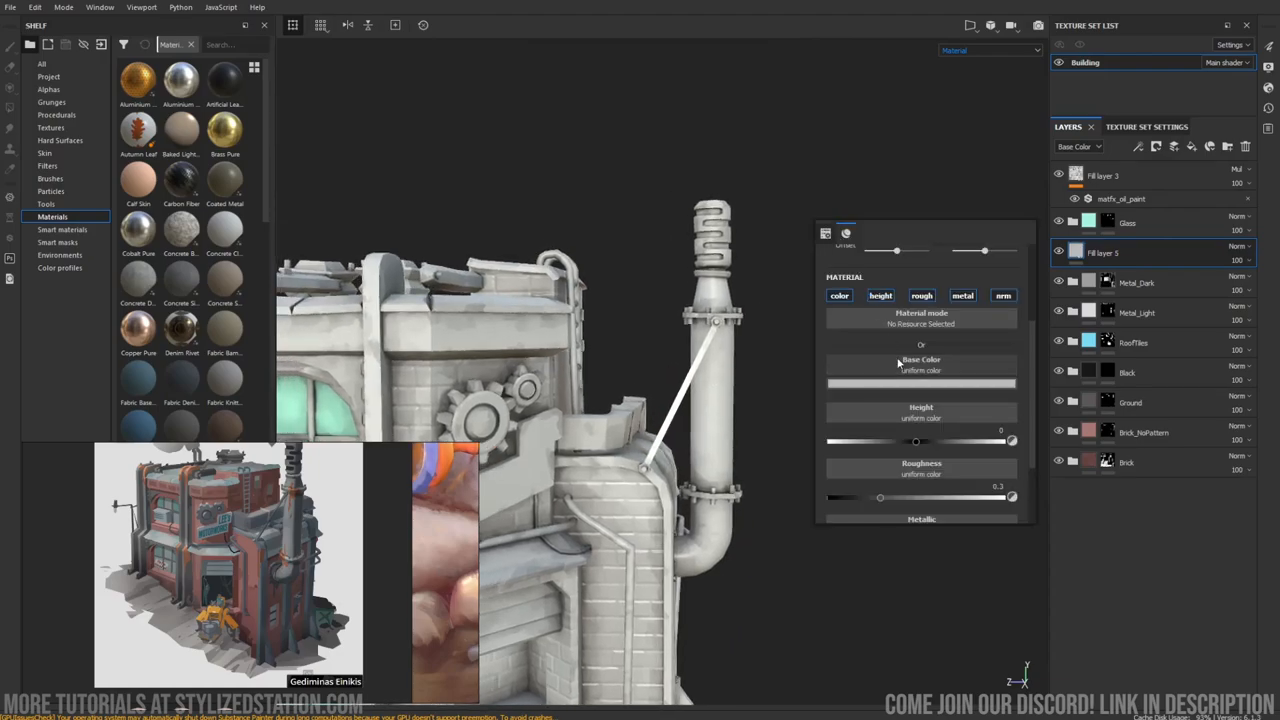
Give the new fill layer a 3D gradient and position its projection box over the chimney tip.
{"action": "left_click", "coordinate": [920, 384]}
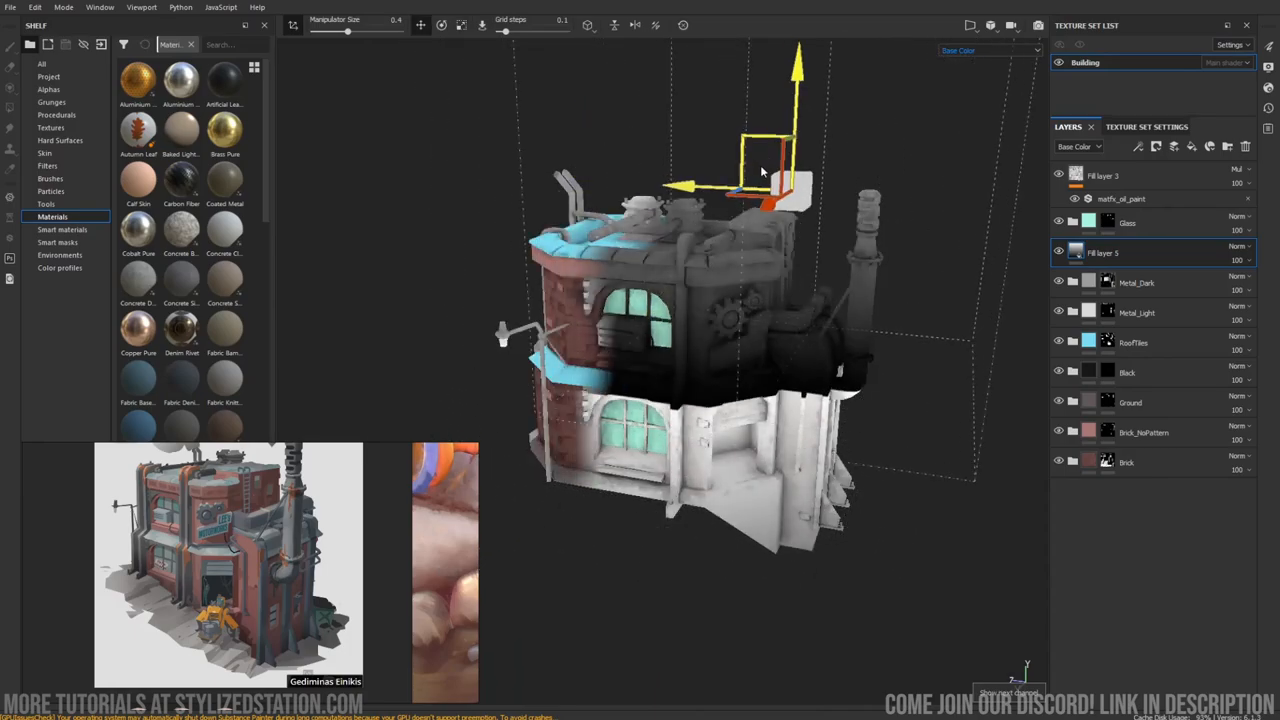
{"action": "left_click_drag", "start_coordinate": [760, 170], "coordinate": [896, 290]}
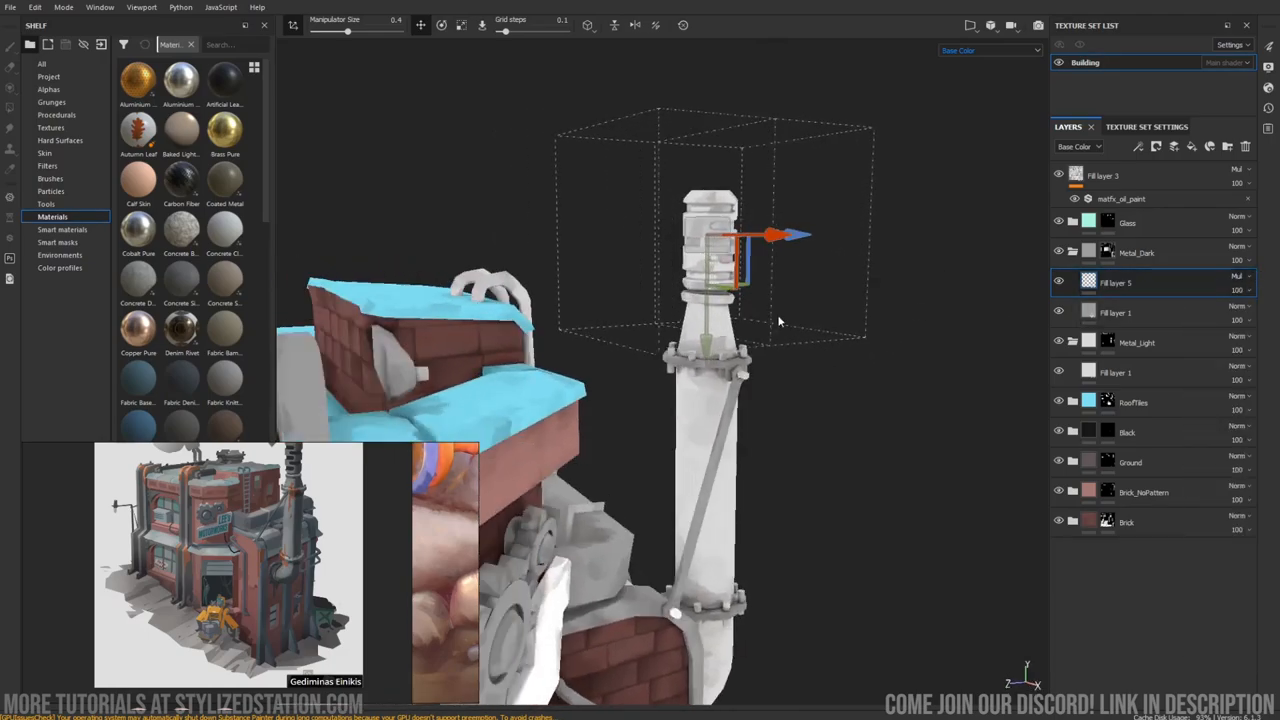
{"action": "left_click", "coordinate": [1240, 248]}
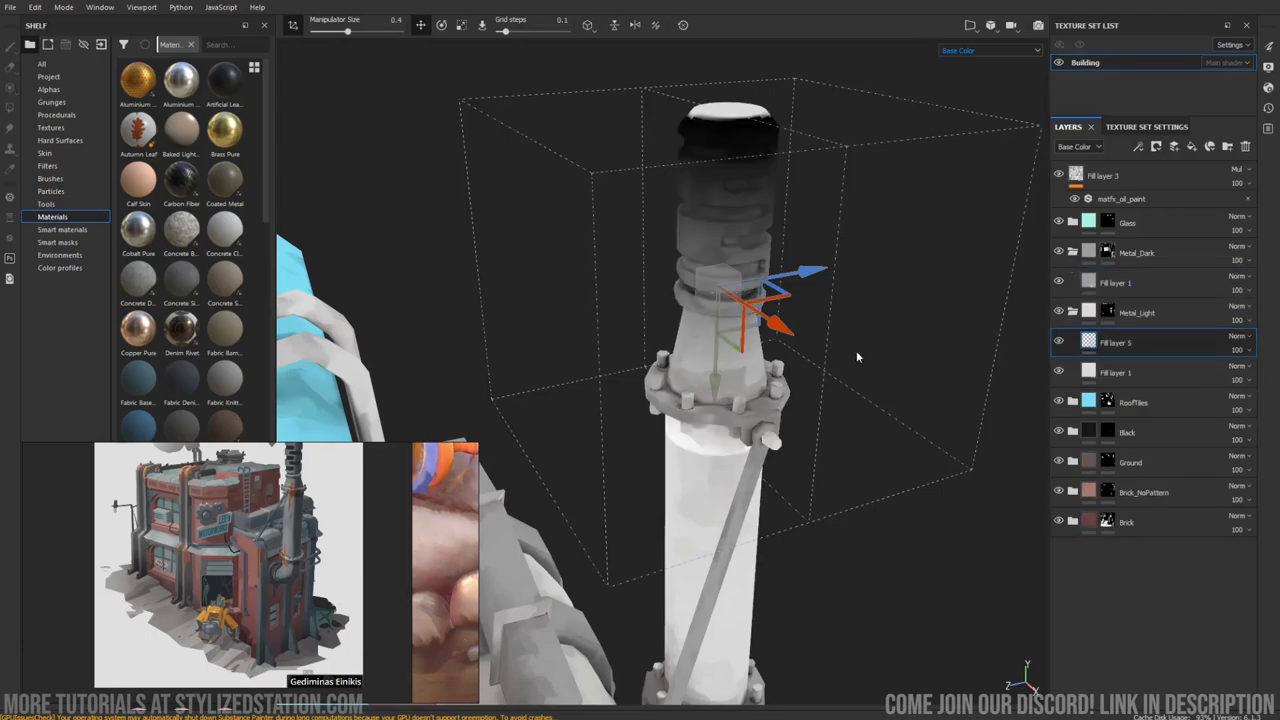
{"action": "left_click", "coordinate": [1240, 342]}
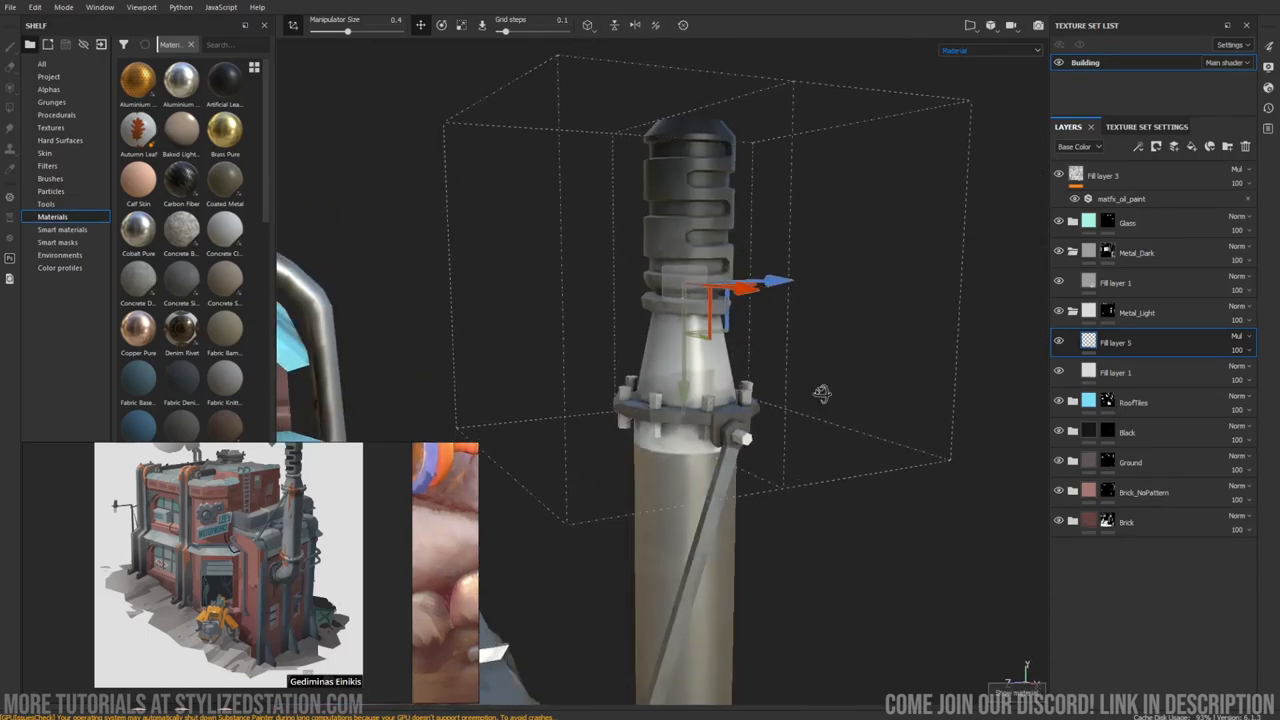
{"action": "left_click_drag", "start_coordinate": [820, 390], "coordinate": [710, 160]}
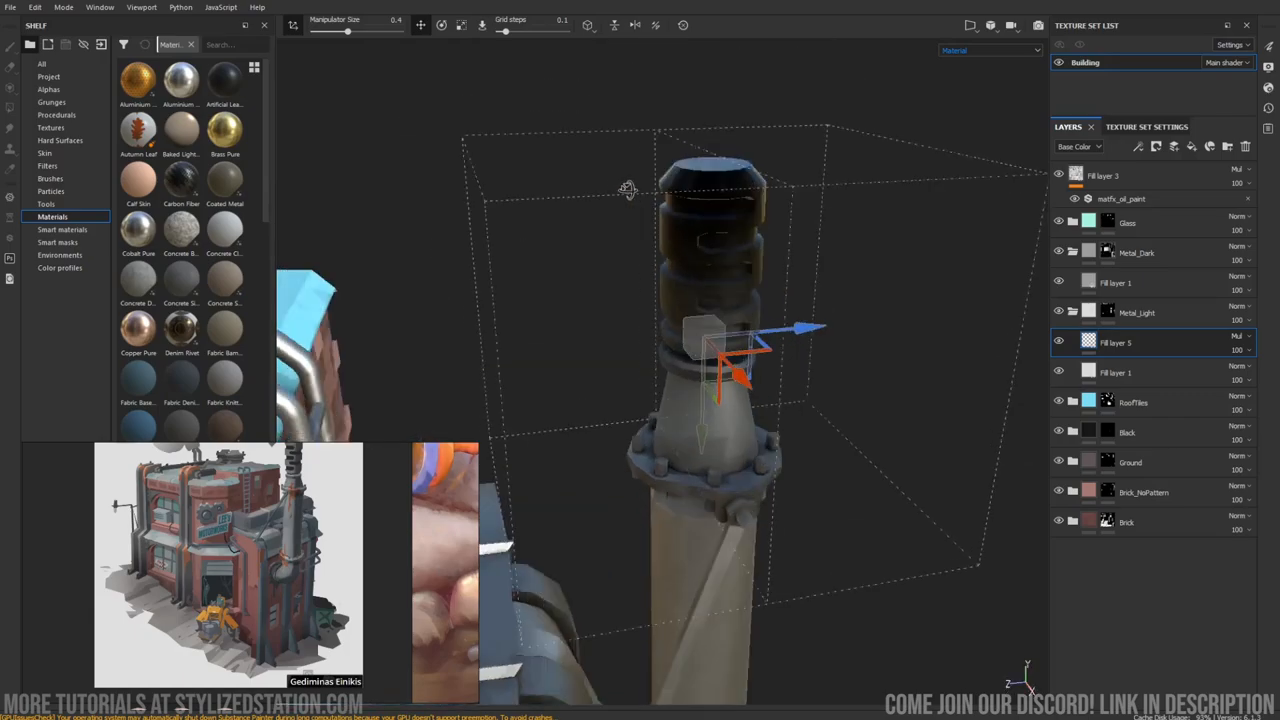
Check the layer's roughness channel, lower its opacity and inspect the darkened chimney top.
{"action": "left_click", "coordinate": [988, 50]}
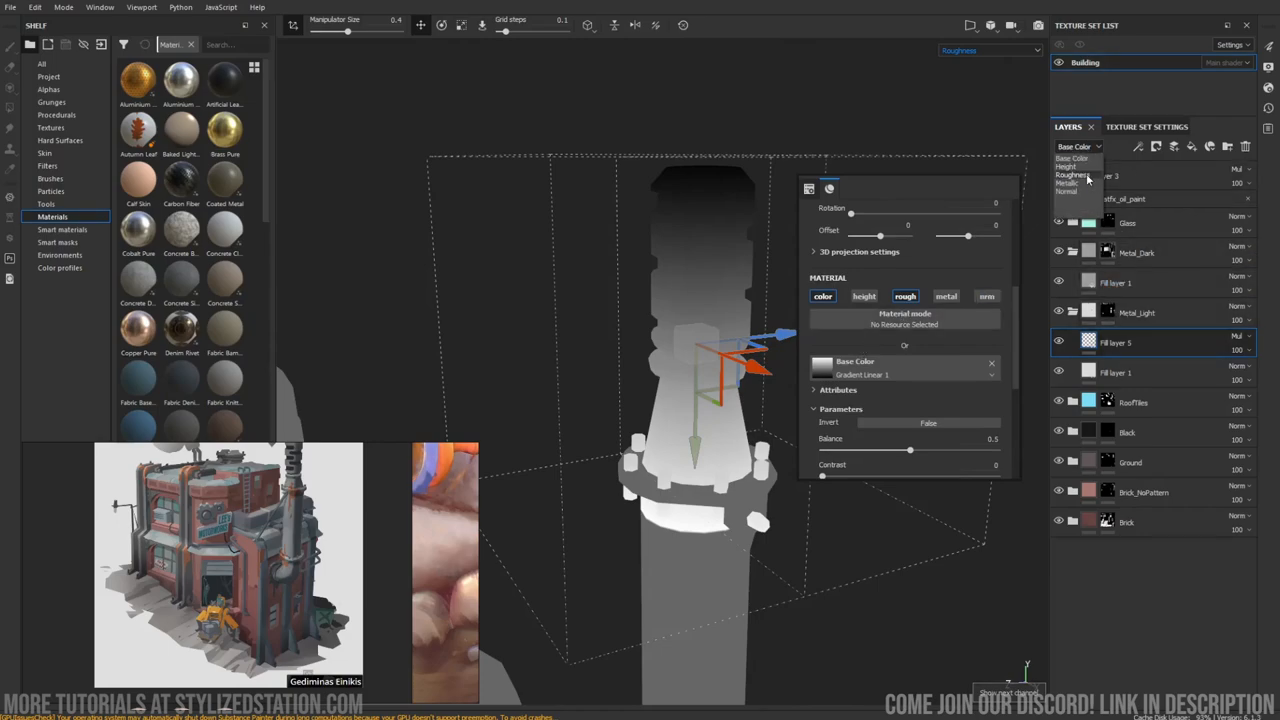
{"action": "left_click", "coordinate": [1240, 336]}
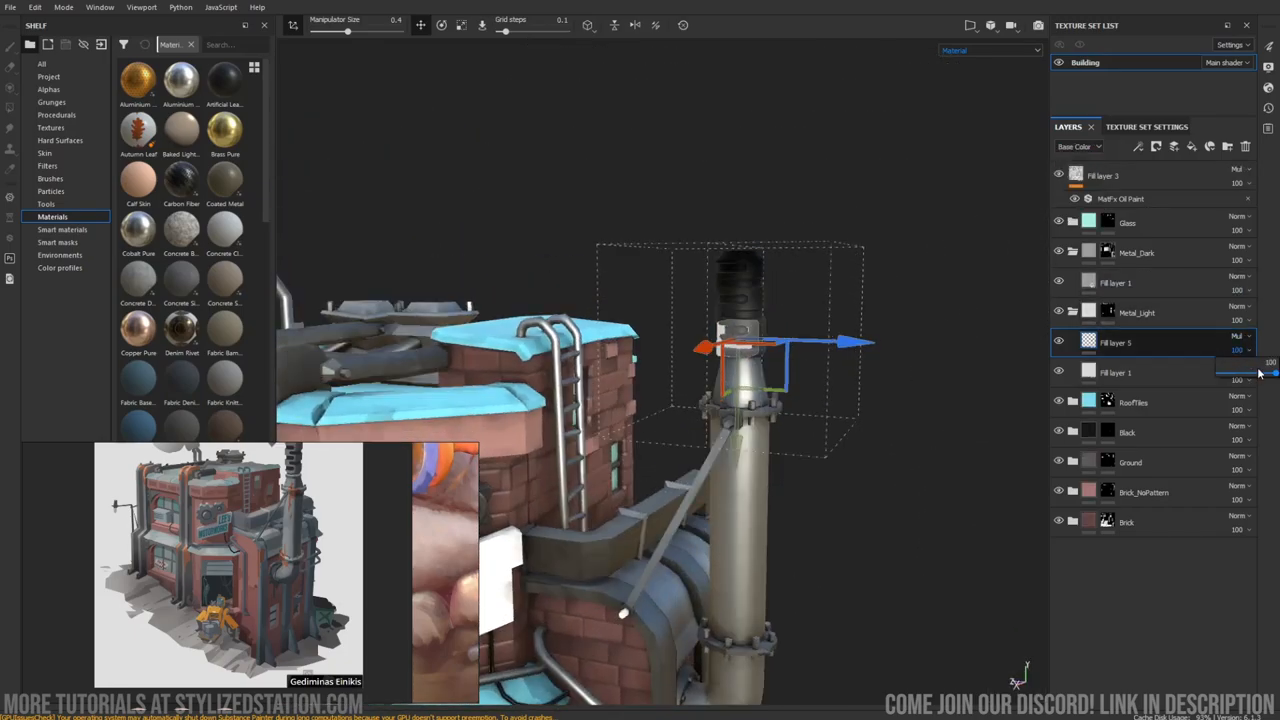
{"action": "left_click_drag", "start_coordinate": [1270, 372], "coordinate": [1258, 372]}
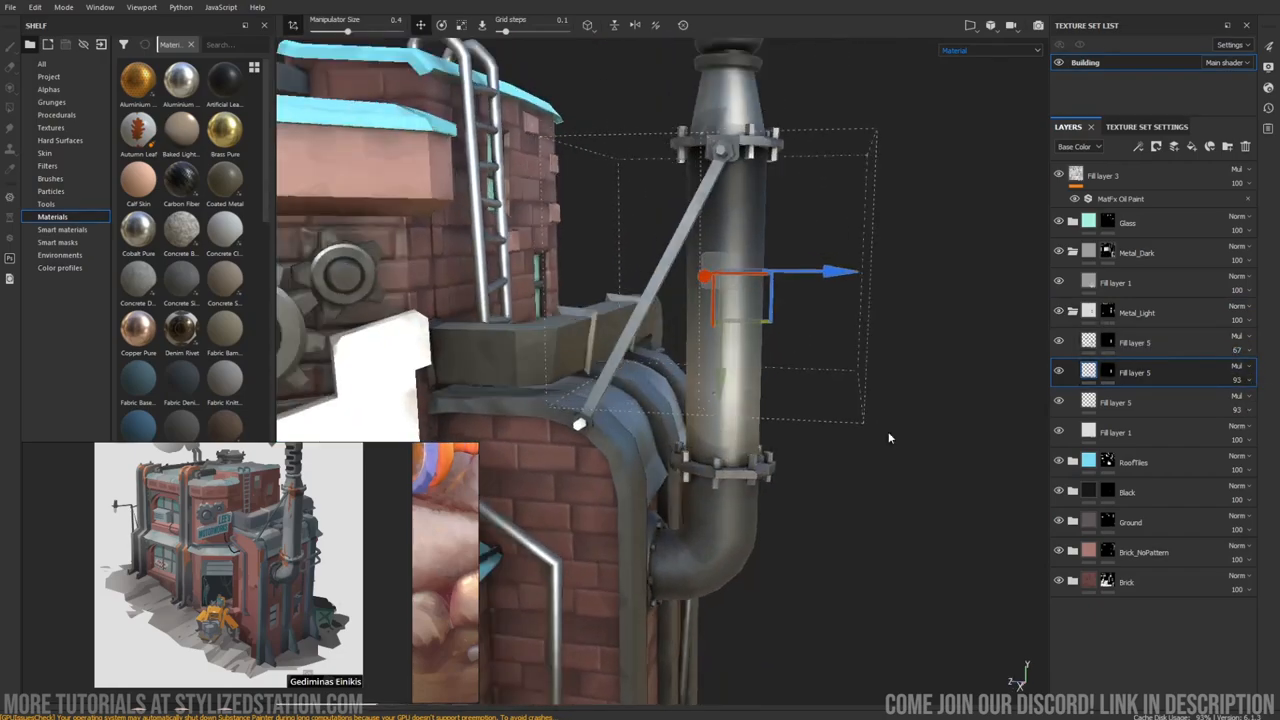
{"action": "left_click_drag", "start_coordinate": [890, 438], "coordinate": [692, 412]}
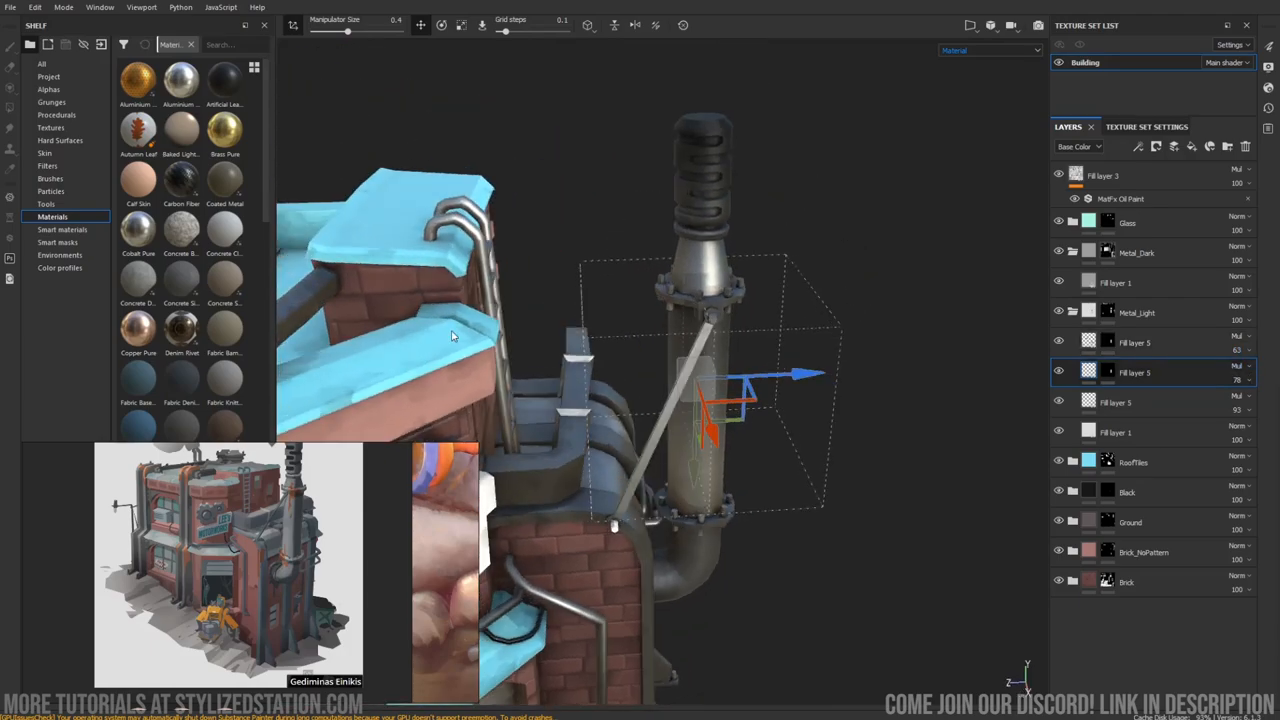
{"action": "mouse_move", "coordinate": [742, 216]}
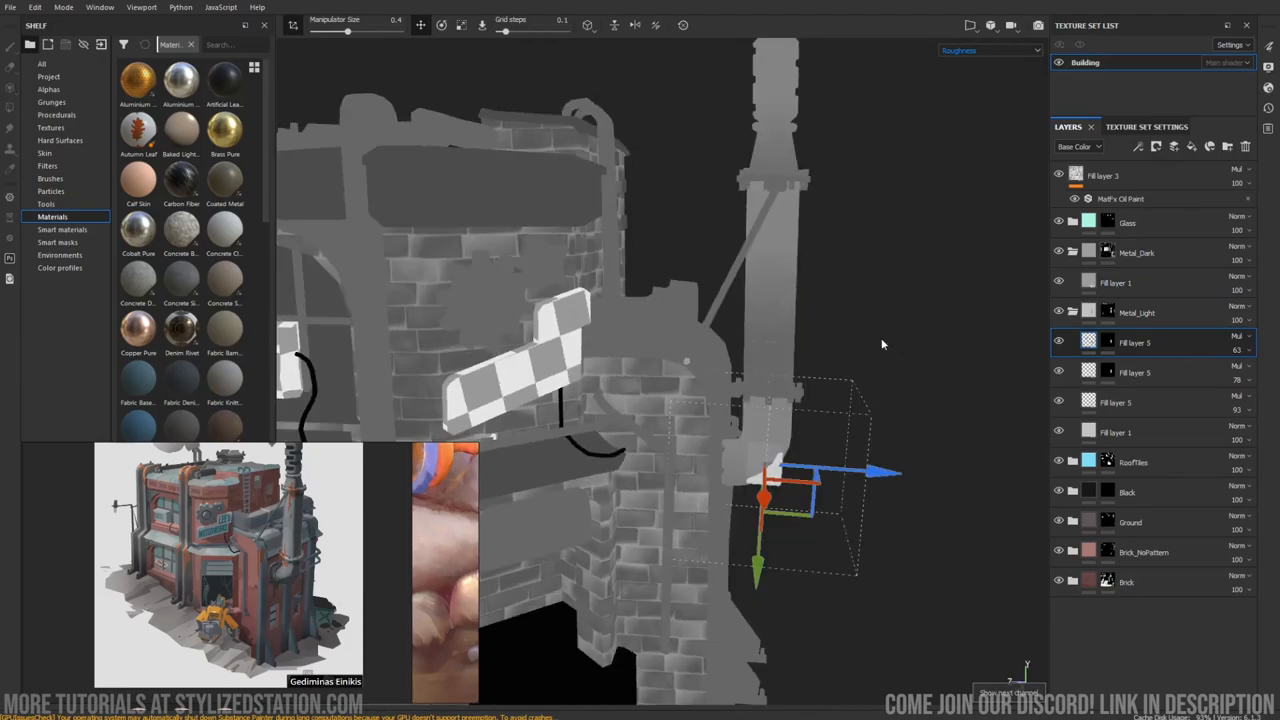
Lower the gradient box, enable the rough channel with a roughness map and view in Material mode.
{"action": "left_click_drag", "start_coordinate": [880, 344], "coordinate": [856, 210]}
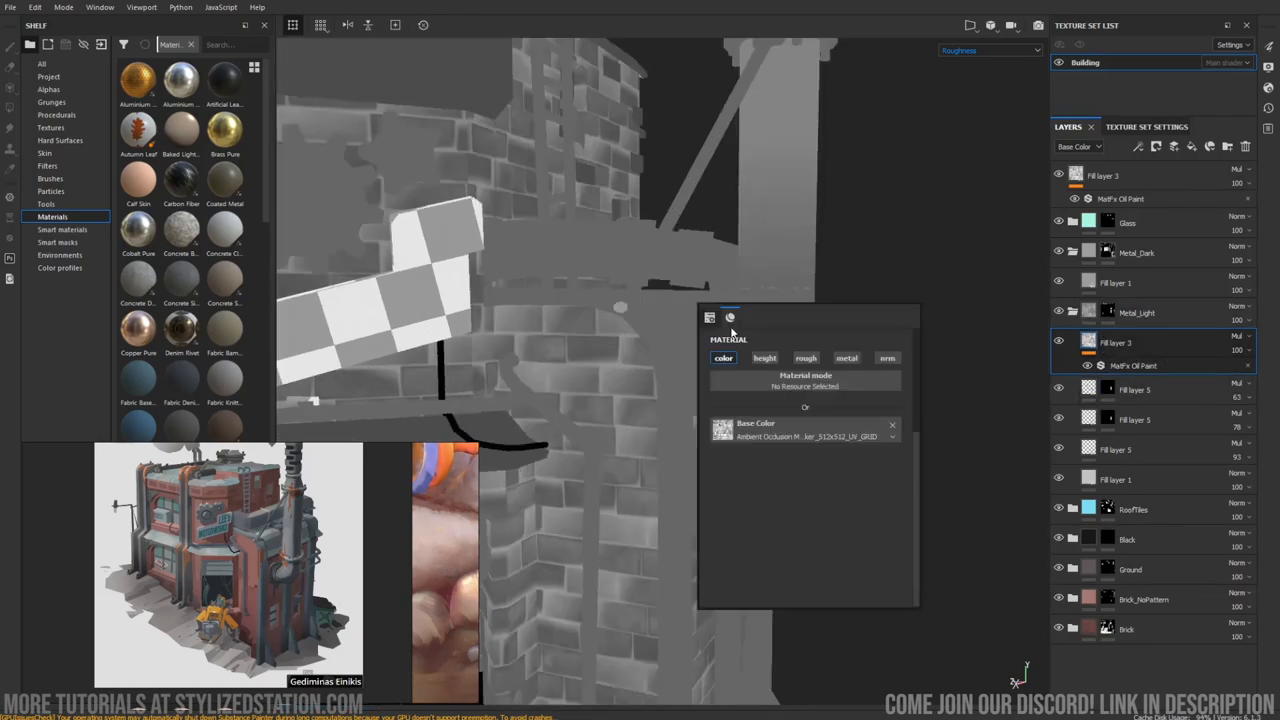
{"action": "left_click", "coordinate": [806, 358]}
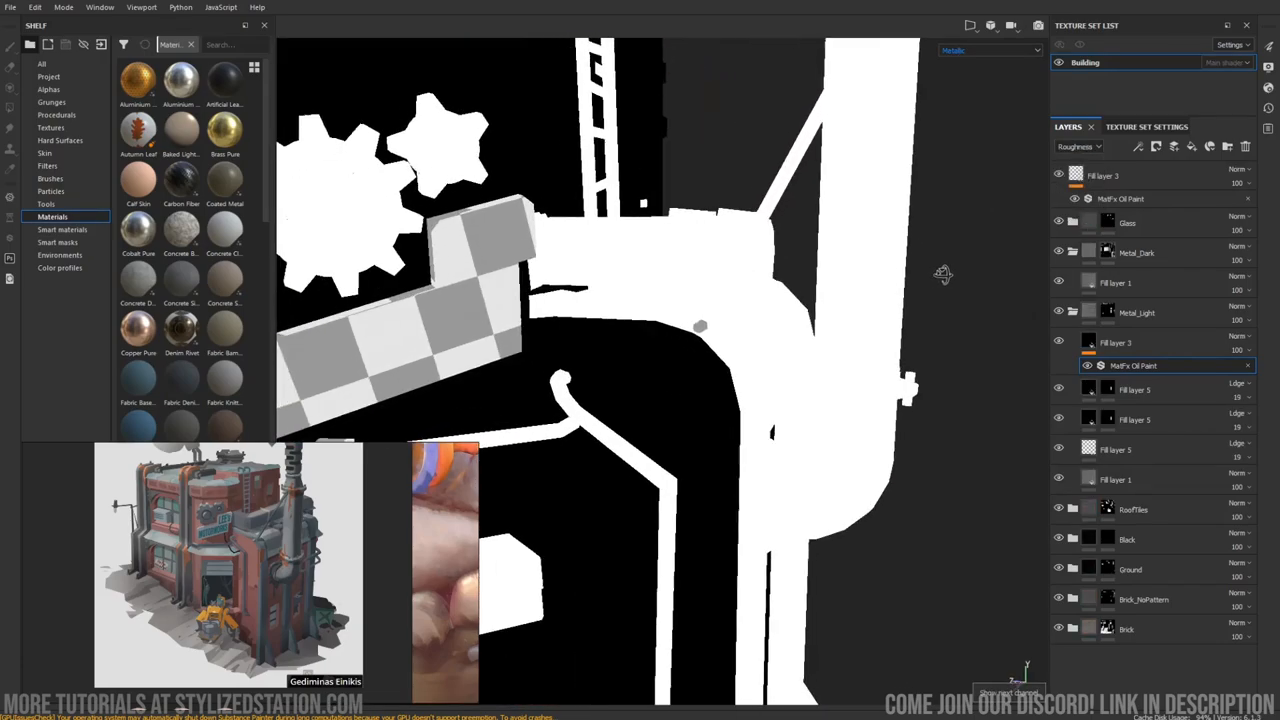
{"action": "left_click", "coordinate": [988, 50]}
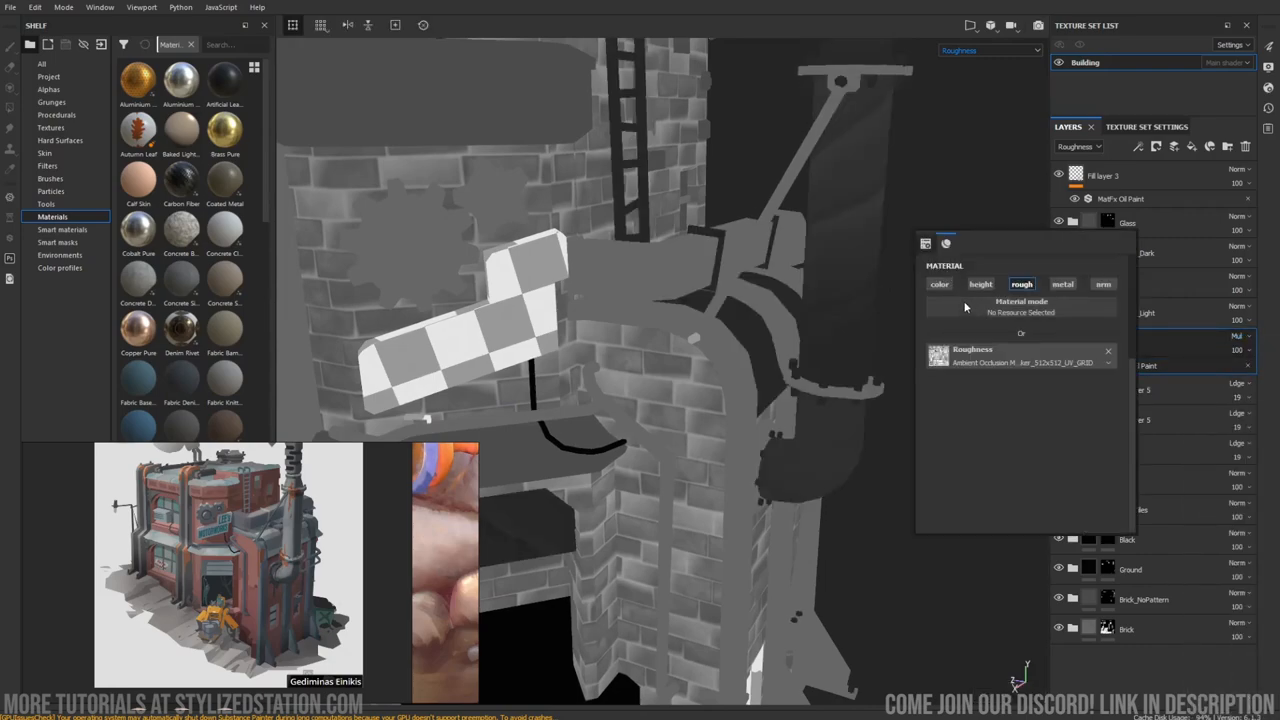
{"action": "left_click", "coordinate": [940, 284]}
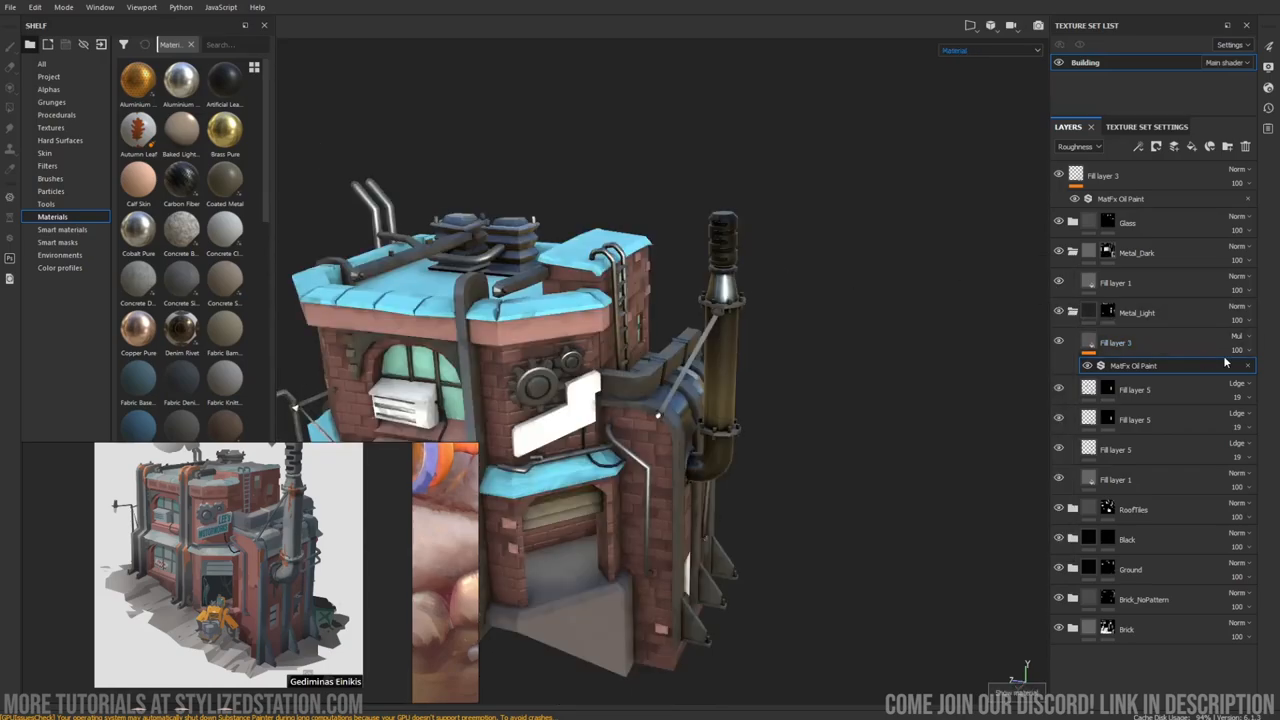
Adjust the oil paint filter's roughness amount and inspect the result around the building.
{"action": "left_click", "coordinate": [988, 50]}
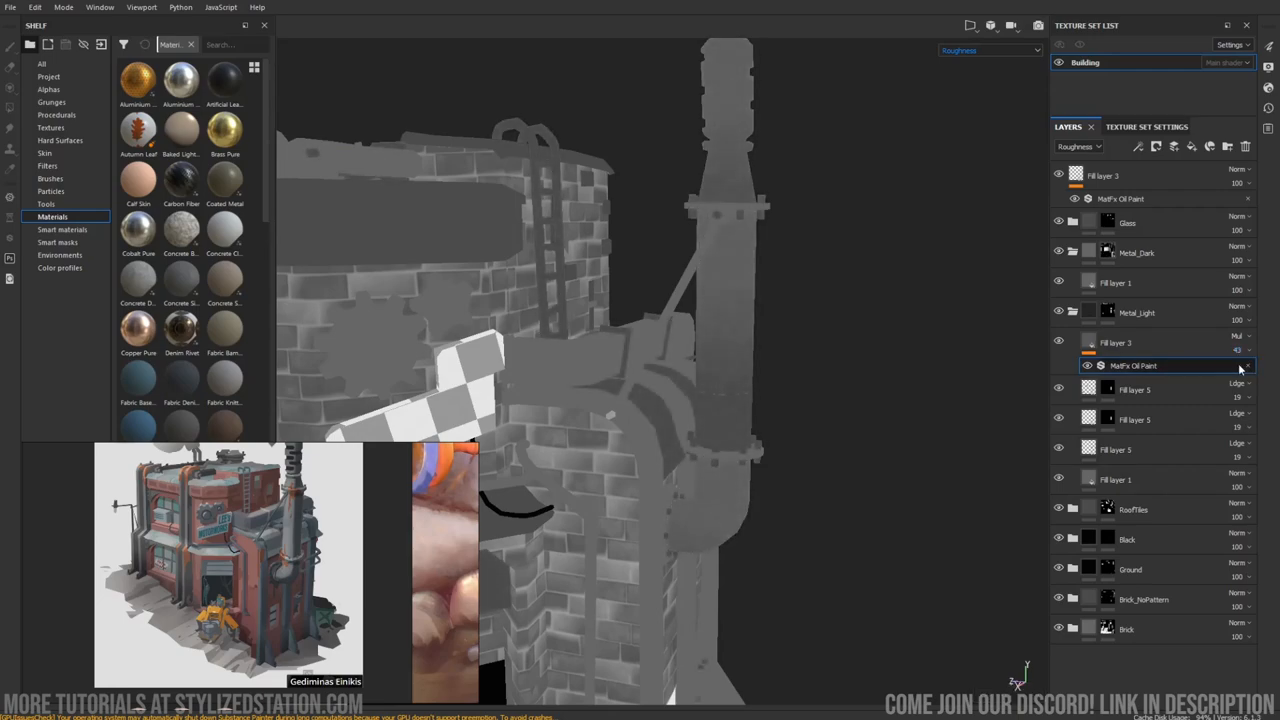
{"action": "double_click", "coordinate": [1132, 364]}
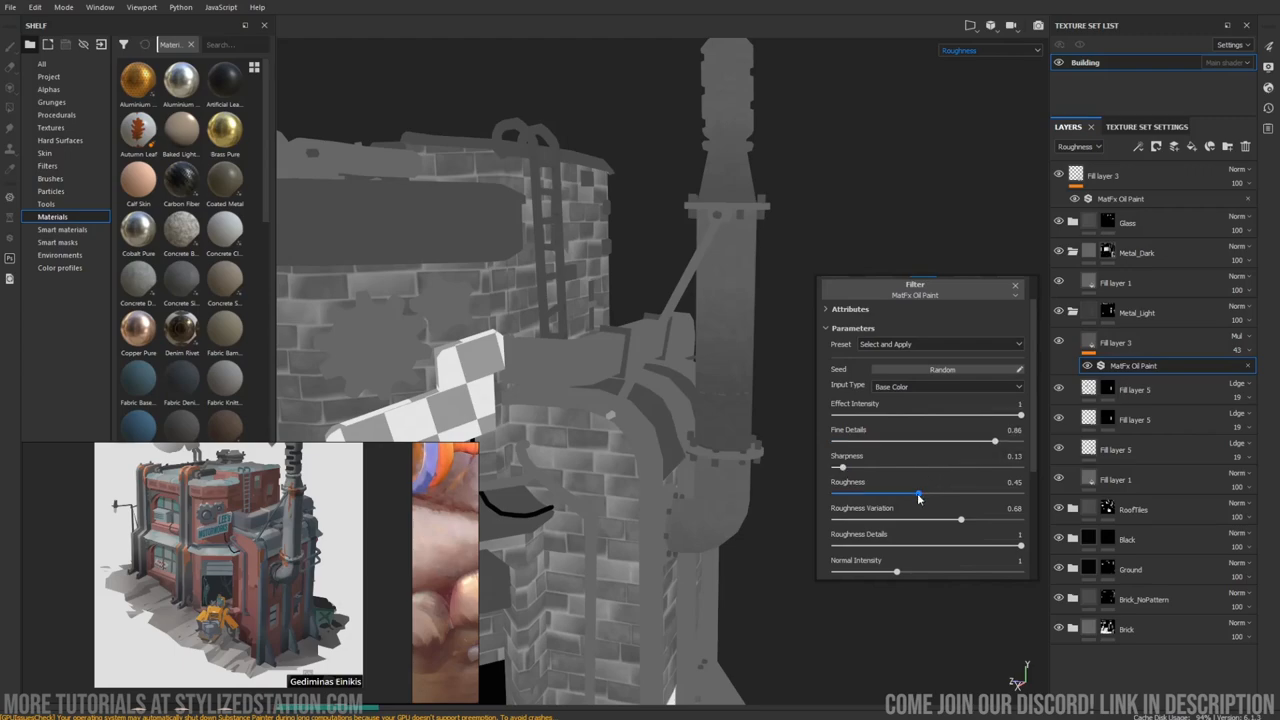
{"action": "left_click_drag", "start_coordinate": [918, 492], "coordinate": [900, 492]}
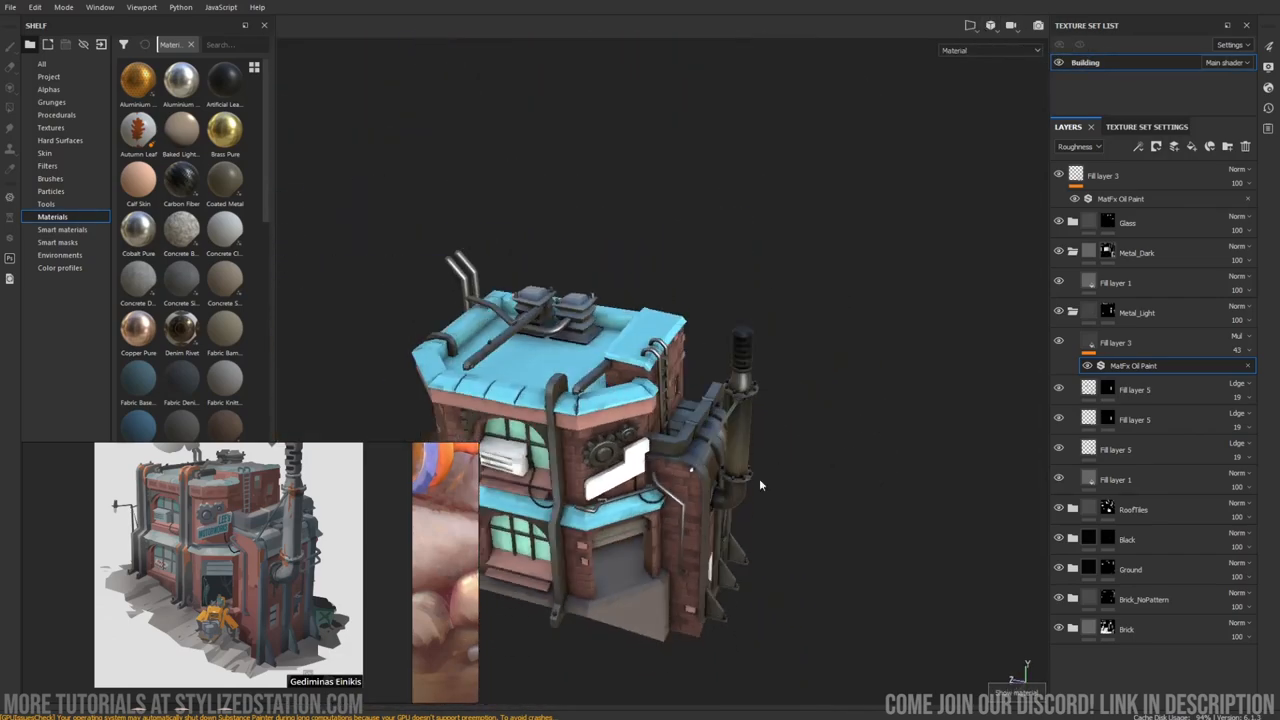
{"action": "left_click_drag", "start_coordinate": [760, 486], "coordinate": [856, 320]}
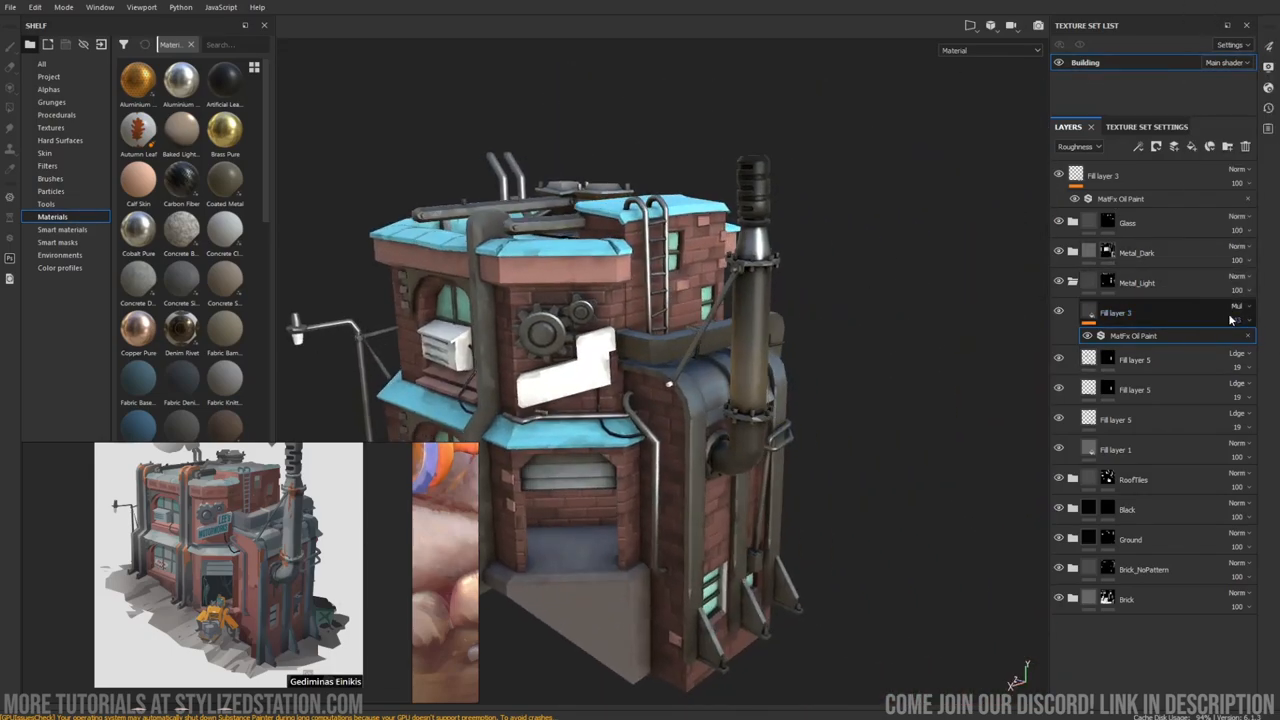
Set Fill layer 3 to a different blending mode in the Layers panel.
{"action": "left_click", "coordinate": [1240, 306]}
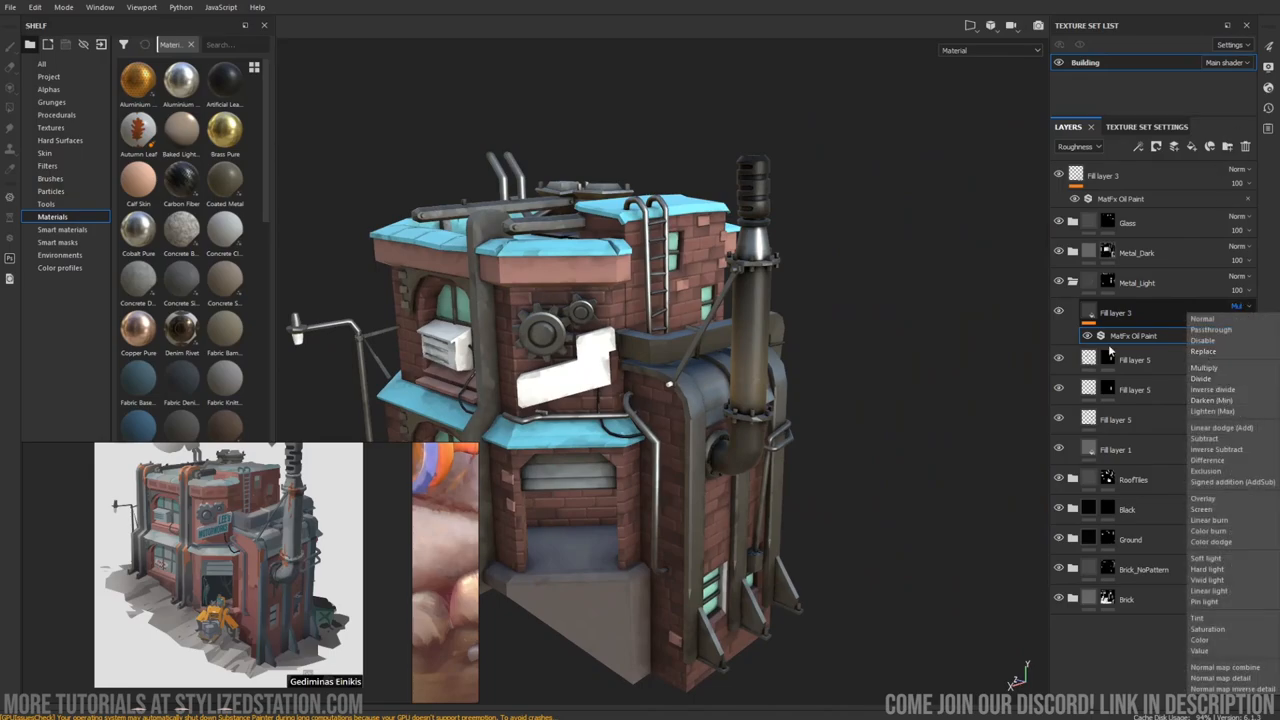
{"action": "left_click", "coordinate": [1204, 368]}
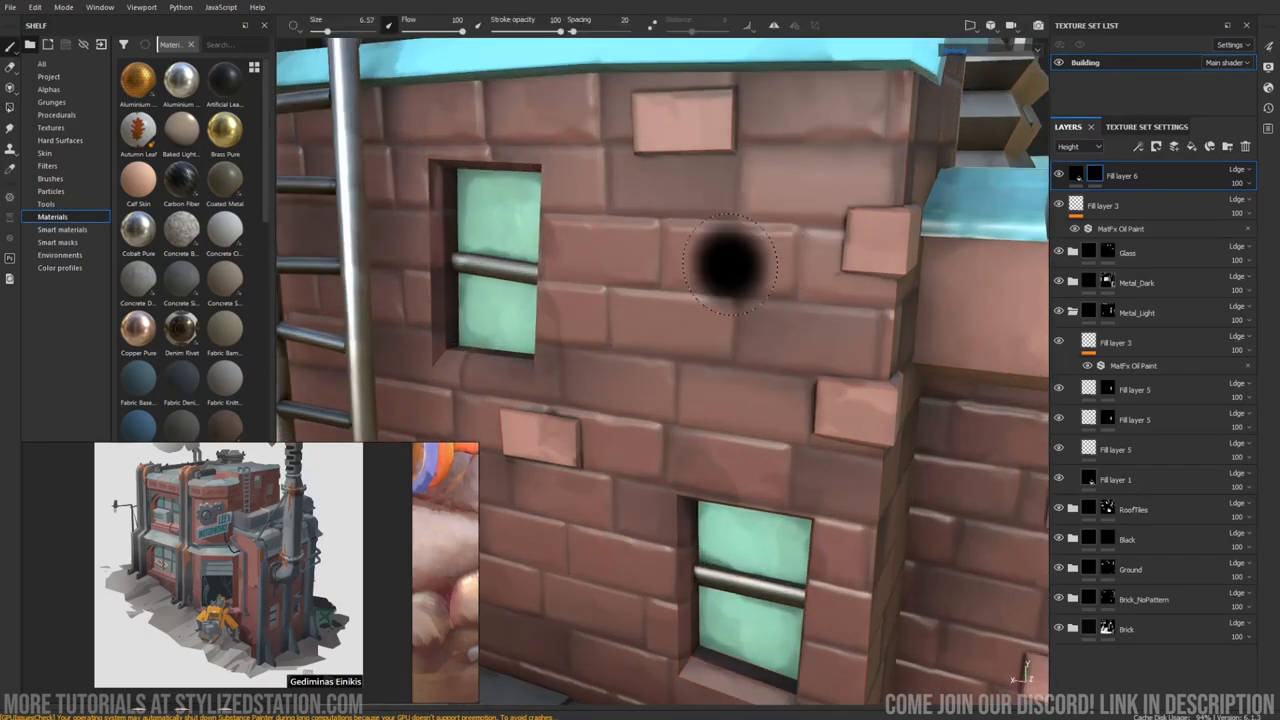
Switch the height mask painting to white and add a new fill layer above Metal_Dark.
{"action": "left_click", "coordinate": [730, 256]}
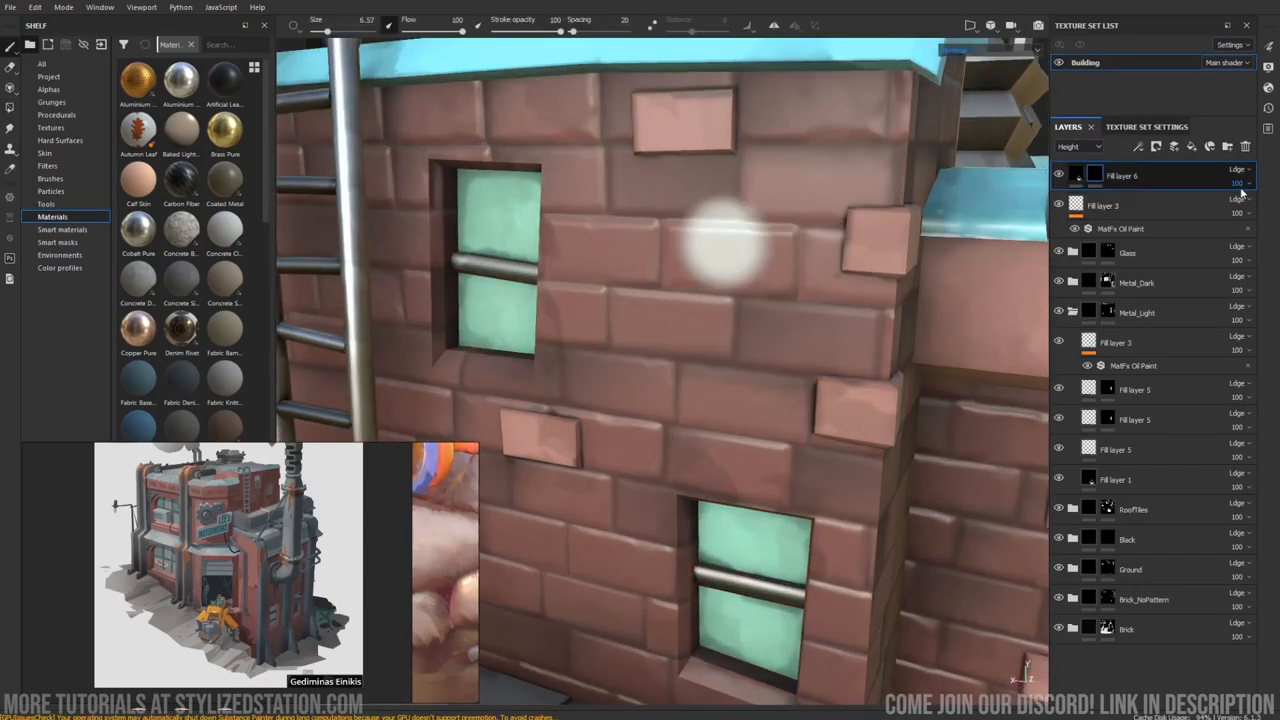
{"action": "left_click", "coordinate": [1240, 168]}
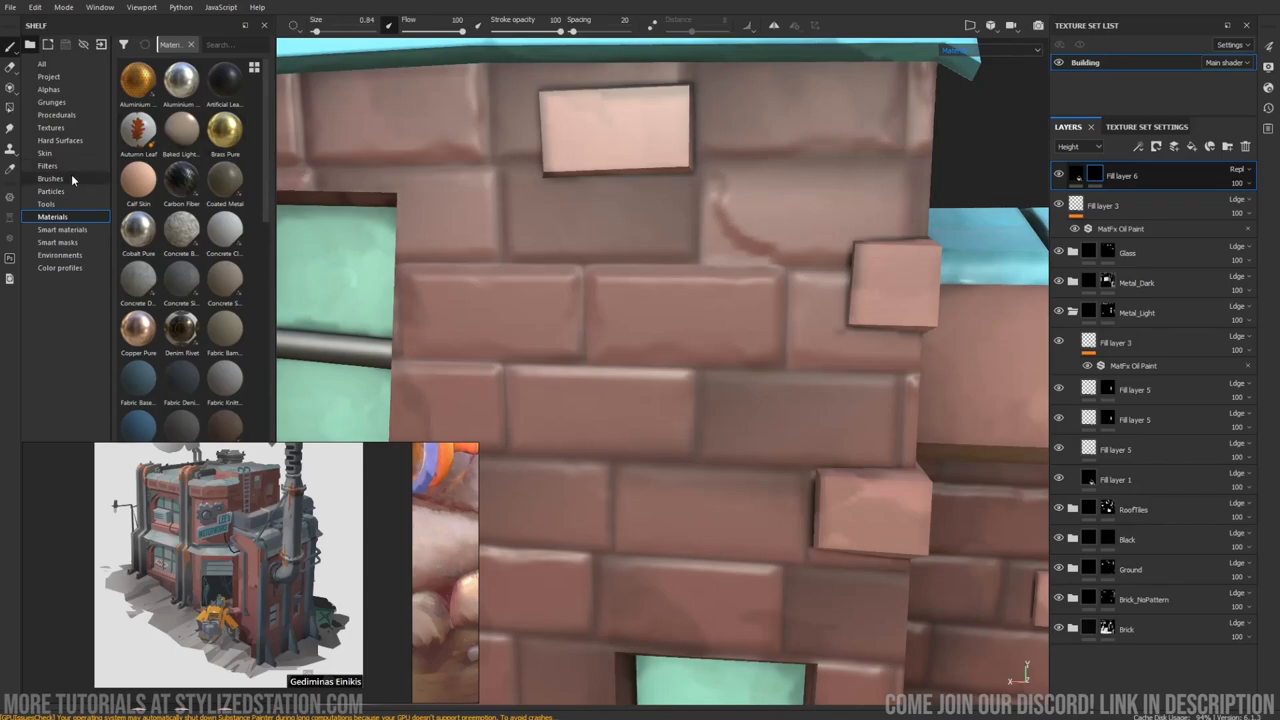
{"action": "left_click", "coordinate": [50, 178]}
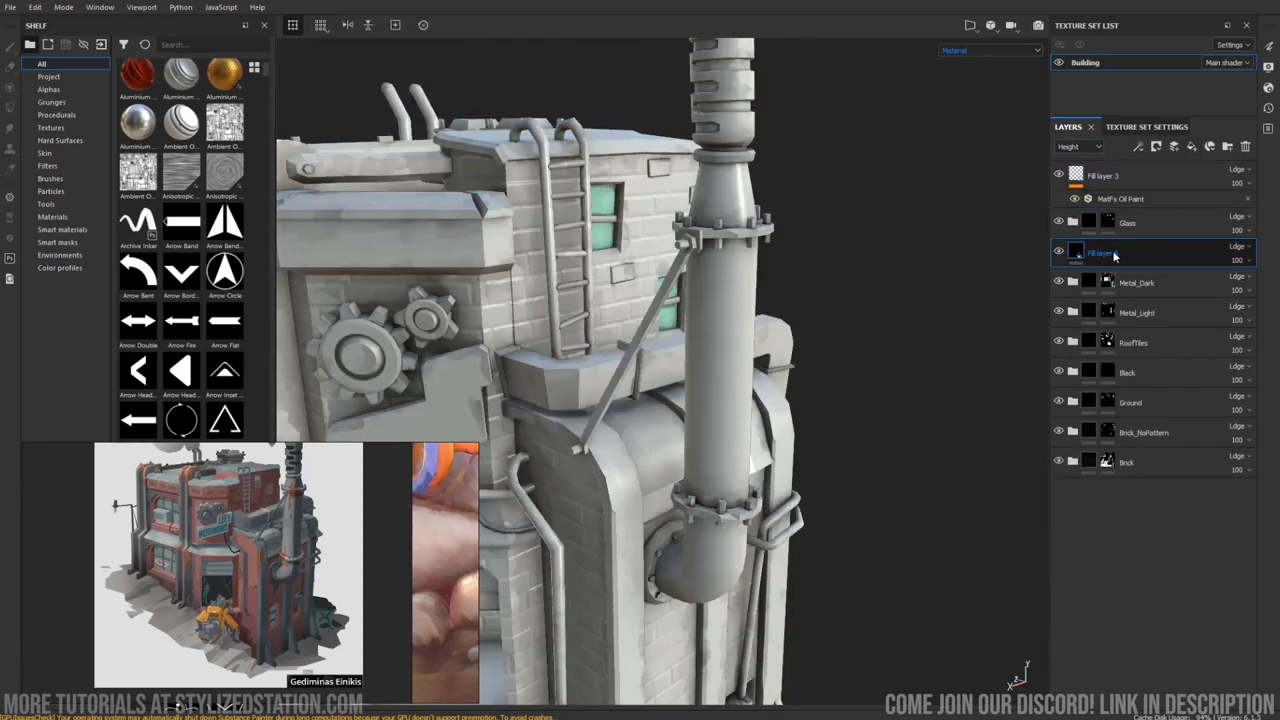
Mask the rust fill layer, add a strengthened Blur Slope filter and fill the mask black.
{"action": "right_click", "coordinate": [1100, 252]}
{"action": "type", "text": "gradient"}
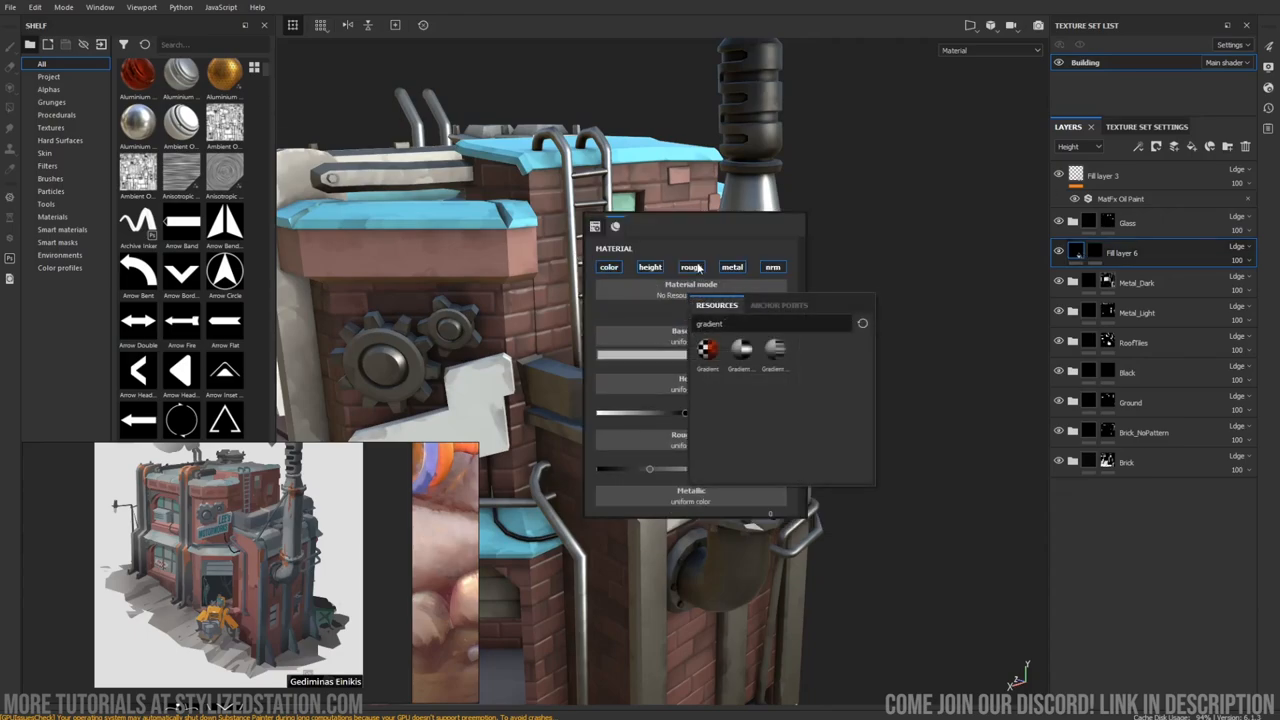
{"action": "type", "text": "rust"}
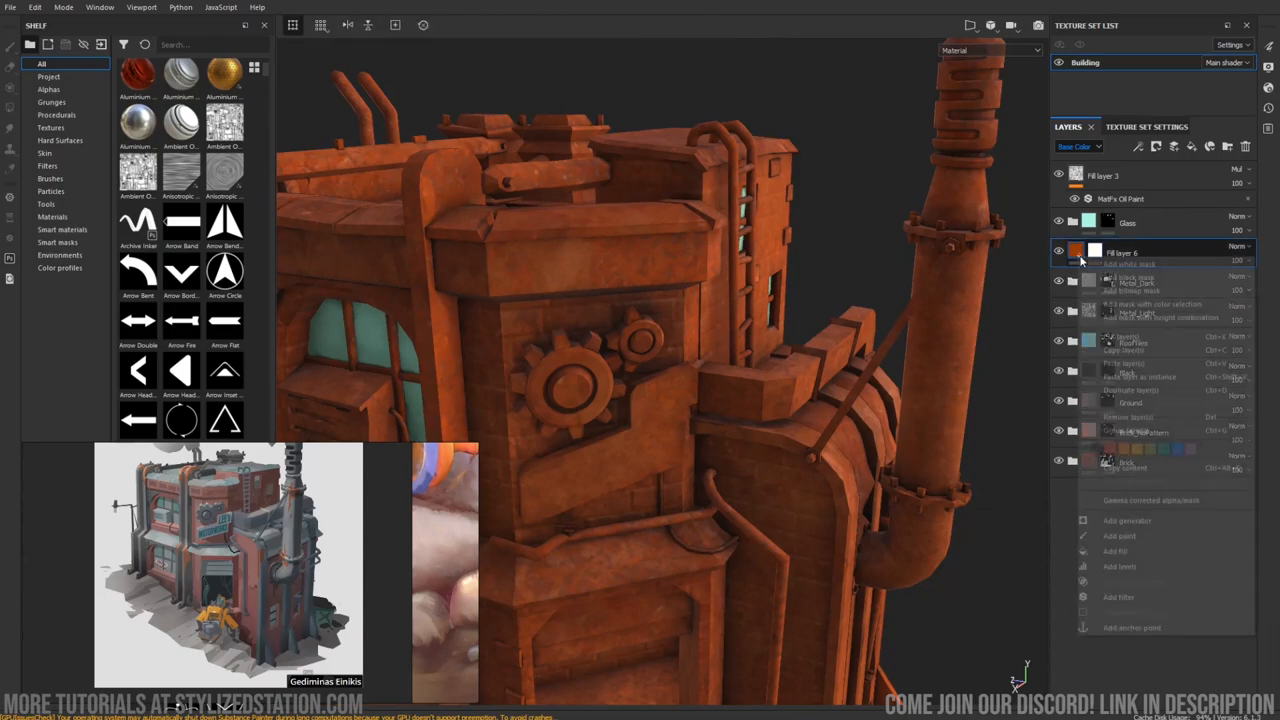
{"action": "left_click", "coordinate": [1120, 596]}
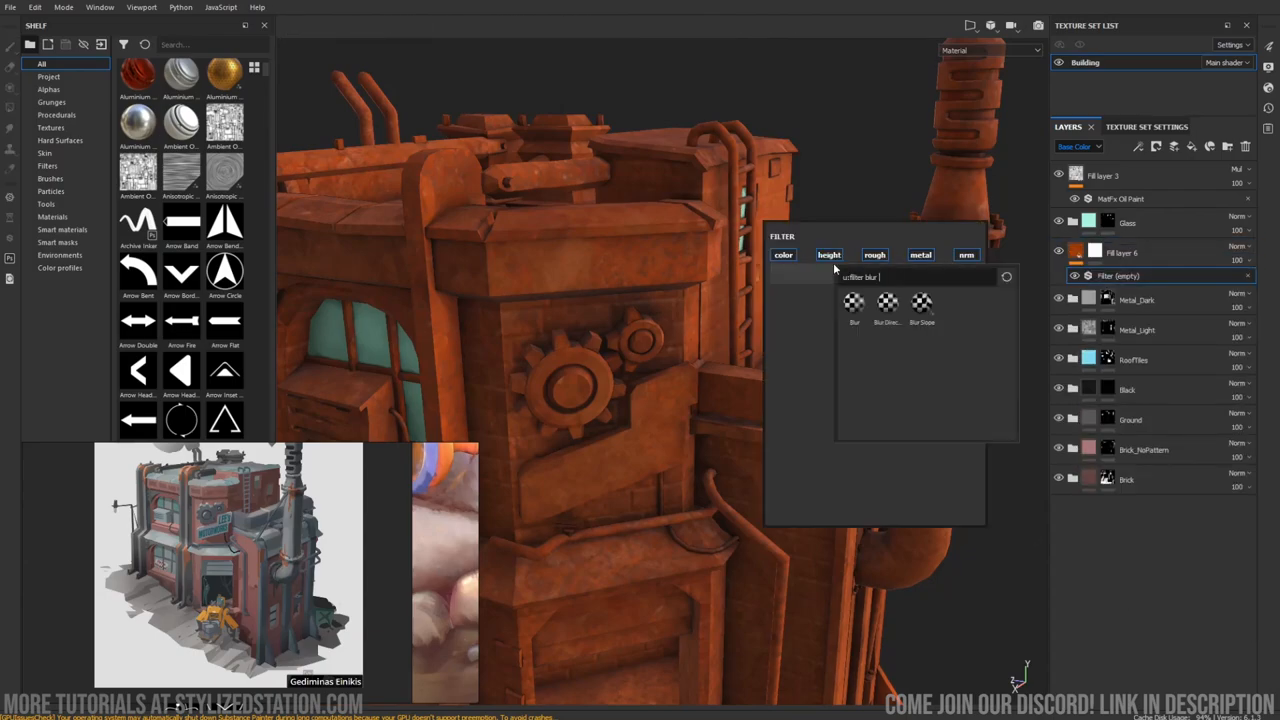
{"action": "left_click", "coordinate": [920, 304]}
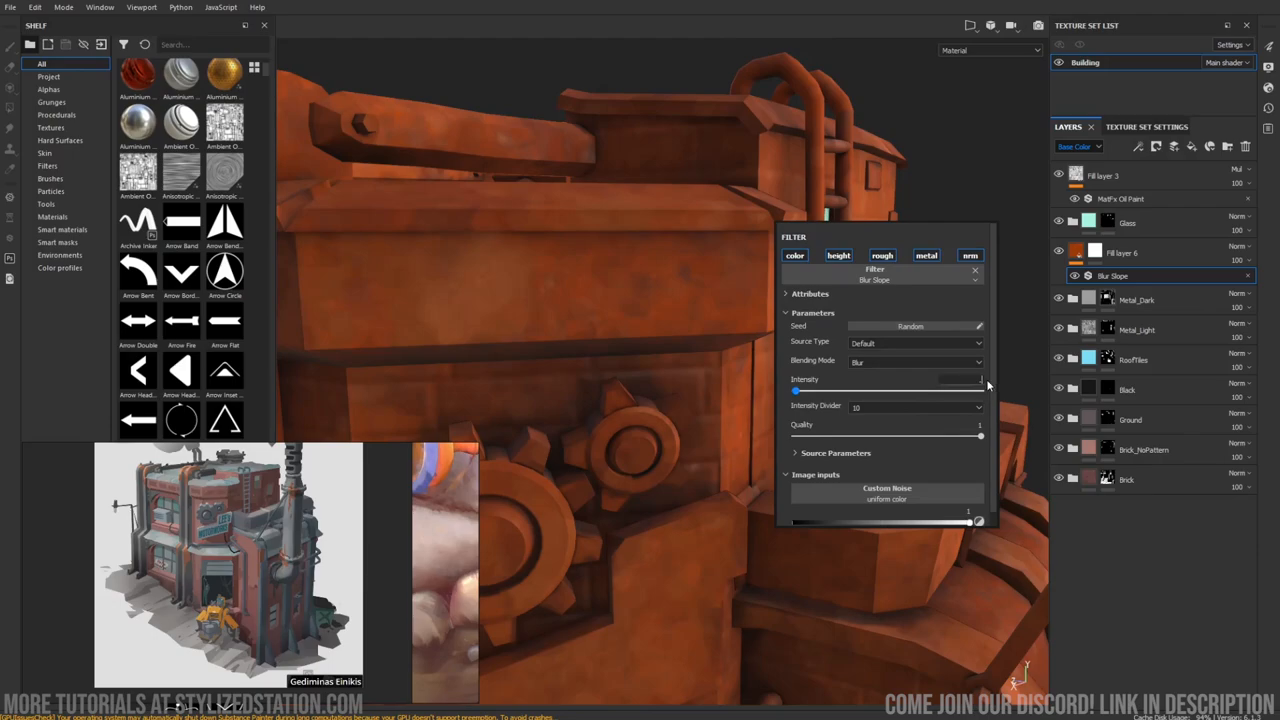
{"action": "left_click_drag", "start_coordinate": [796, 390], "coordinate": [978, 390]}
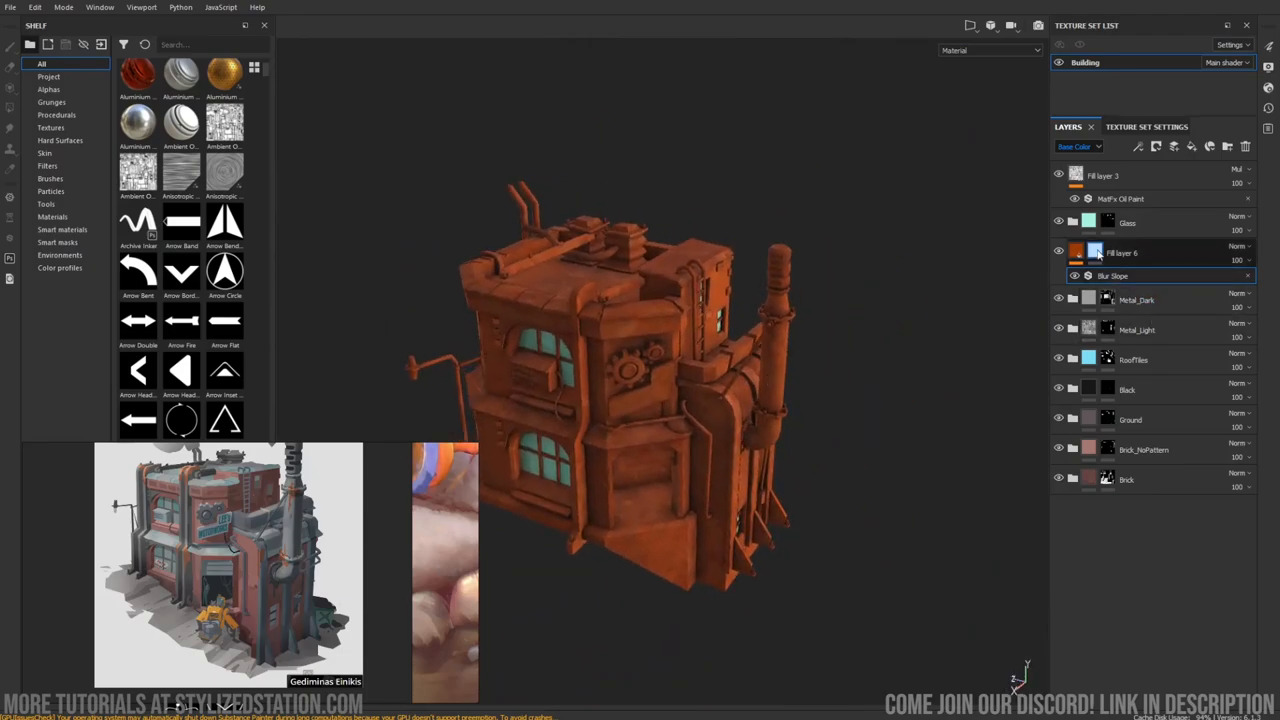
{"action": "right_click", "coordinate": [1092, 252]}
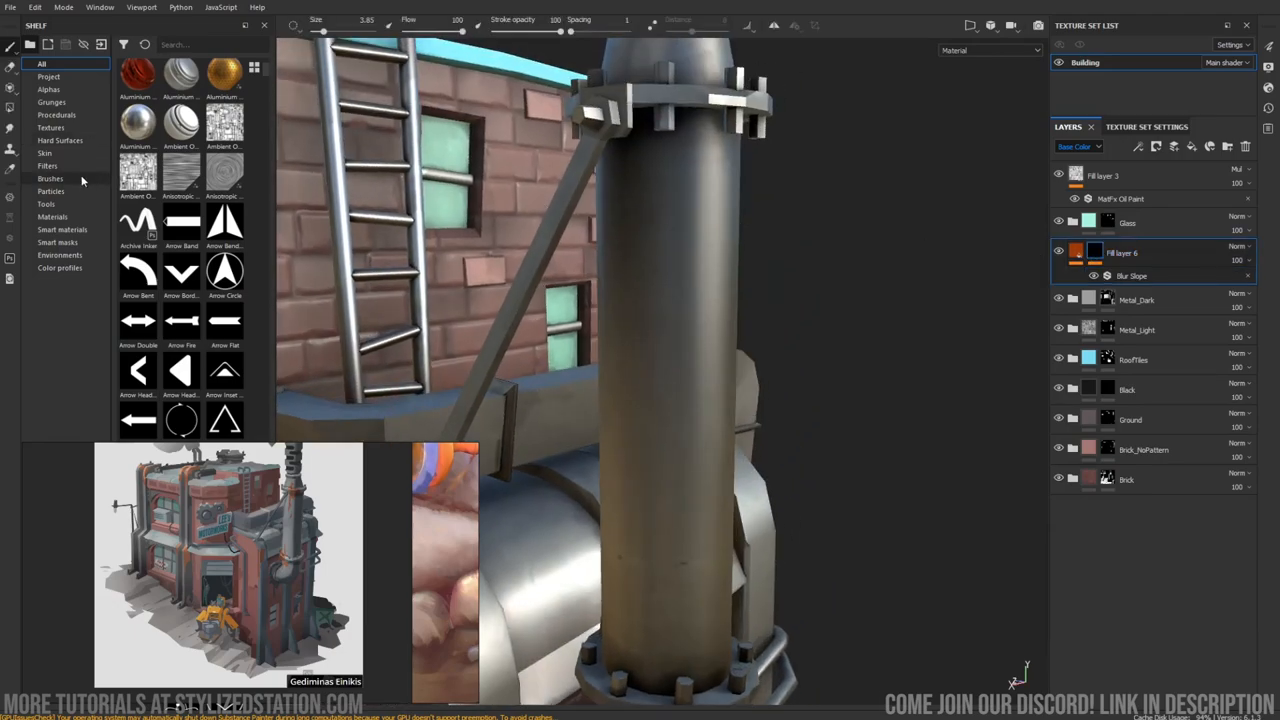
{"action": "left_click", "coordinate": [50, 178]}
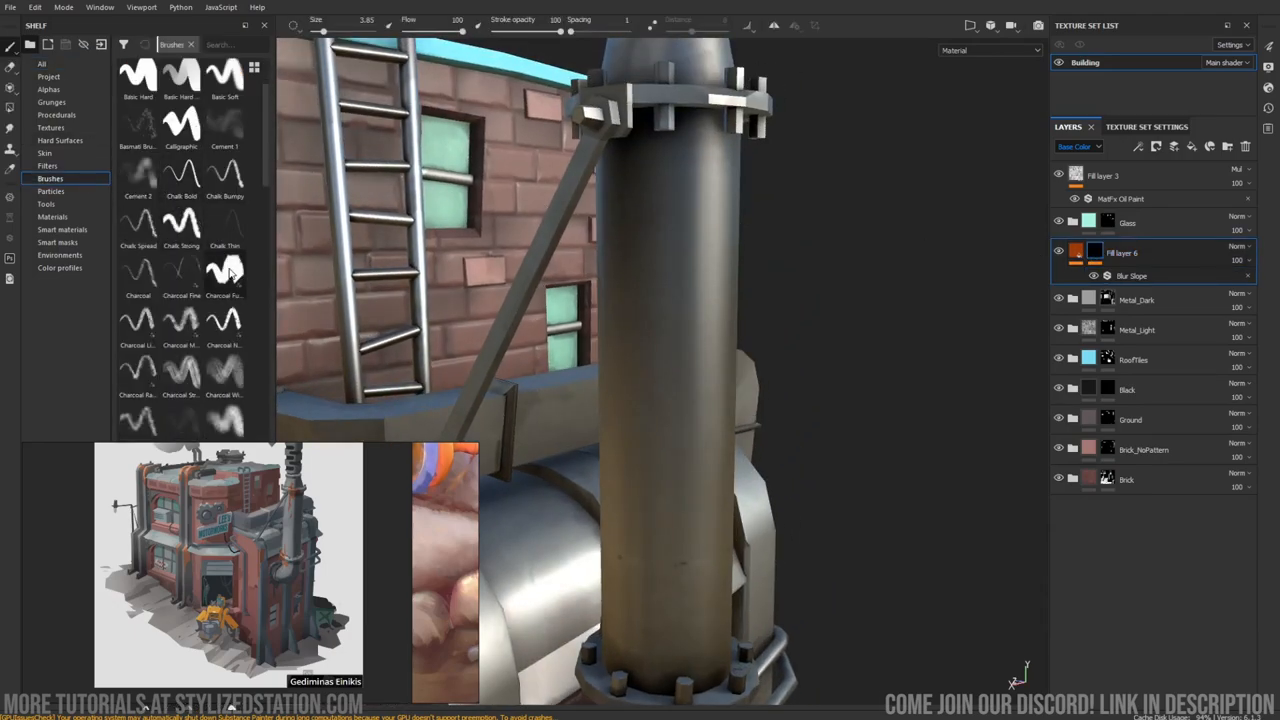
Choose a splotchy ink brush from the shelf for painting rust onto the pipe.
{"action": "scroll", "scroll_direction": "down", "scroll_amount": 3}
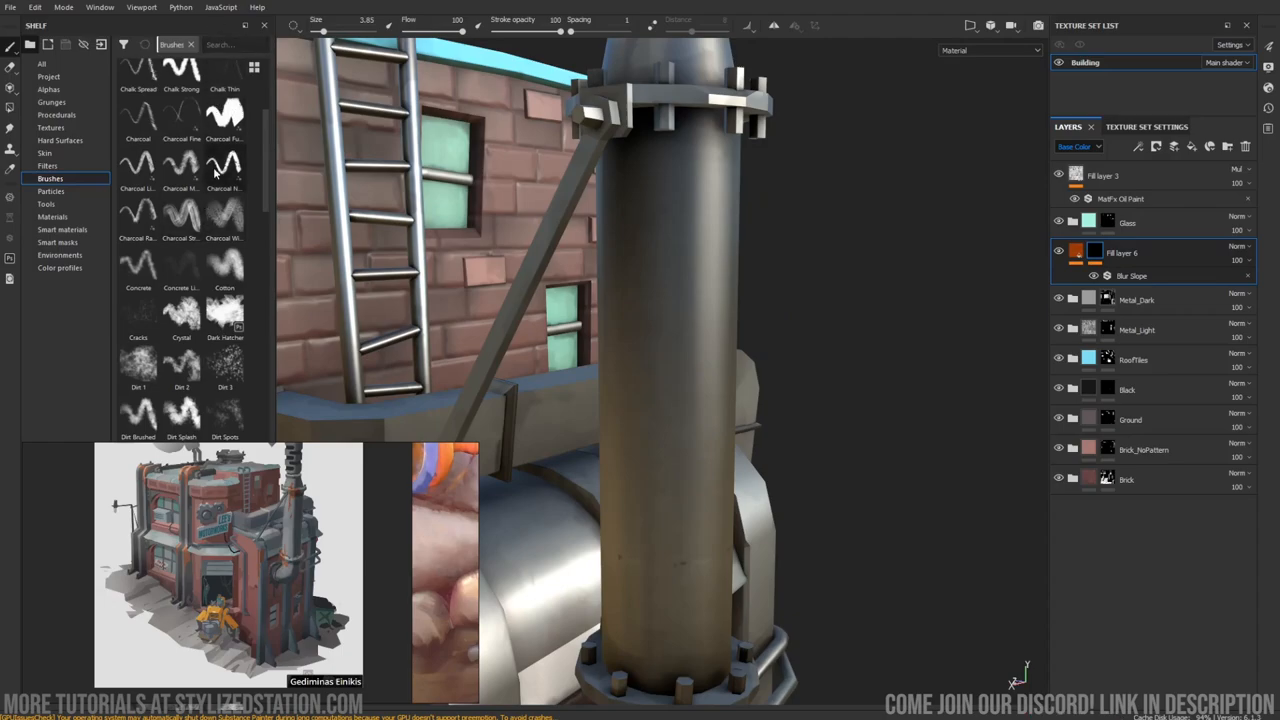
{"action": "scroll", "scroll_direction": "down", "scroll_amount": 3}
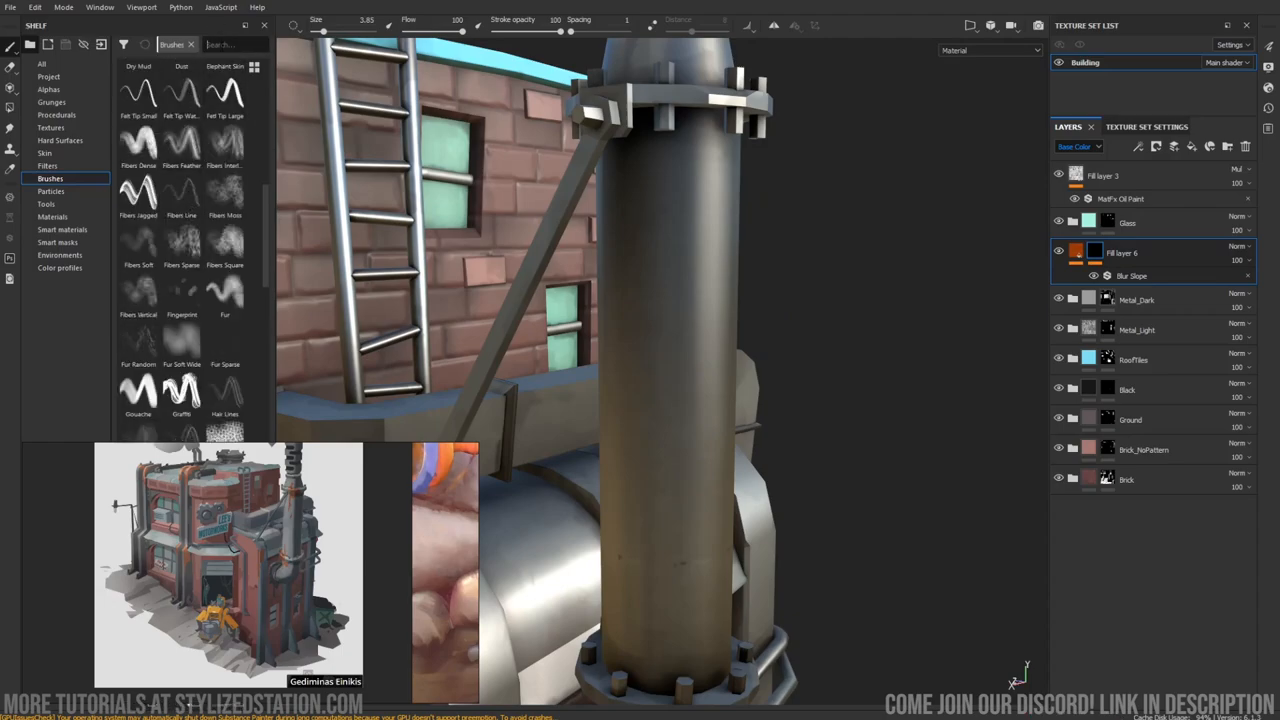
{"action": "type", "text": "ink"}
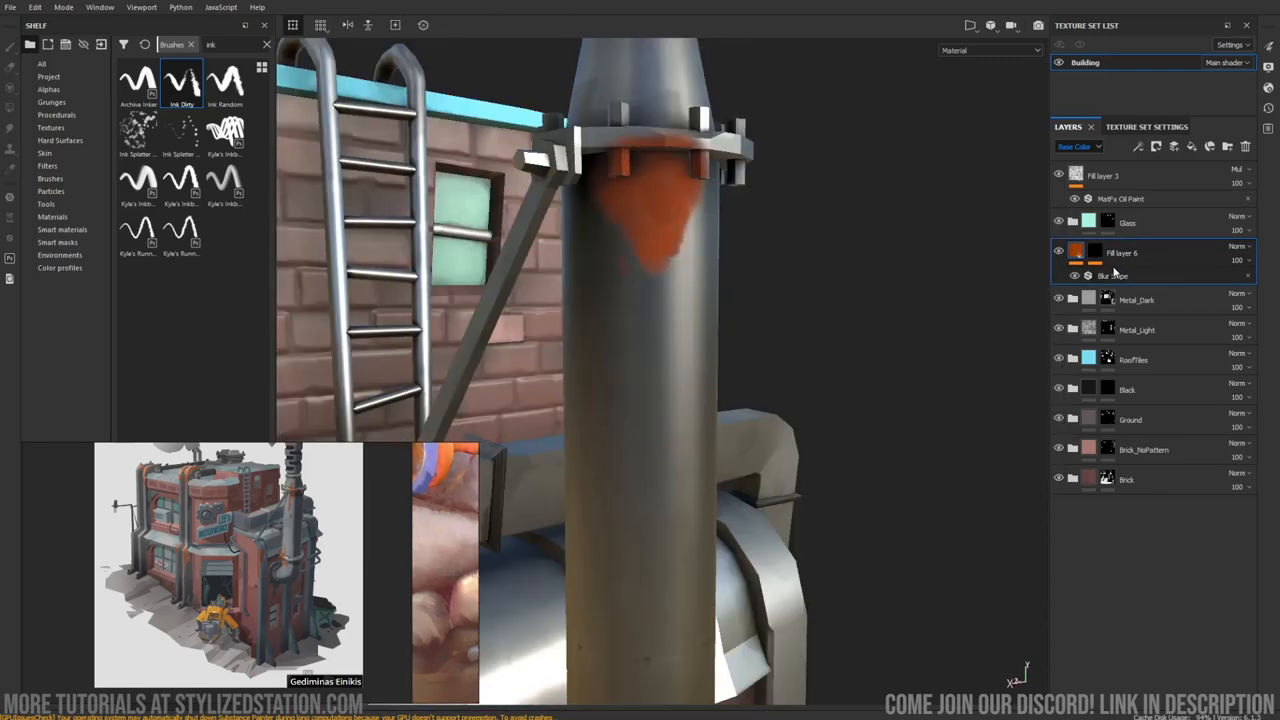
{"action": "left_click", "coordinate": [1132, 276]}
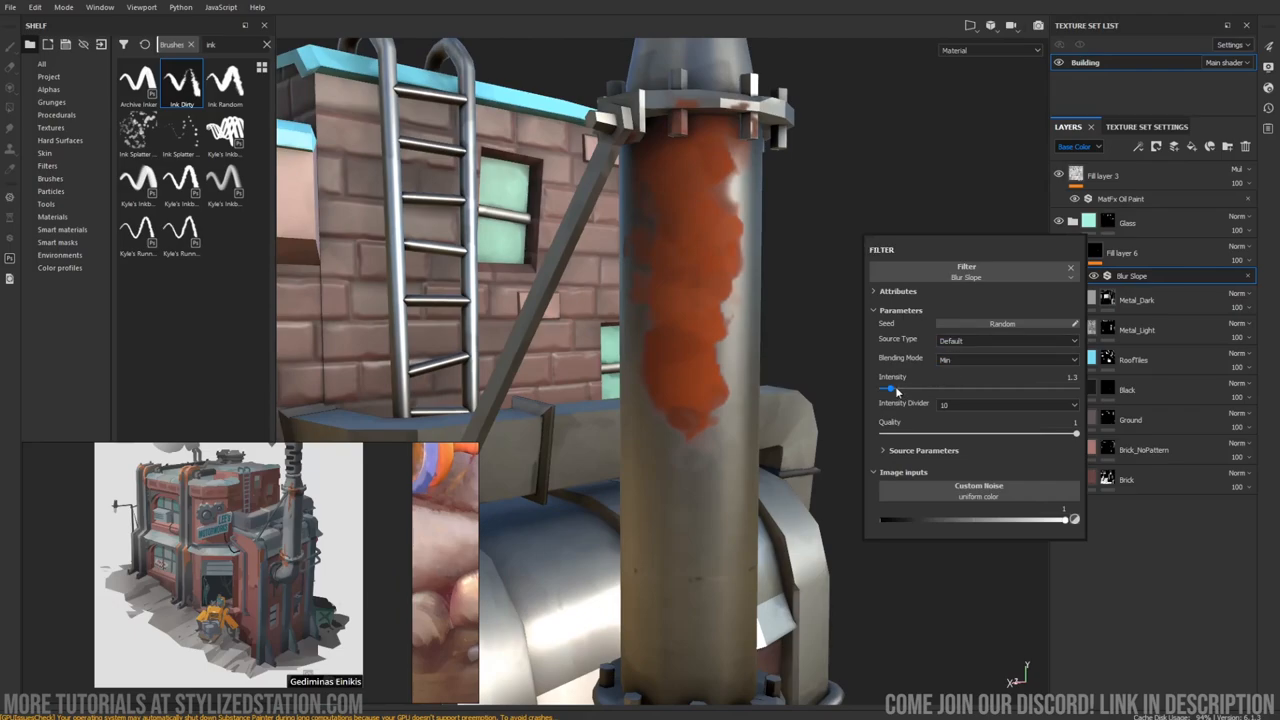
Retune the Blur Slope Intensity and Quality for a streakier rust patch and check its blending mode.
{"action": "left_click_drag", "start_coordinate": [888, 388], "coordinate": [900, 388]}
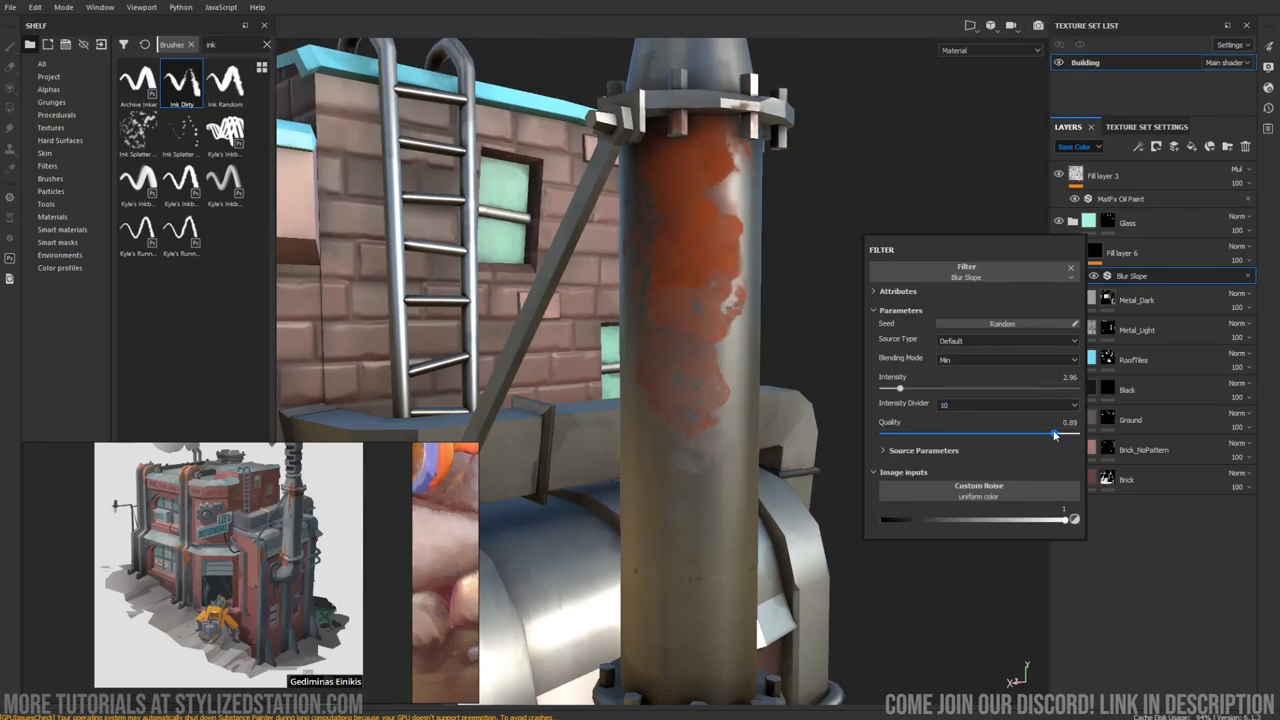
{"action": "left_click_drag", "start_coordinate": [1052, 432], "coordinate": [1076, 432]}
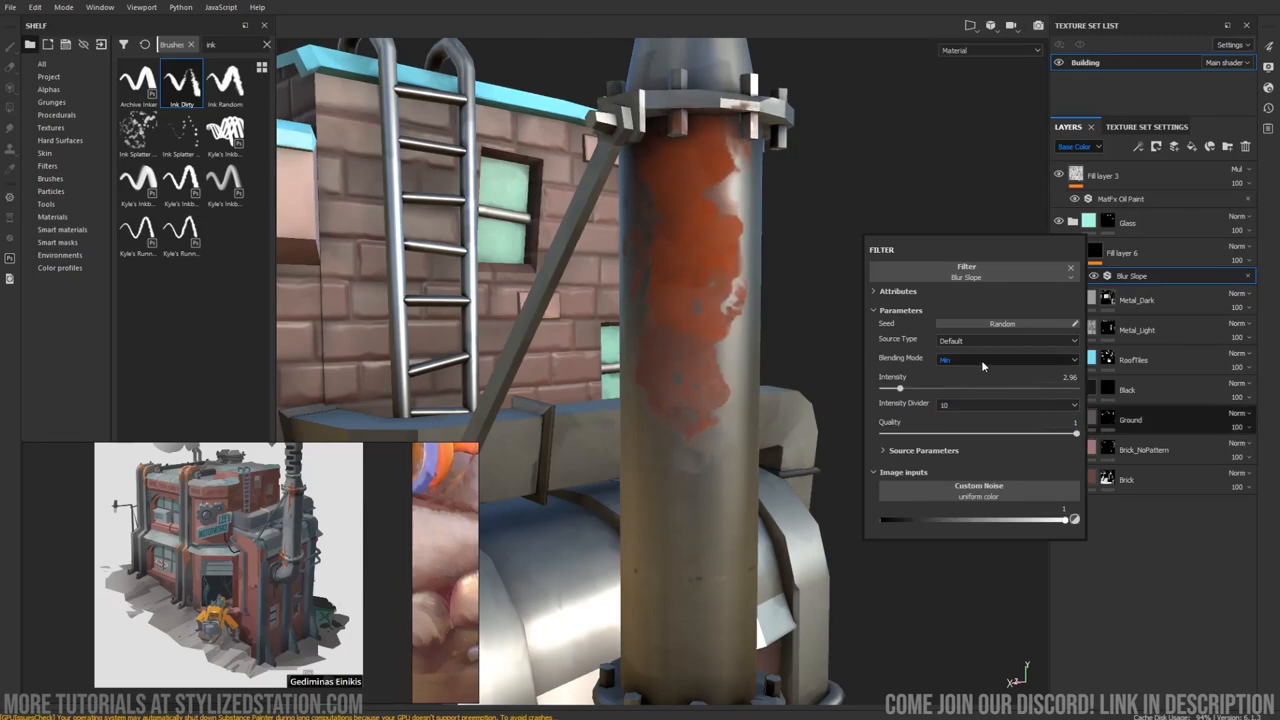
{"action": "left_click", "coordinate": [1004, 358]}
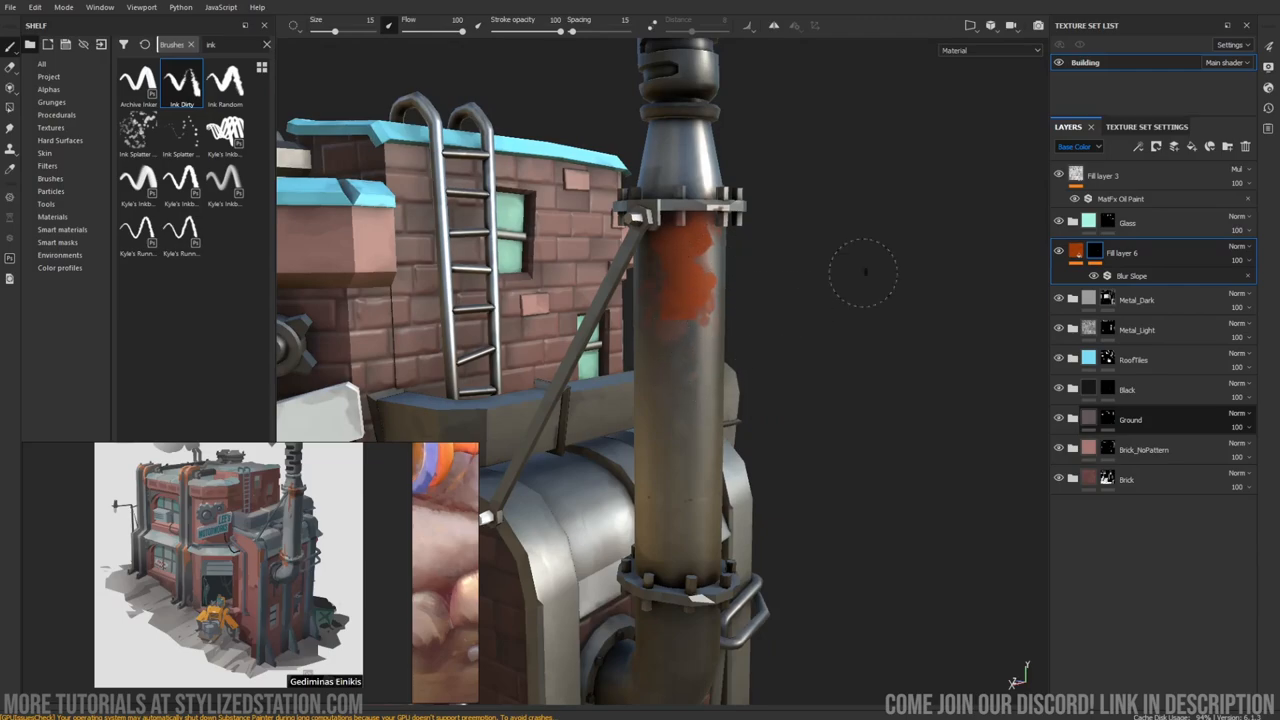
{"action": "mouse_move", "coordinate": [142, 364]}
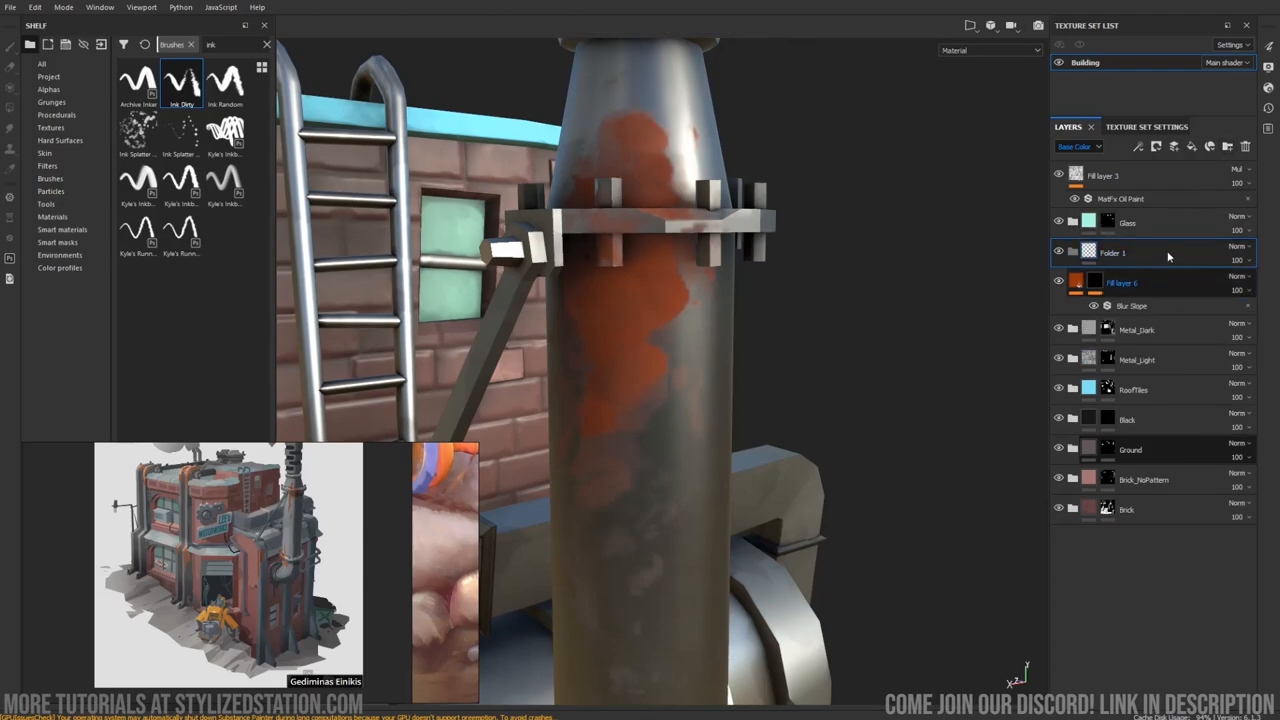
Place the rust Fill layer 6 inside a new folder in the layer stack.
{"action": "right_click", "coordinate": [1112, 252]}
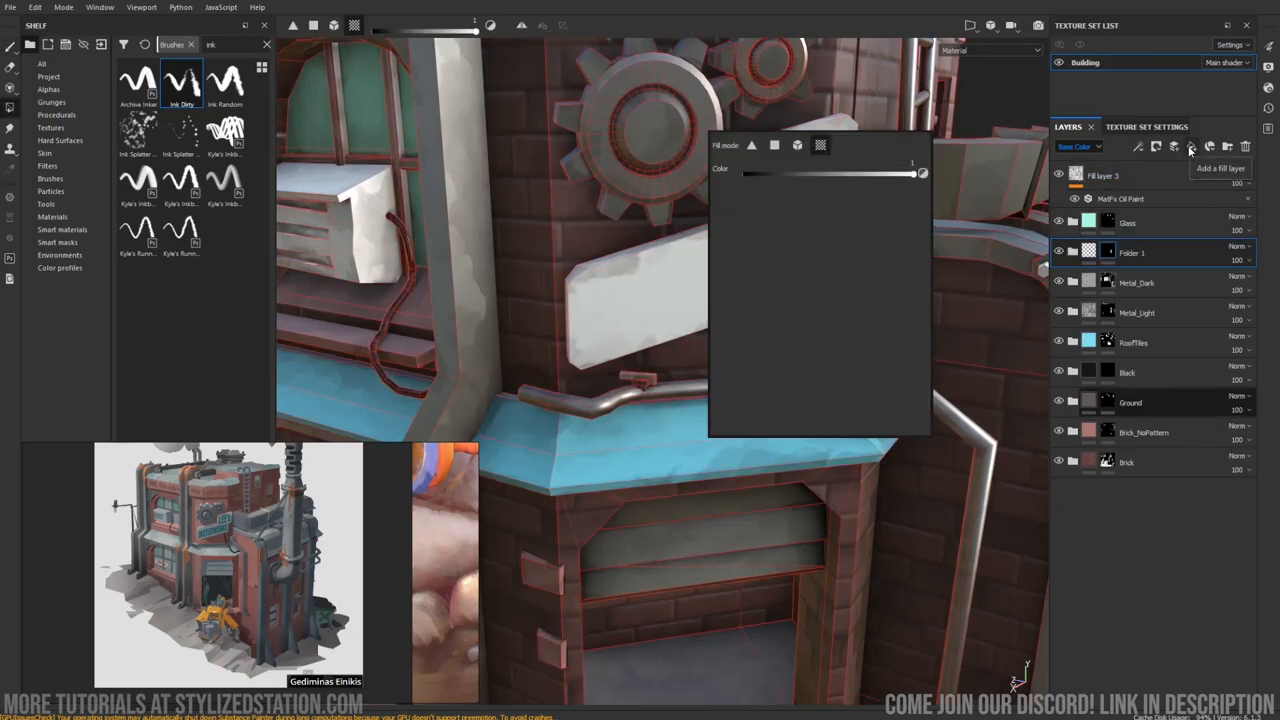
Add a fill layer below the Glass folder and set its base colour to a refined dark teal.
{"action": "left_click", "coordinate": [1190, 146]}
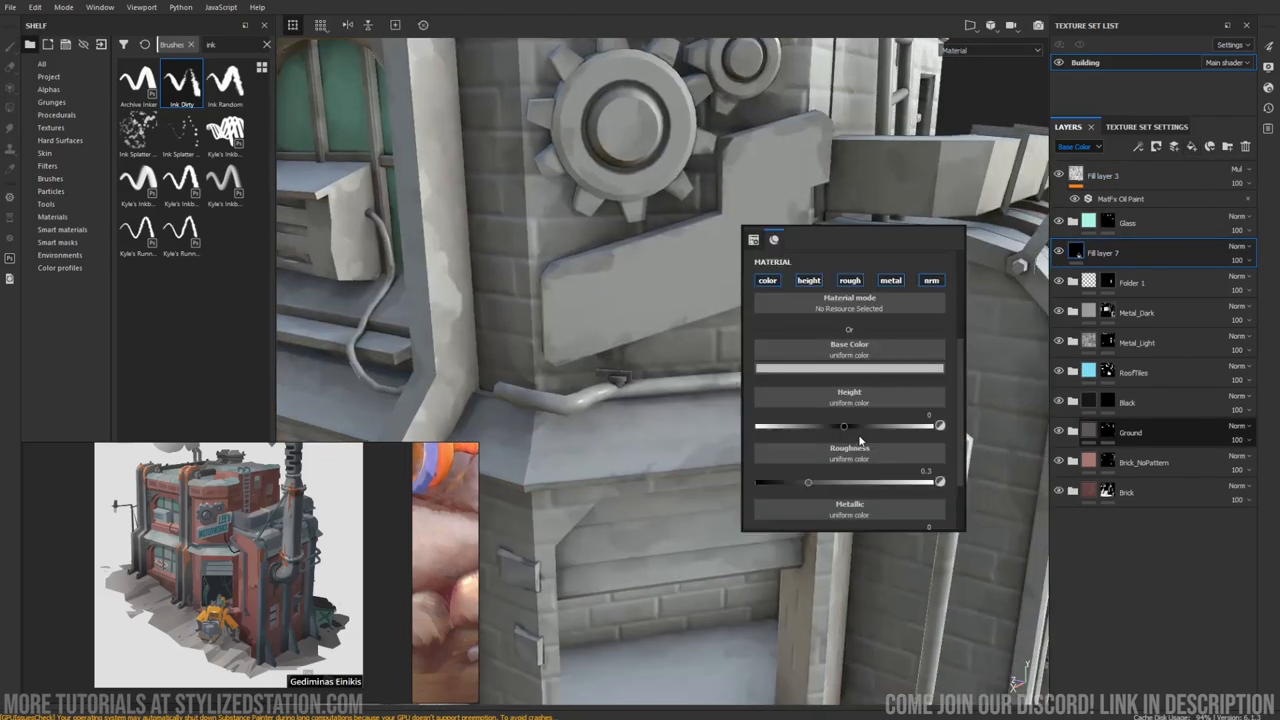
{"action": "left_click", "coordinate": [848, 368]}
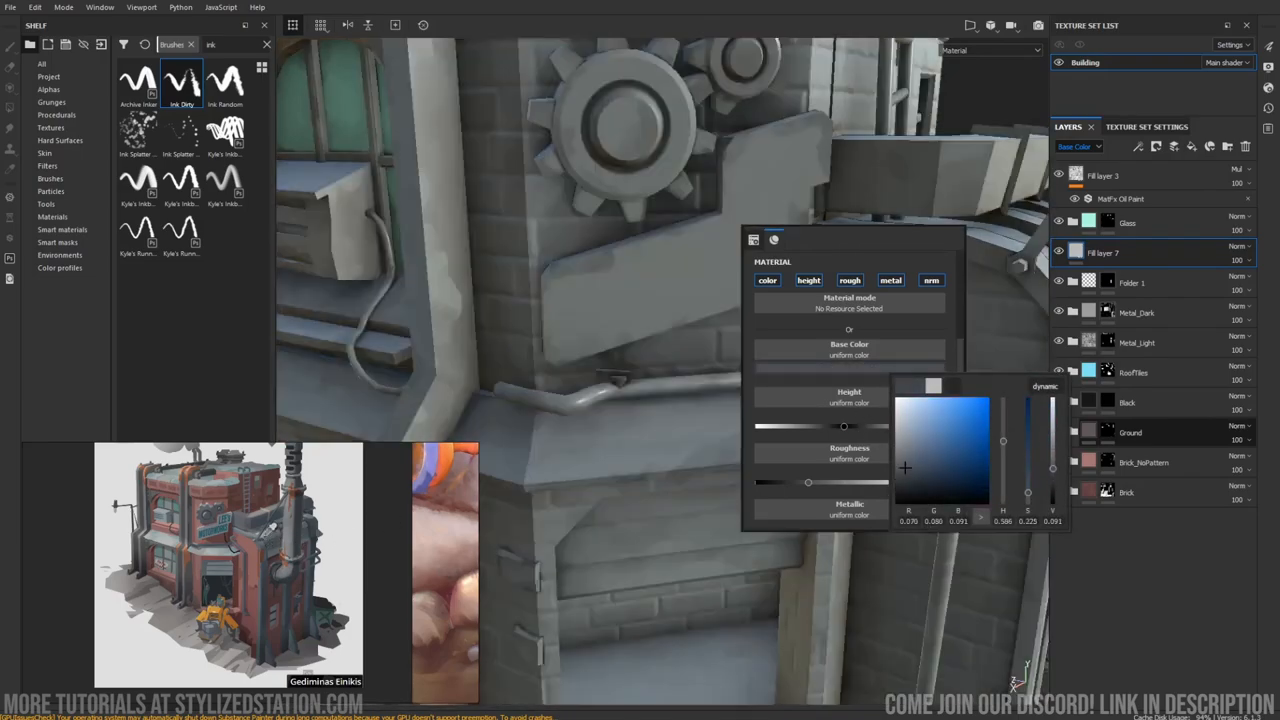
{"action": "left_click", "coordinate": [948, 464]}
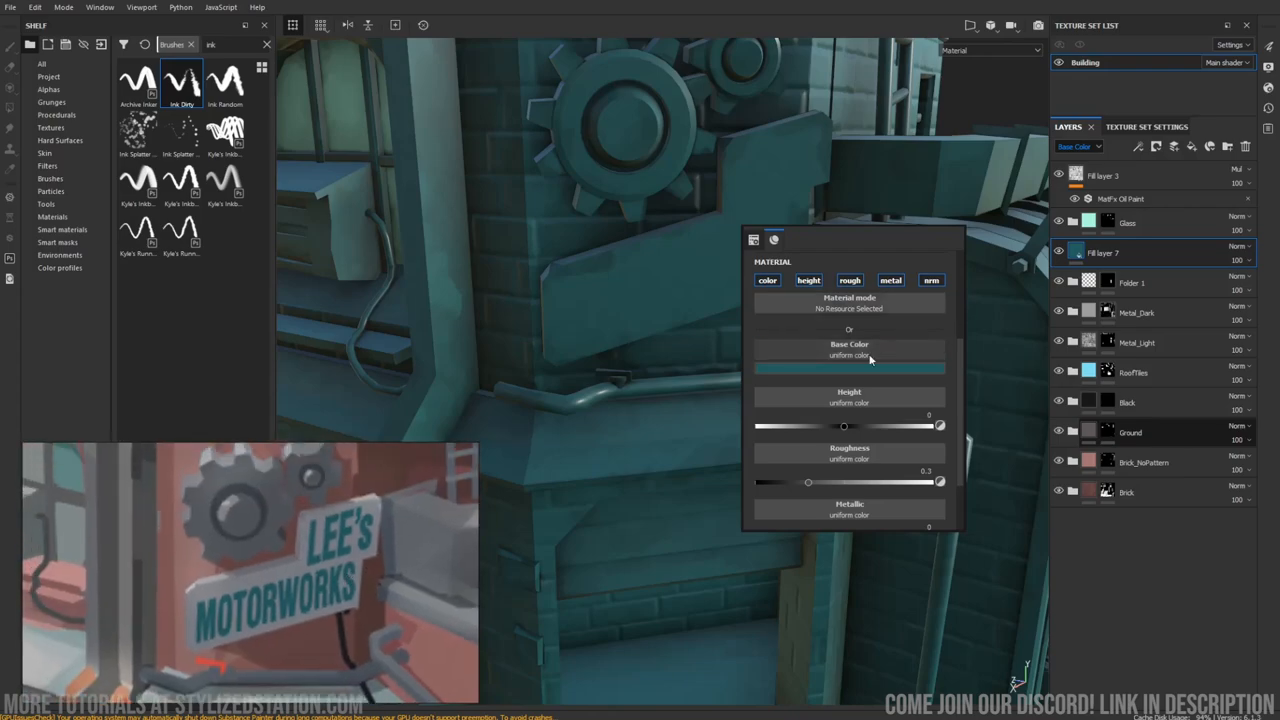
{"action": "left_click", "coordinate": [848, 356]}
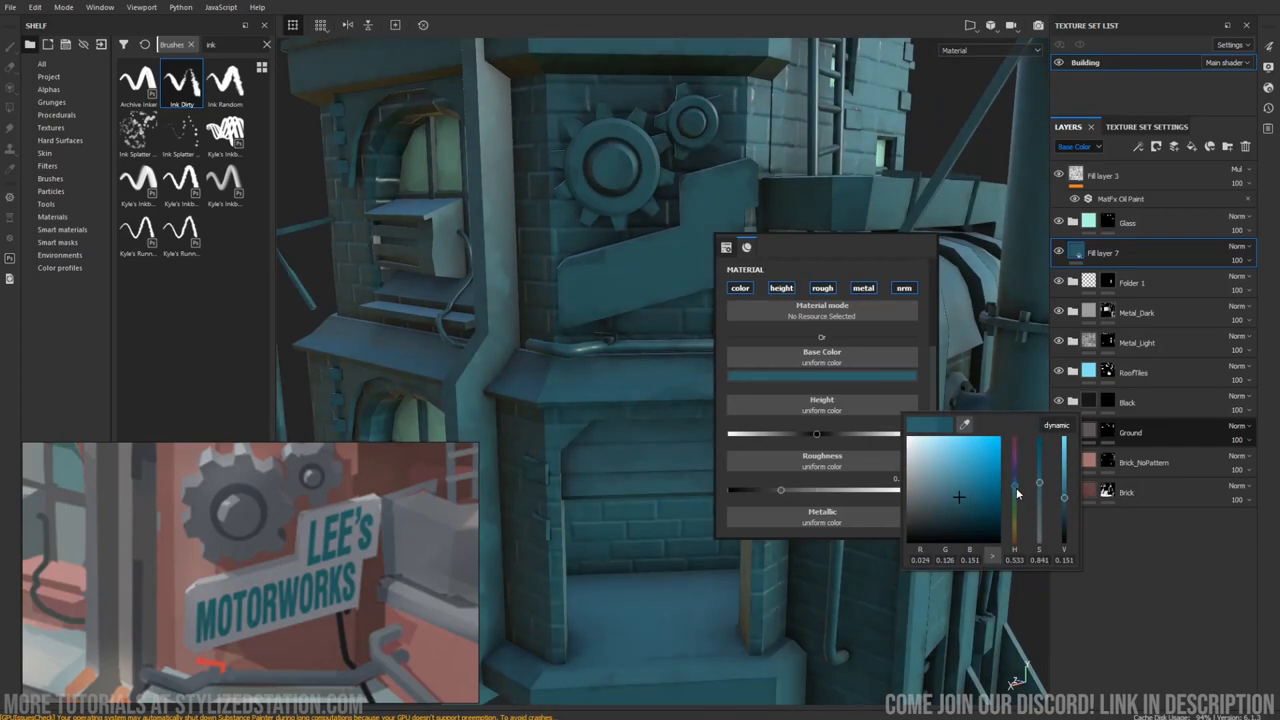
{"action": "left_click", "coordinate": [740, 288]}
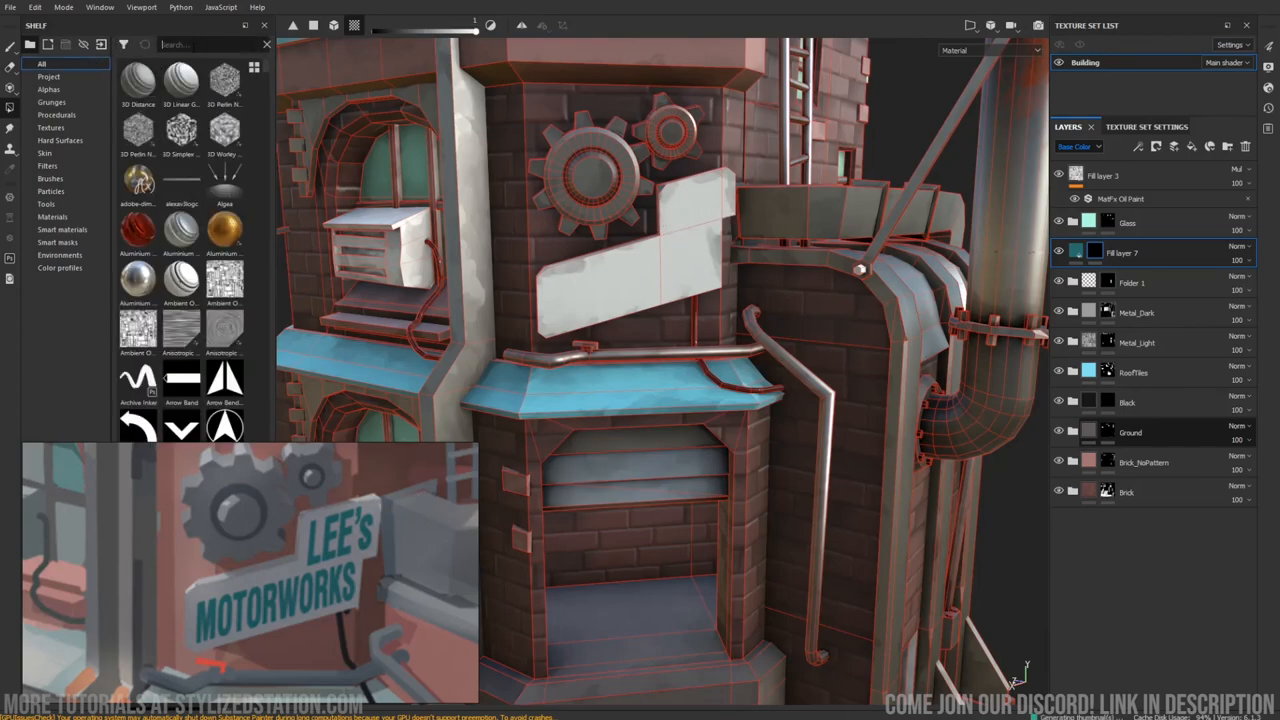
Search the shelf for 'font' and then 'lees' to find the sign lettering art.
{"action": "type", "text": "font"}
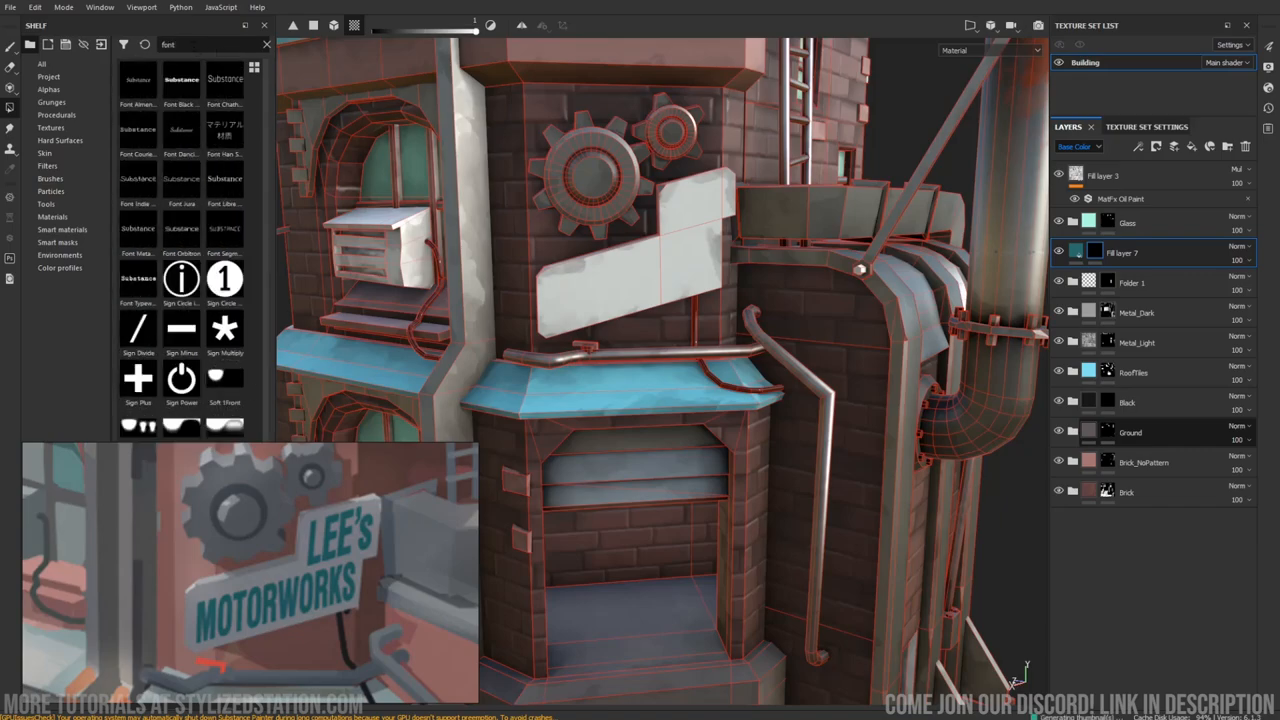
{"action": "mouse_move", "coordinate": [180, 80]}
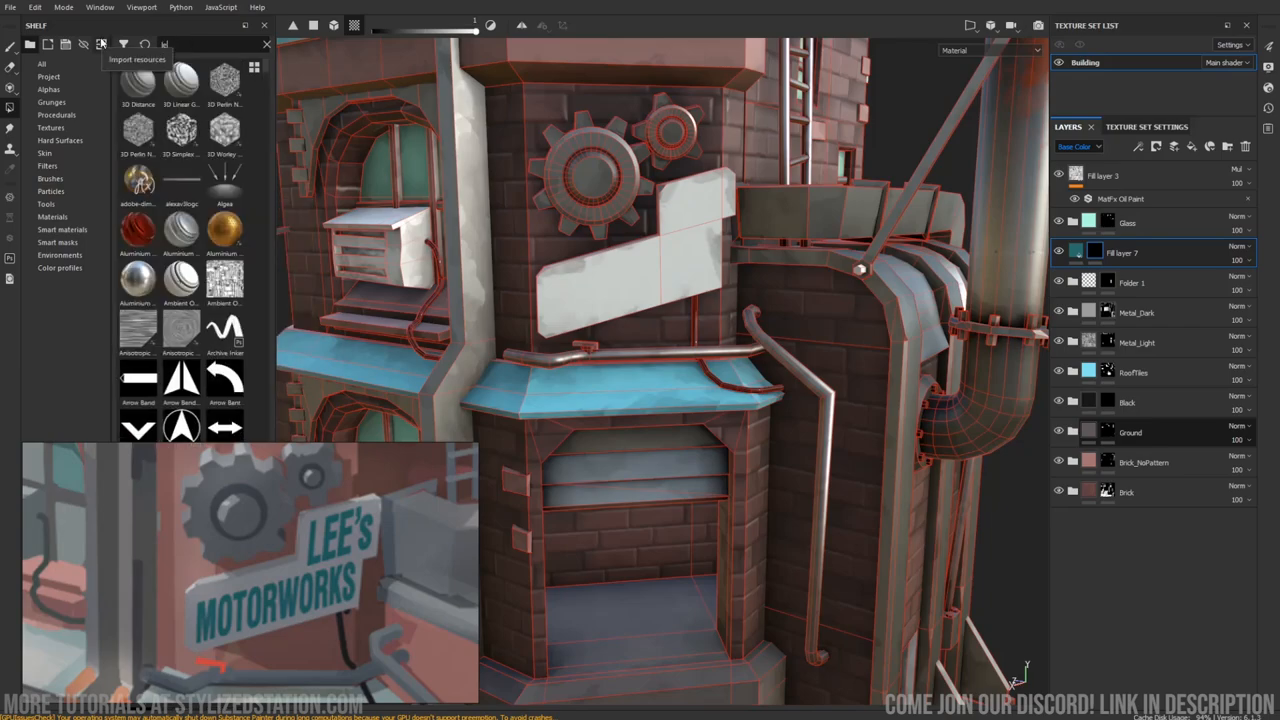
{"action": "type", "text": "lees"}
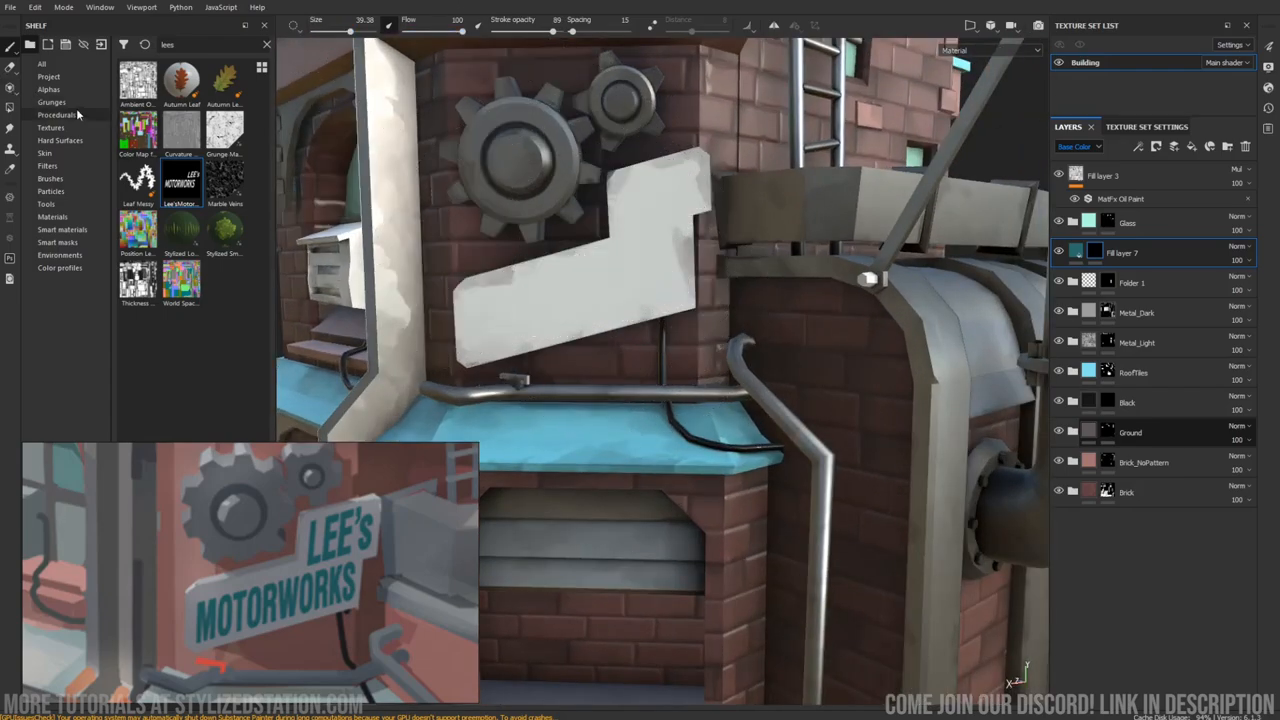
Filter the brush alphas by 'lee' and choose the Lee's Motorworks lettering alpha.
{"action": "left_click", "coordinate": [50, 178]}
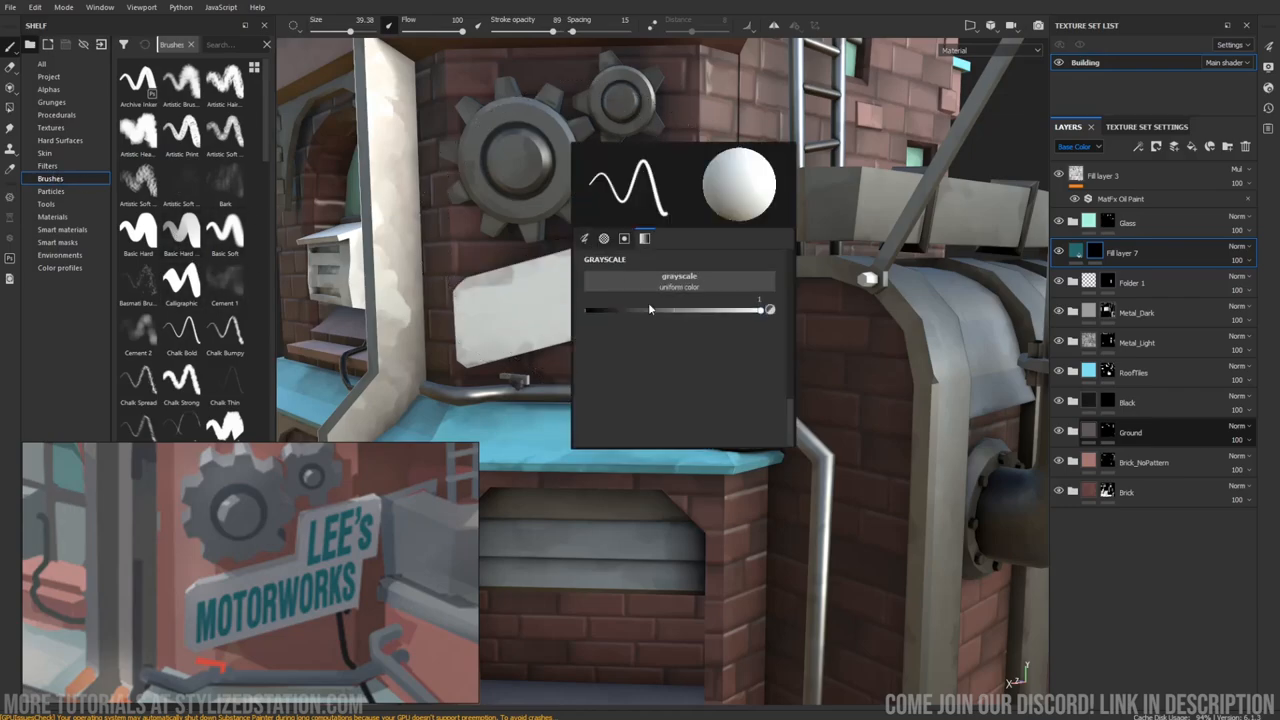
{"action": "left_click", "coordinate": [604, 238]}
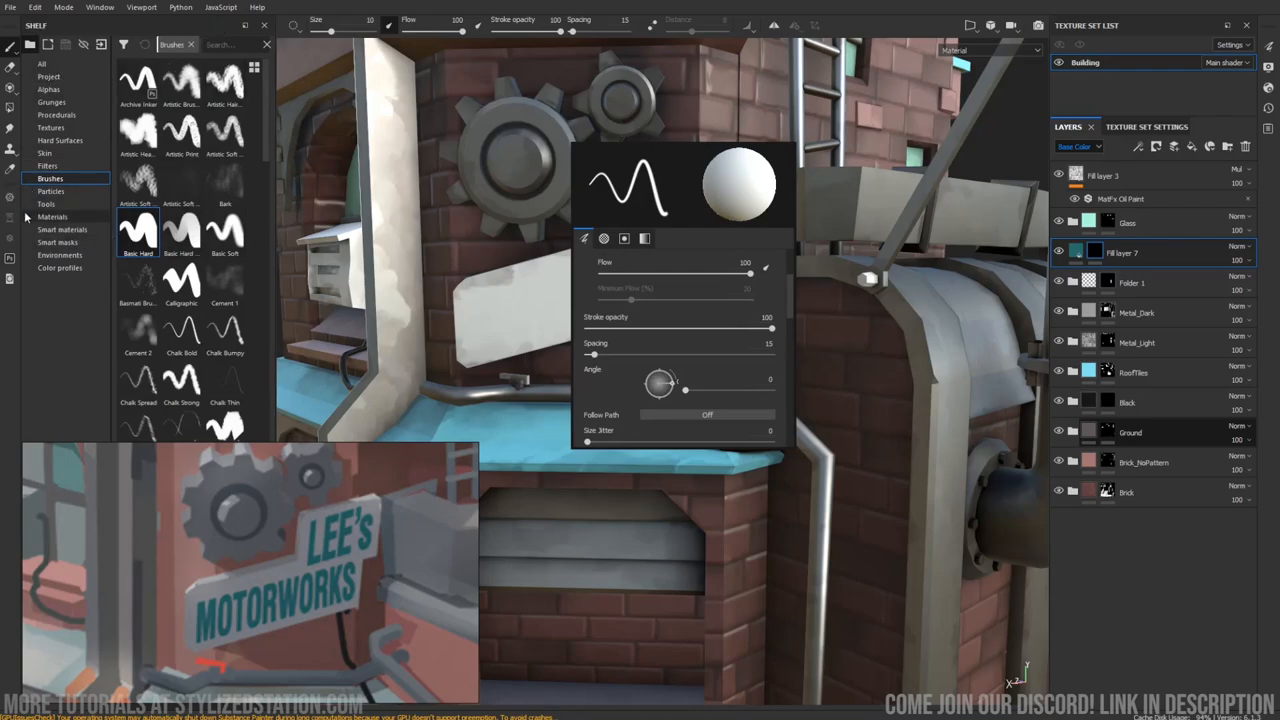
{"action": "left_click", "coordinate": [48, 88]}
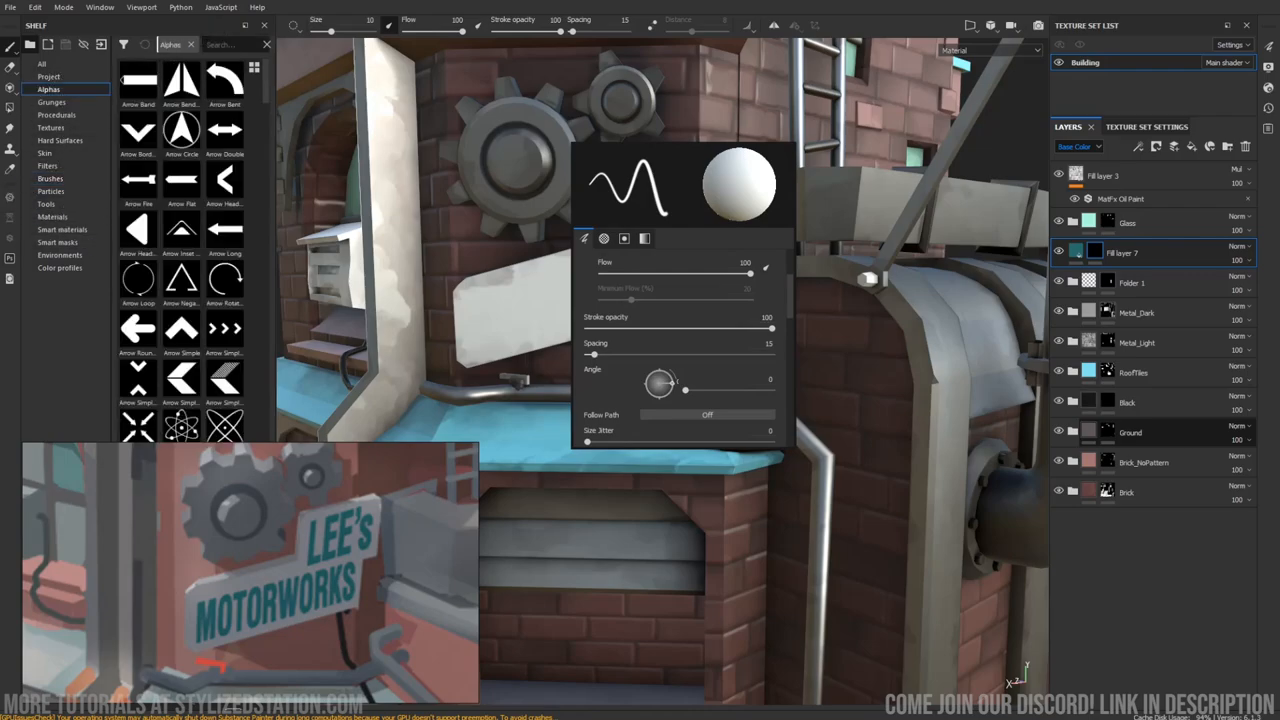
{"action": "type", "text": "lee"}
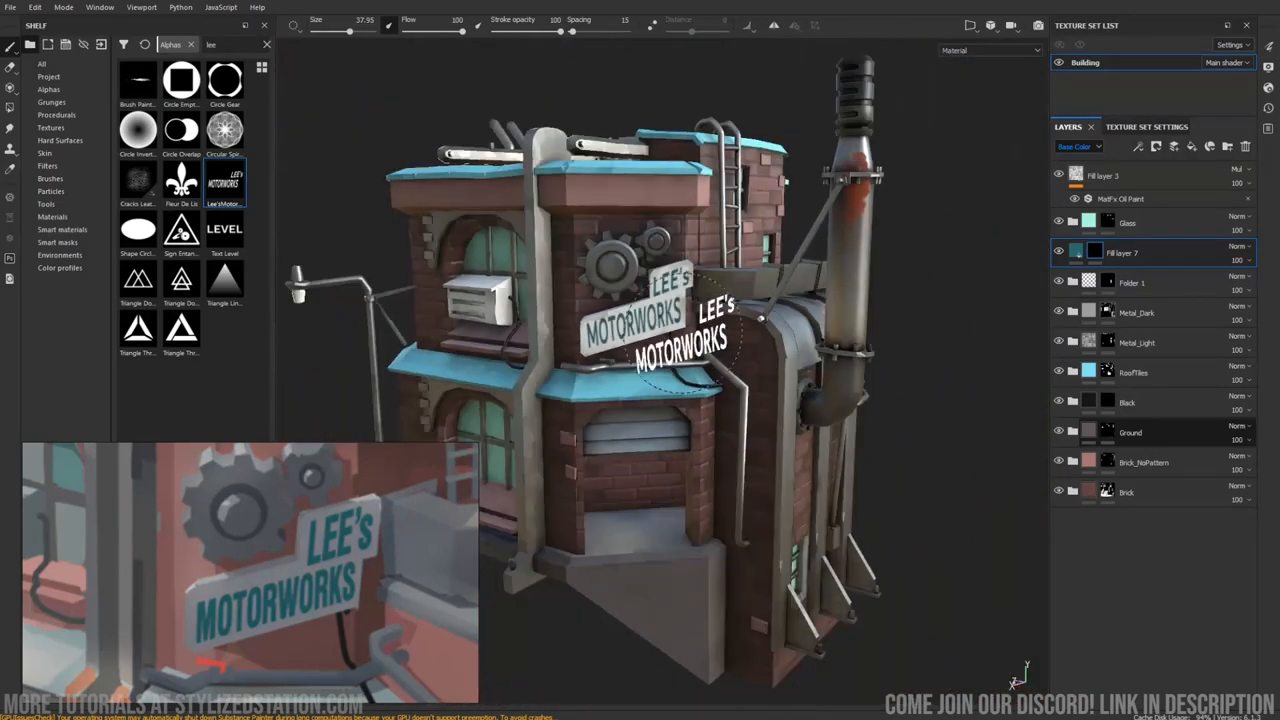
{"action": "left_click", "coordinate": [1128, 128]}
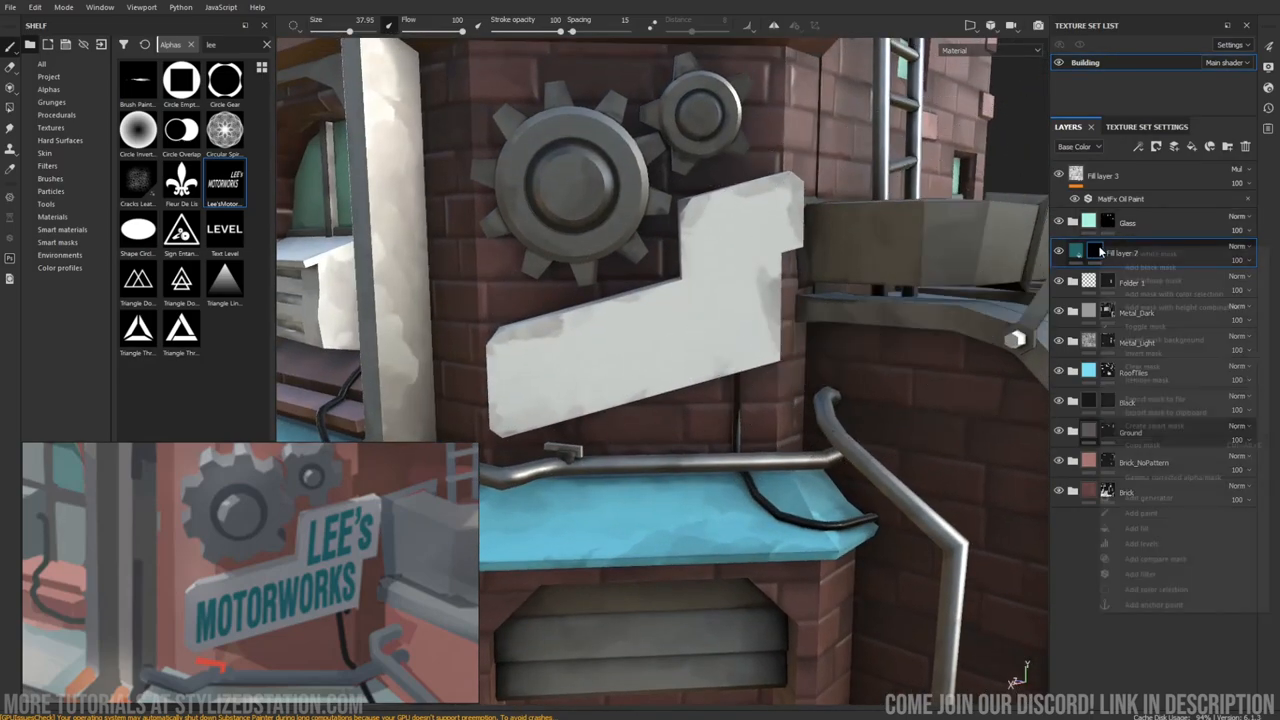
Add a fill to the sign layer's mask so the lettering alpha drives it.
{"action": "right_click", "coordinate": [1120, 252]}
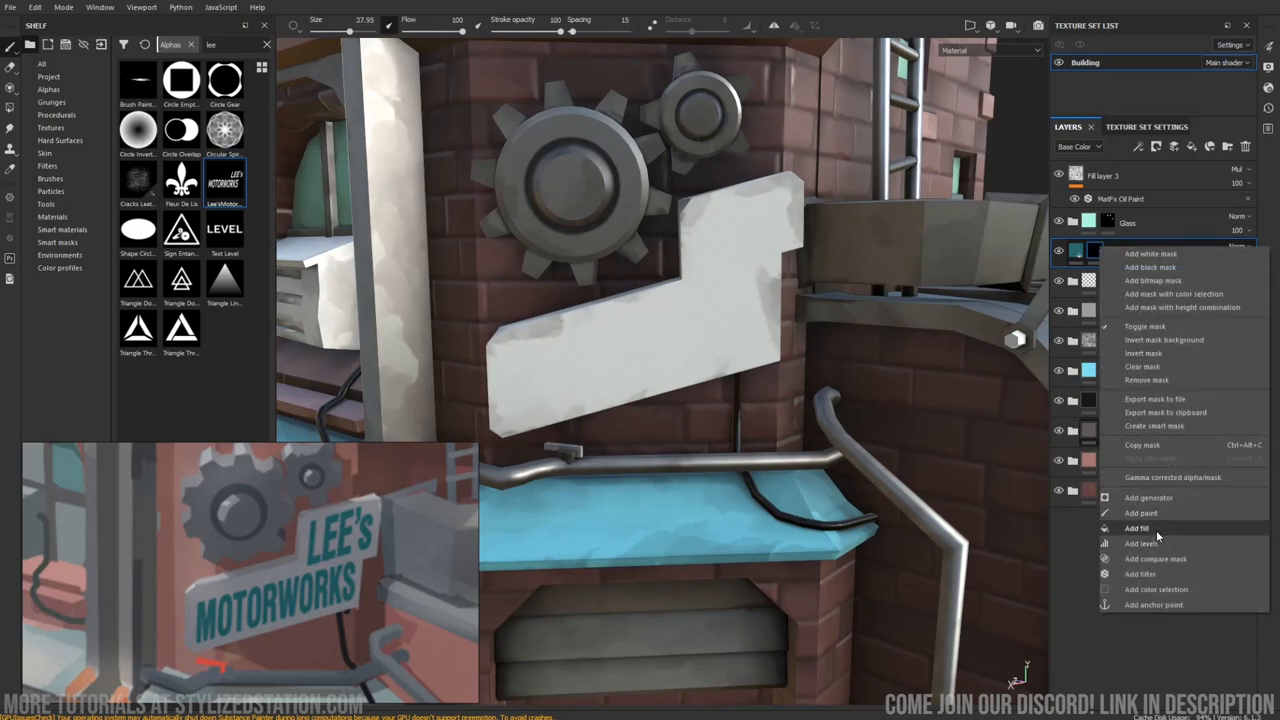
{"action": "left_click", "coordinate": [1136, 528]}
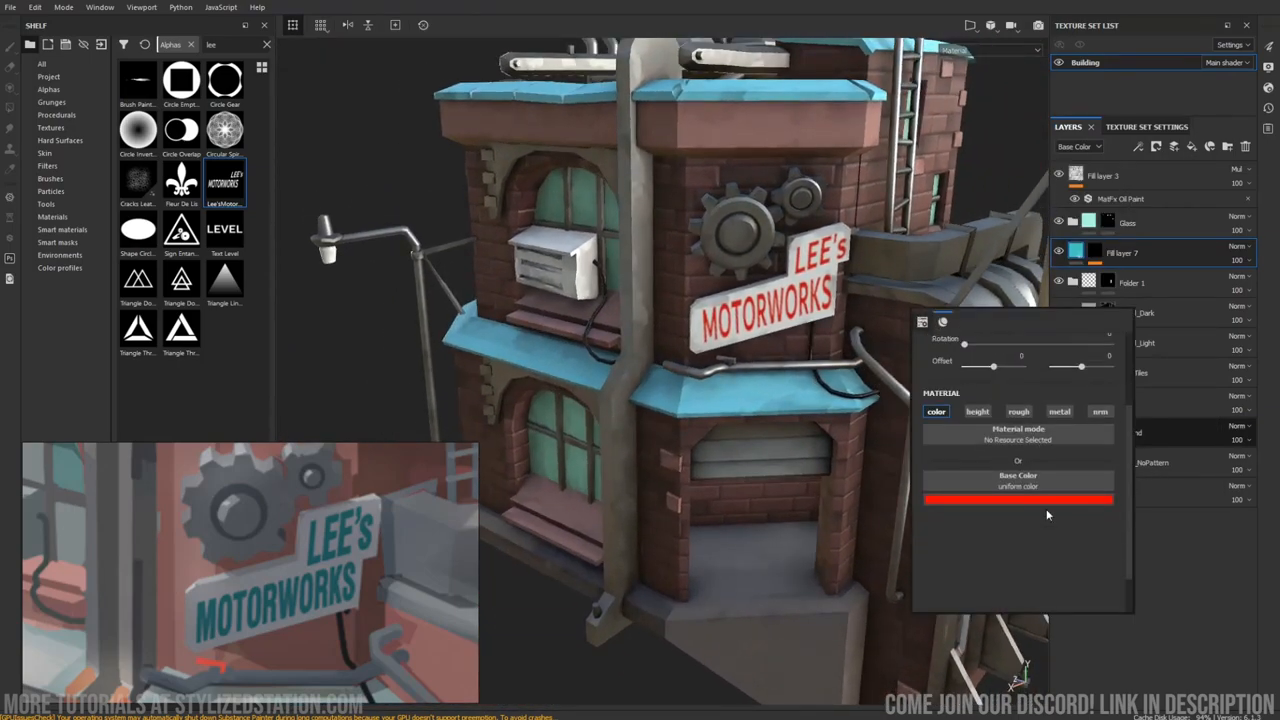
Try yellow then settle on red for the lettering and rename its layer 'Lee'.
{"action": "left_click", "coordinate": [1016, 500]}
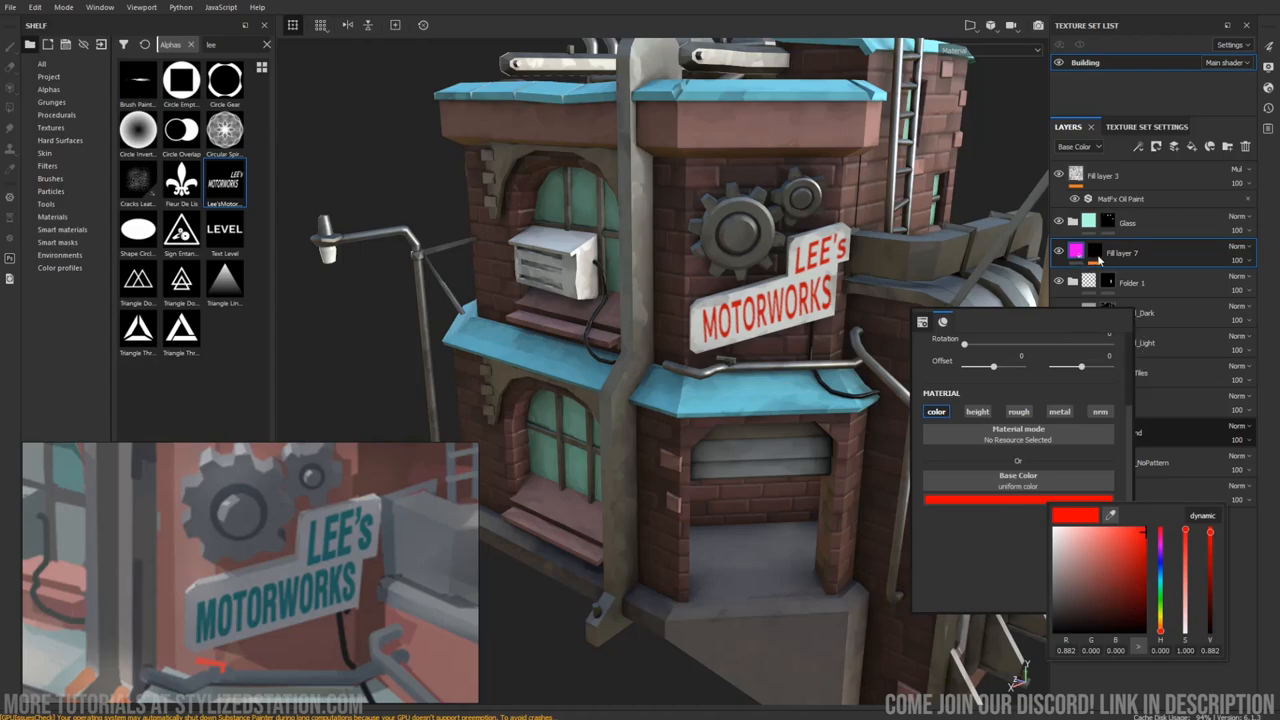
{"action": "mouse_move", "coordinate": [1160, 632]}
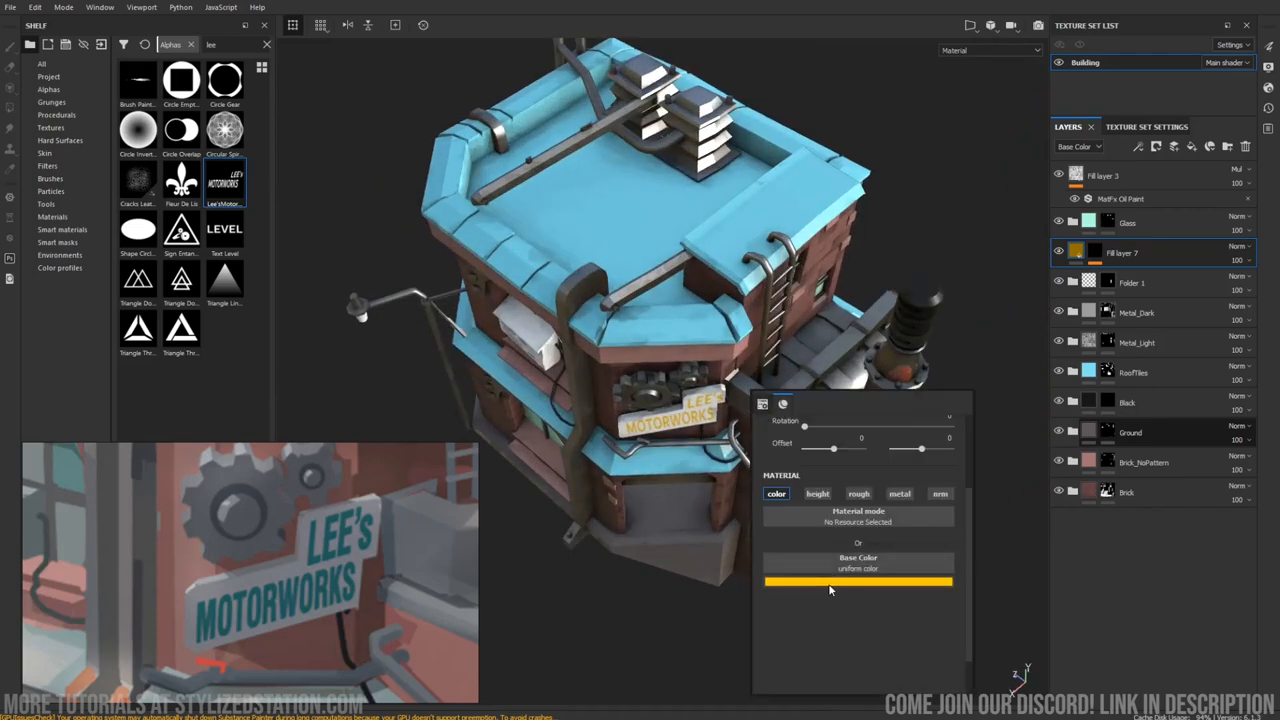
{"action": "left_click", "coordinate": [856, 580]}
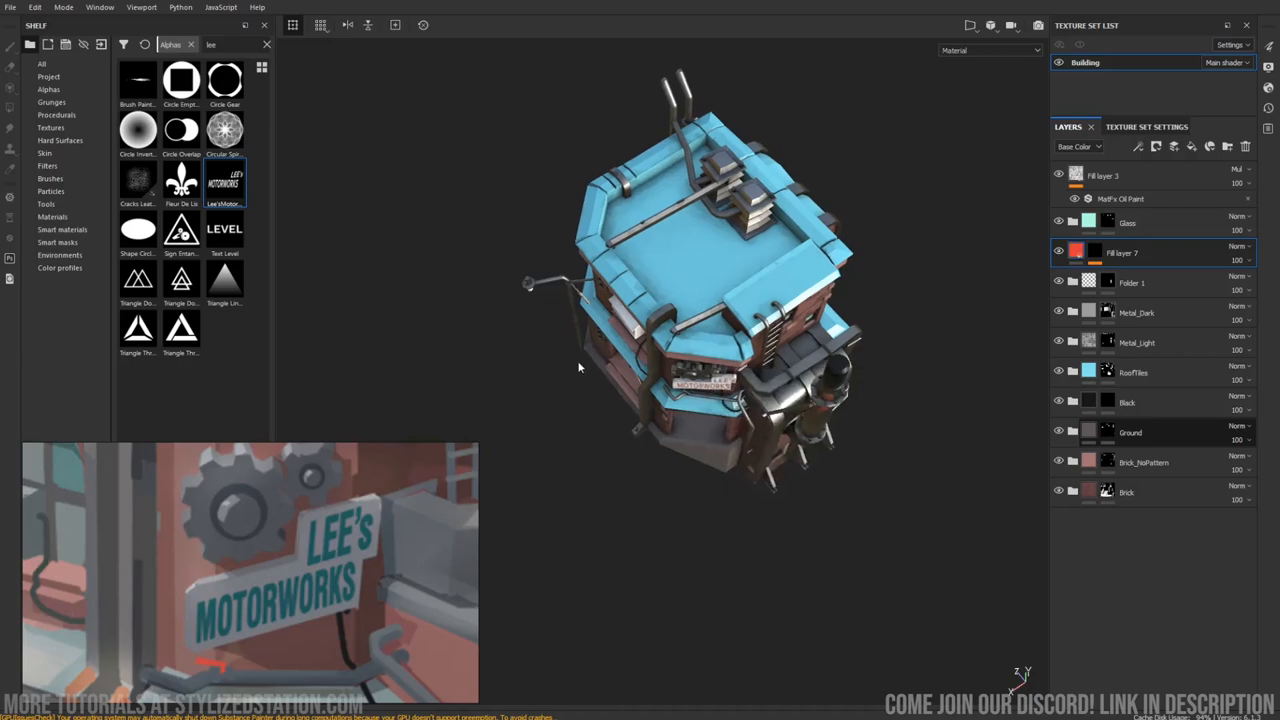
{"action": "left_click", "coordinate": [988, 50]}
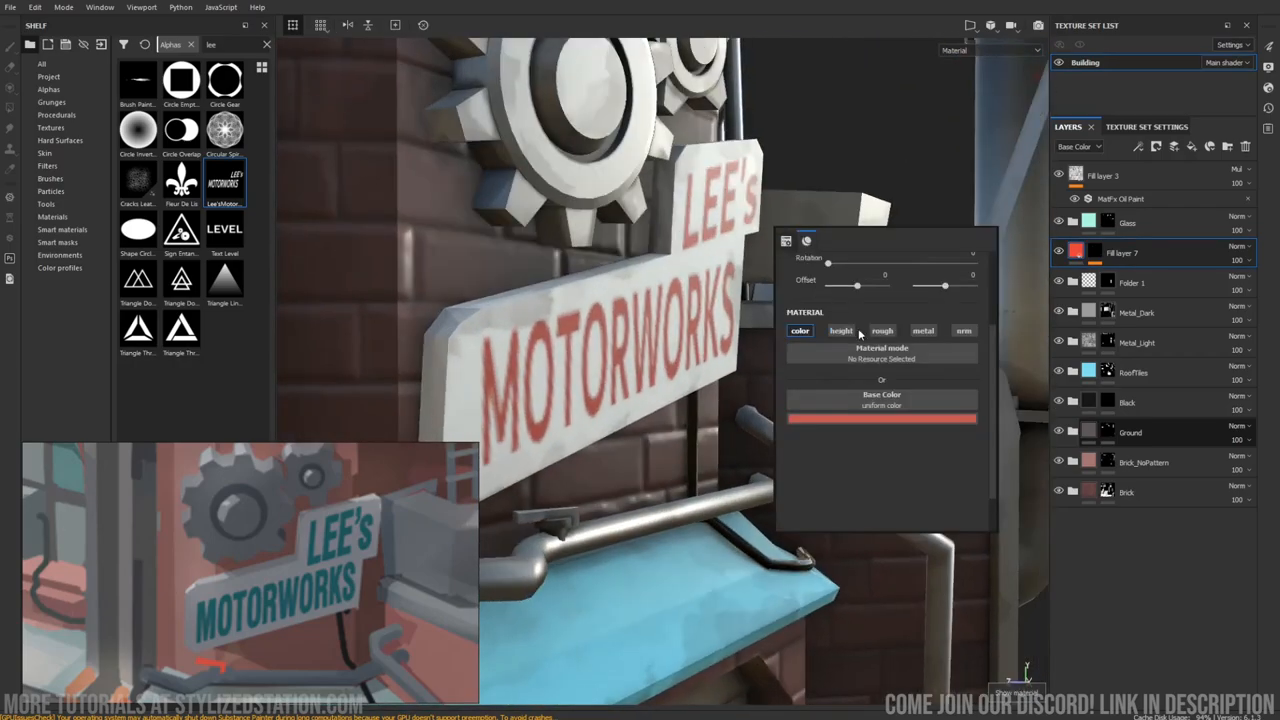
{"action": "left_click", "coordinate": [882, 330]}
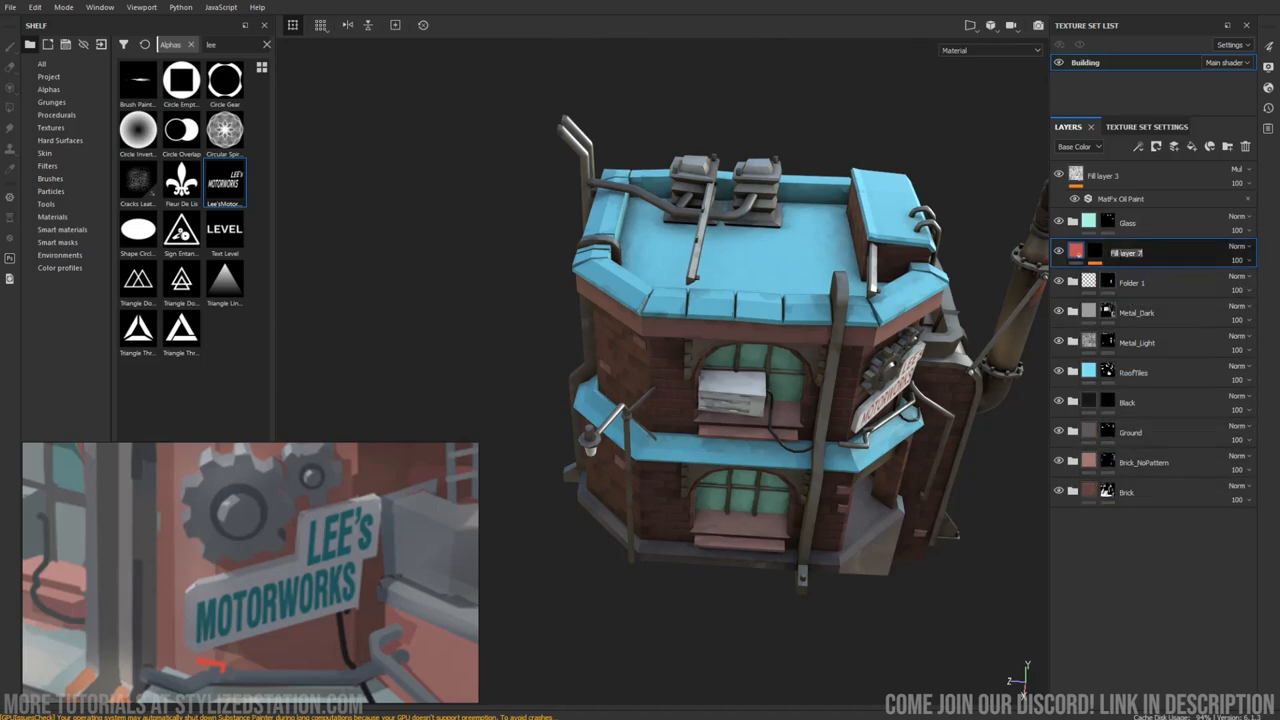
{"action": "type", "text": "Lees Sign"}
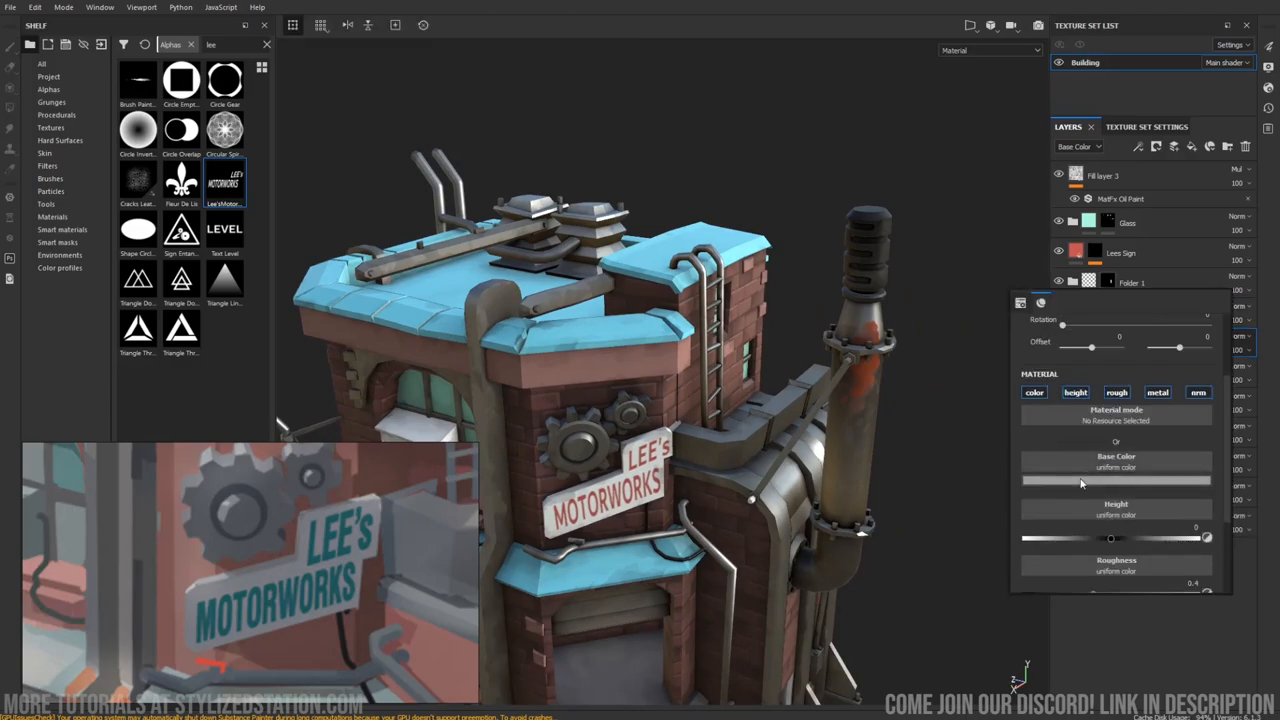
Switch to the later project version with finished roof tiles, brick and metal layers.
{"action": "left_click", "coordinate": [1116, 480]}
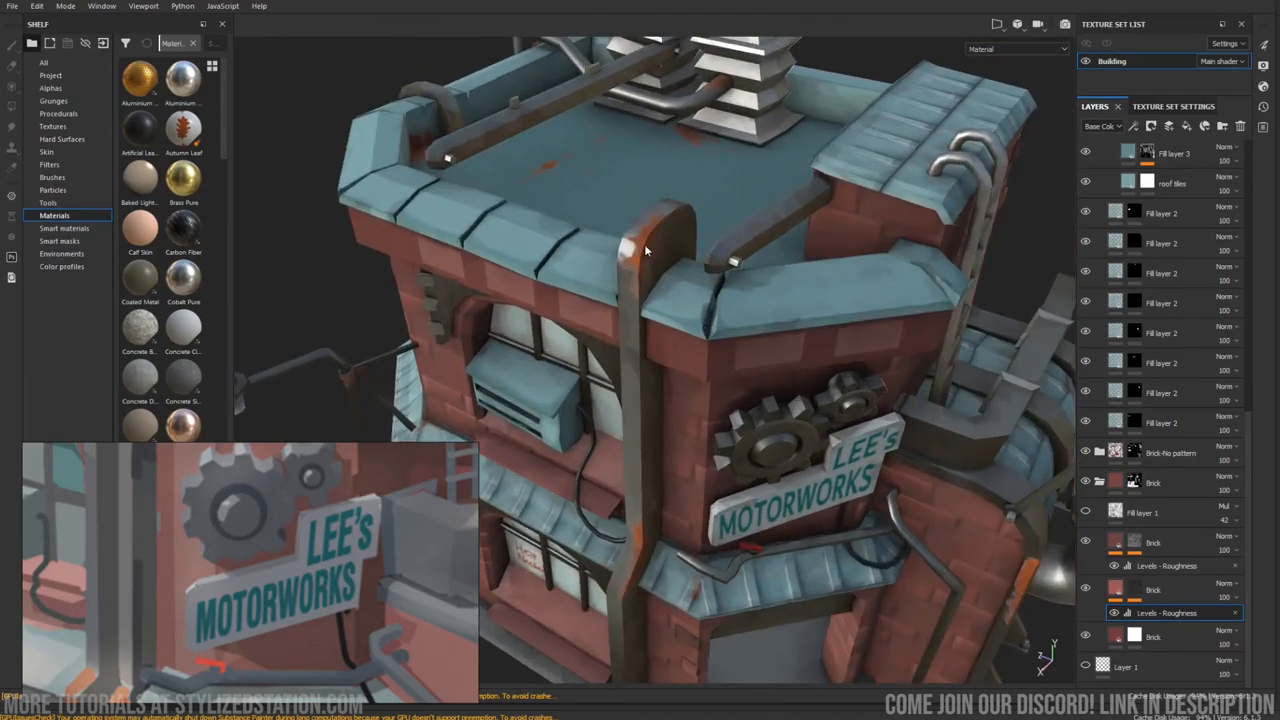
Orbit over the tiled roof and back wall, then bring up the Texture Set Settings.
{"action": "left_click_drag", "start_coordinate": [644, 250], "coordinate": [870, 420]}
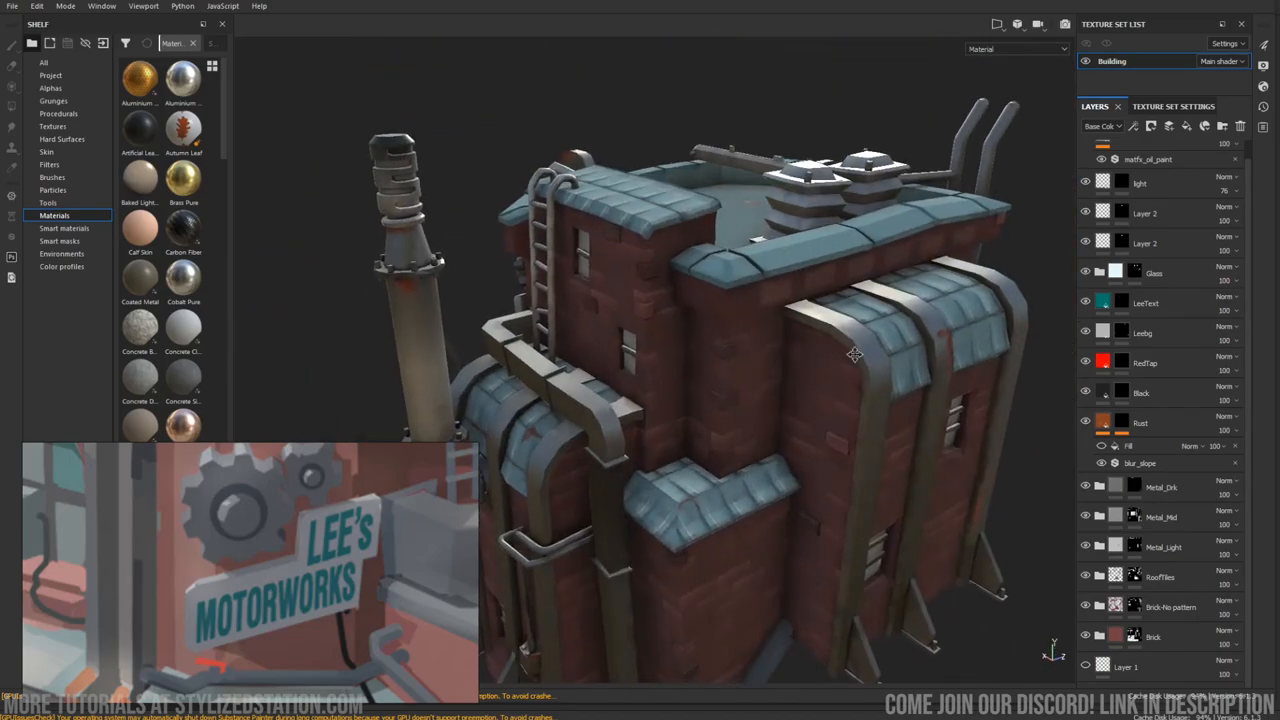
{"action": "left_click_drag", "start_coordinate": [856, 354], "coordinate": [942, 404]}
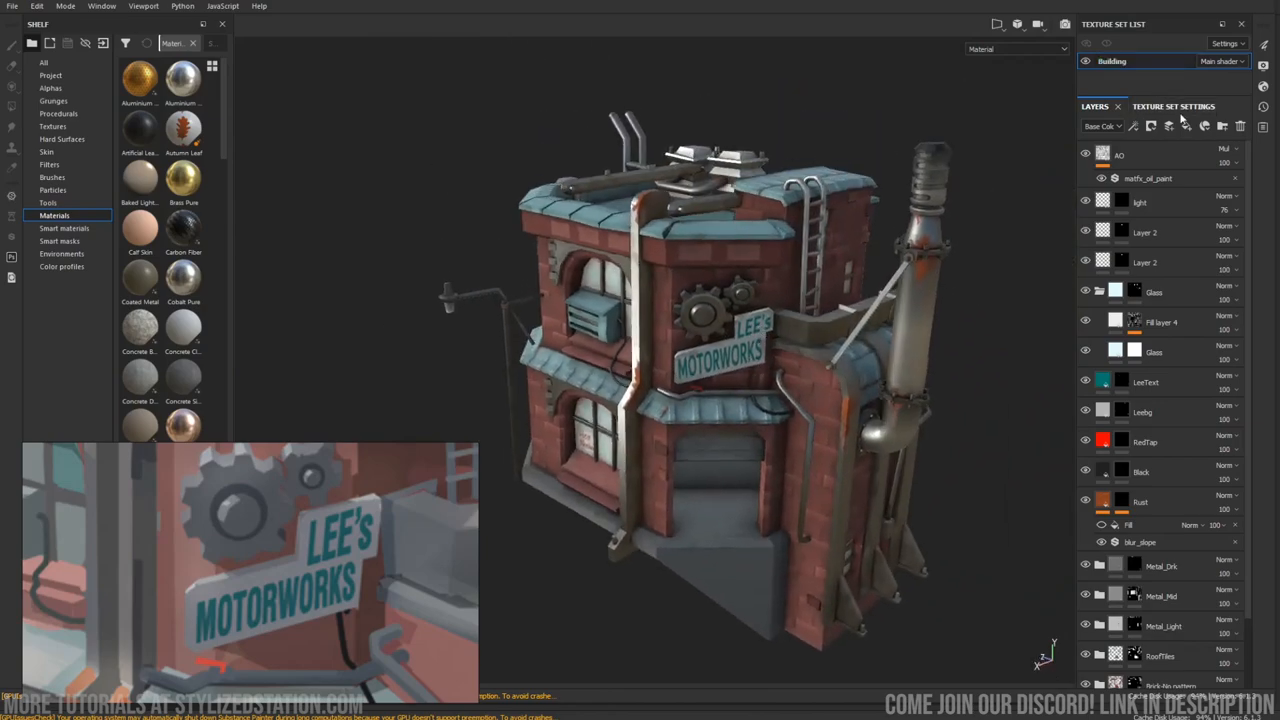
{"action": "left_click", "coordinate": [1172, 106]}
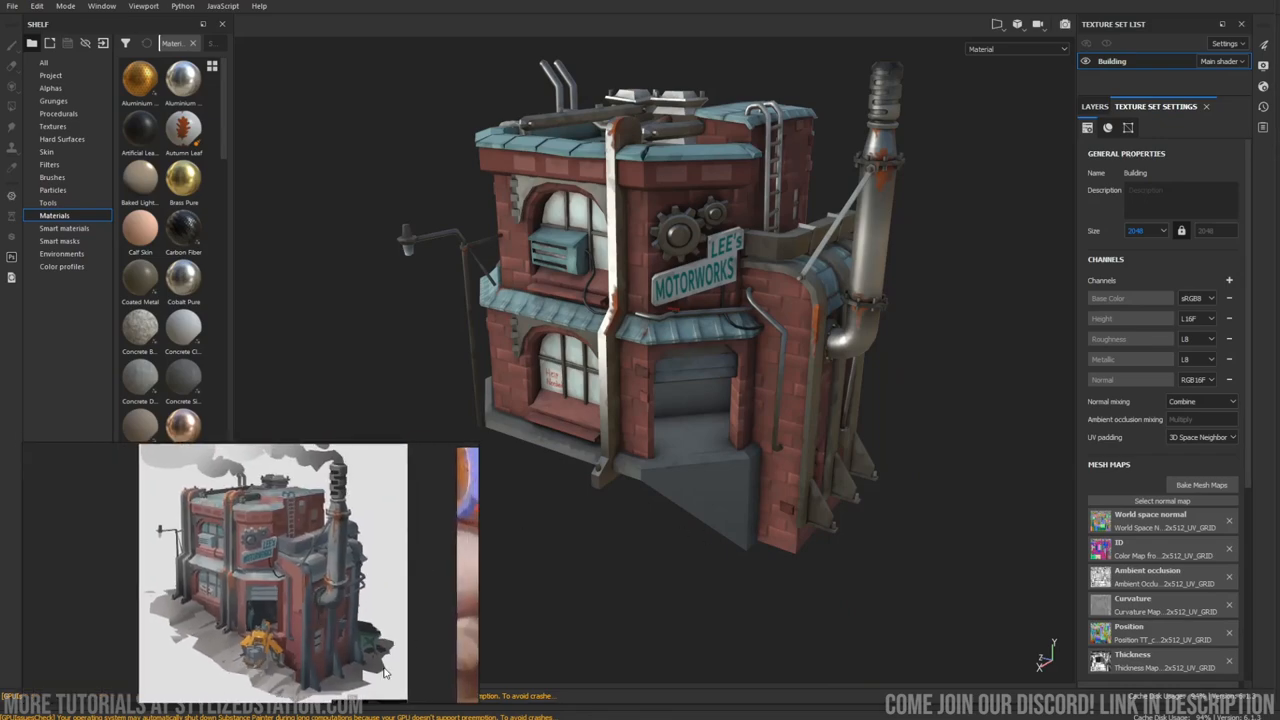
{"action": "mouse_move", "coordinate": [204, 612]}
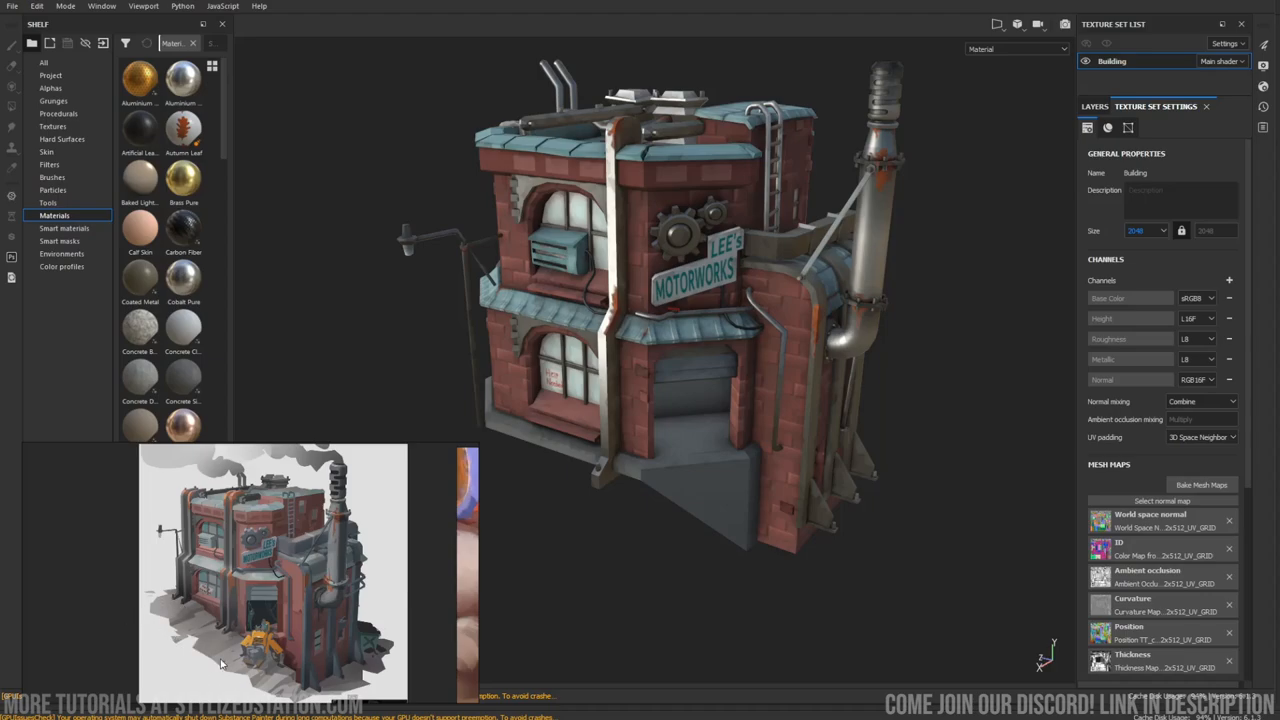
{"action": "mouse_move", "coordinate": [800, 296]}
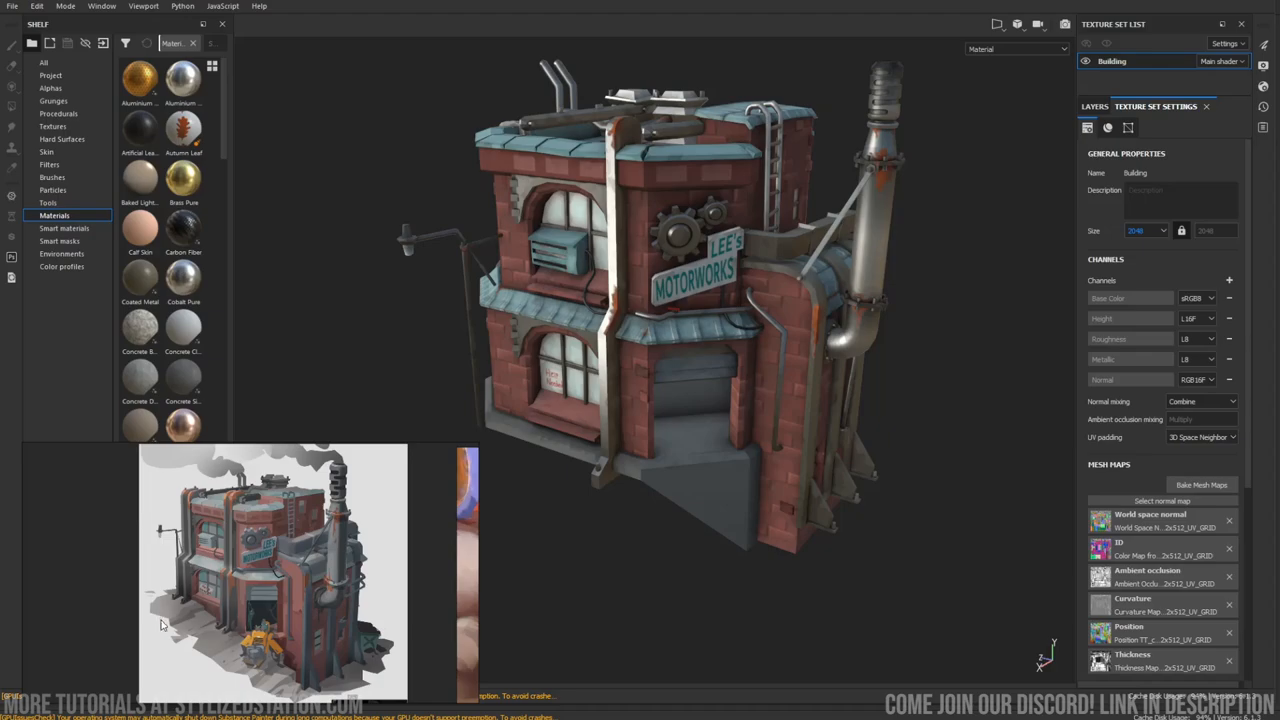
{"action": "mouse_move", "coordinate": [314, 620]}
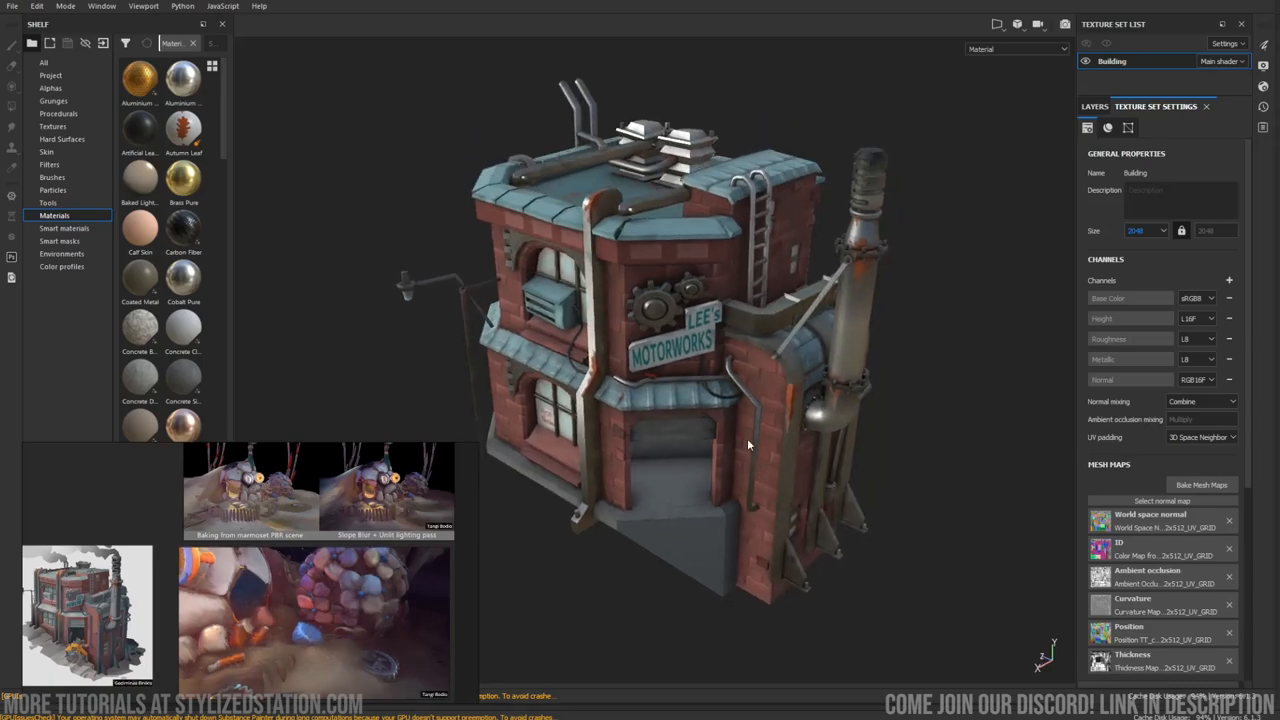
Return to the Layers stack and orbit the finished building around its front sign and sides.
{"action": "left_click_drag", "start_coordinate": [750, 444], "coordinate": [816, 448]}
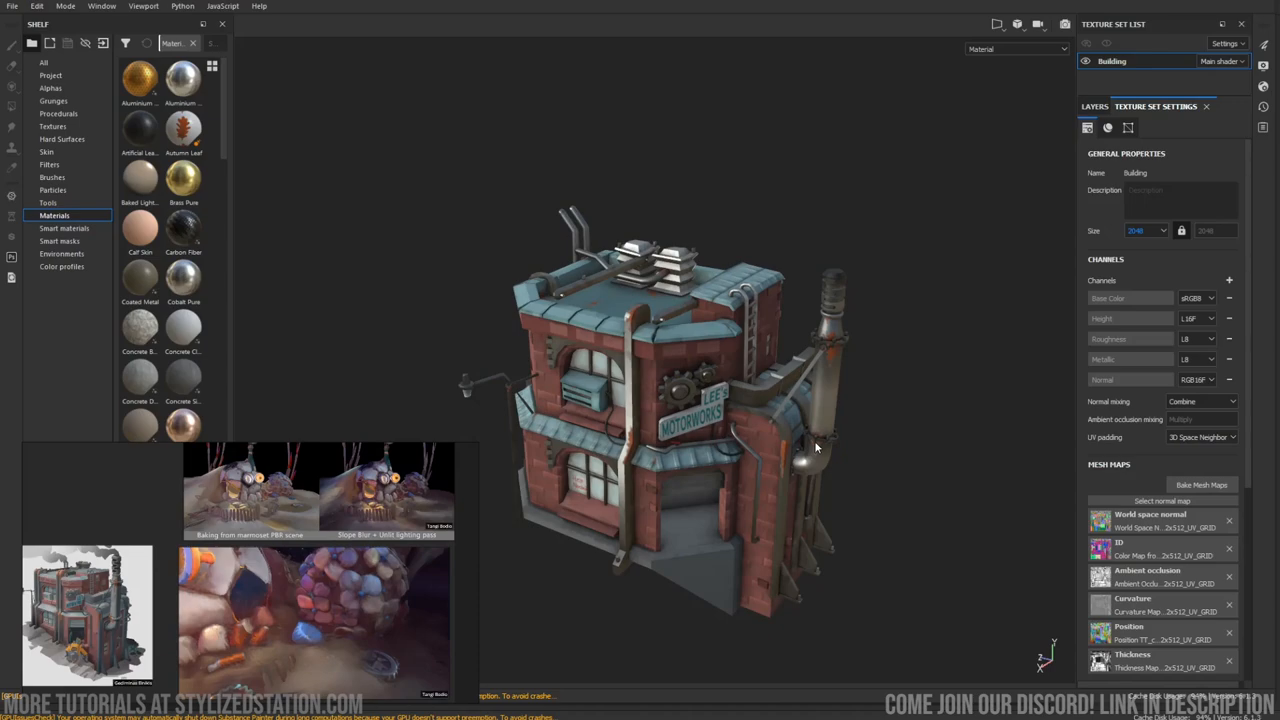
{"action": "left_click", "coordinate": [1094, 106]}
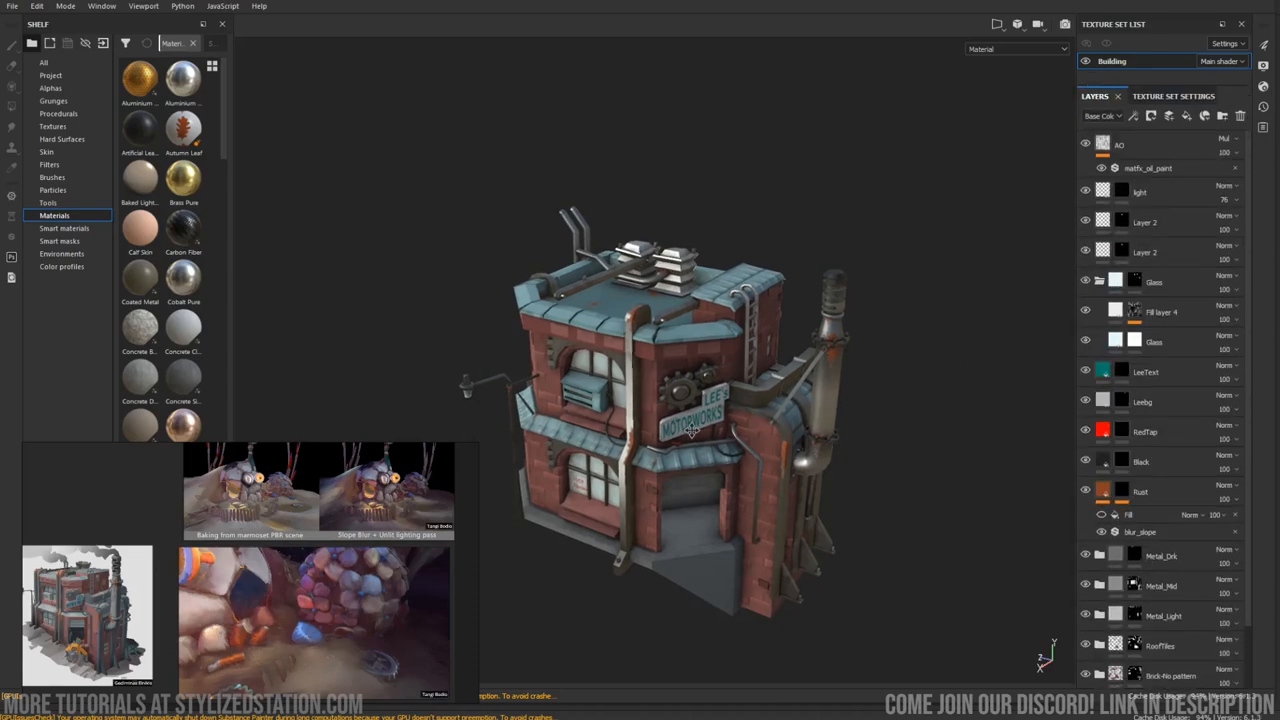
{"action": "left_click_drag", "start_coordinate": [690, 430], "coordinate": [740, 440]}
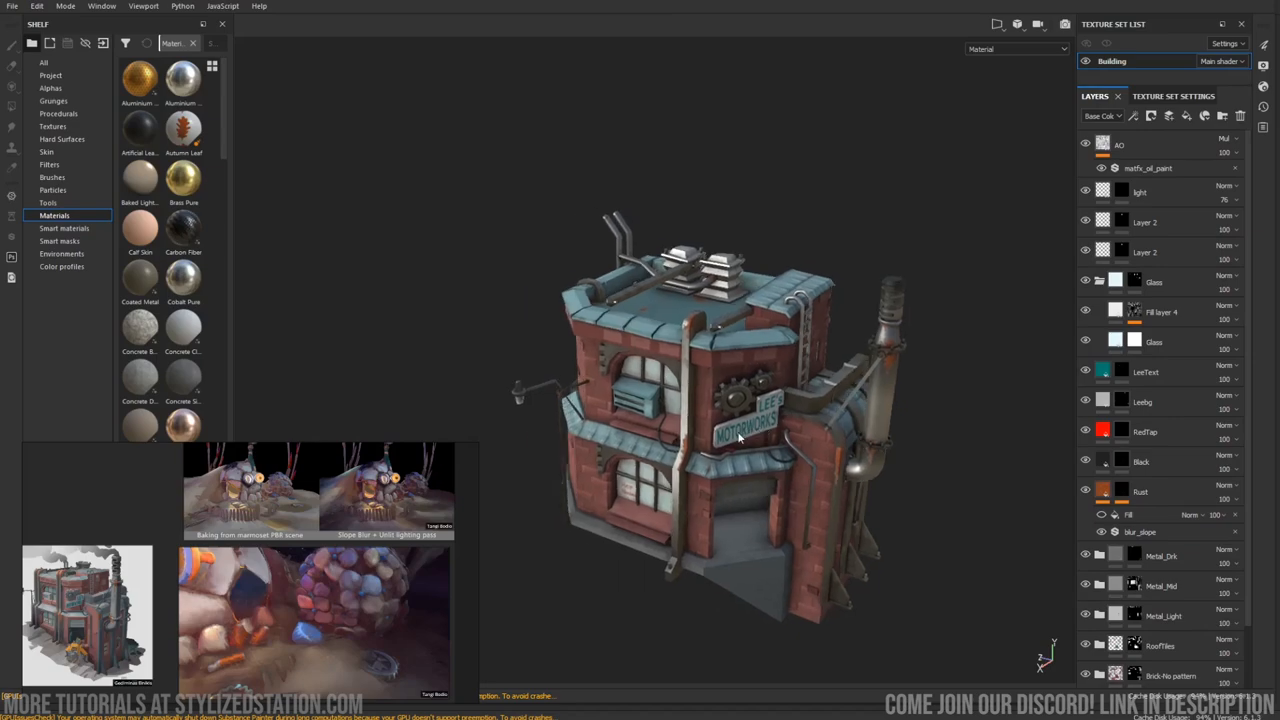
{"action": "mouse_move", "coordinate": [744, 436]}
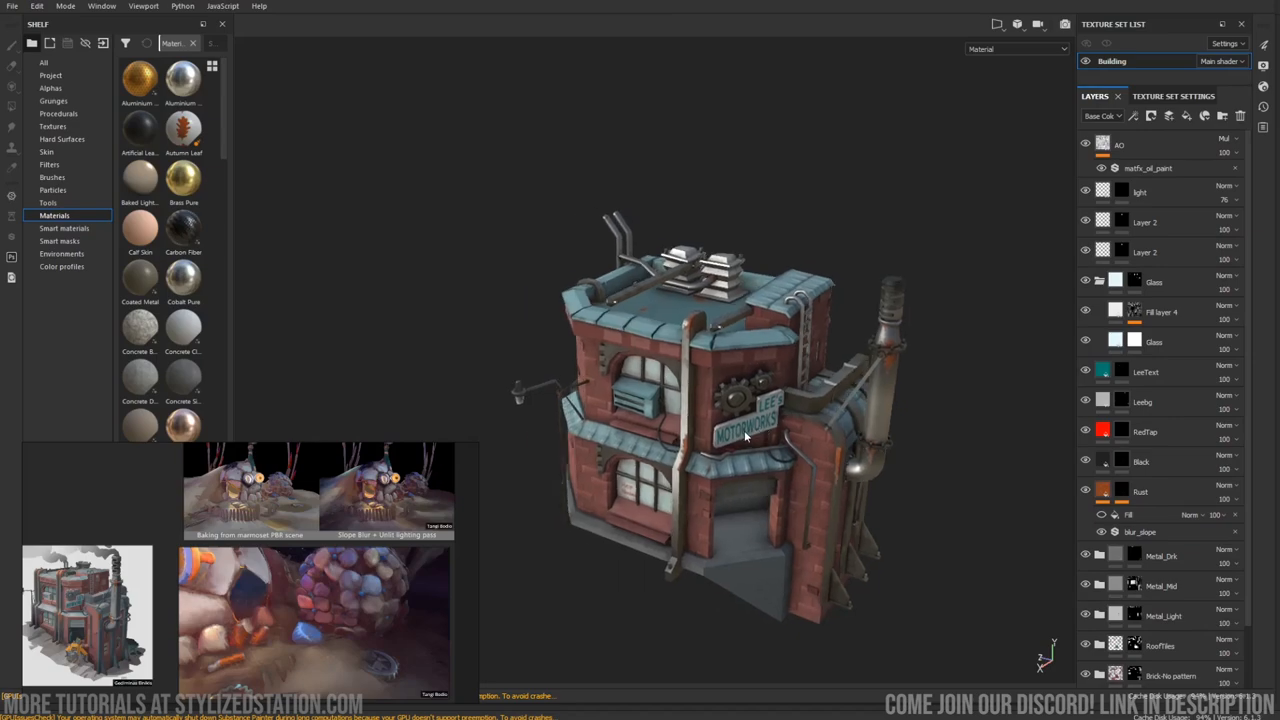
{"action": "left_click_drag", "start_coordinate": [744, 436], "coordinate": [770, 396]}
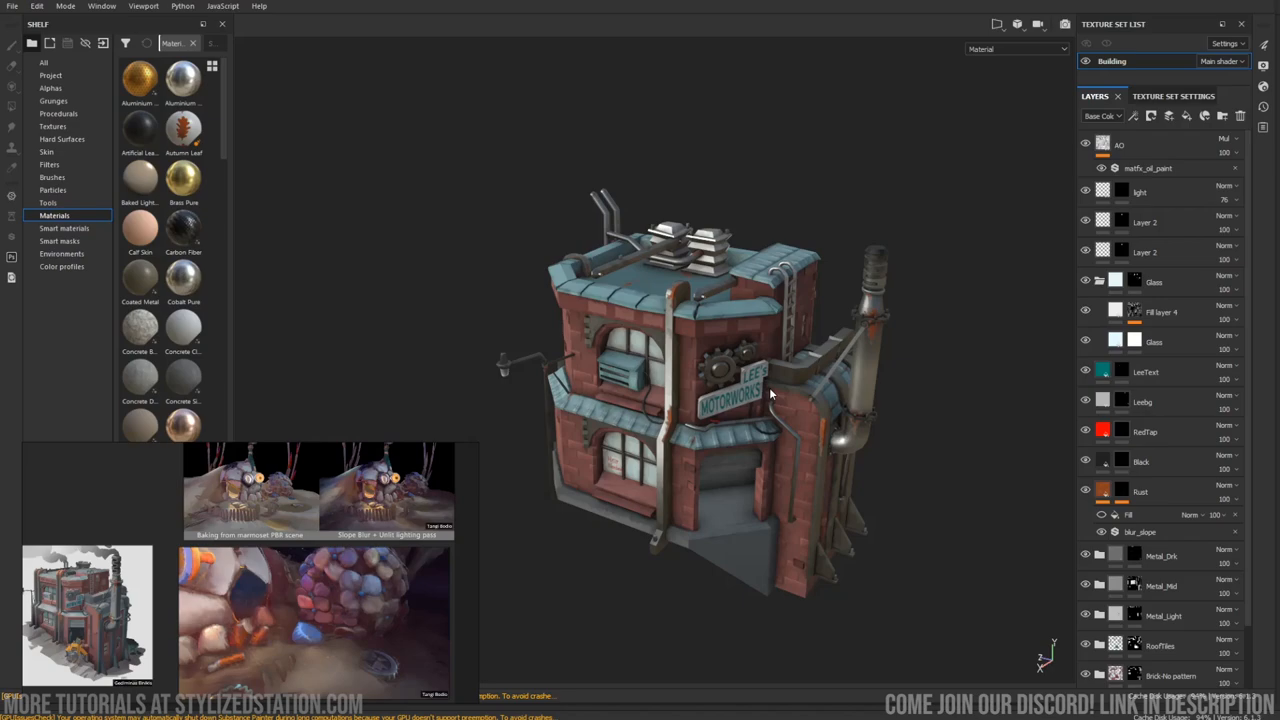
{"action": "left_click_drag", "start_coordinate": [770, 396], "coordinate": [816, 364]}
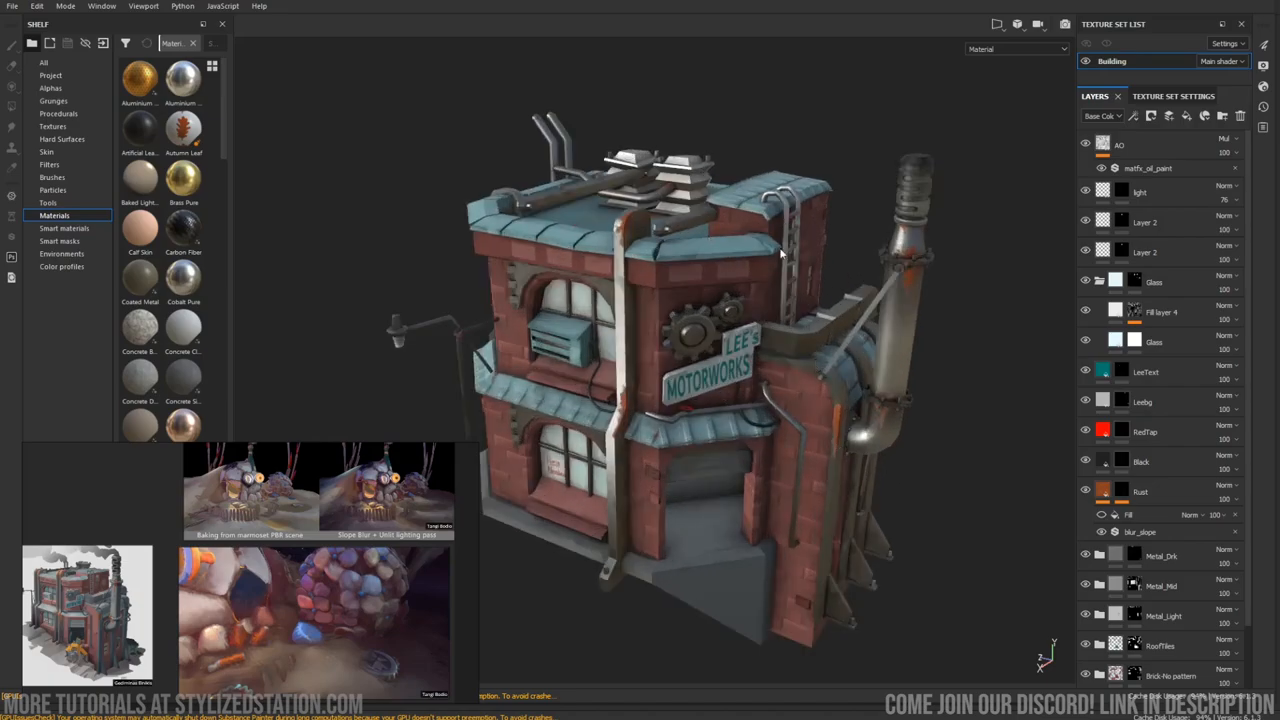
{"action": "left_click_drag", "start_coordinate": [780, 256], "coordinate": [890, 440]}
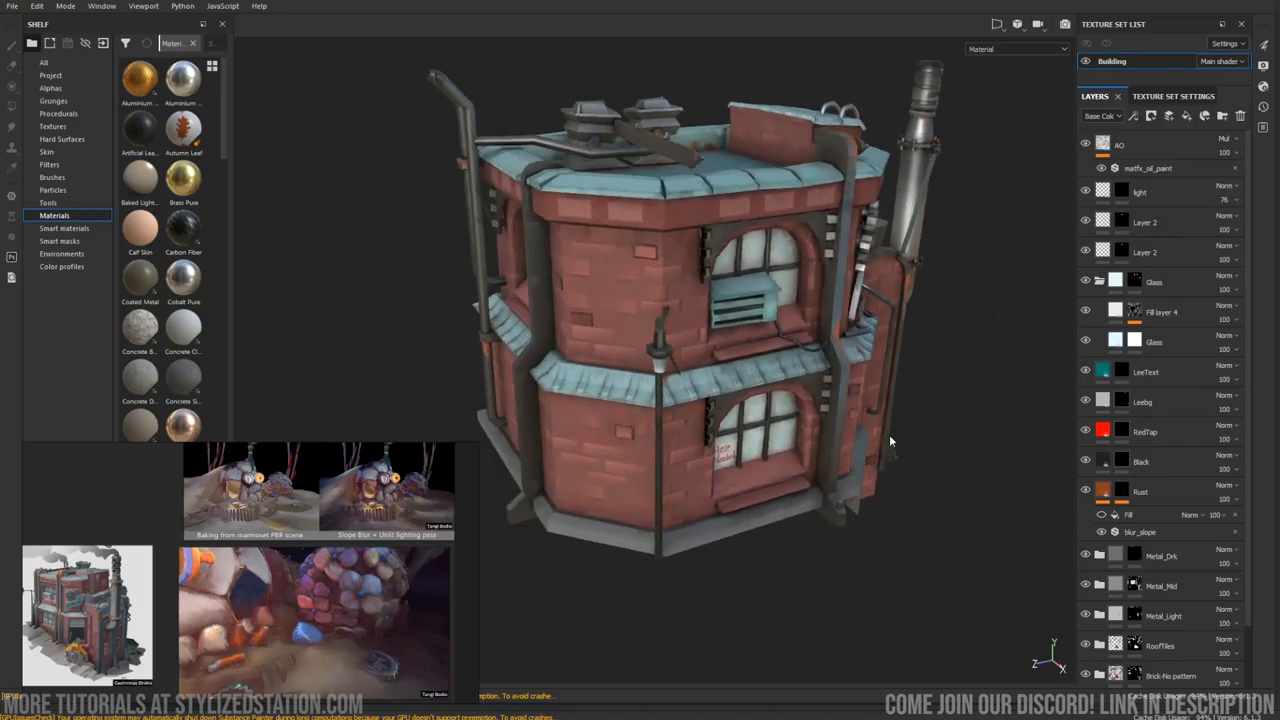